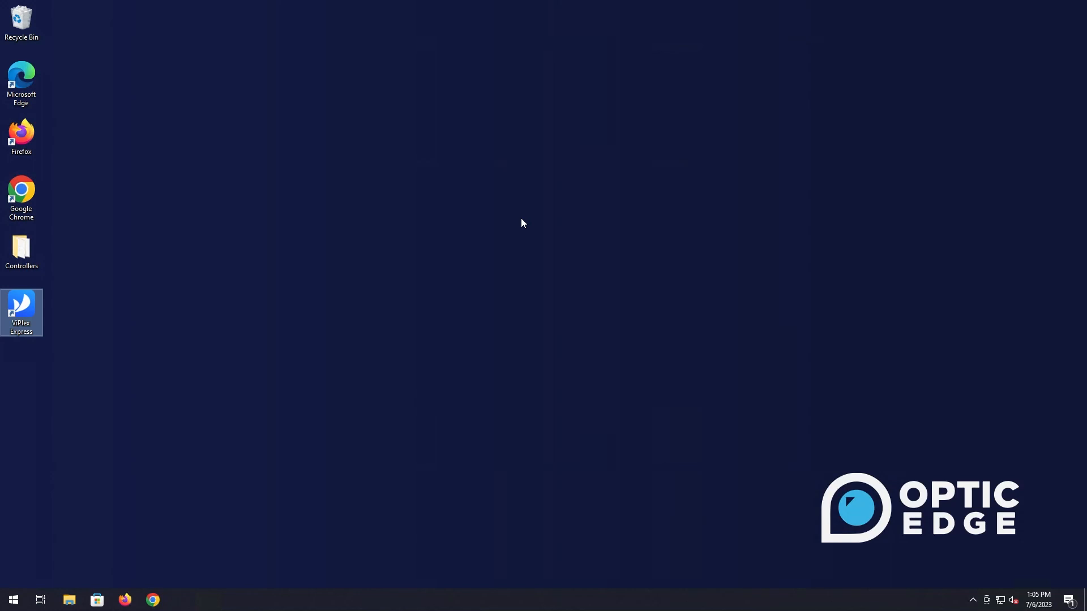
mouse_move(551, 232)
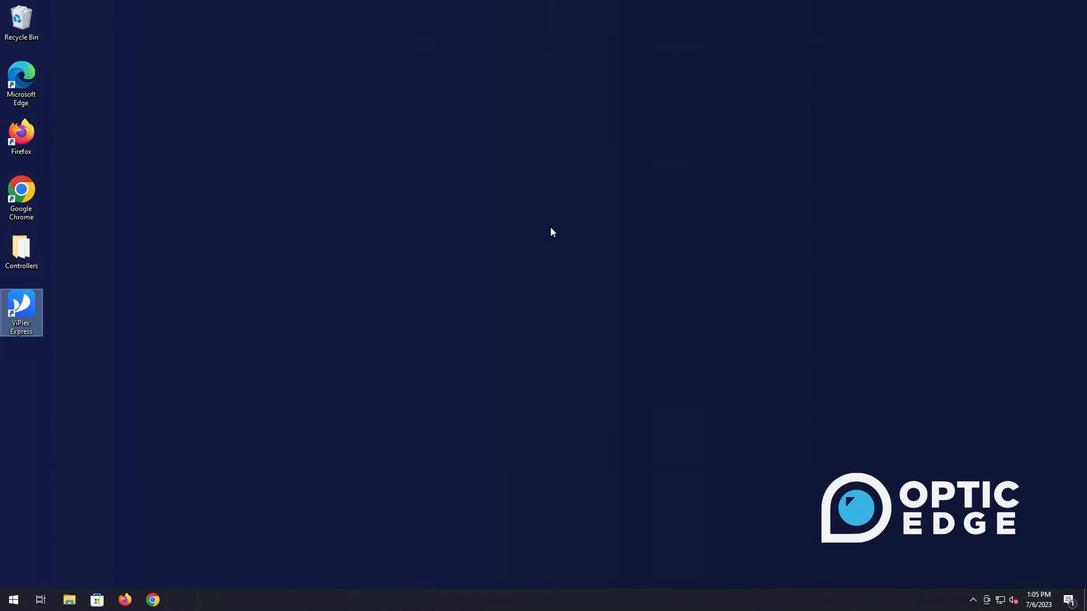
mouse_move(409, 259)
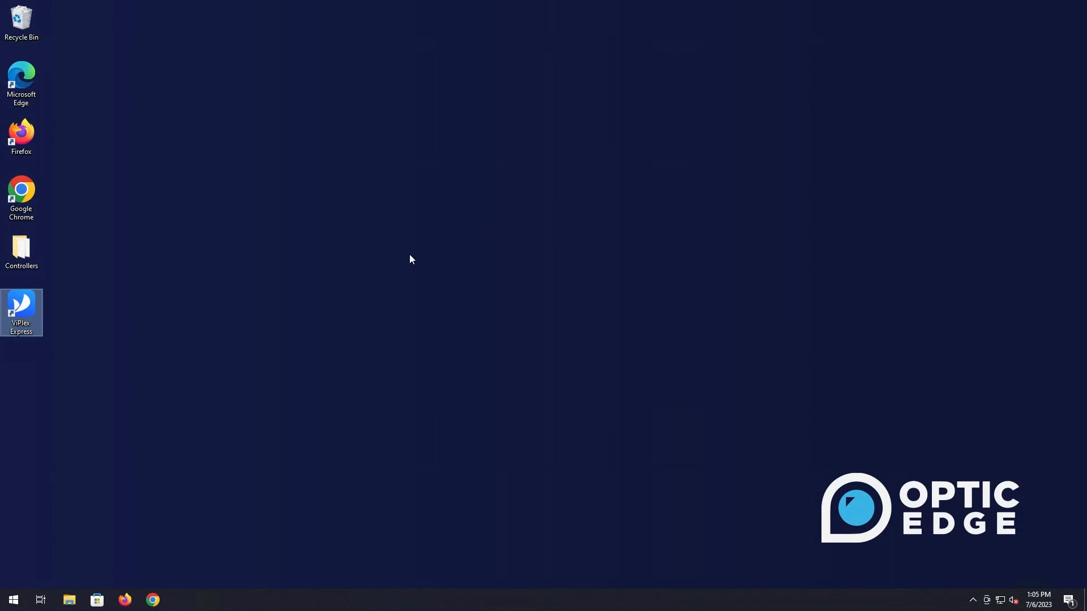
mouse_move(371, 276)
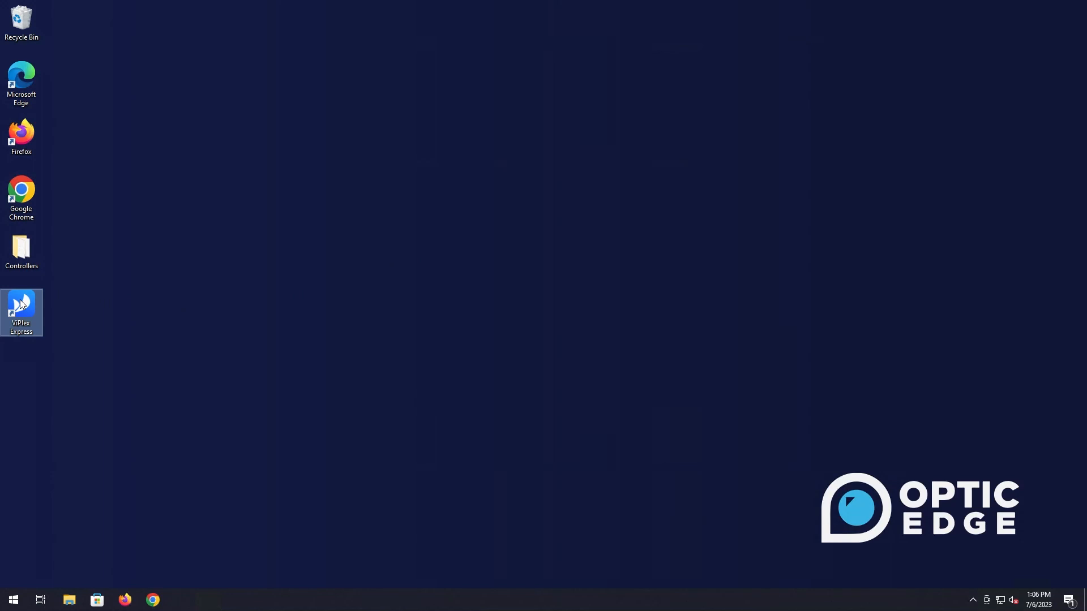
Step: Launch ViPlex Express from its desktop shortcut and allow it to make changes
double_click(20, 312)
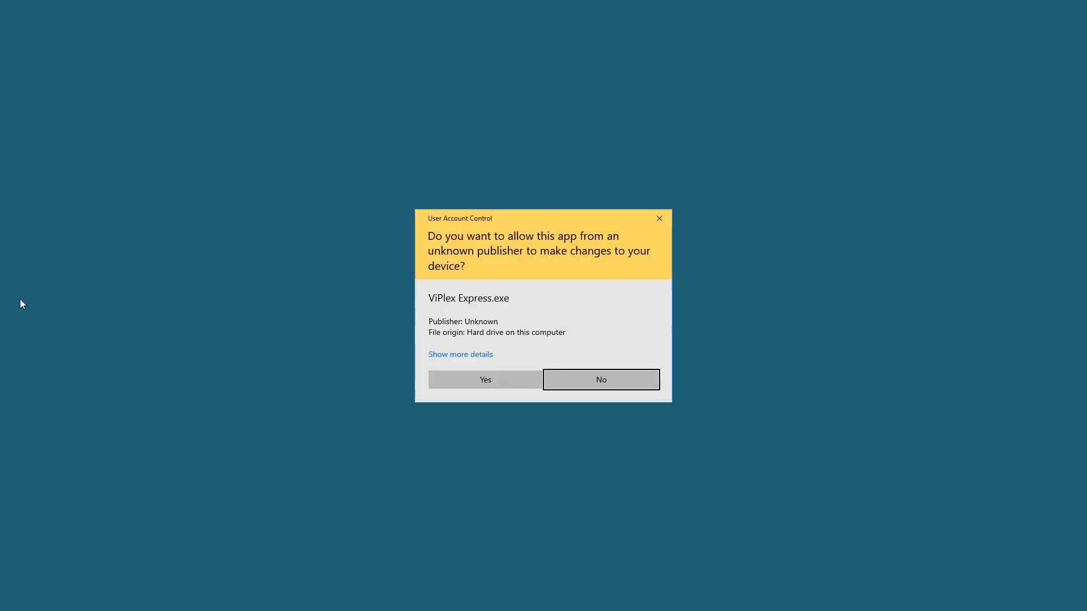
mouse_move(452, 374)
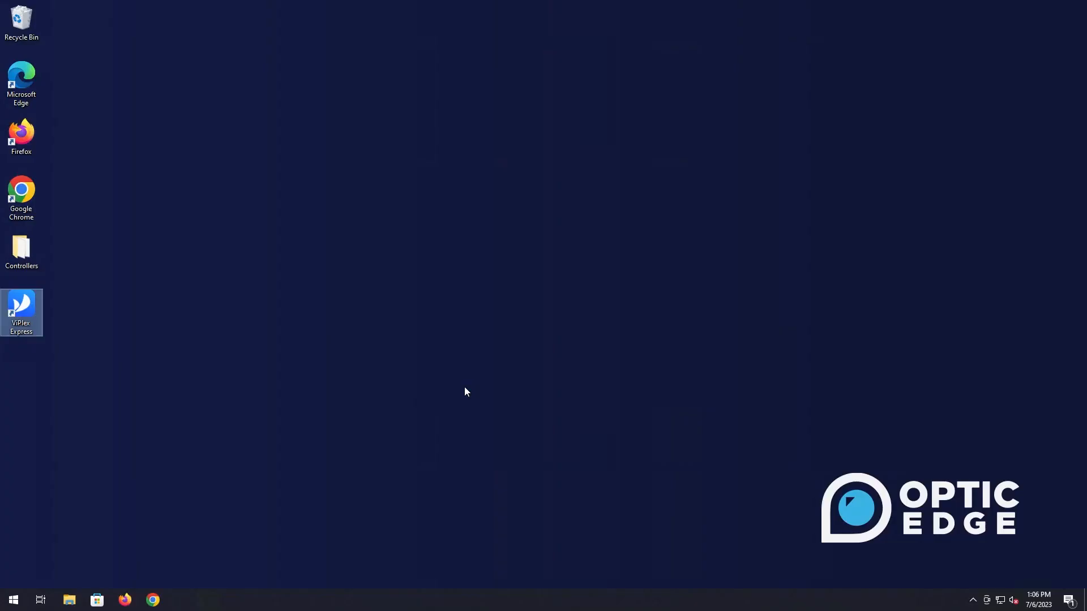
double_click(21, 313)
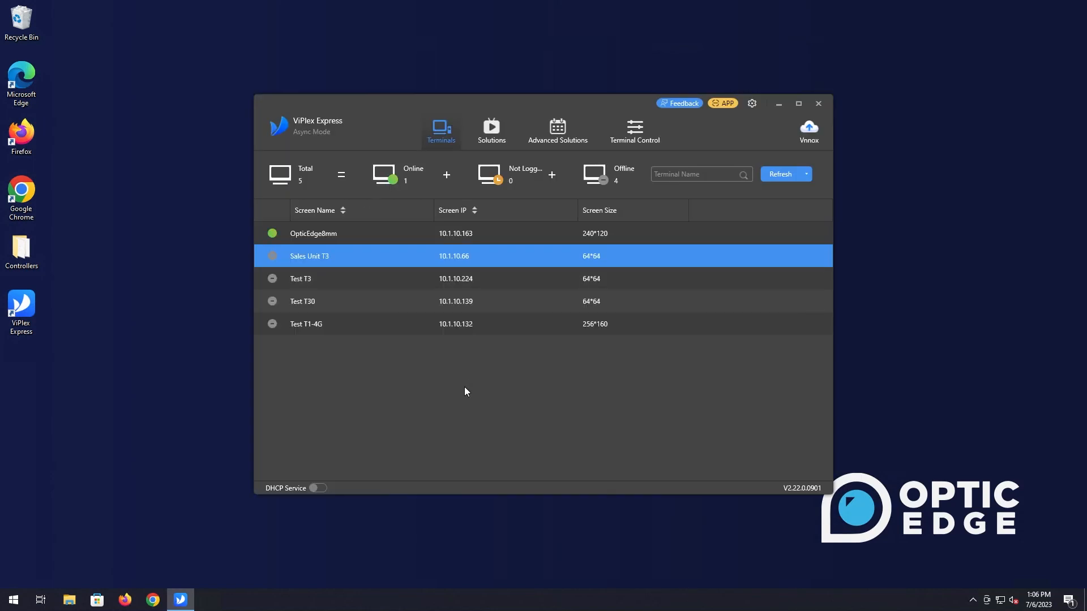
mouse_move(449, 368)
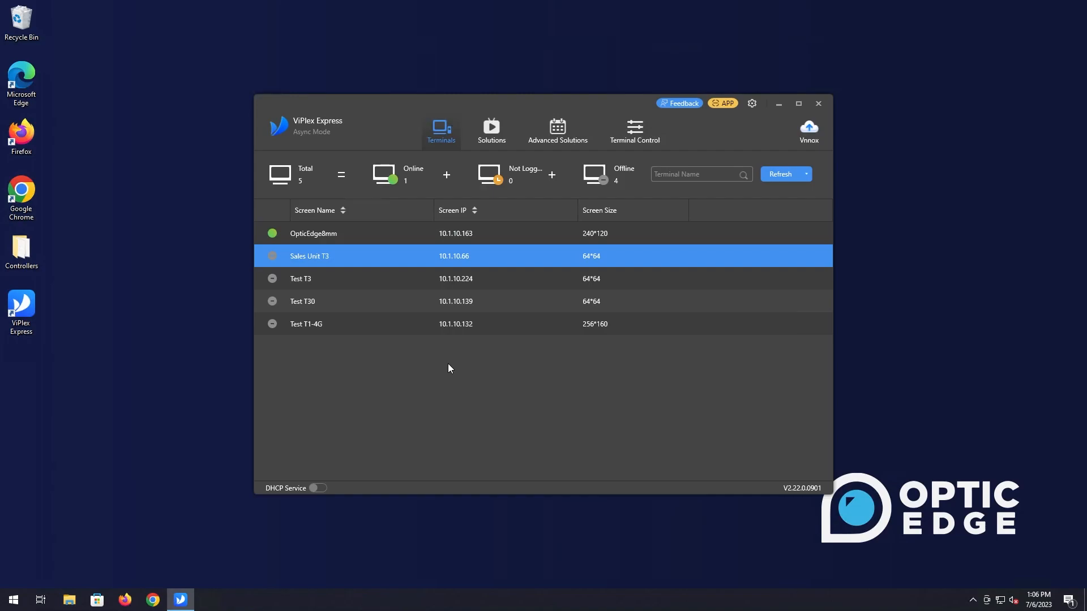
mouse_move(342, 171)
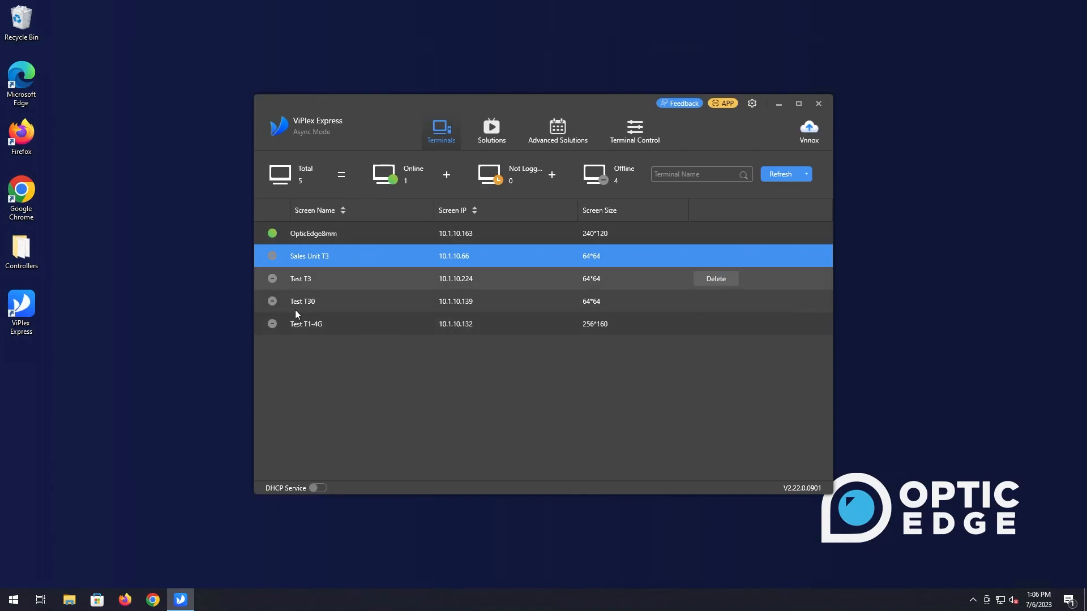
mouse_move(388, 291)
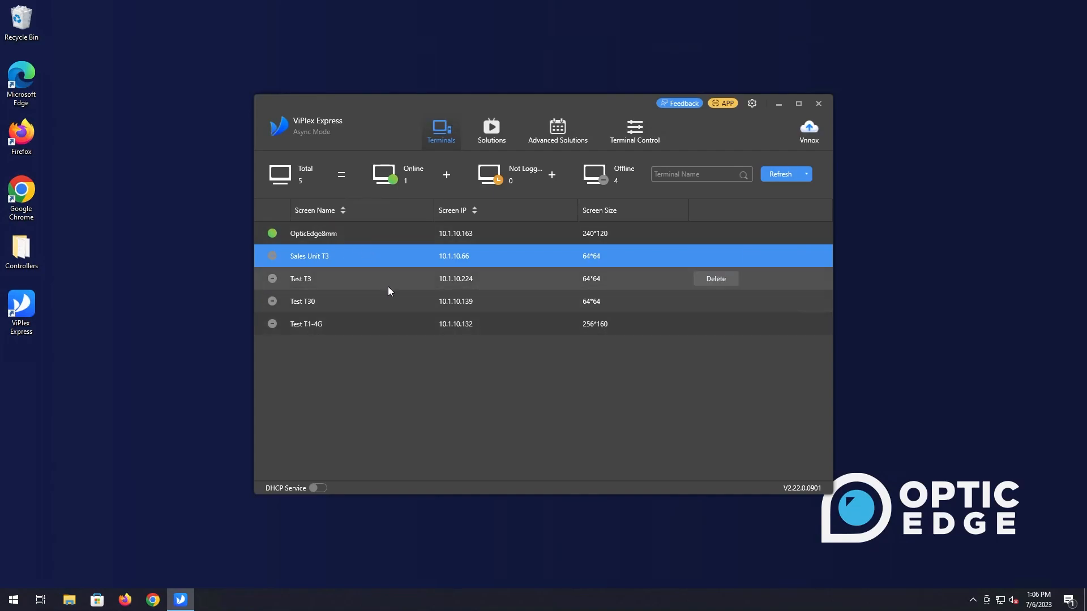
mouse_move(280, 242)
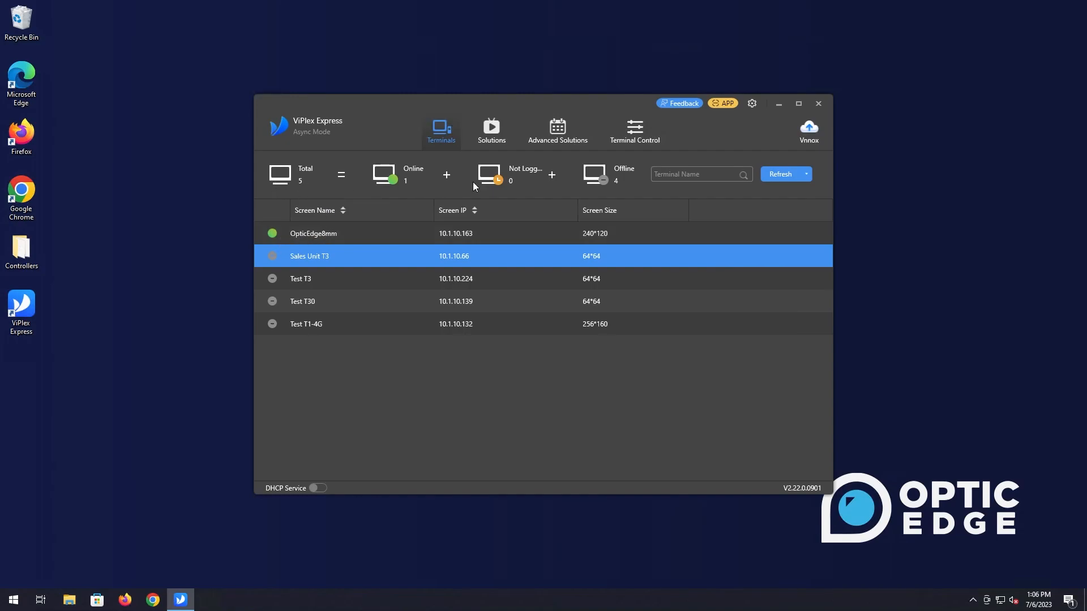
mouse_move(472, 180)
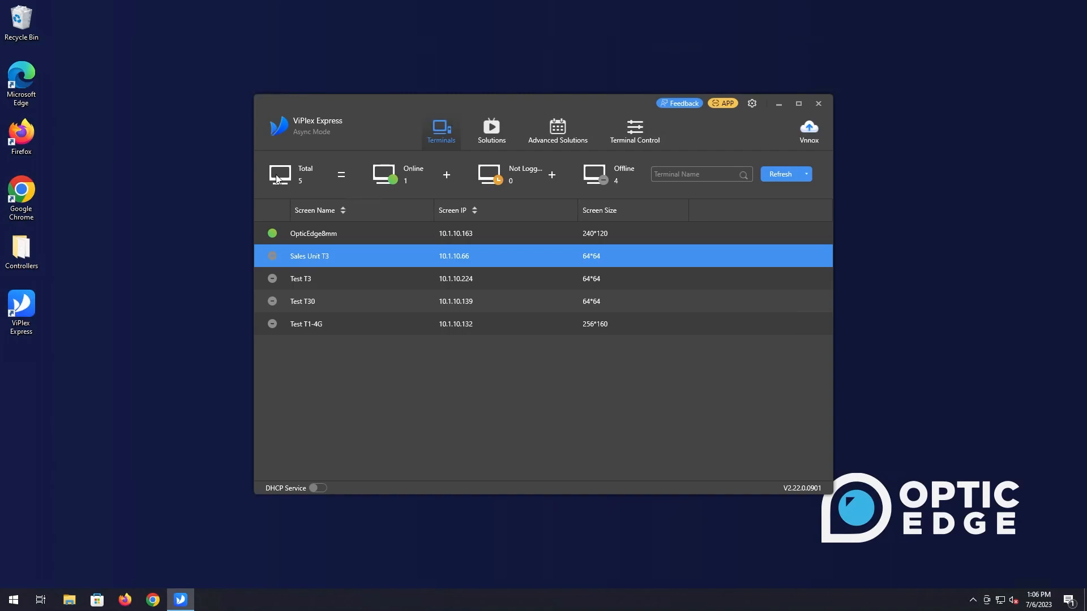
mouse_move(303, 189)
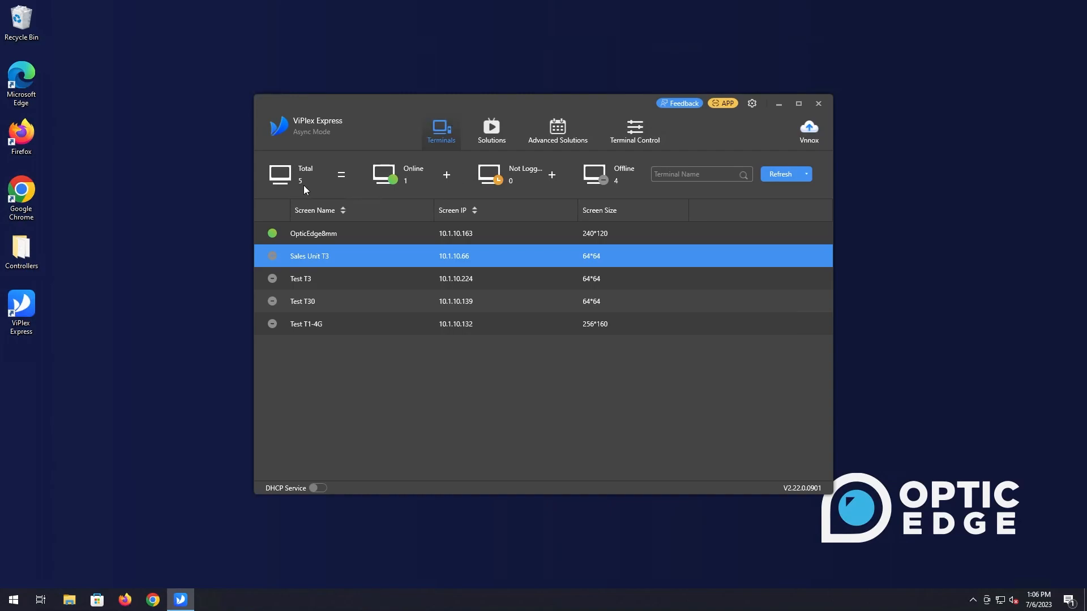
mouse_move(404, 194)
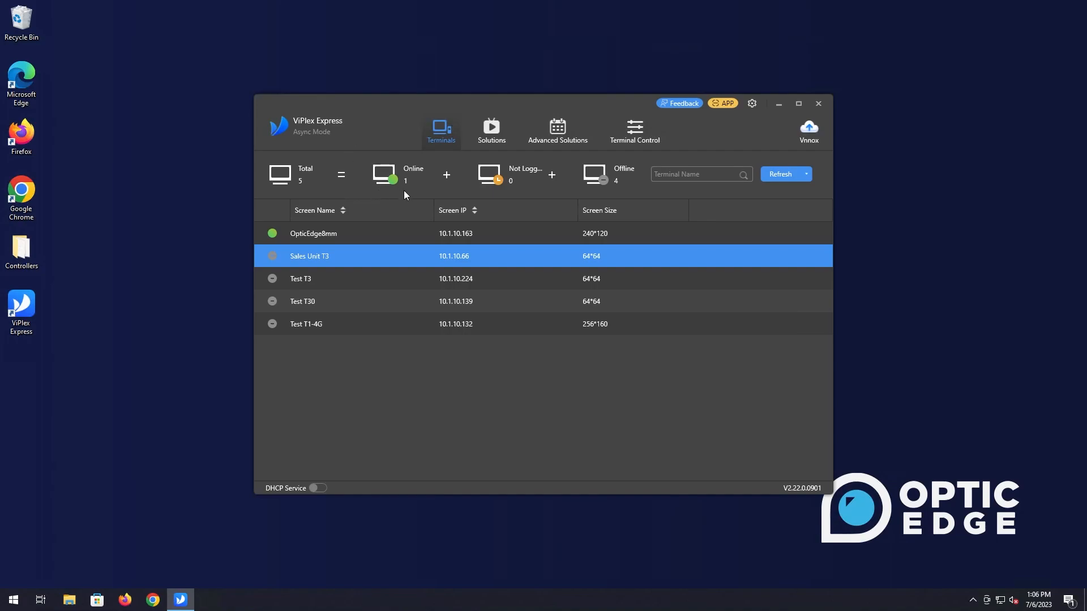
mouse_move(508, 181)
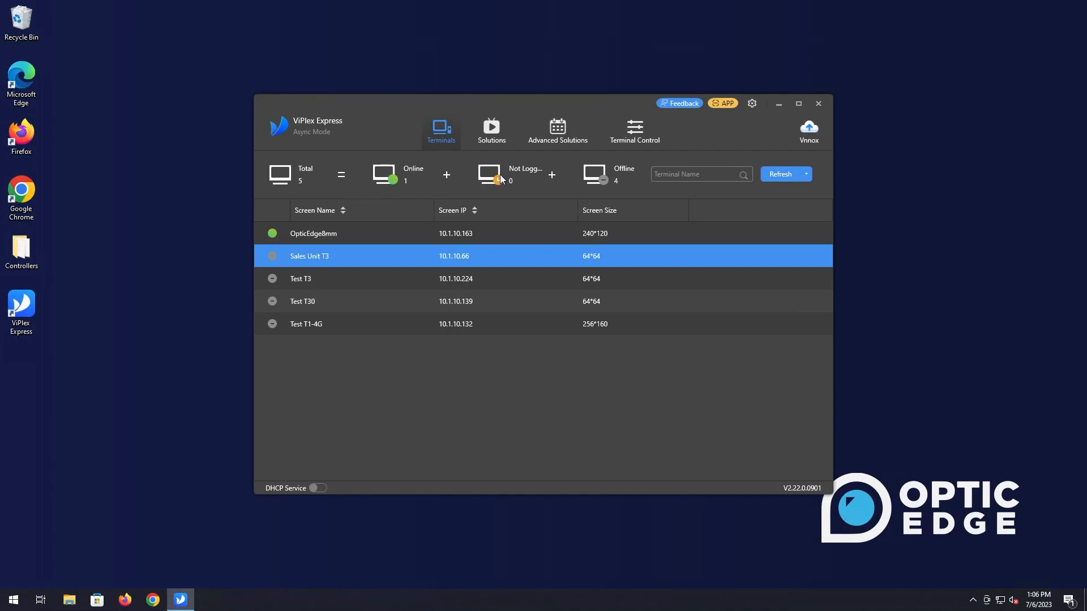
mouse_move(537, 187)
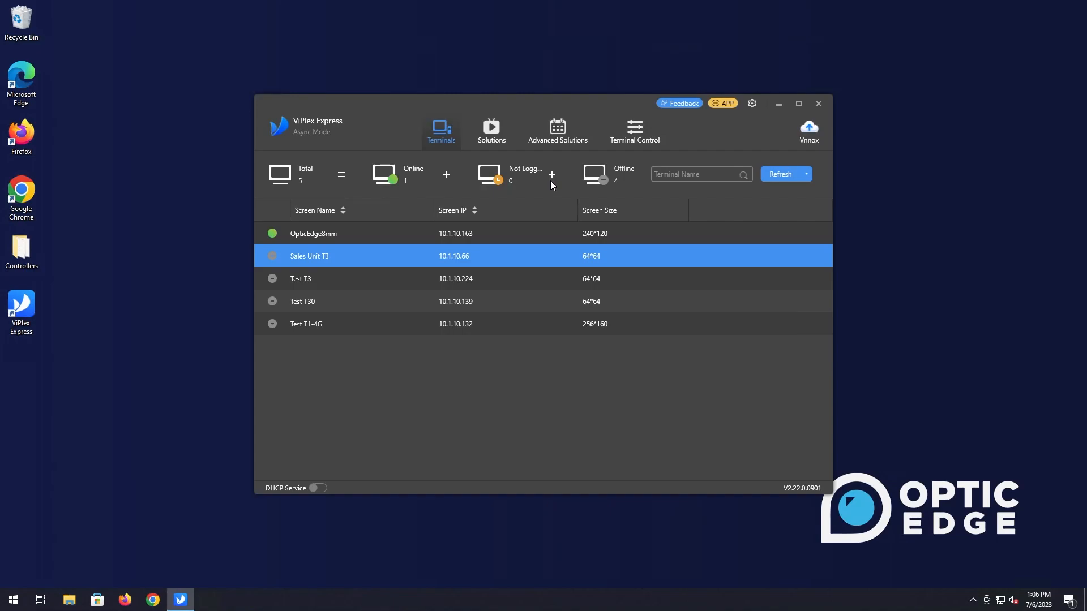
mouse_move(609, 180)
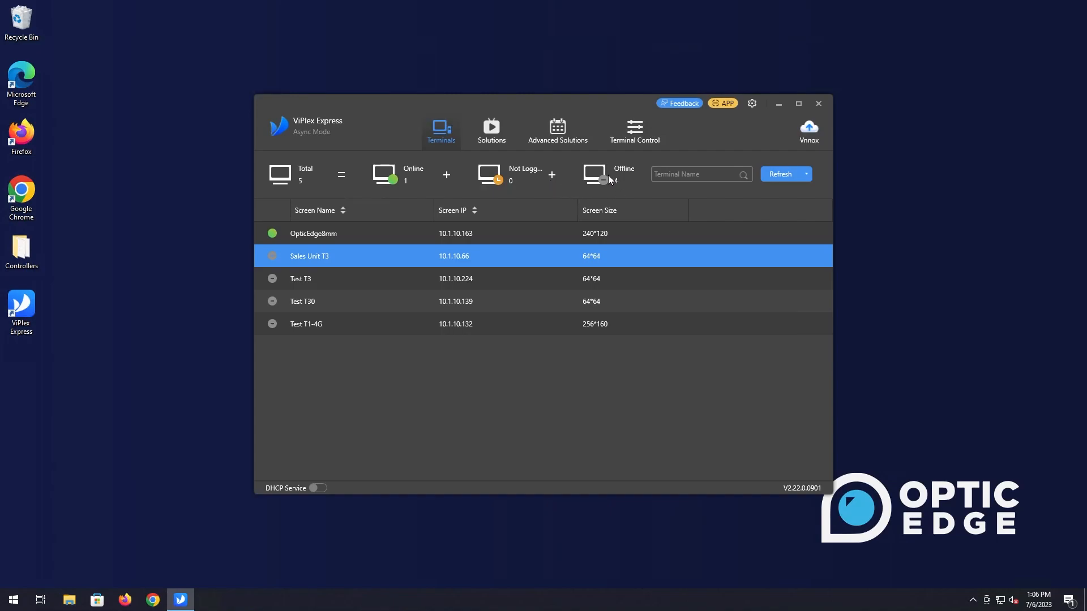
mouse_move(461, 176)
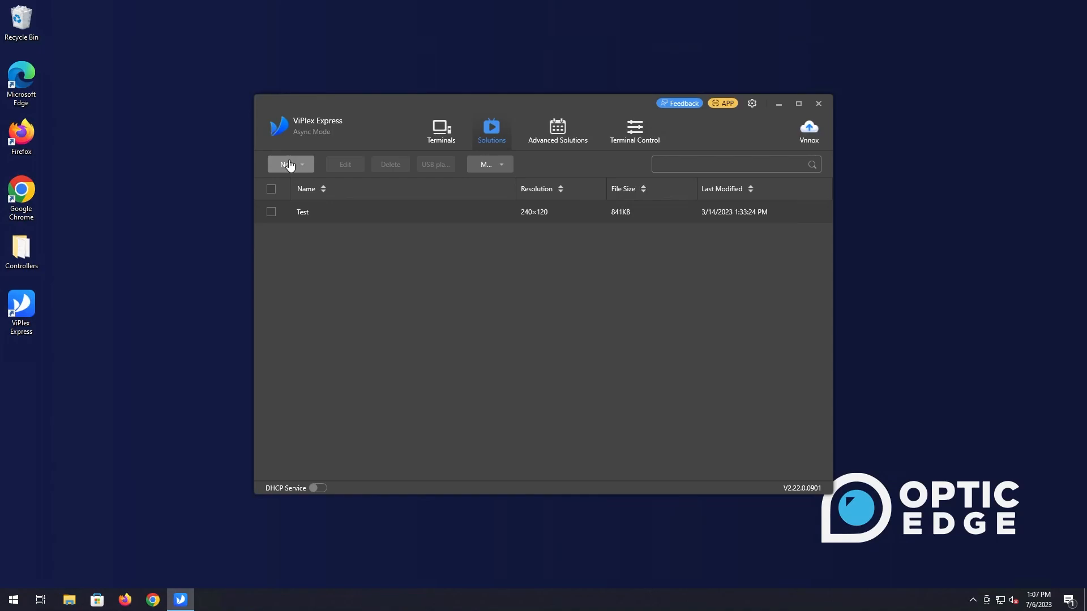
Step: Start a new Regular Screen solution named Video at 240x120
click(287, 164)
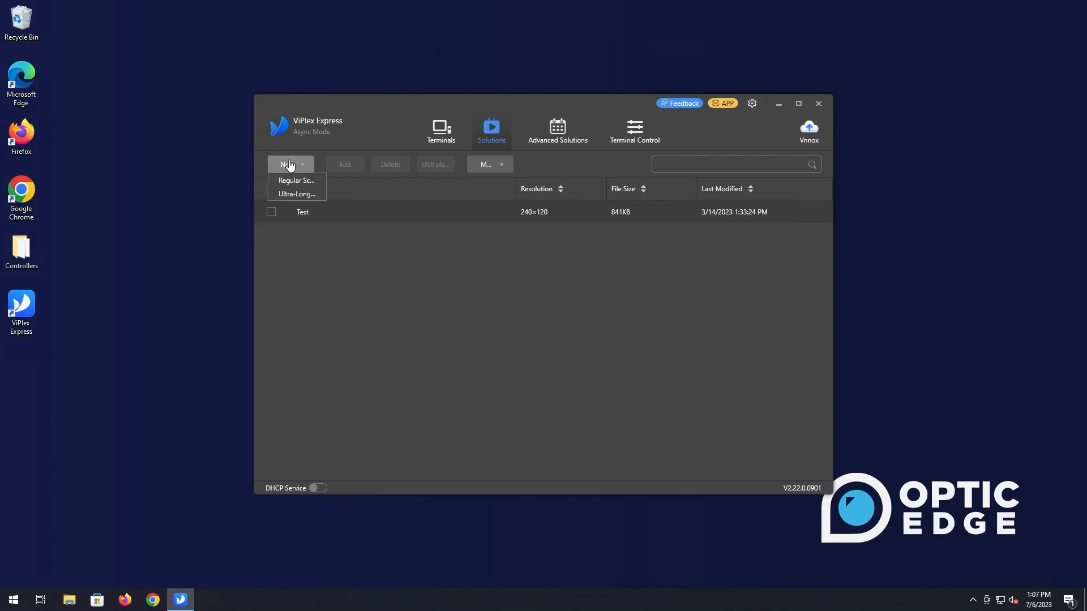
mouse_move(295, 180)
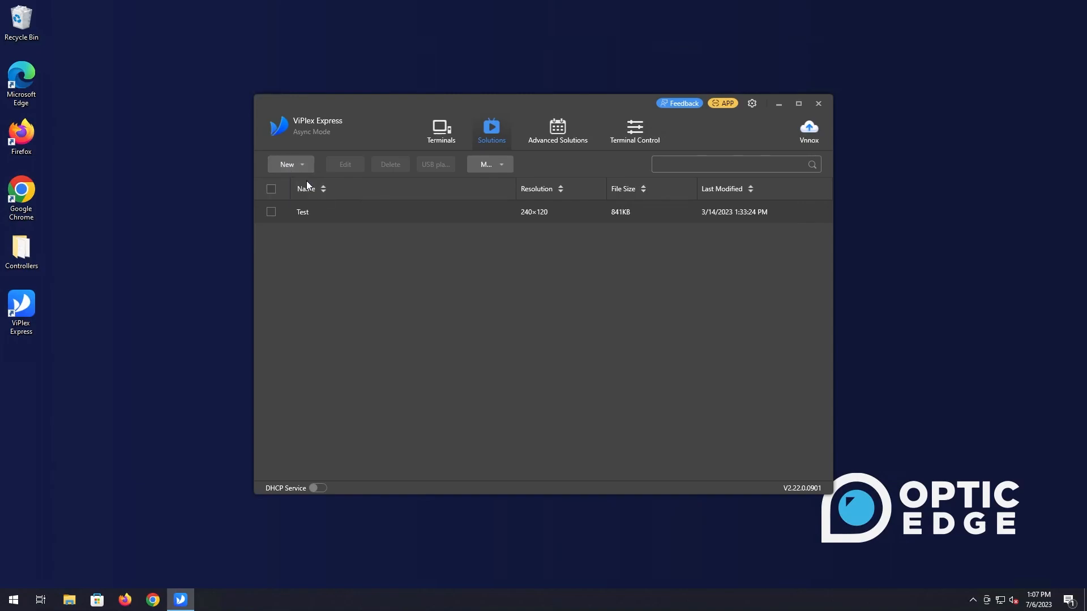
click(286, 164)
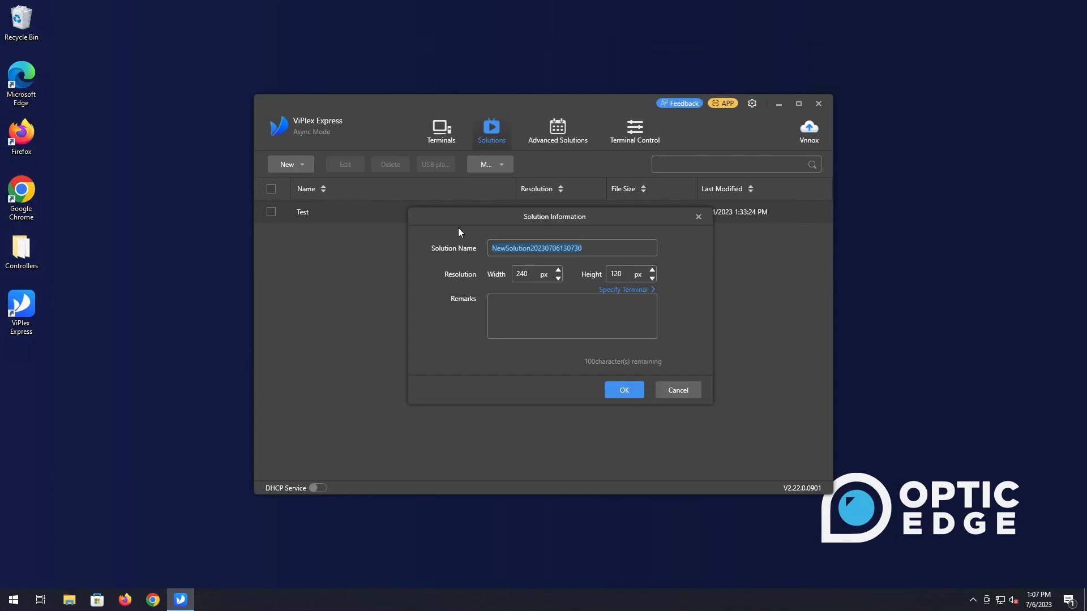
text(Vidoe)
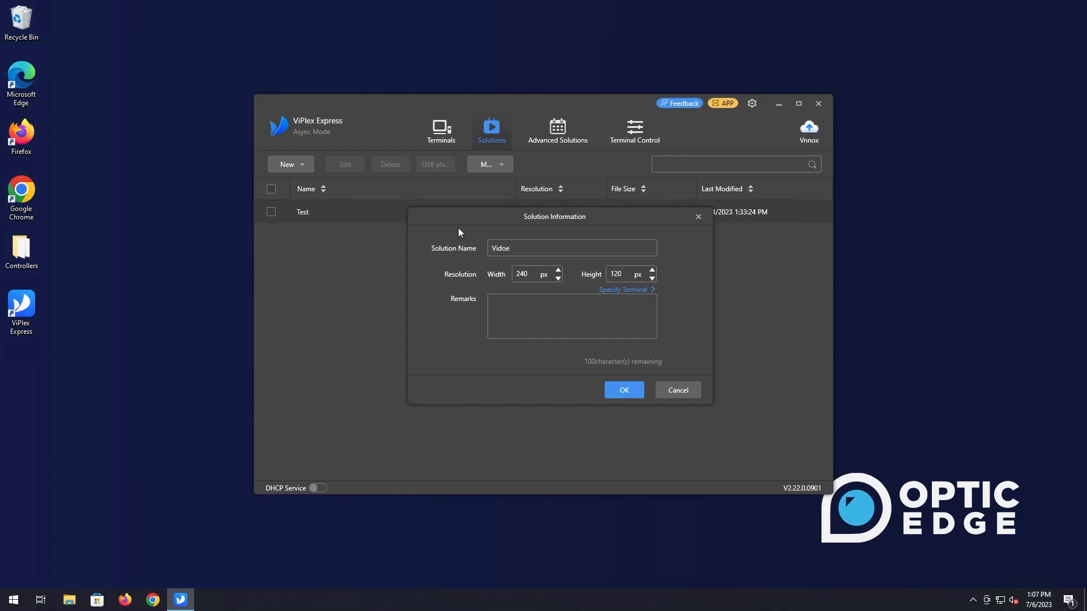
text(Video)
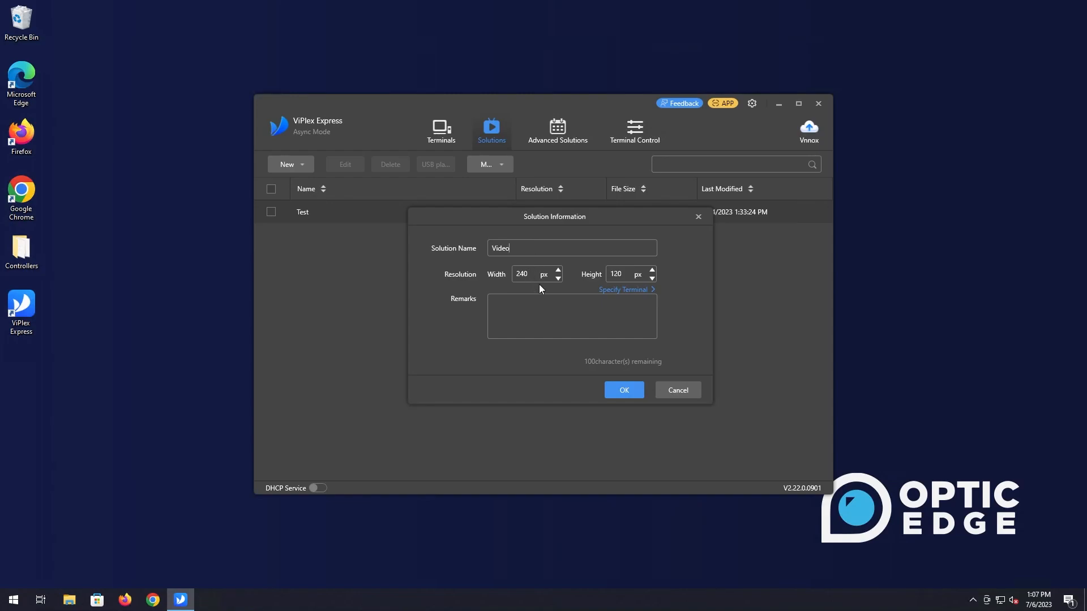
mouse_move(652, 292)
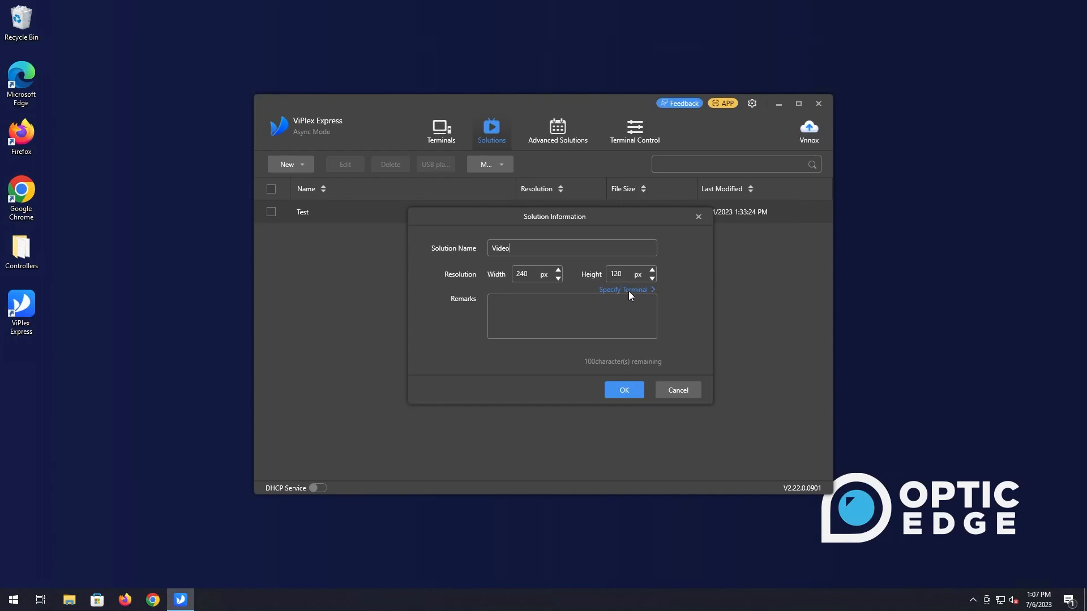
Step: Target the 240*120 OpticEdge8mm terminal and confirm the new solution
click(622, 290)
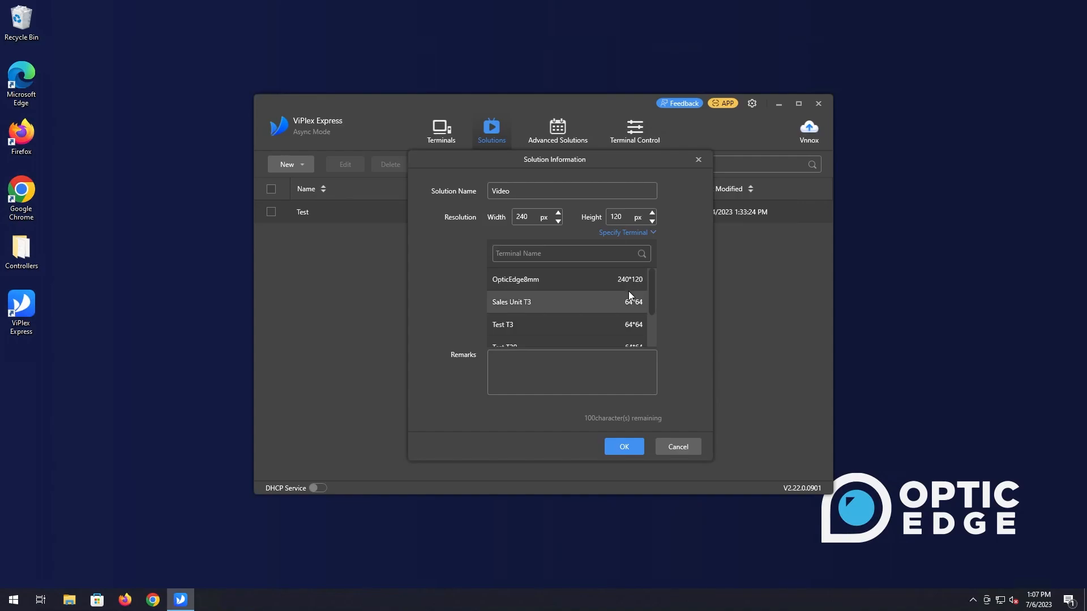
click(515, 279)
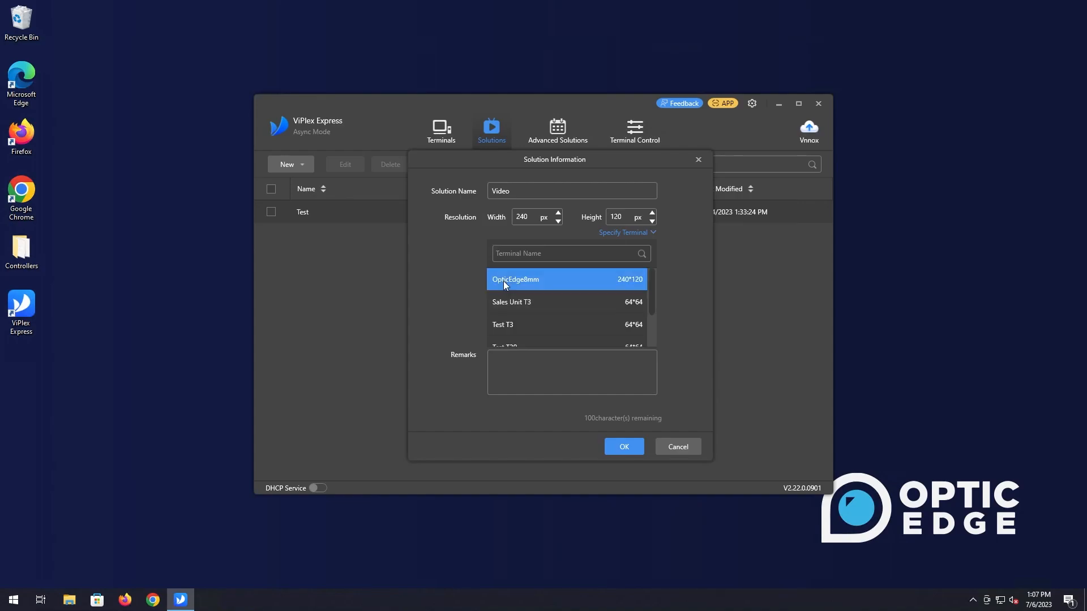
mouse_move(524, 215)
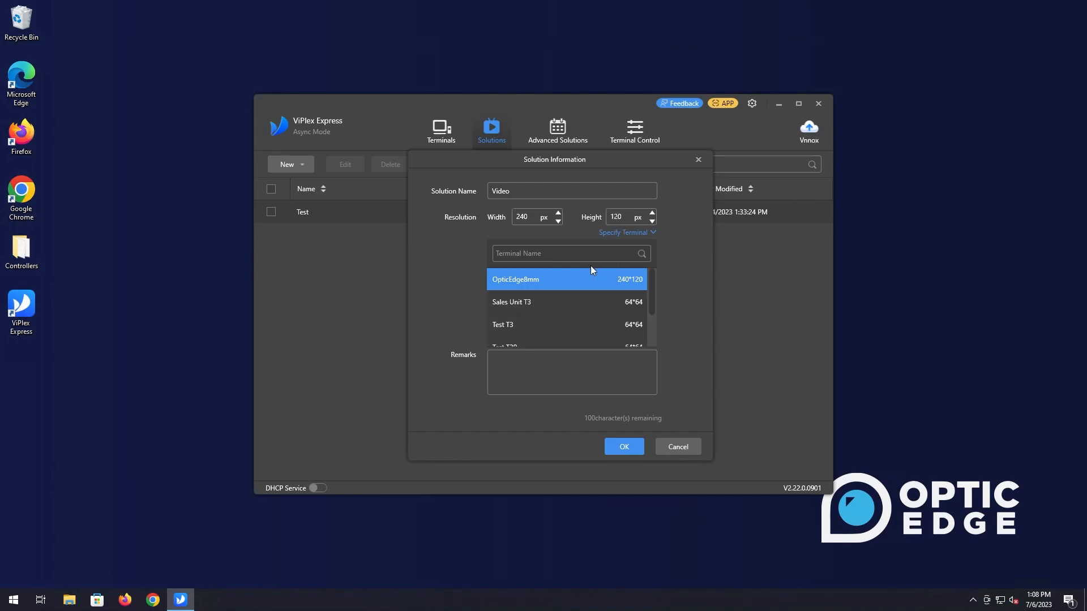
mouse_move(600, 284)
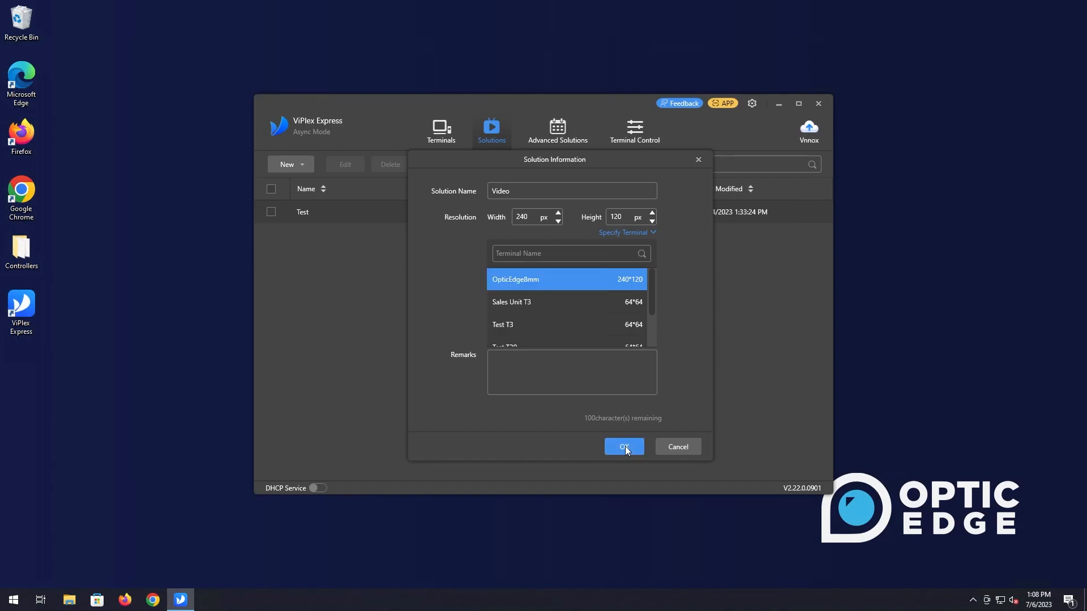
click(623, 446)
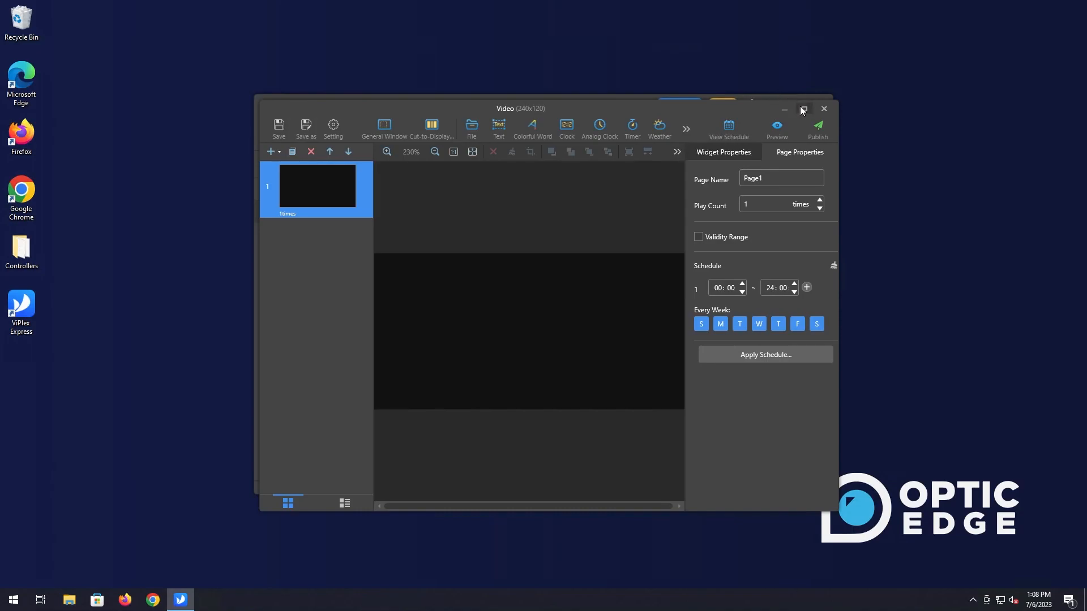
click(801, 109)
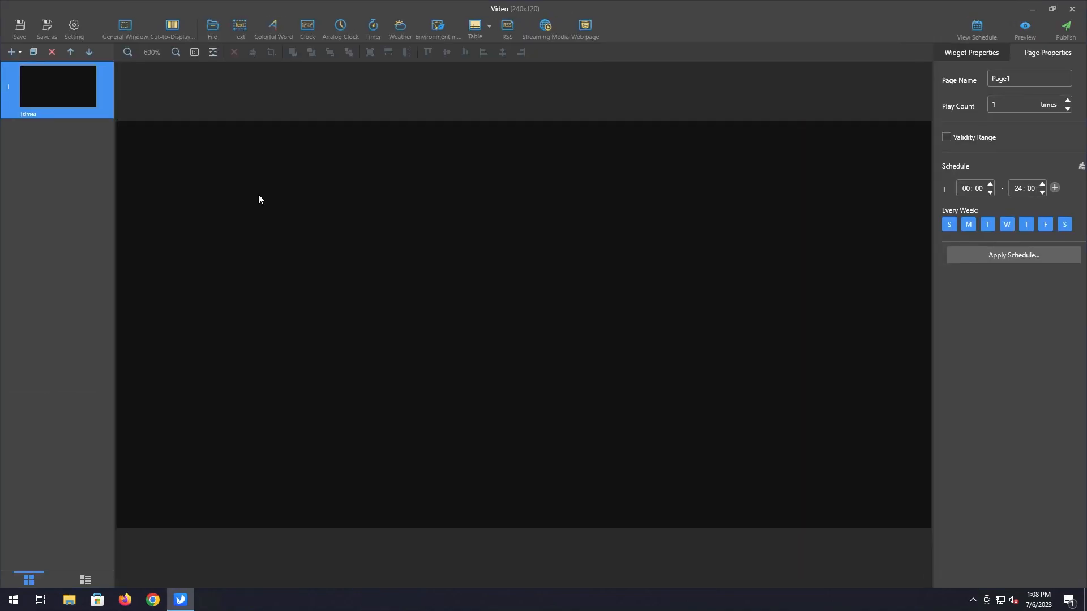
mouse_move(483, 98)
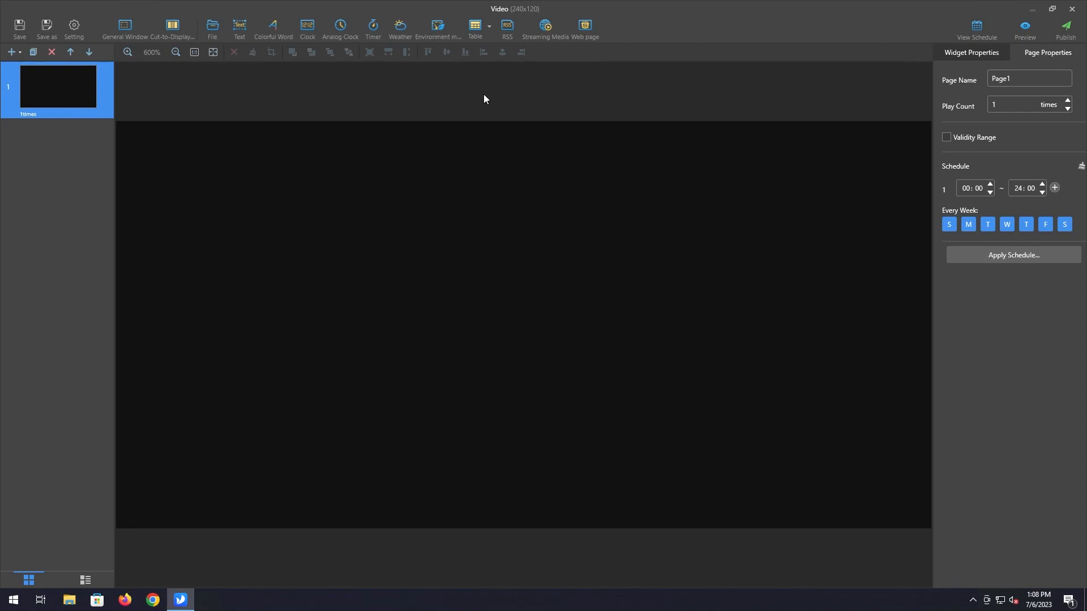
mouse_move(341, 251)
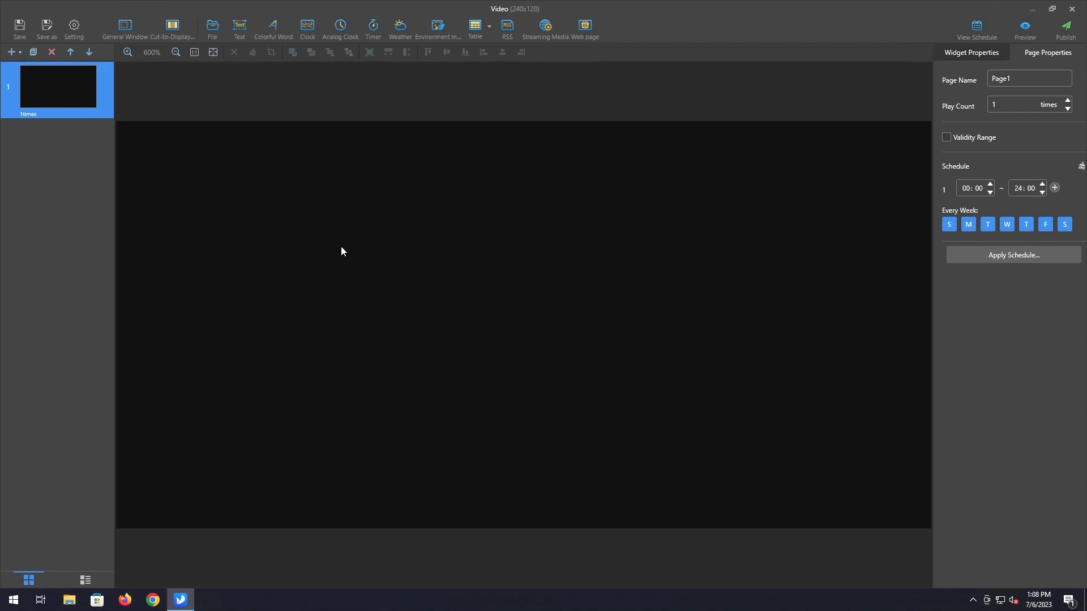
mouse_move(353, 245)
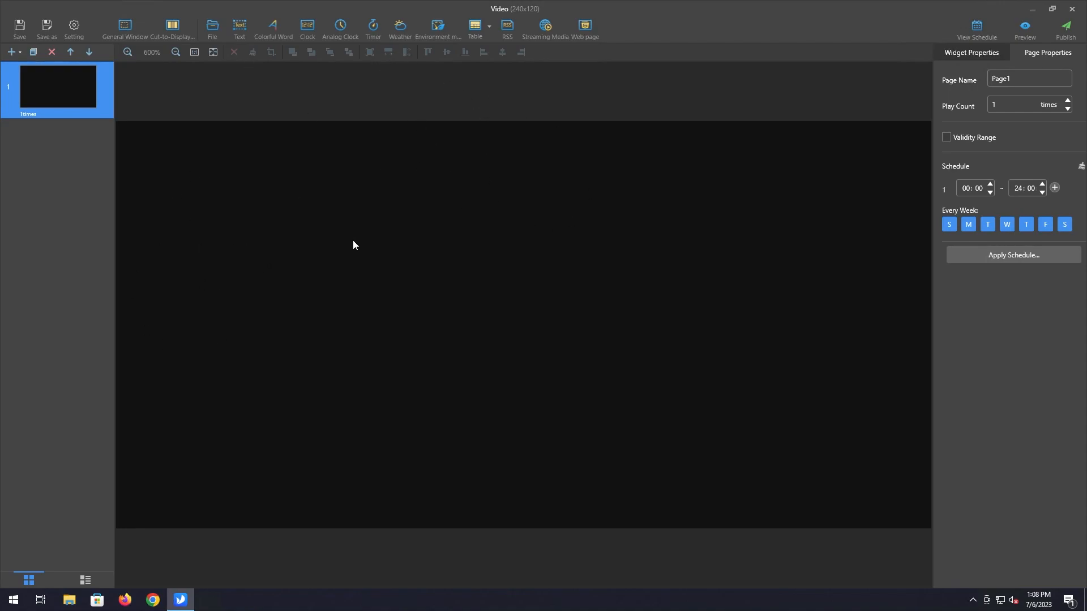
mouse_move(428, 213)
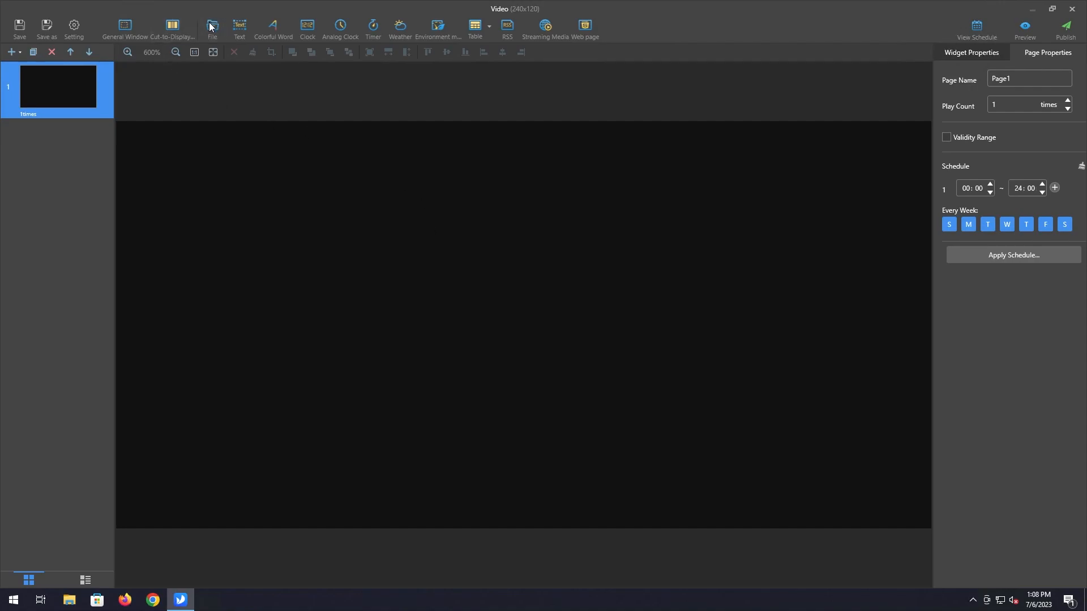
mouse_move(212, 27)
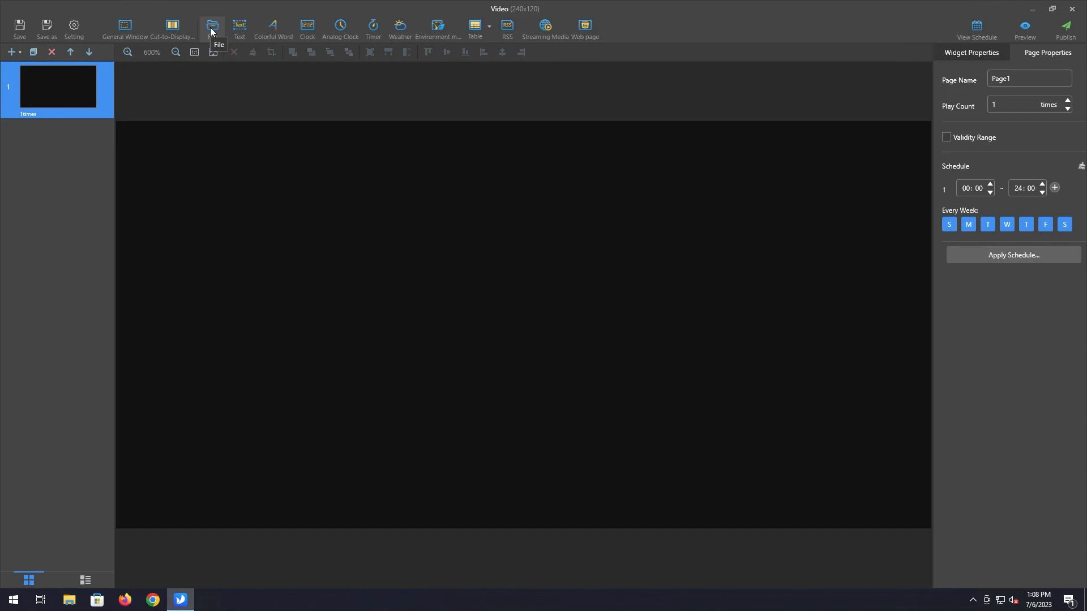
Step: Insert the mulch sale picture from Pictures onto Page1 as a media widget
click(212, 26)
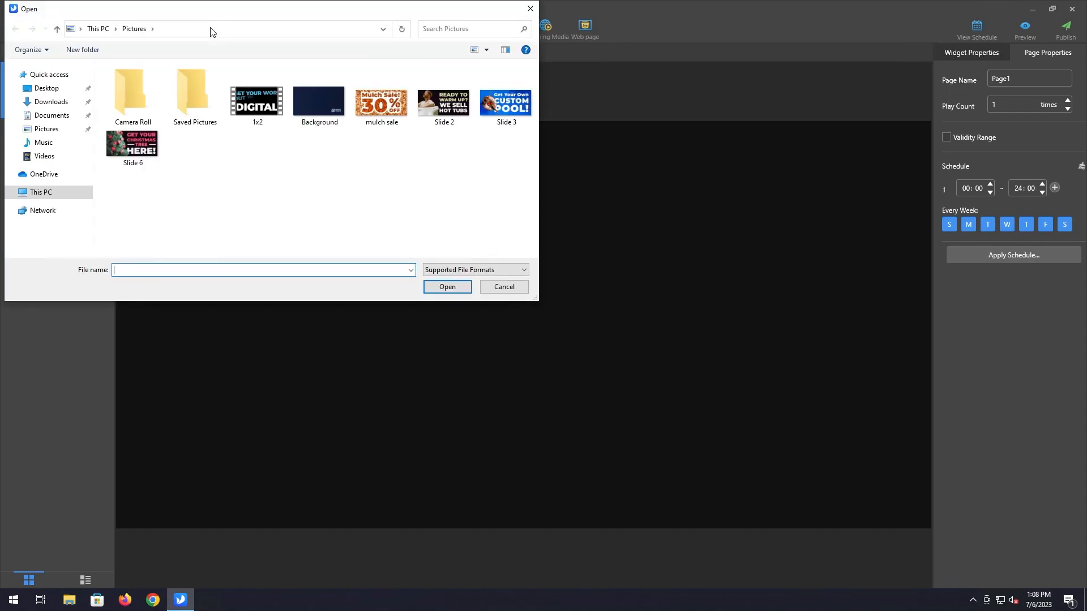
mouse_move(390, 202)
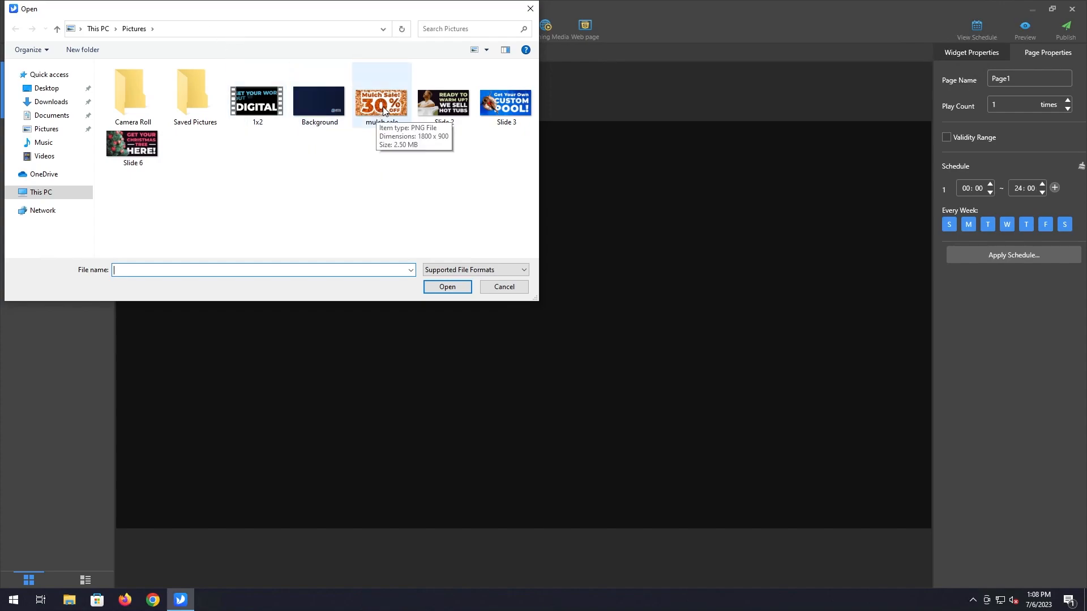
click(382, 98)
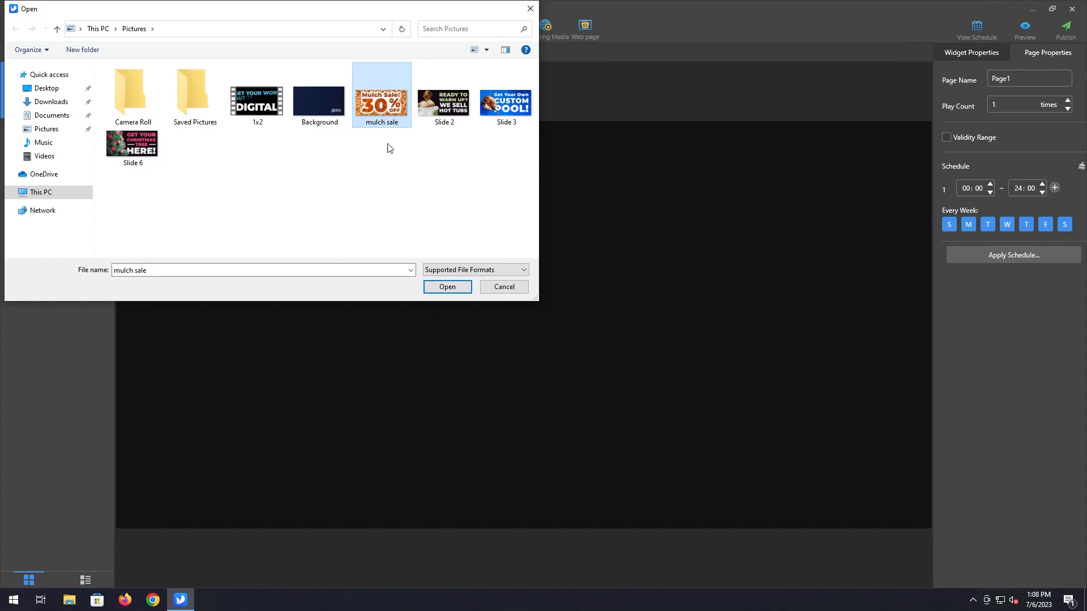
click(446, 287)
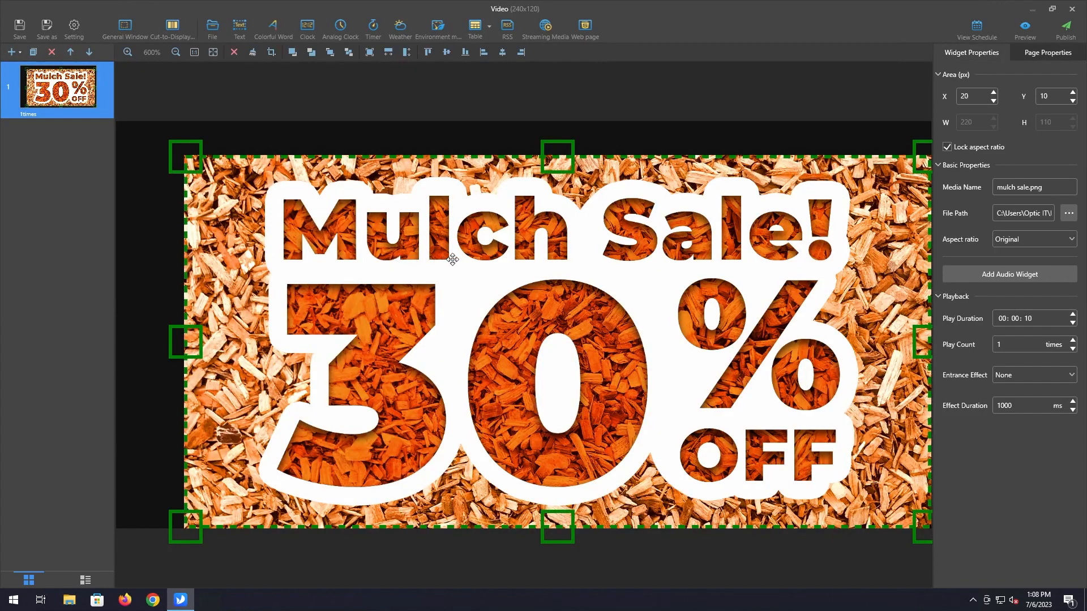
mouse_move(342, 417)
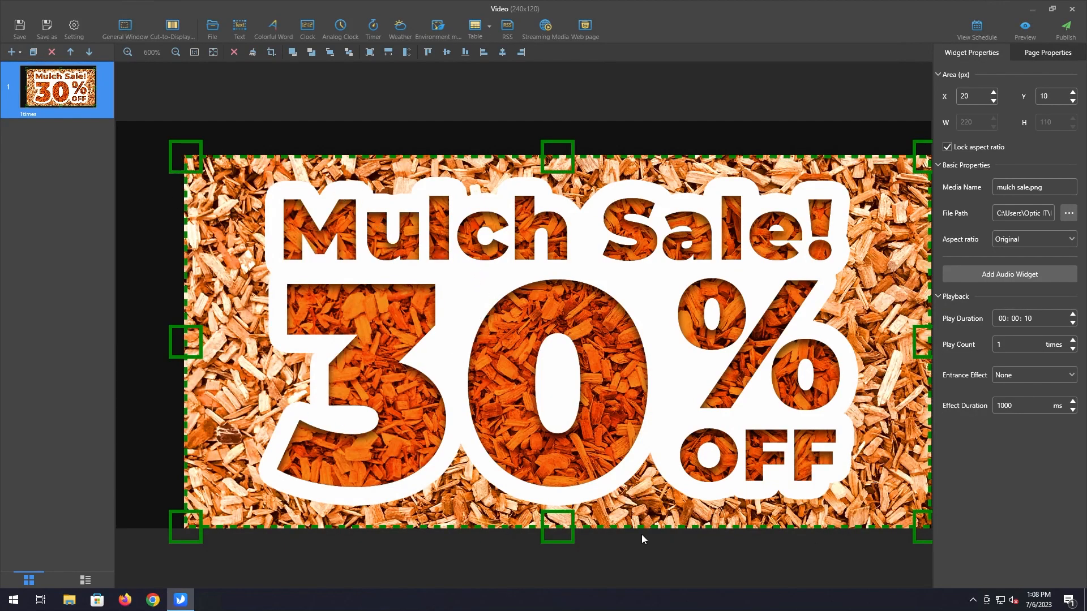
mouse_move(185, 152)
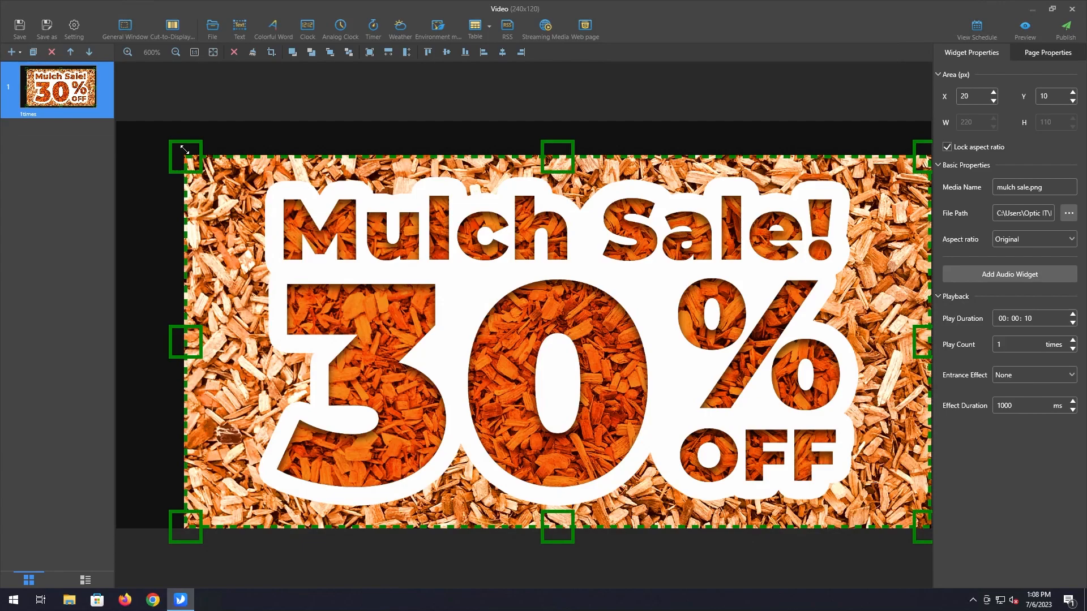
Step: Resize the mulch sale image and stretch it to fill the entire 240x120 page at 0,0
drag(184, 154, 219, 170)
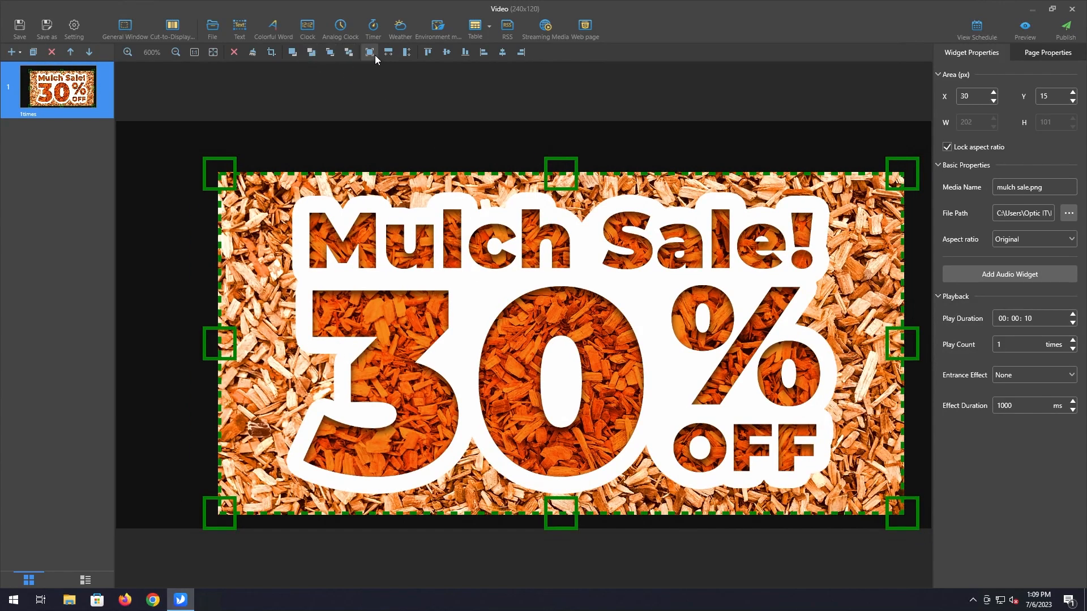
mouse_move(369, 52)
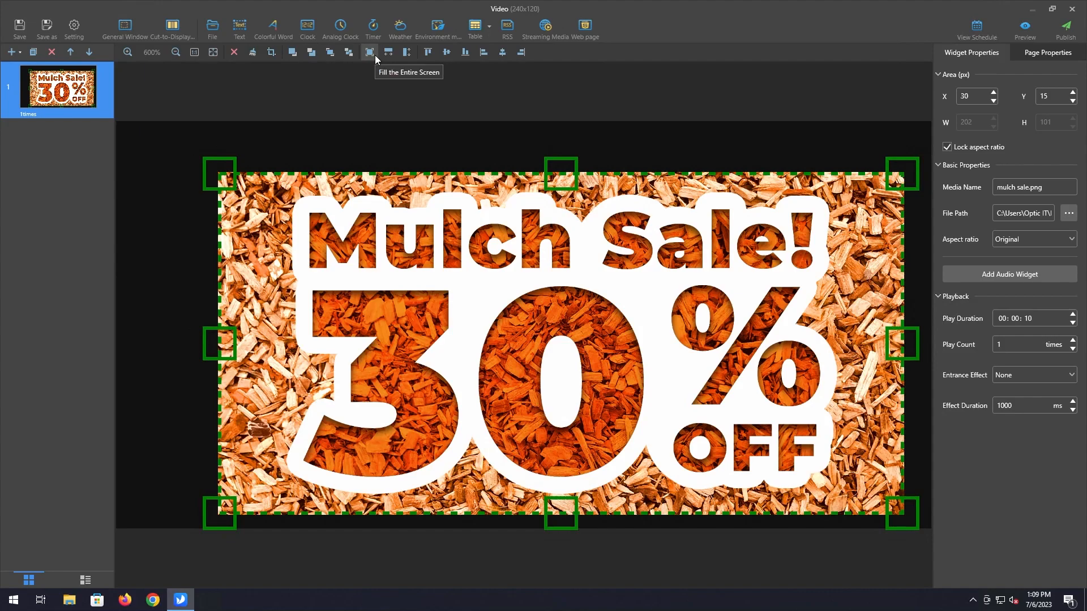
mouse_move(372, 59)
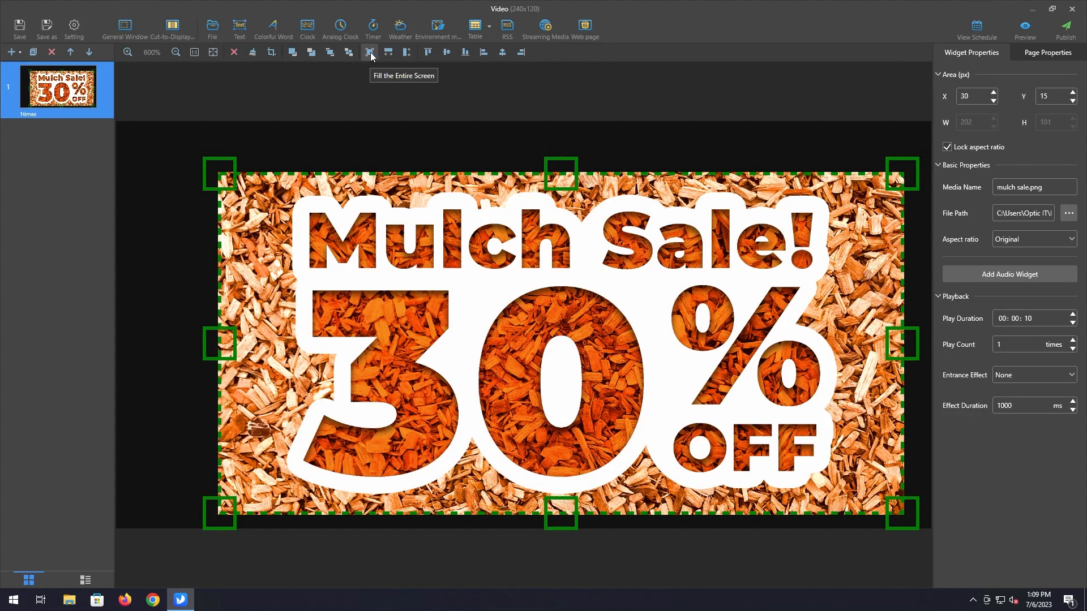
click(369, 52)
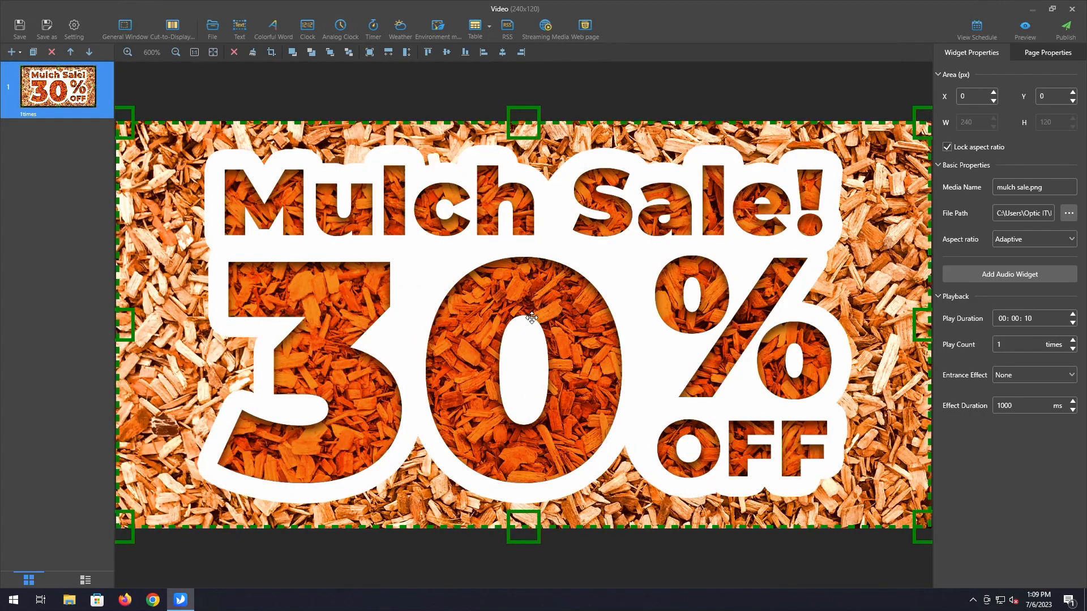
mouse_move(498, 254)
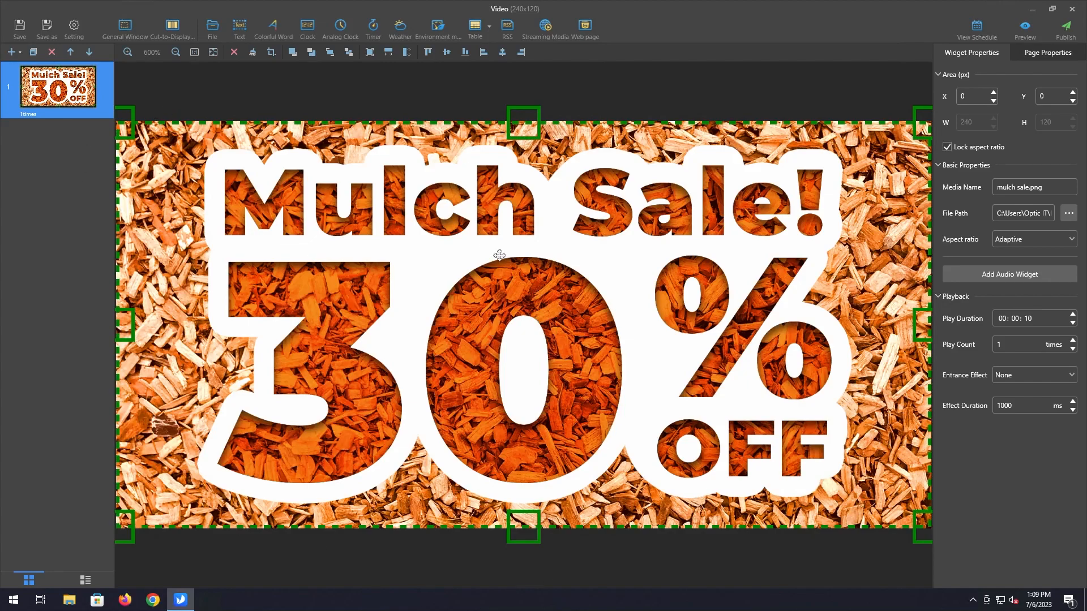
mouse_move(513, 208)
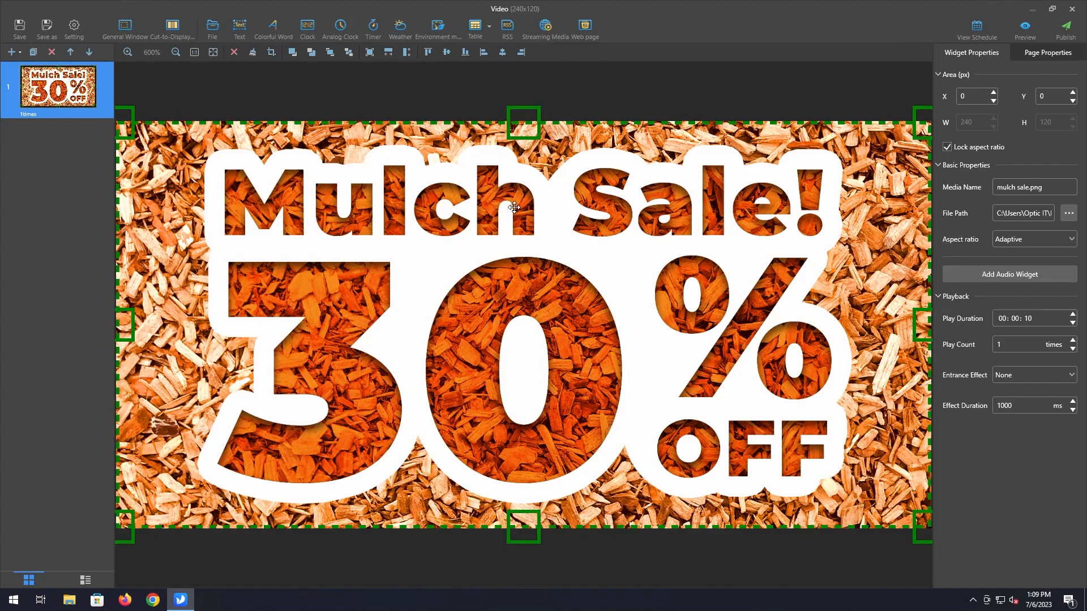
mouse_move(658, 276)
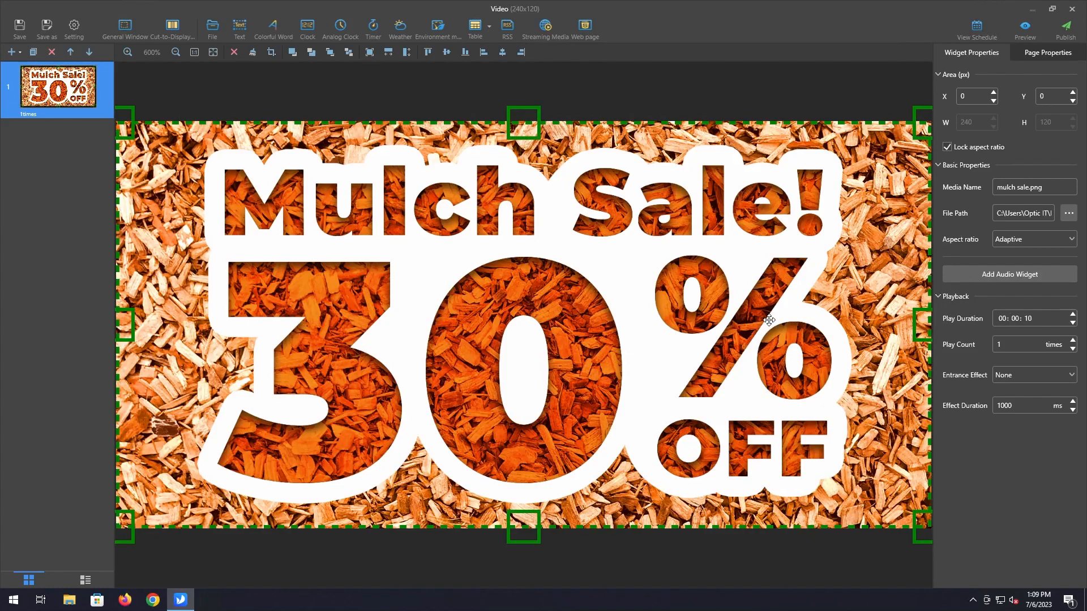
mouse_move(558, 319)
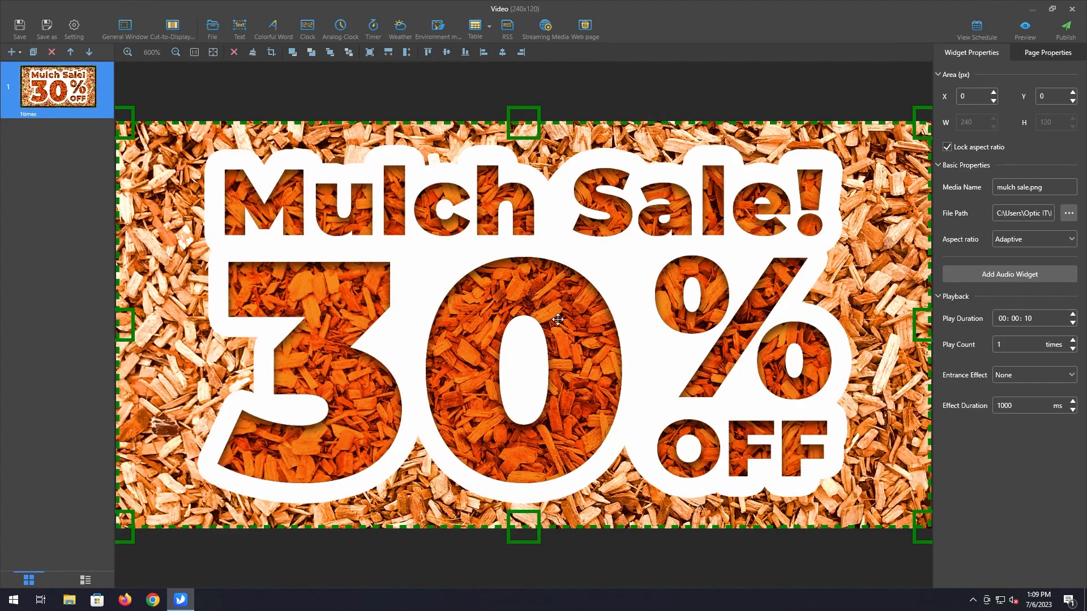
mouse_move(555, 319)
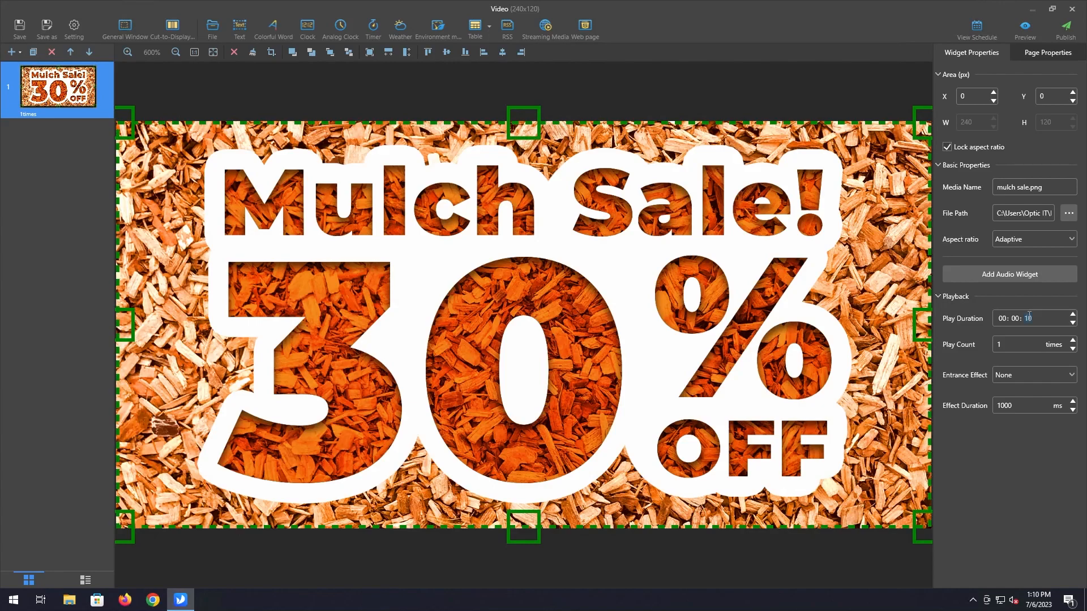
Step: Change the mulch sale picture's play duration to 00:00:03
text(03)
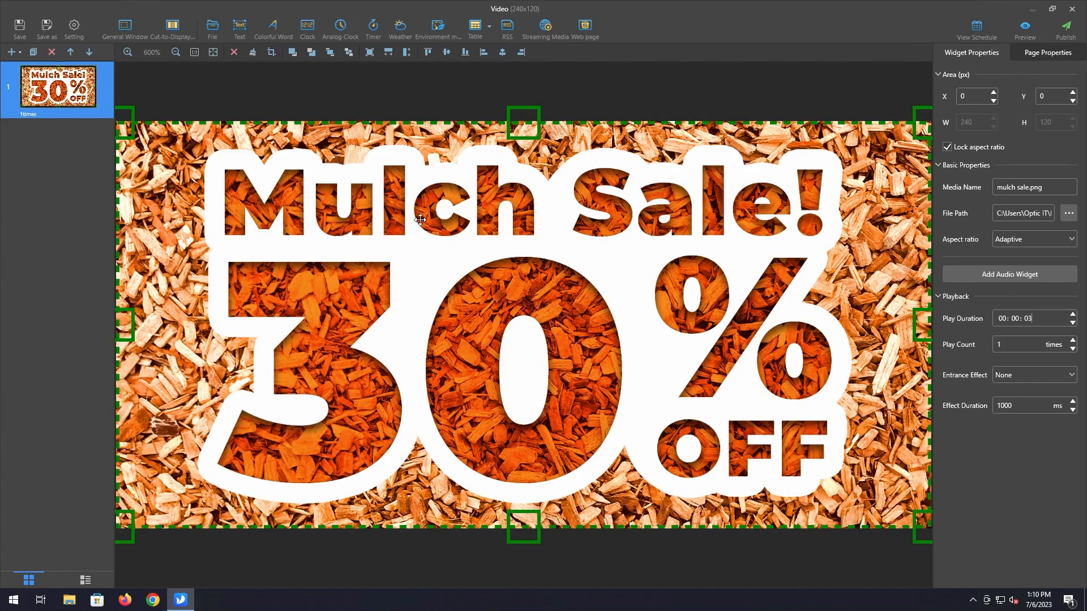
mouse_move(825, 337)
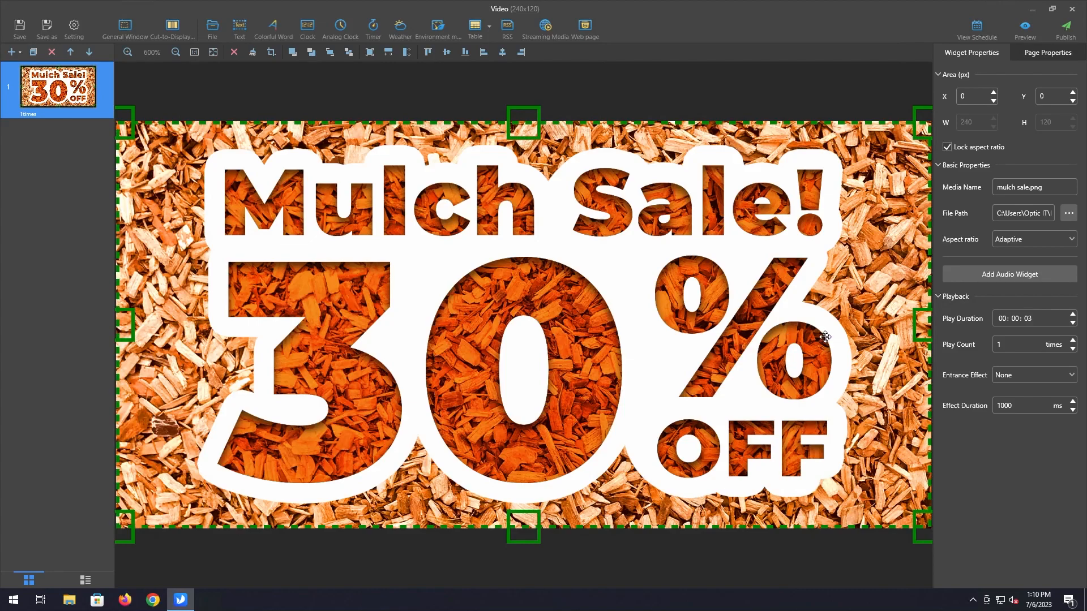
mouse_move(924, 392)
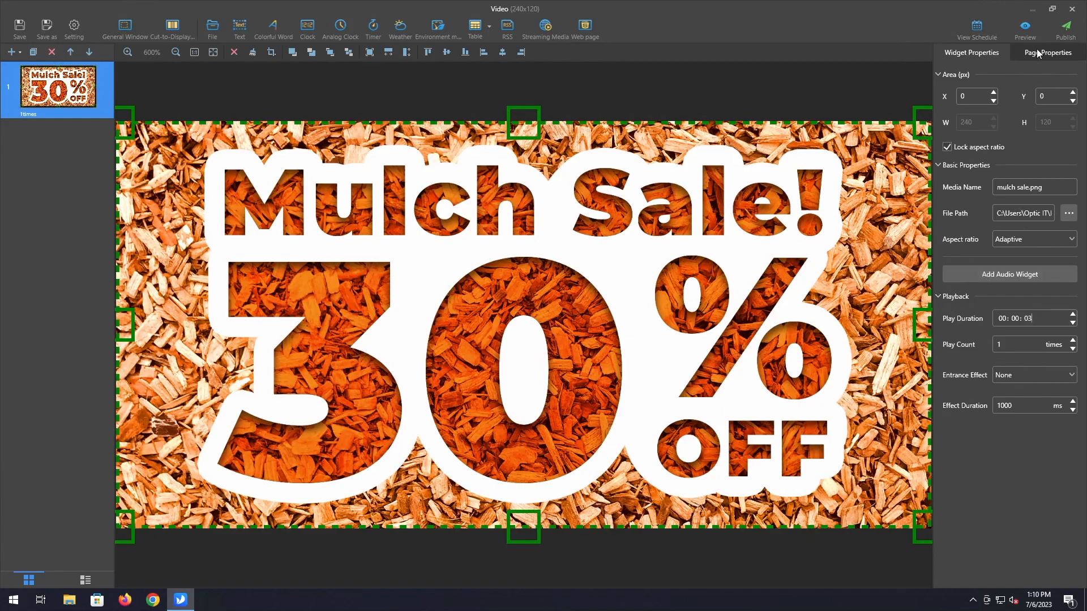
Step: Enable a validity range on Page1 ending July 14, 2023
click(1047, 53)
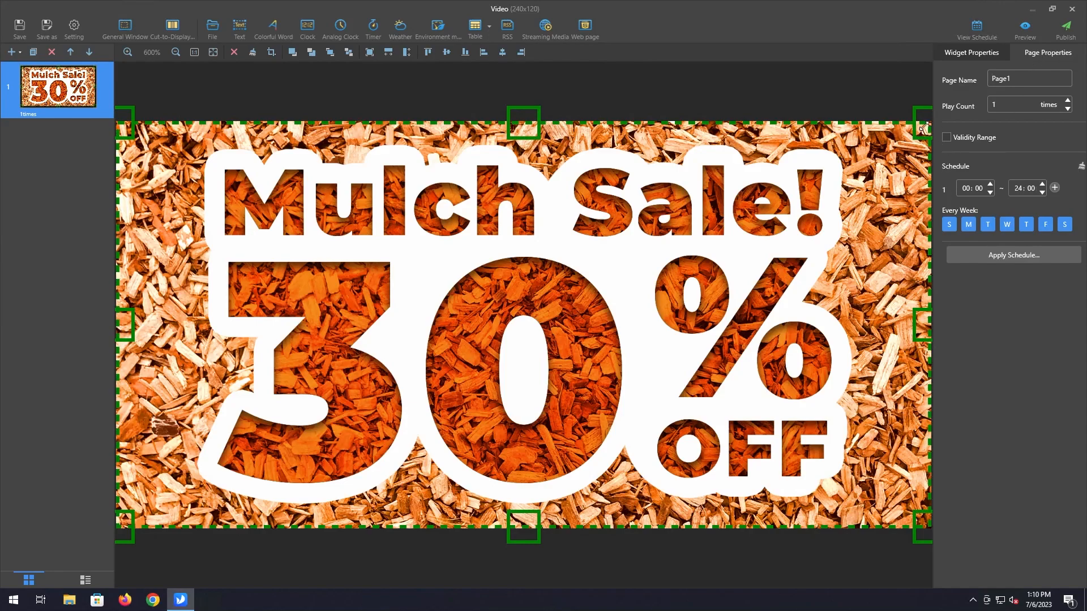
mouse_move(792, 197)
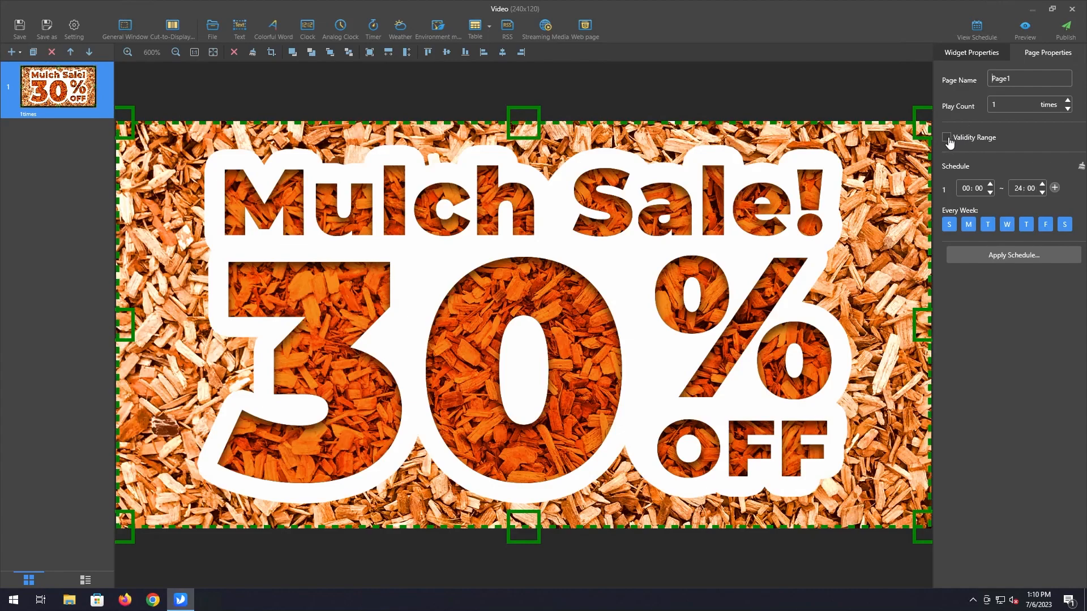
click(949, 138)
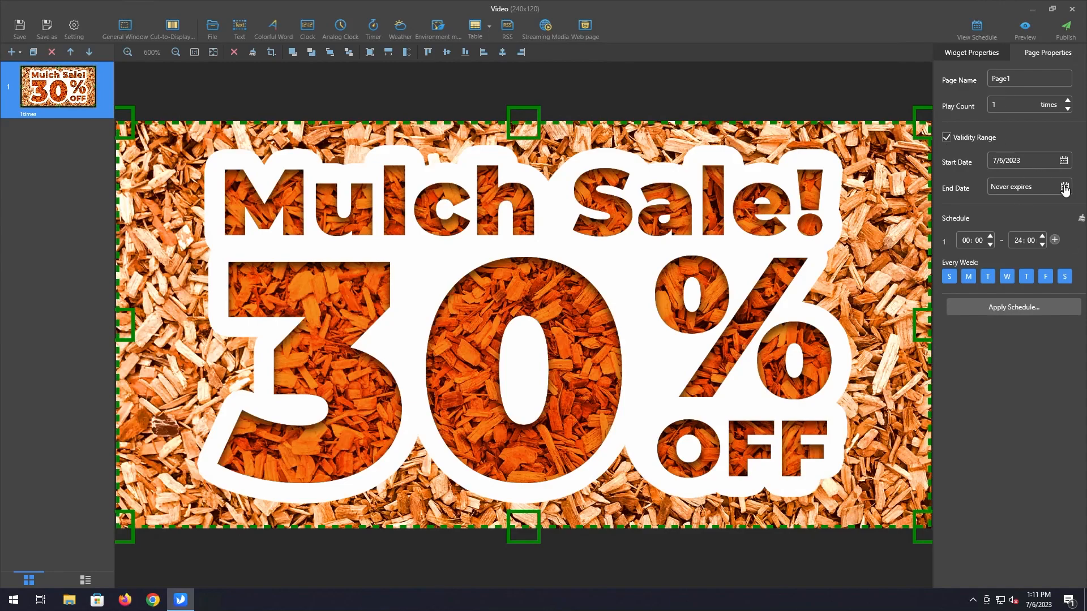
click(1065, 186)
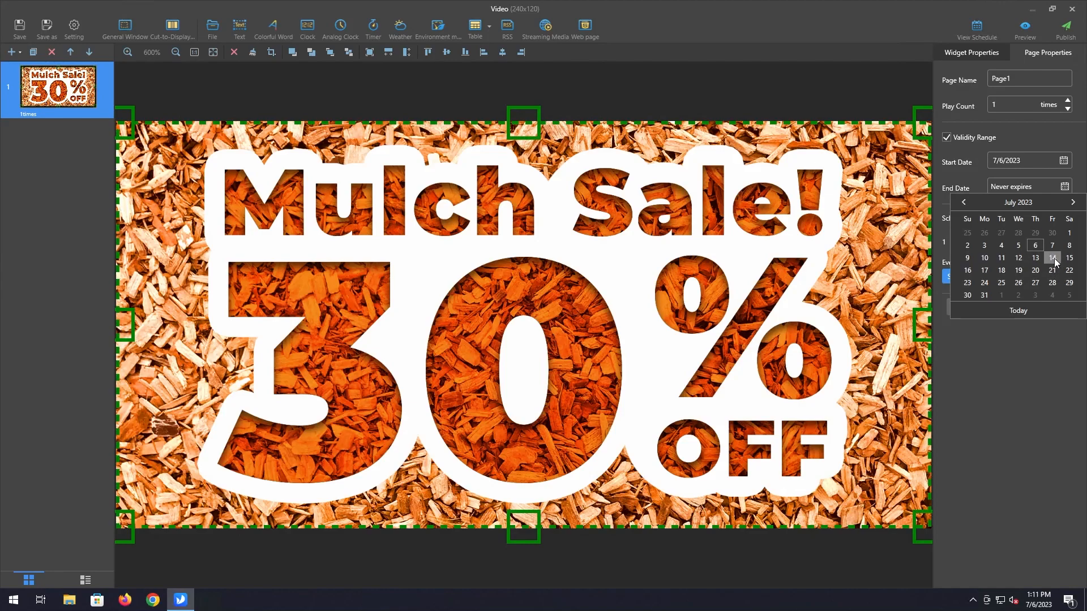
click(1051, 258)
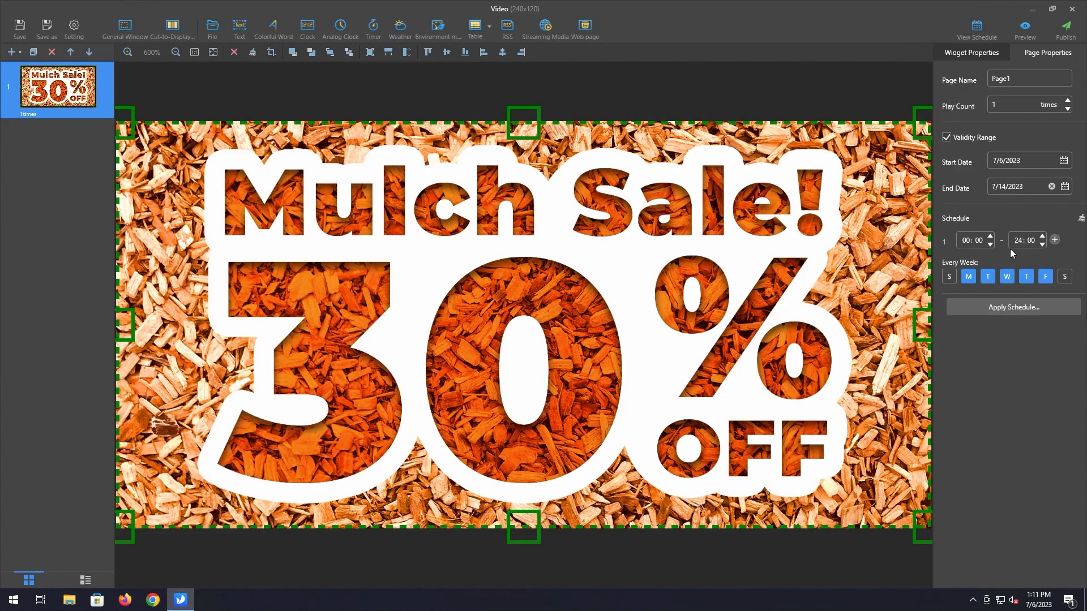
mouse_move(996, 259)
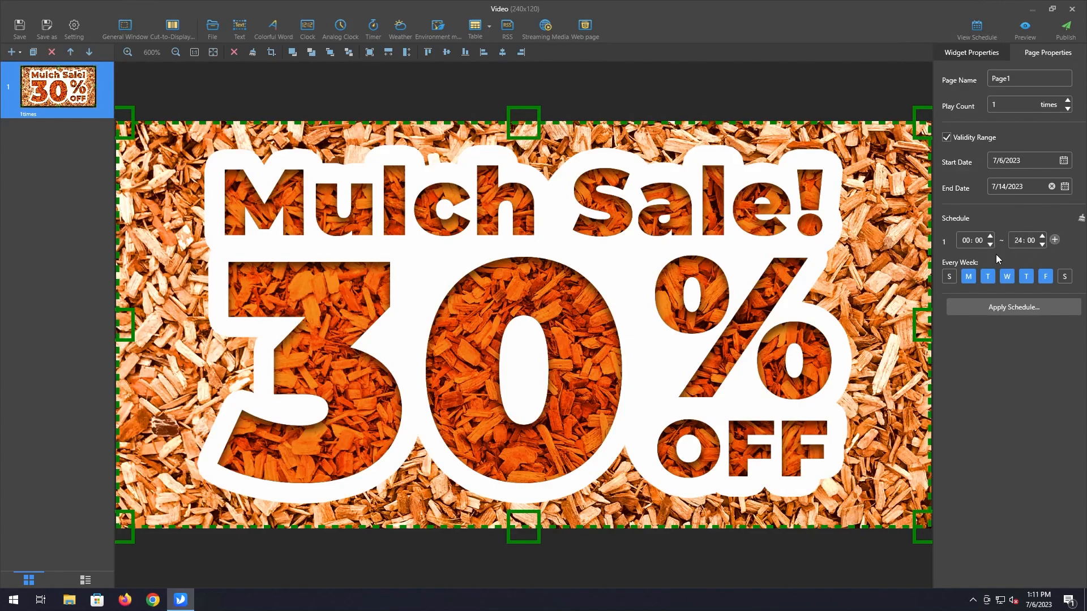
mouse_move(1025, 261)
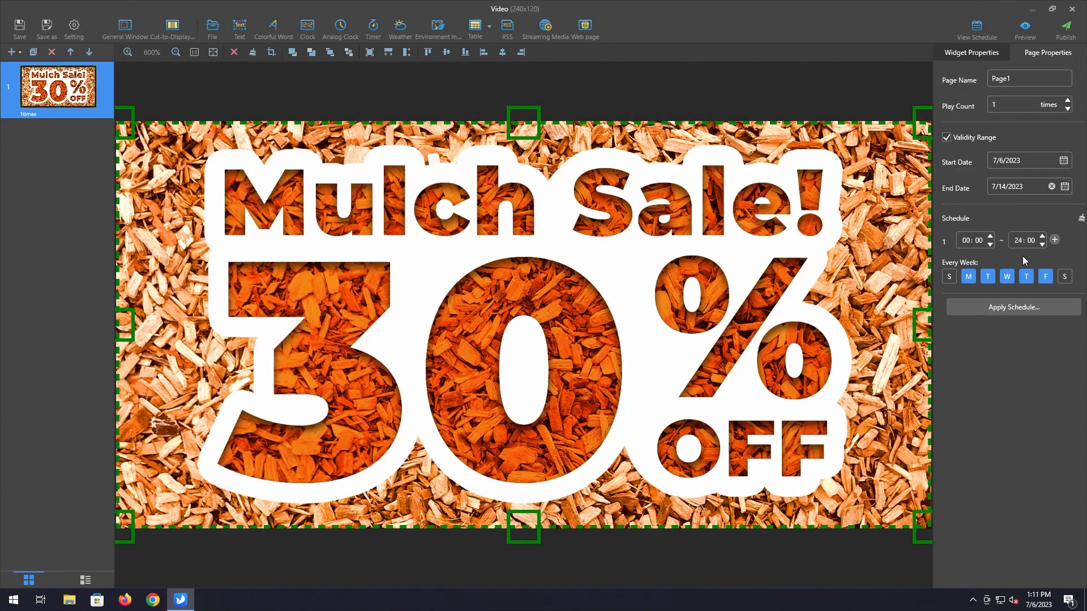
mouse_move(1022, 260)
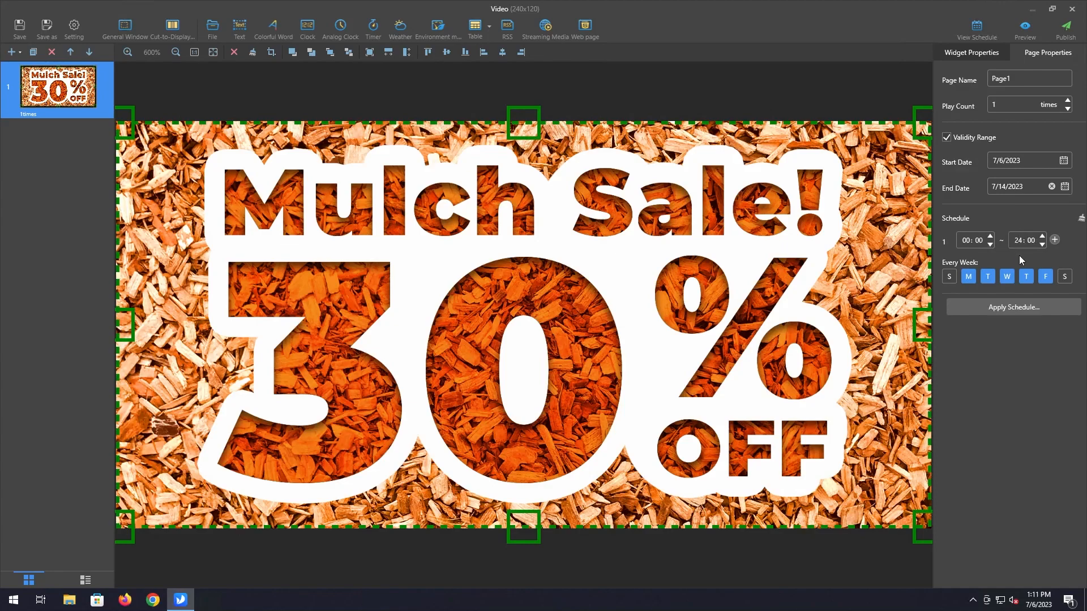
Step: Adjust the page's playback schedule entries in Page Properties
click(1054, 240)
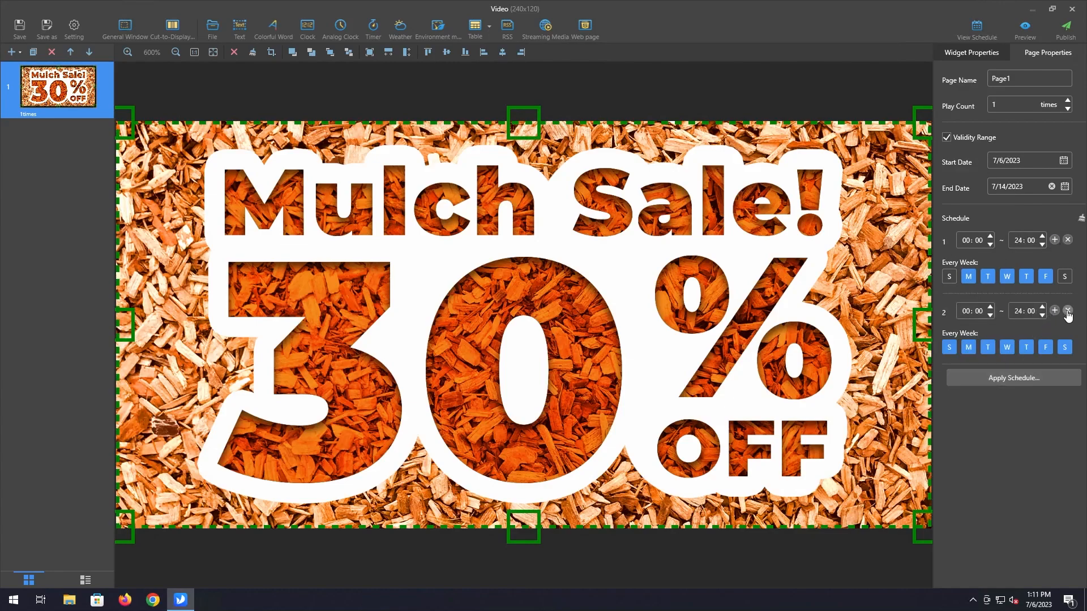
click(1068, 310)
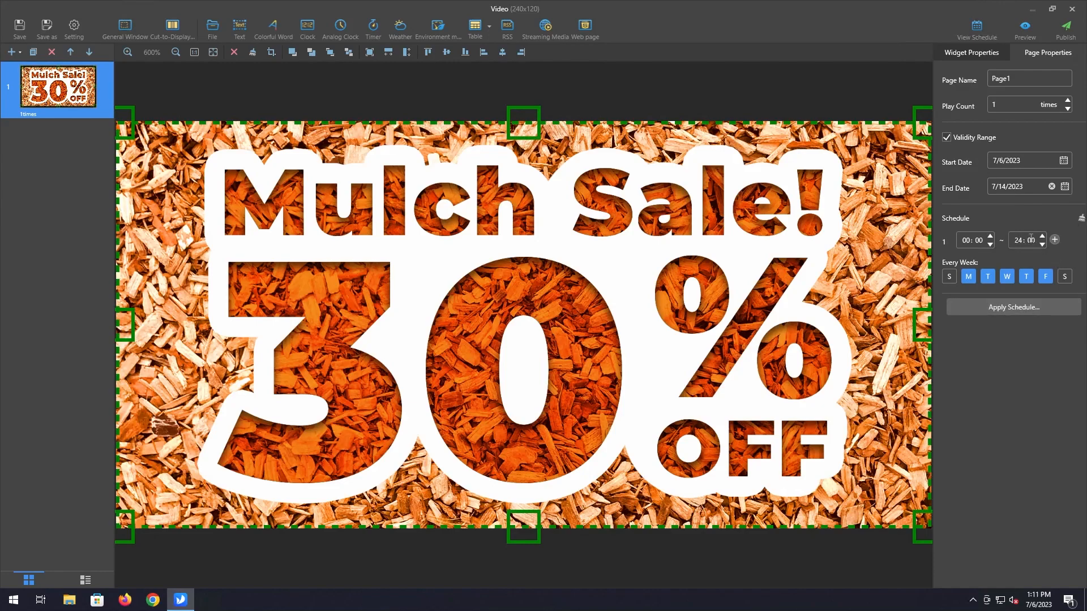
click(948, 277)
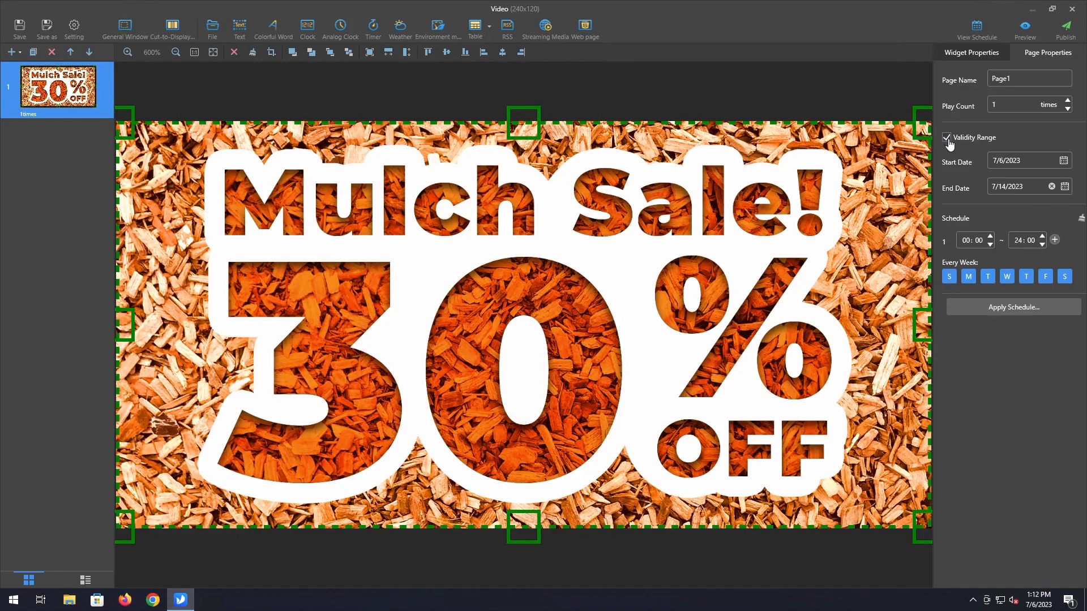
Step: Remove Page1's validity range and add a new page holding the Slide 2 hot tub image
click(946, 137)
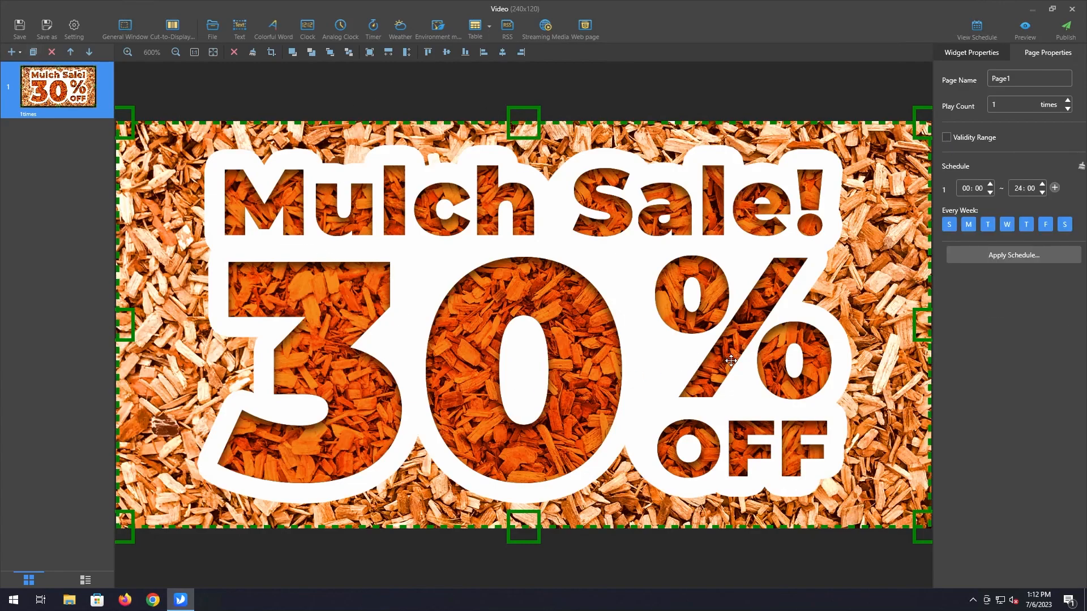
mouse_move(417, 317)
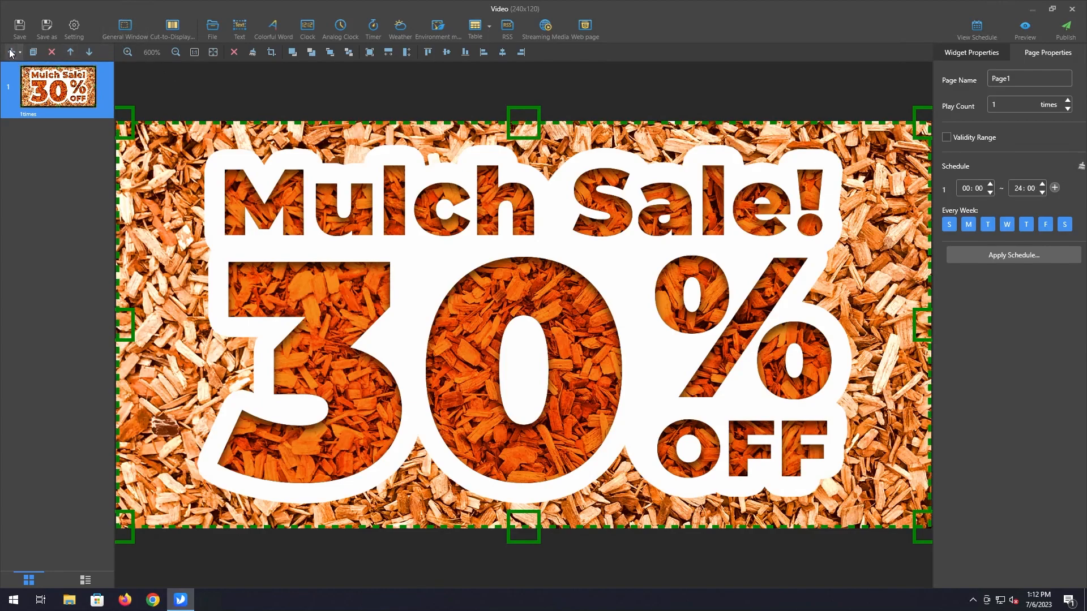
click(10, 52)
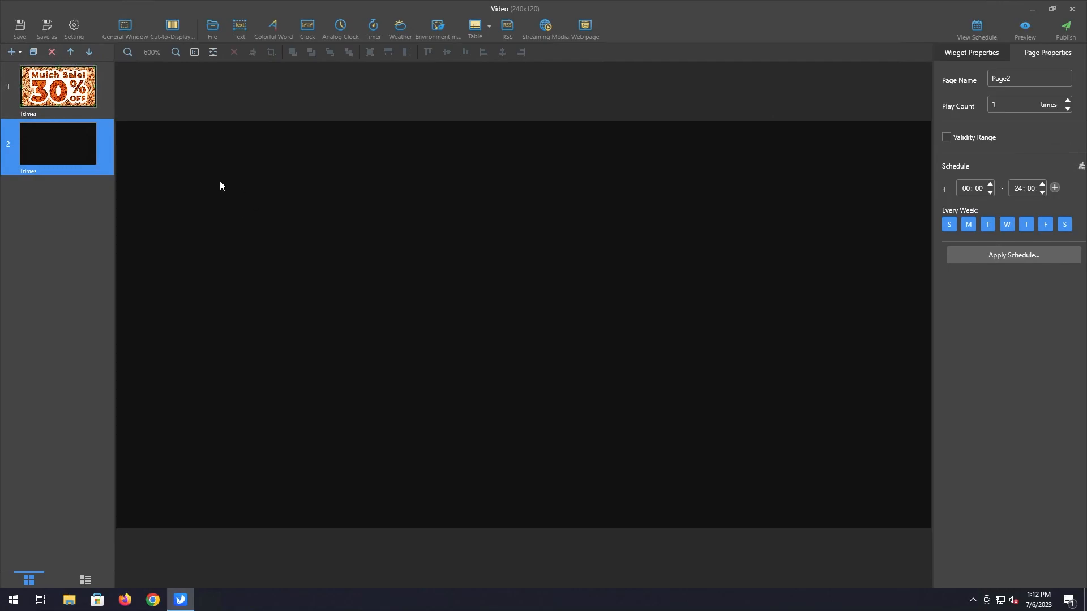
mouse_move(197, 129)
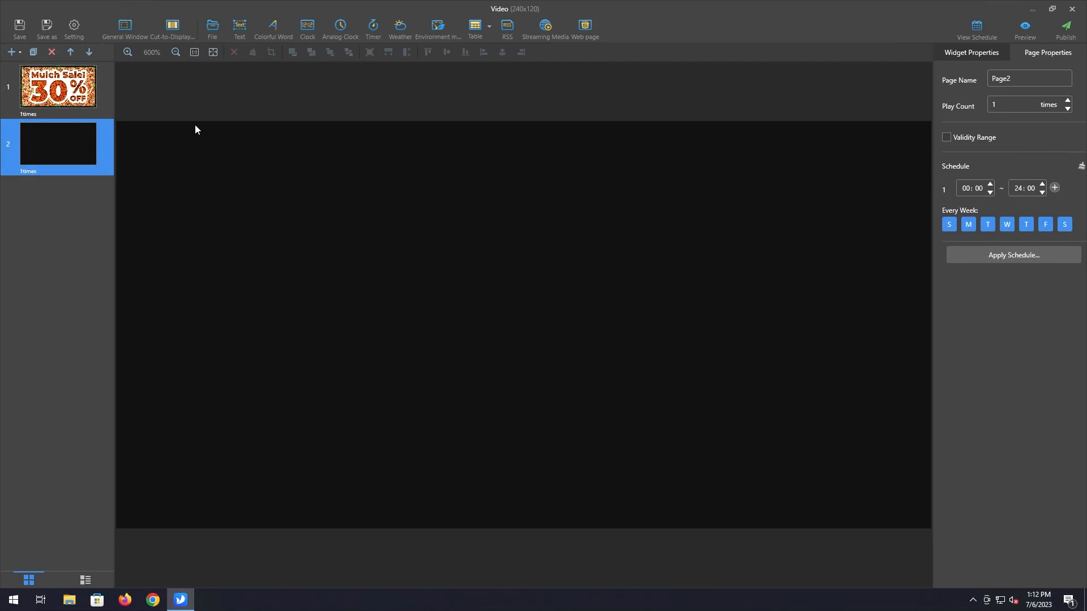
mouse_move(264, 147)
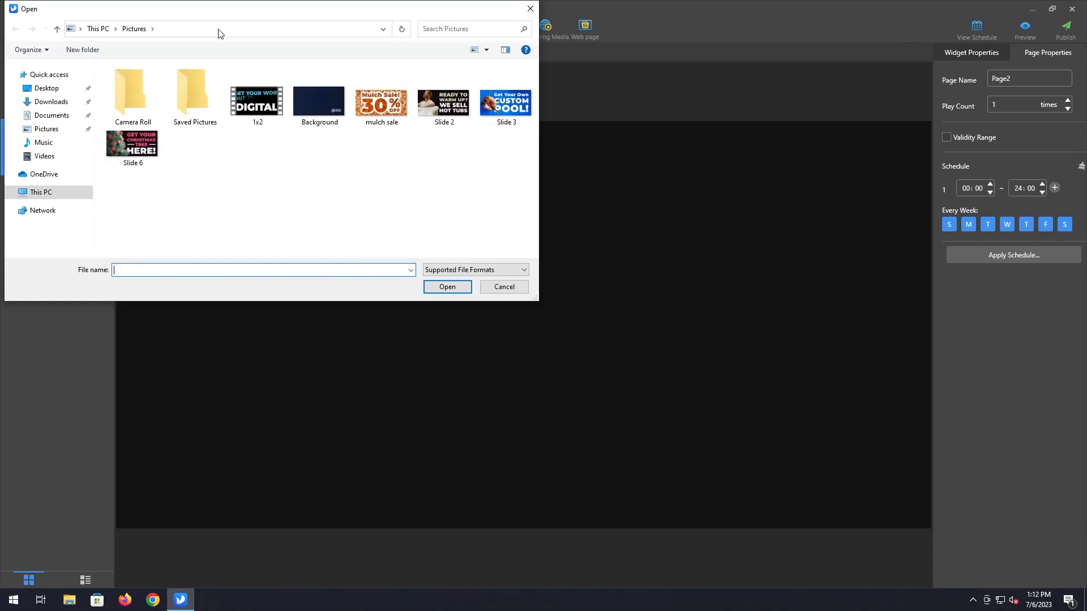
mouse_move(443, 104)
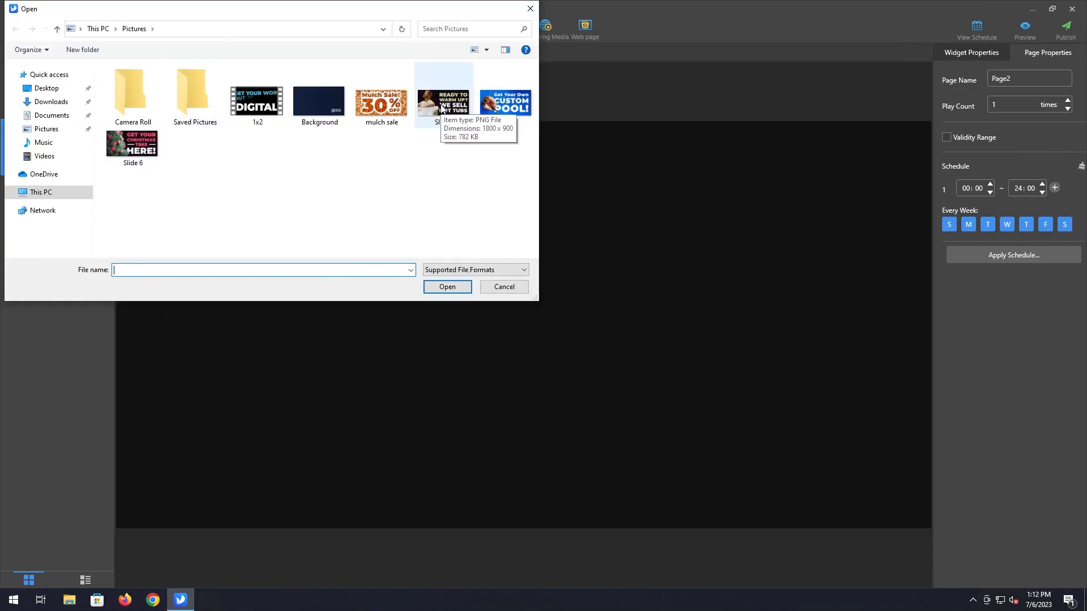
click(444, 98)
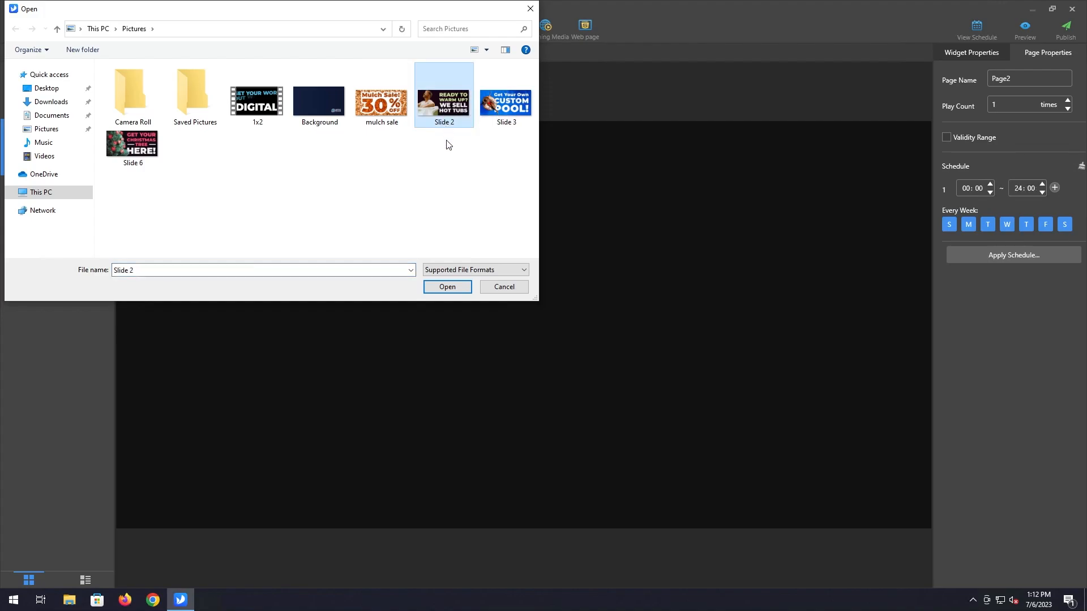
click(447, 286)
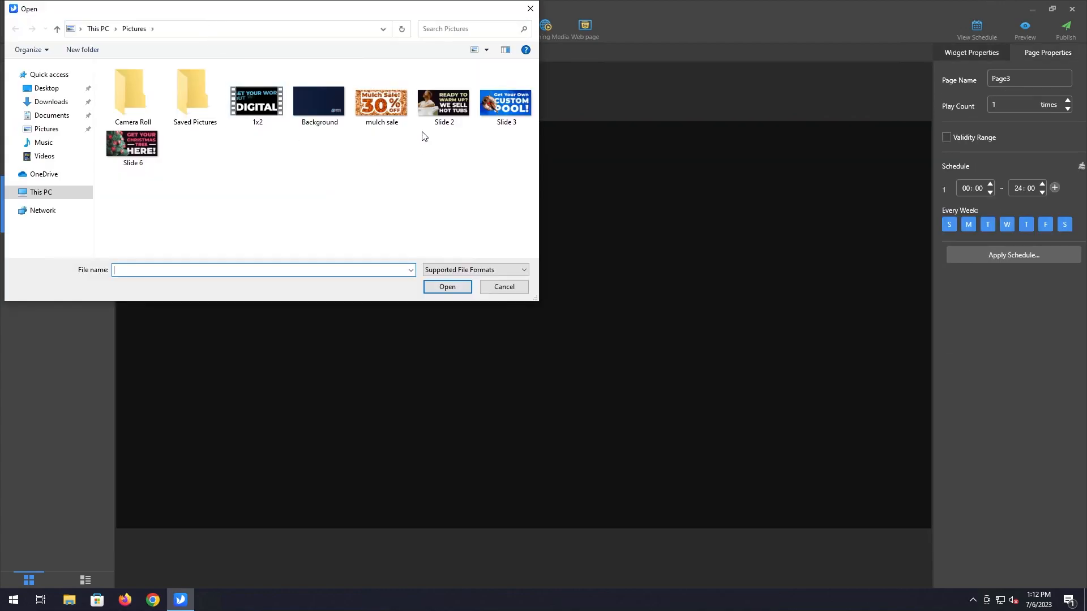
Step: Insert the Slide 3 pool image and add another blank page for the next slide
click(506, 97)
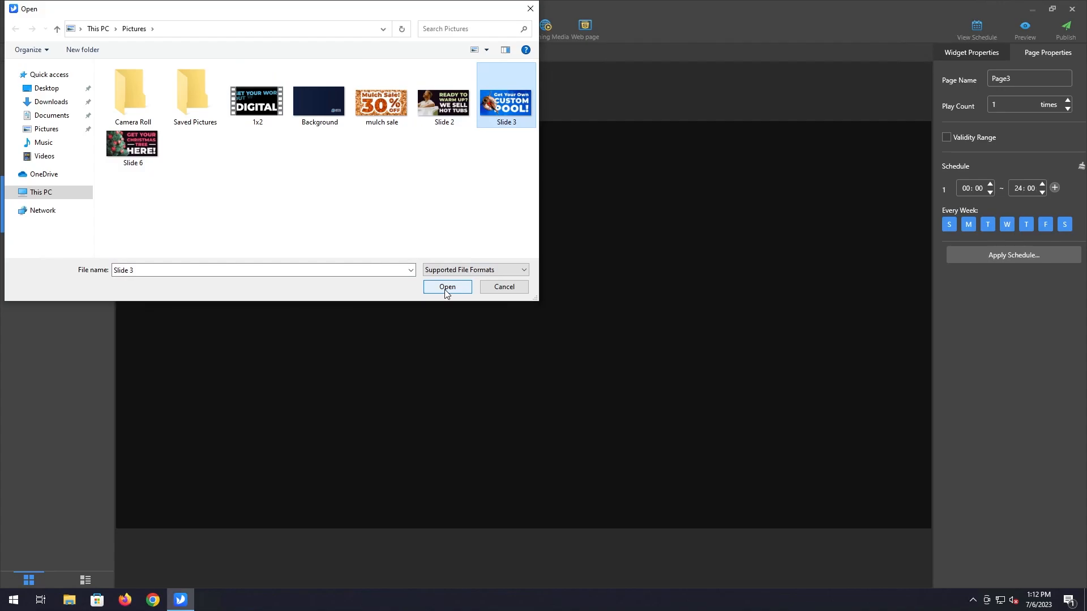
click(446, 286)
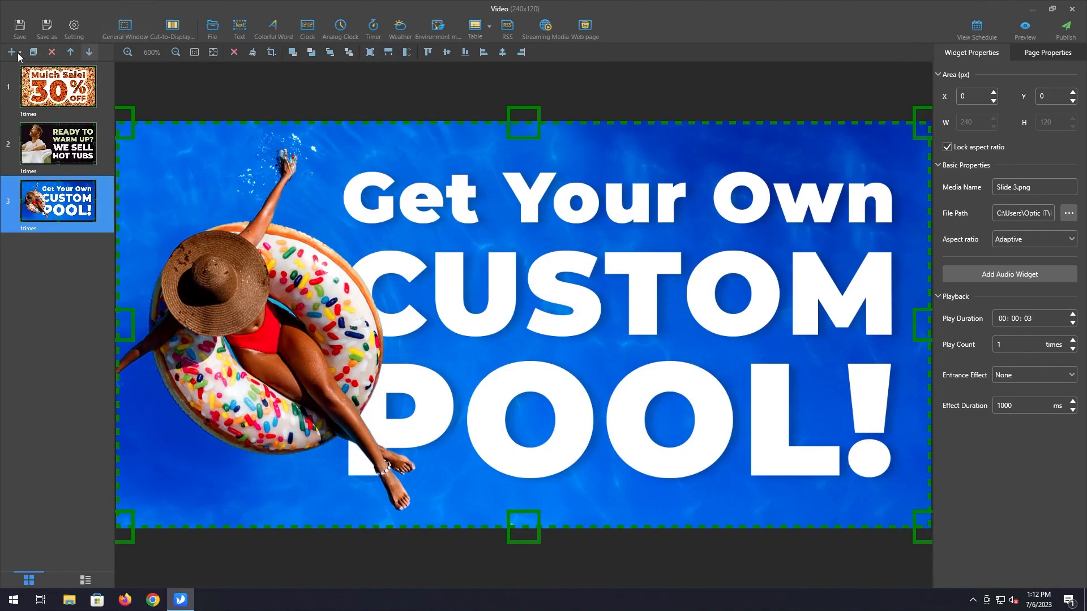
click(10, 52)
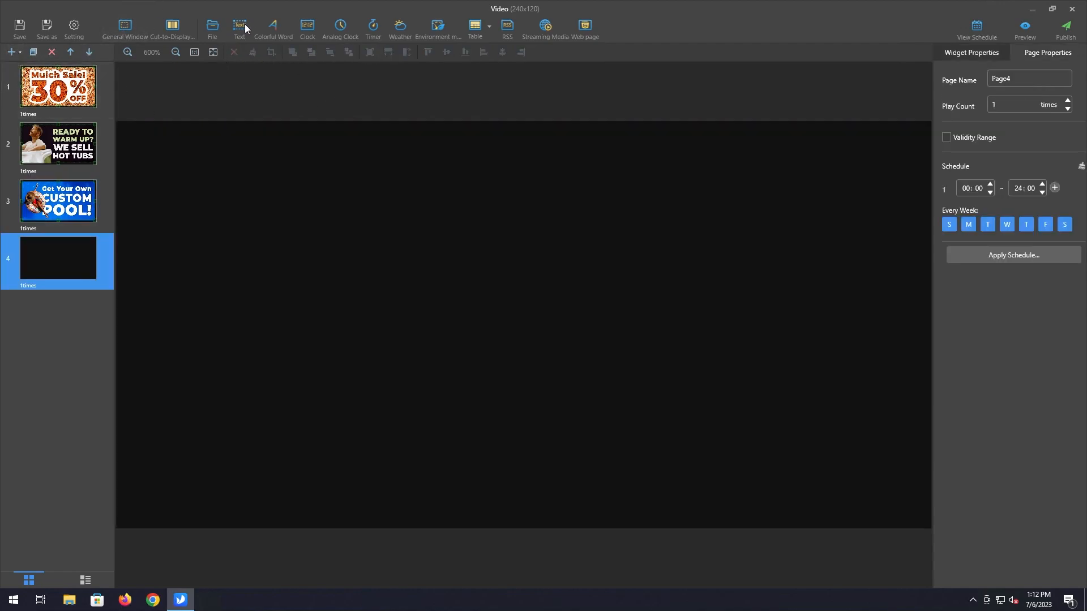
click(212, 27)
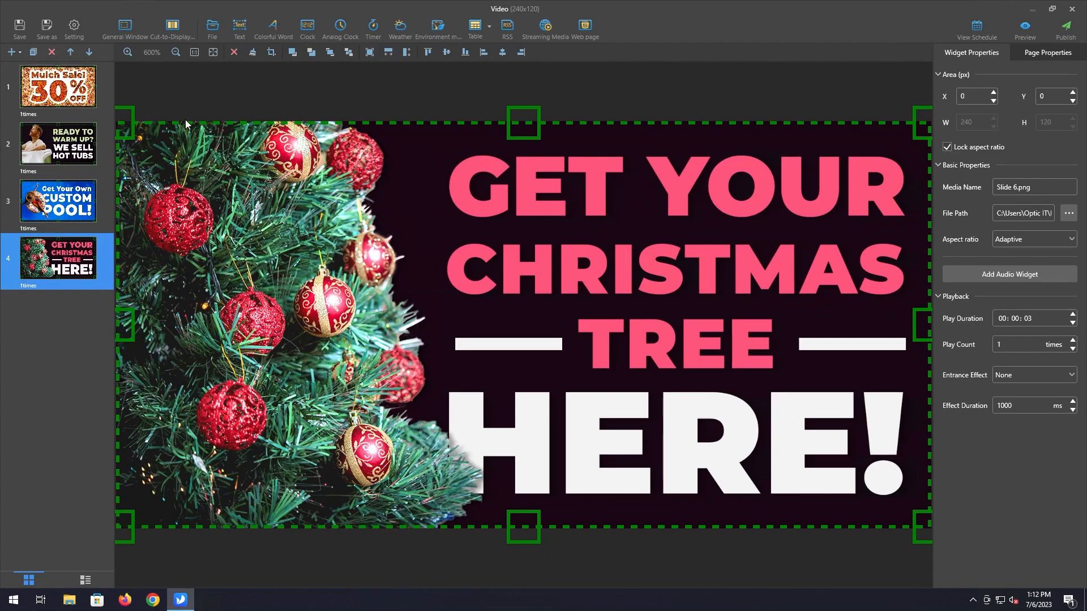
Step: Switch to the hot tub page to review its widget properties
click(58, 144)
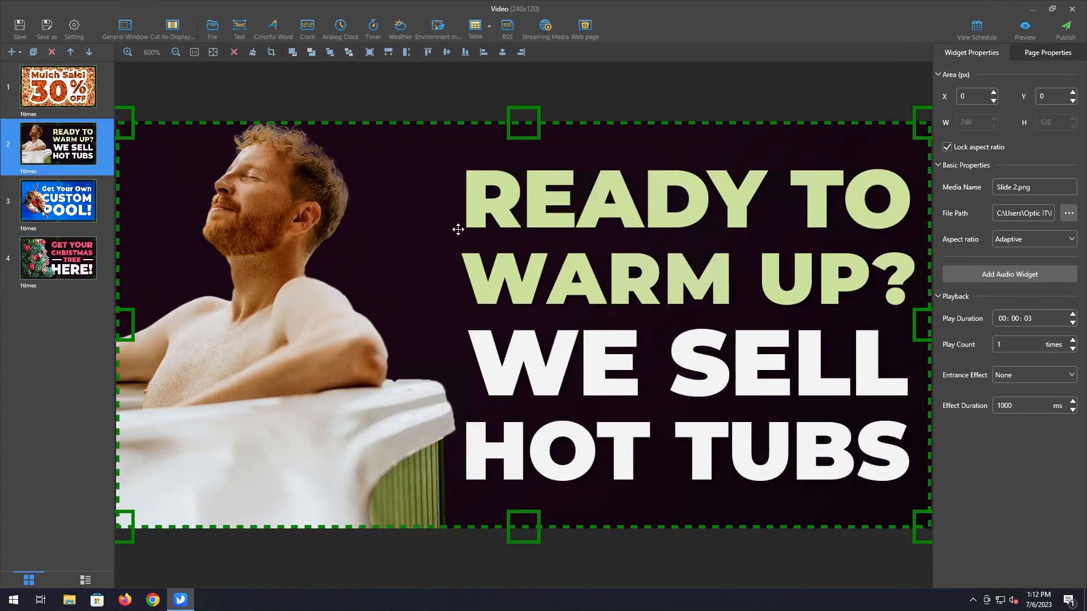
mouse_move(608, 308)
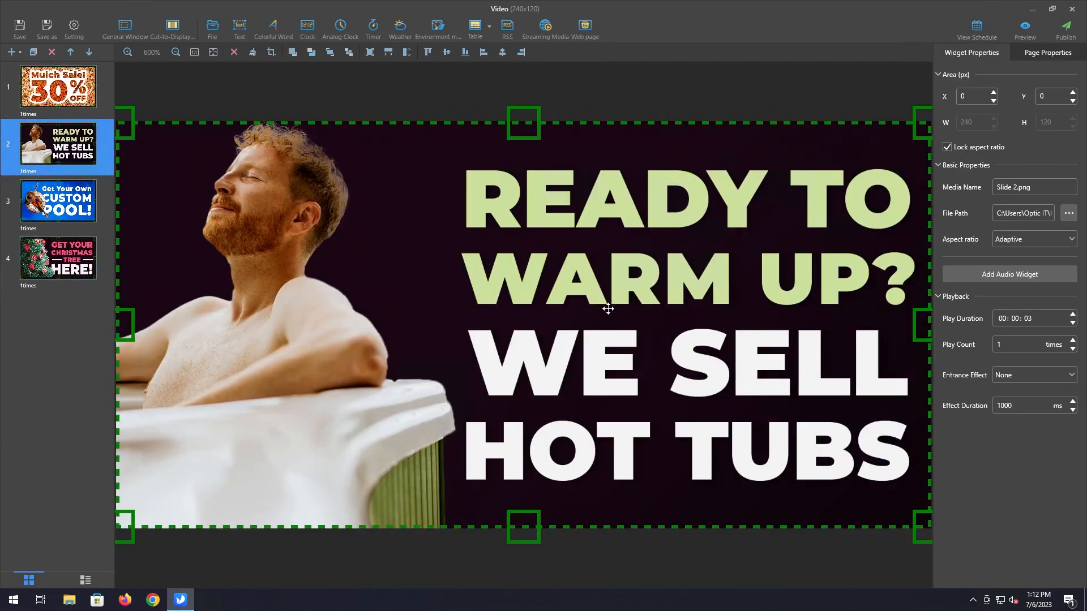
mouse_move(438, 194)
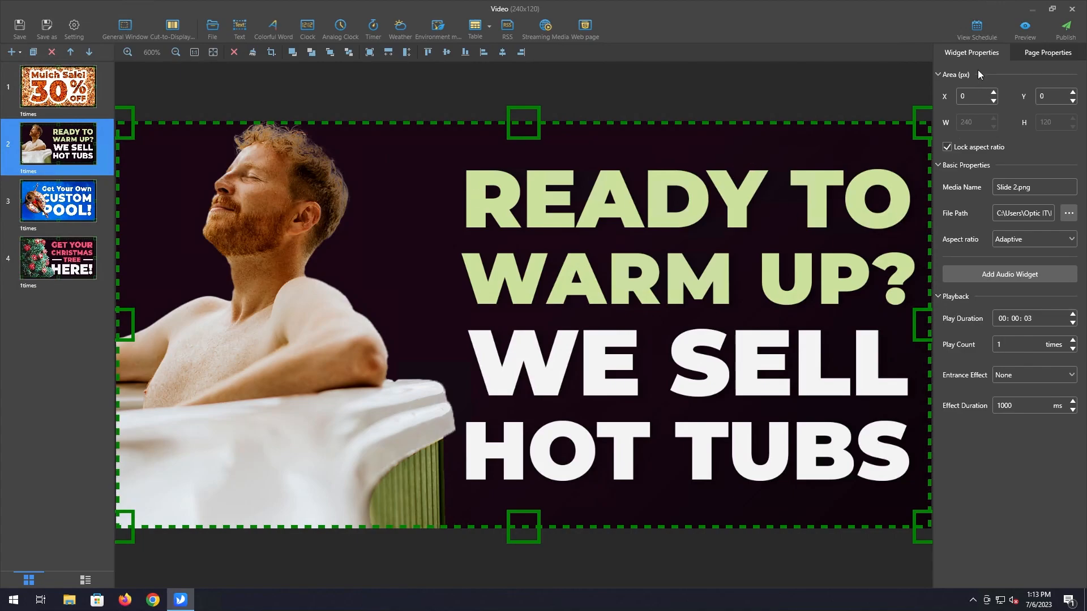
mouse_move(87, 426)
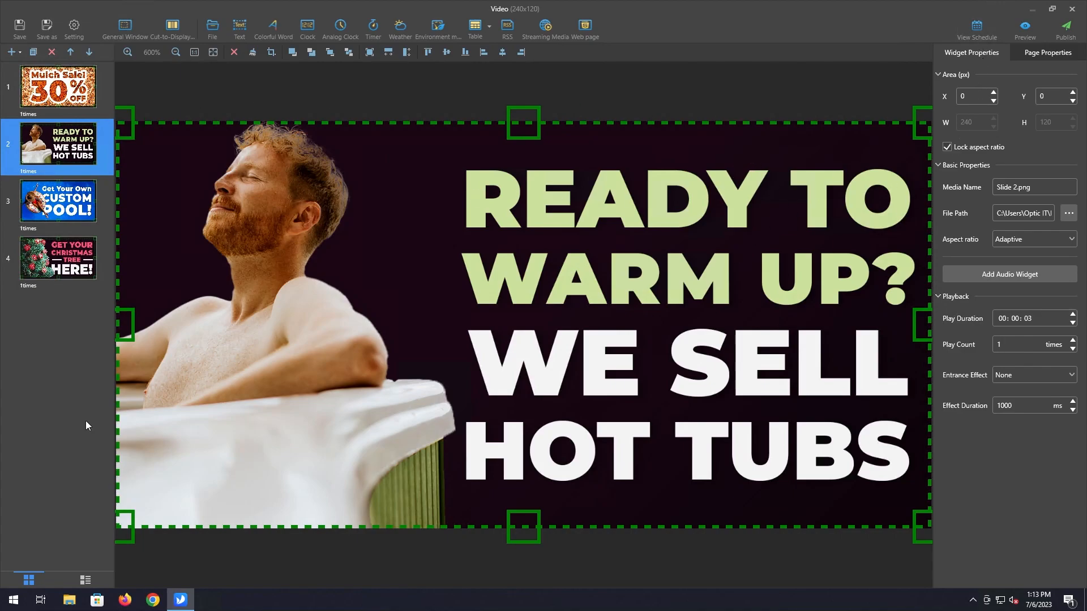
mouse_move(683, 225)
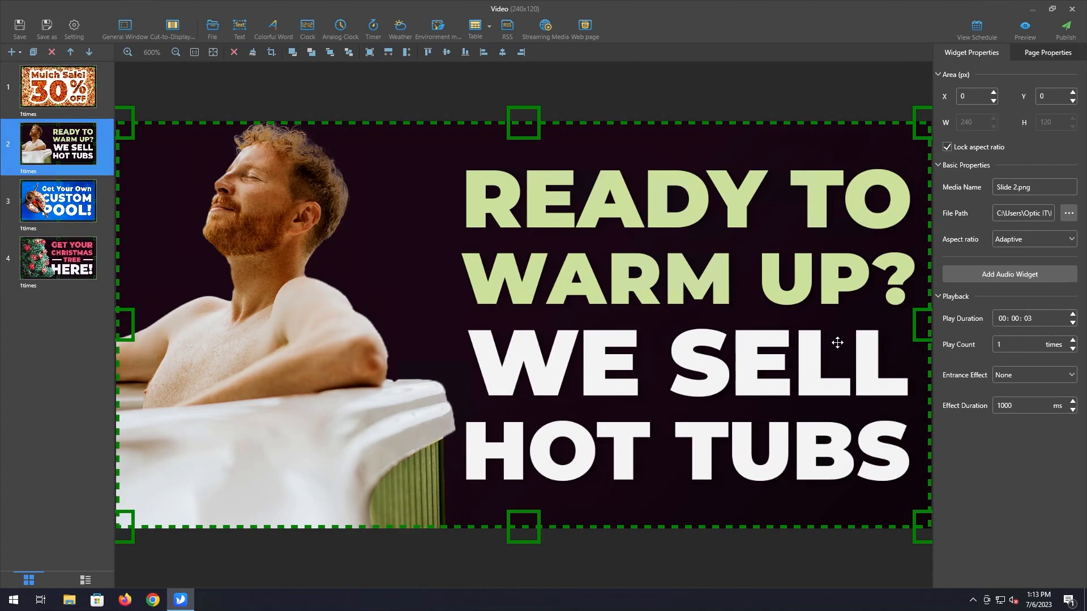
mouse_move(410, 307)
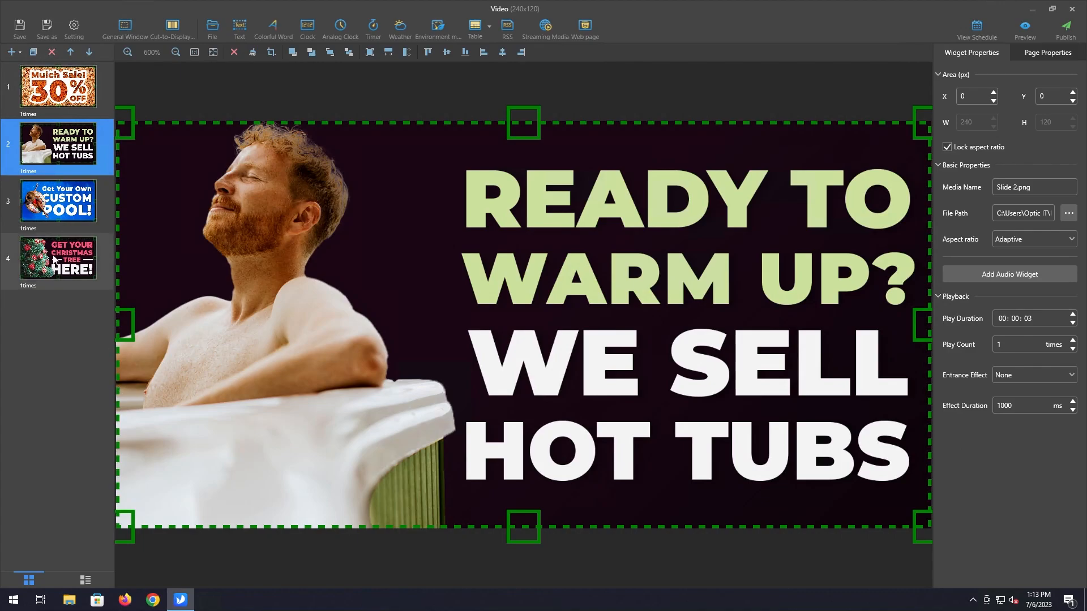
mouse_move(768, 435)
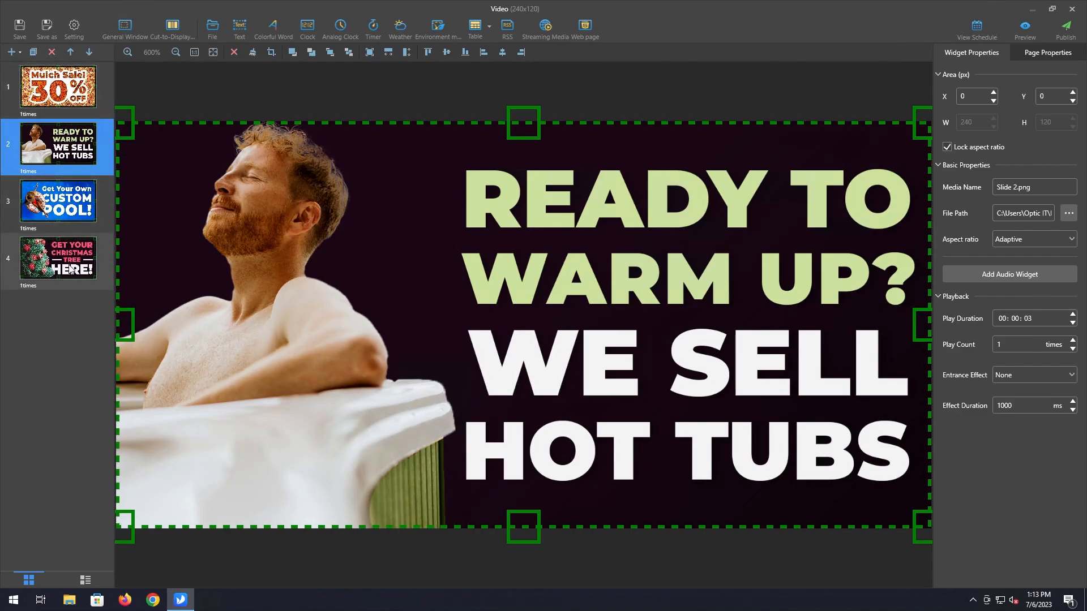
Step: Add a fifth blank page after the Christmas tree page and pick the 1x2 file from Pictures
click(57, 261)
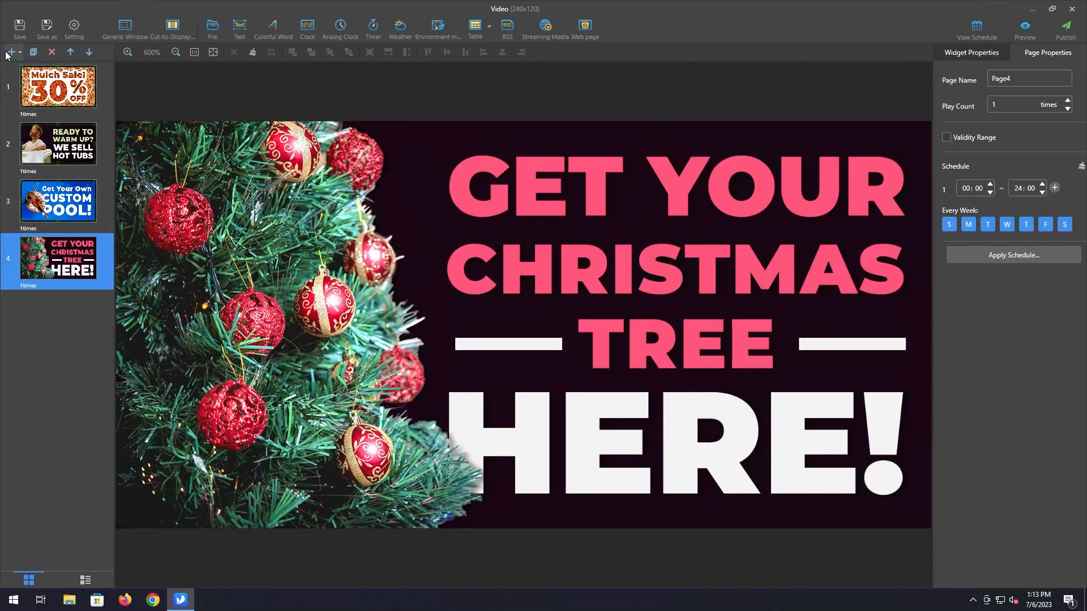
click(9, 52)
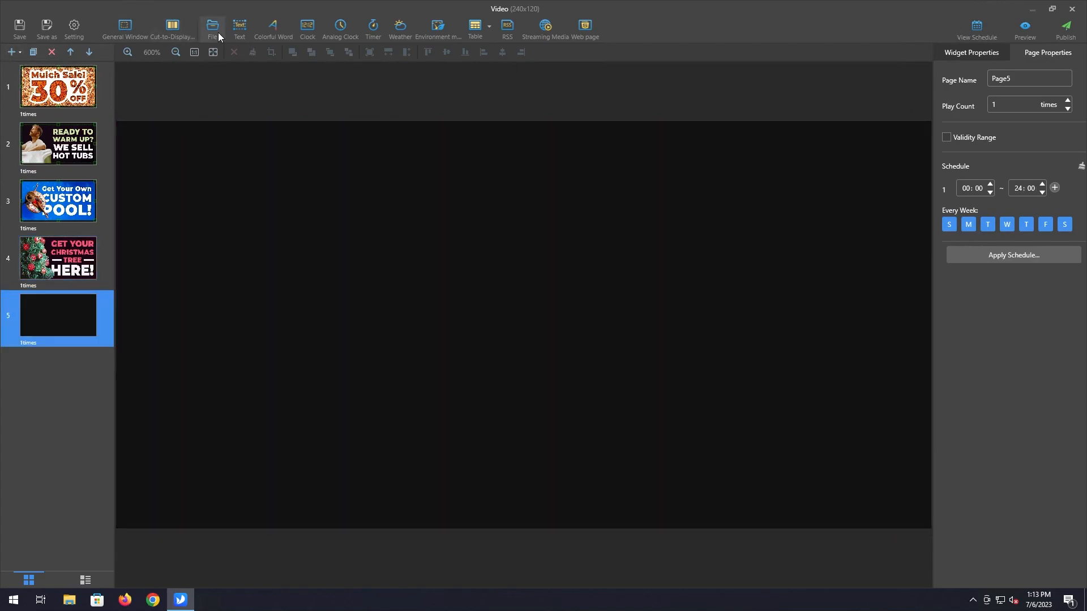
click(212, 28)
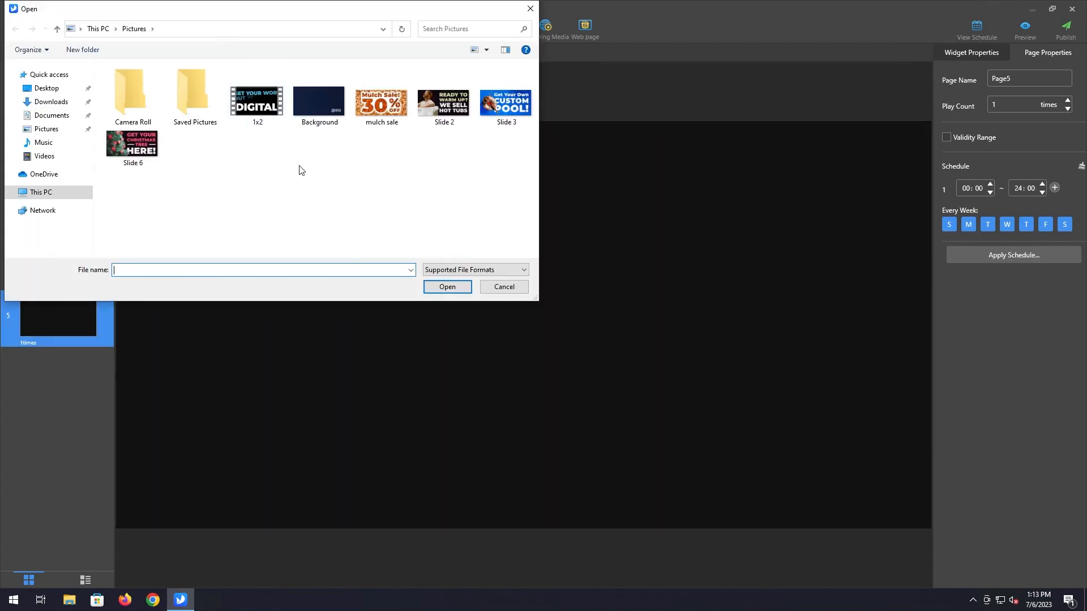
click(257, 95)
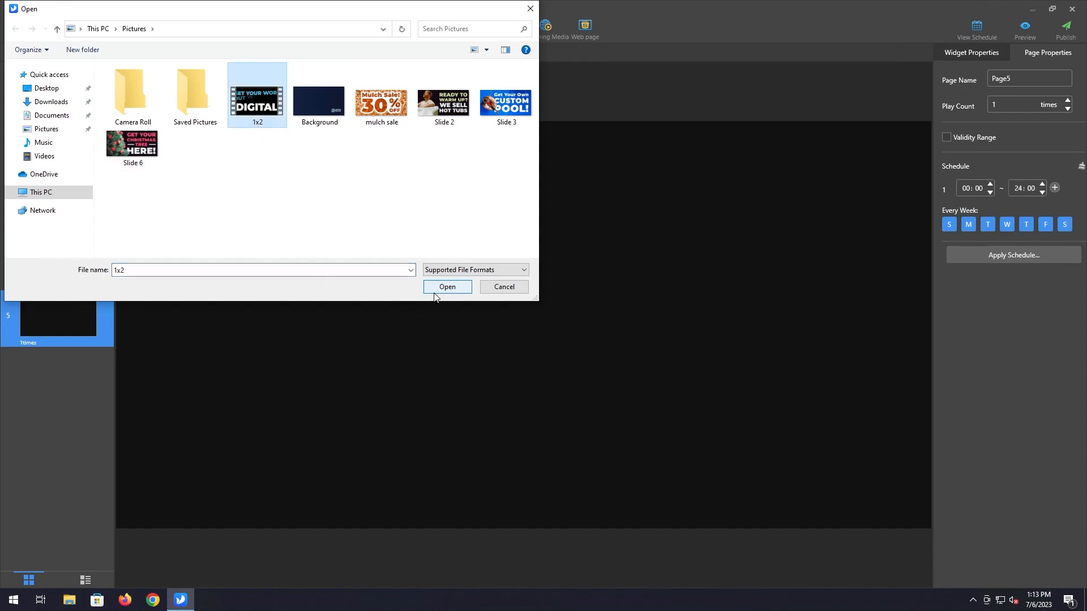
Step: Insert the 1x2 video onto page 5 filling the 240x120 screen
click(447, 287)
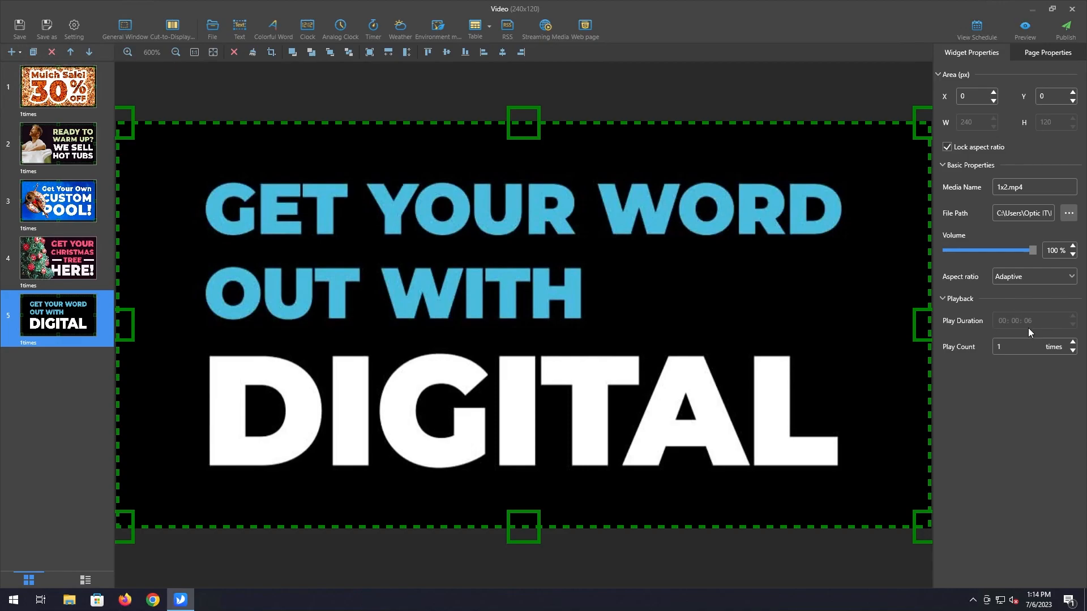
mouse_move(578, 266)
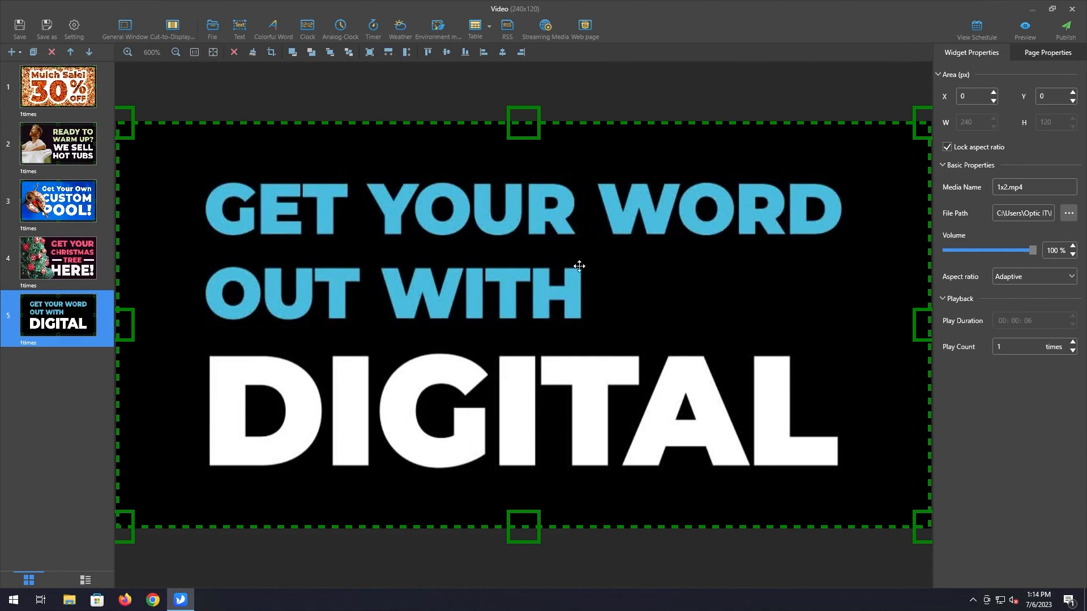
mouse_move(404, 279)
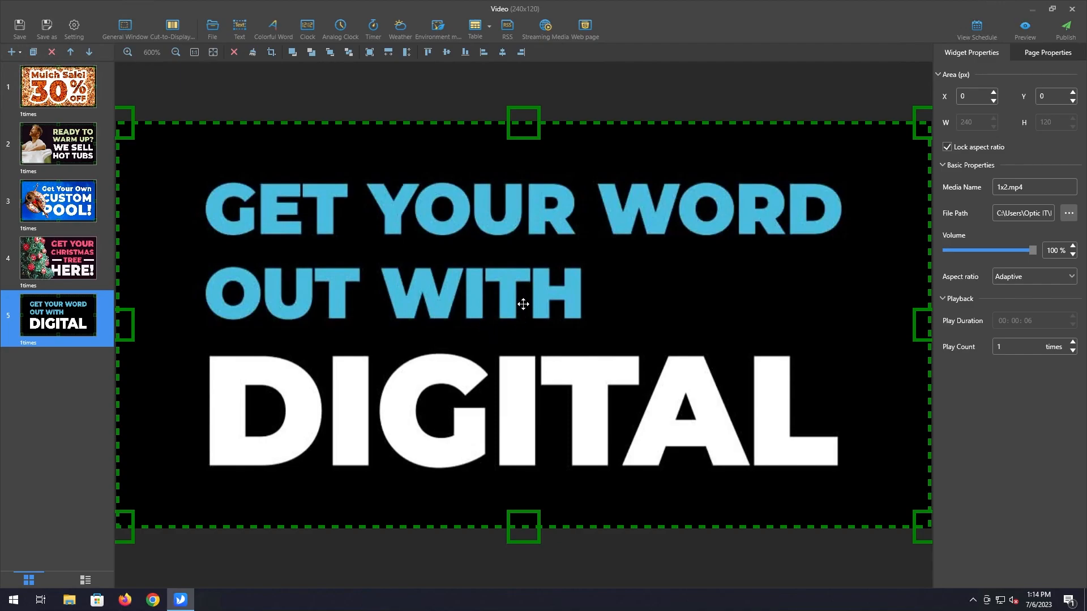
mouse_move(850, 341)
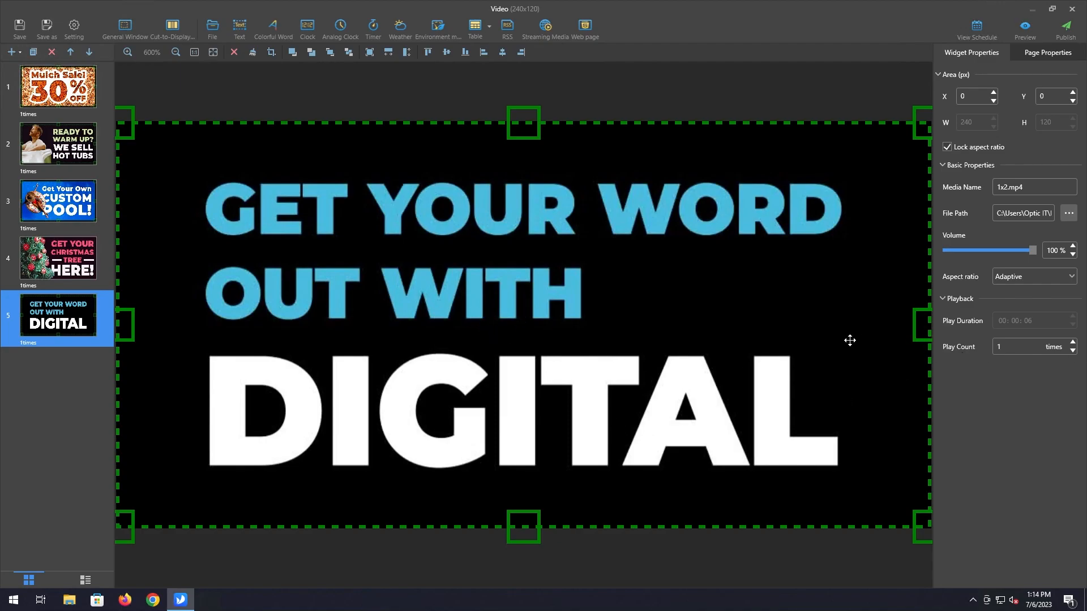
mouse_move(1038, 321)
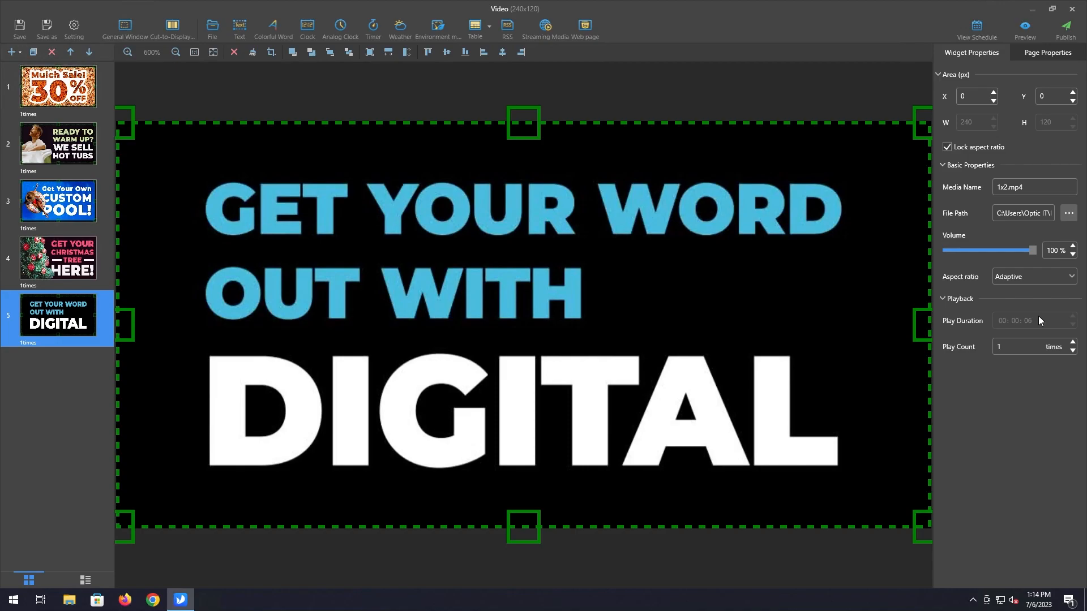
mouse_move(564, 169)
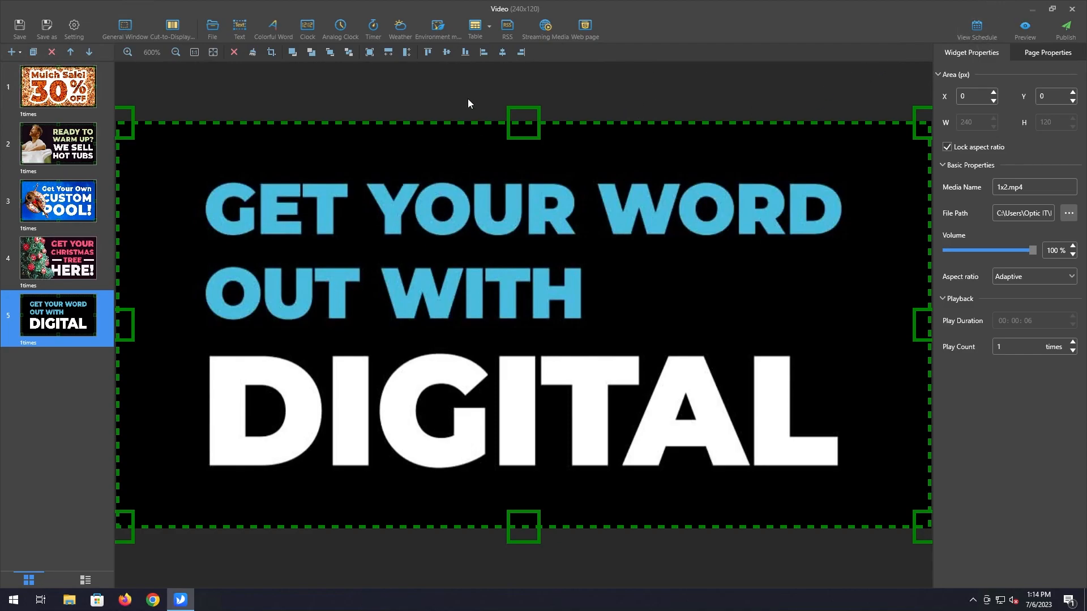
mouse_move(848, 96)
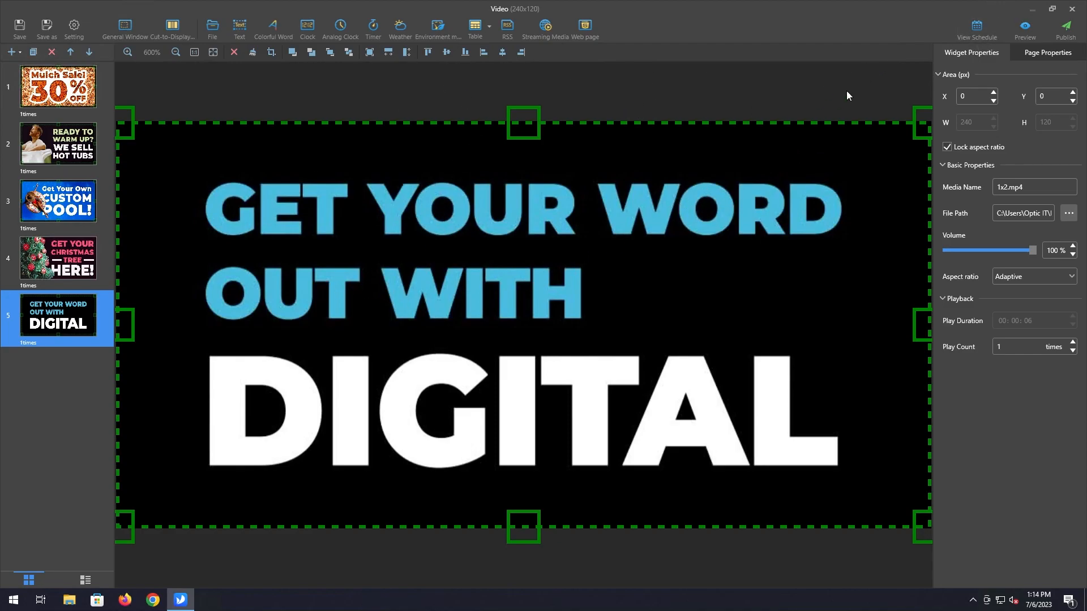
mouse_move(1025, 27)
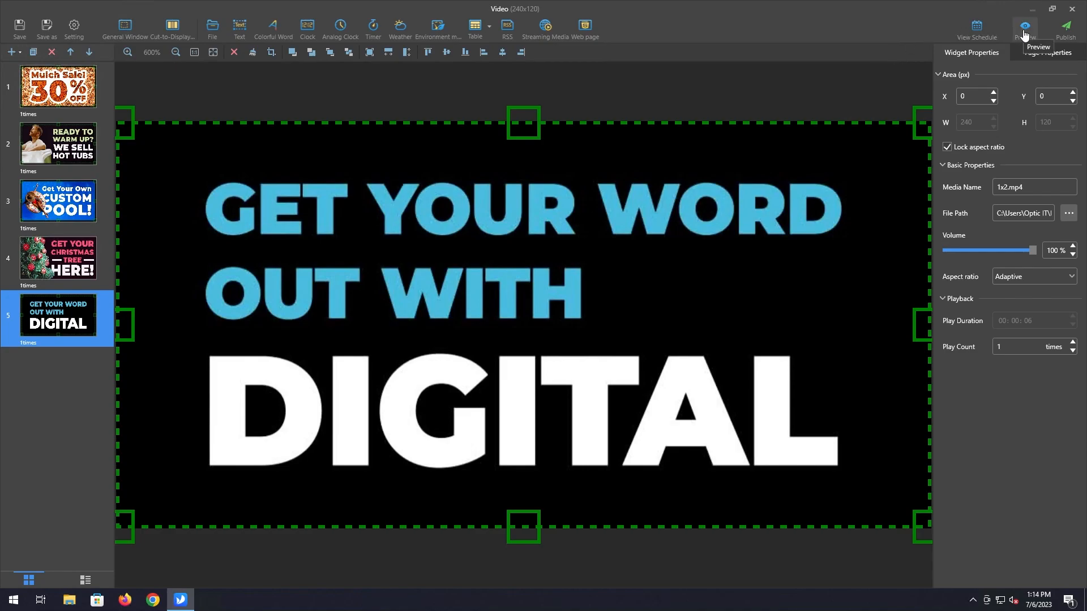
click(1024, 26)
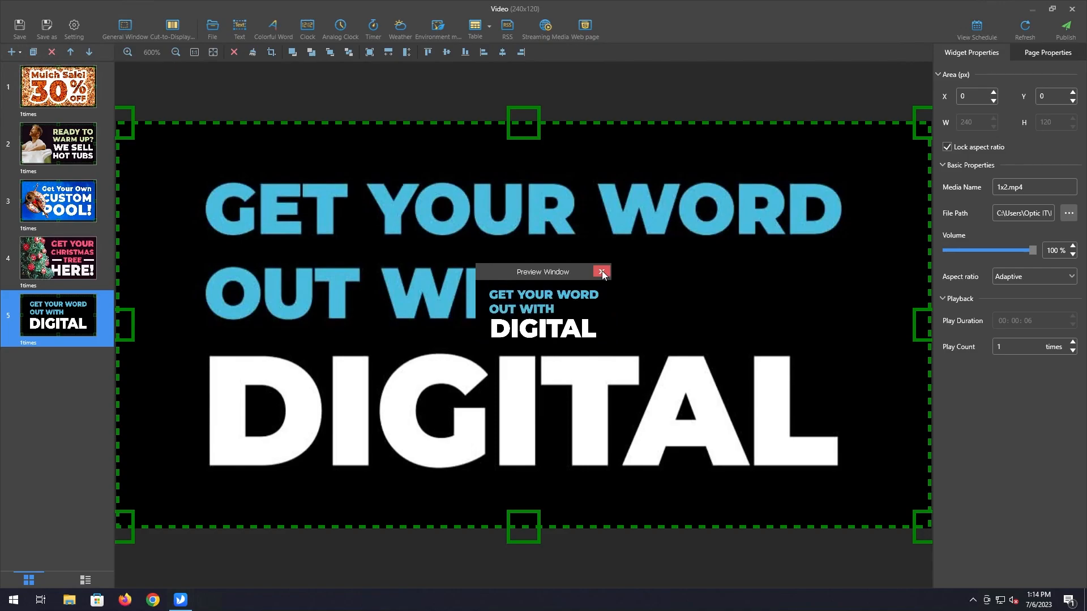
click(600, 272)
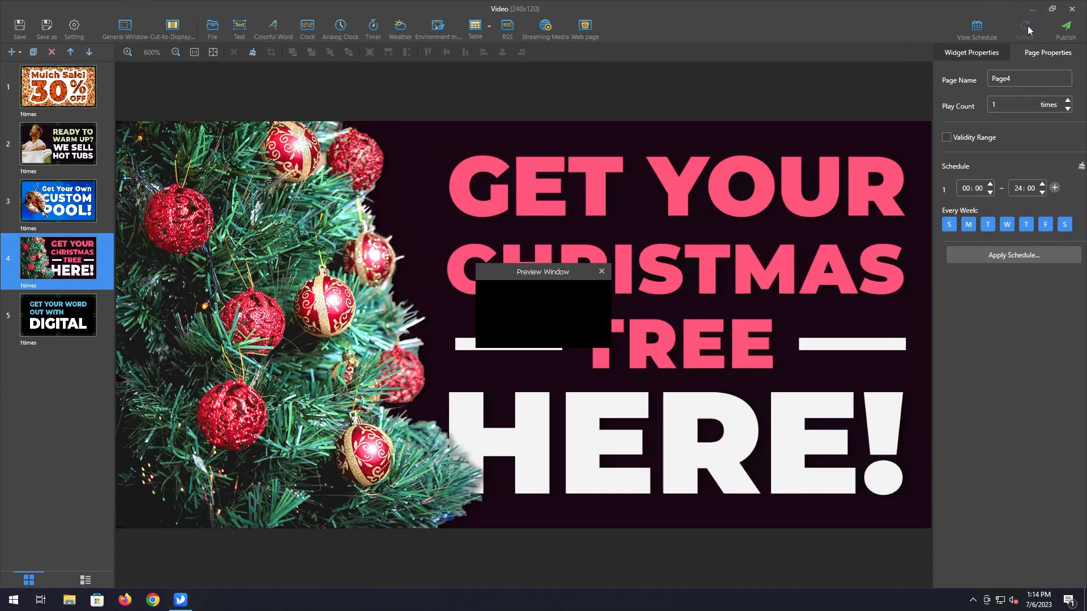
click(1024, 26)
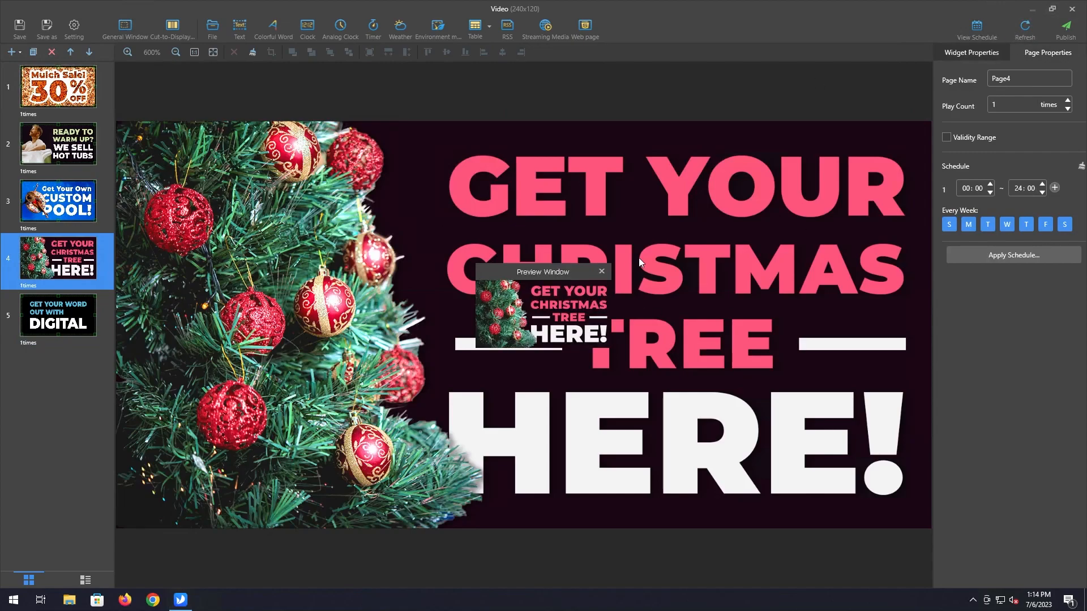
mouse_move(575, 298)
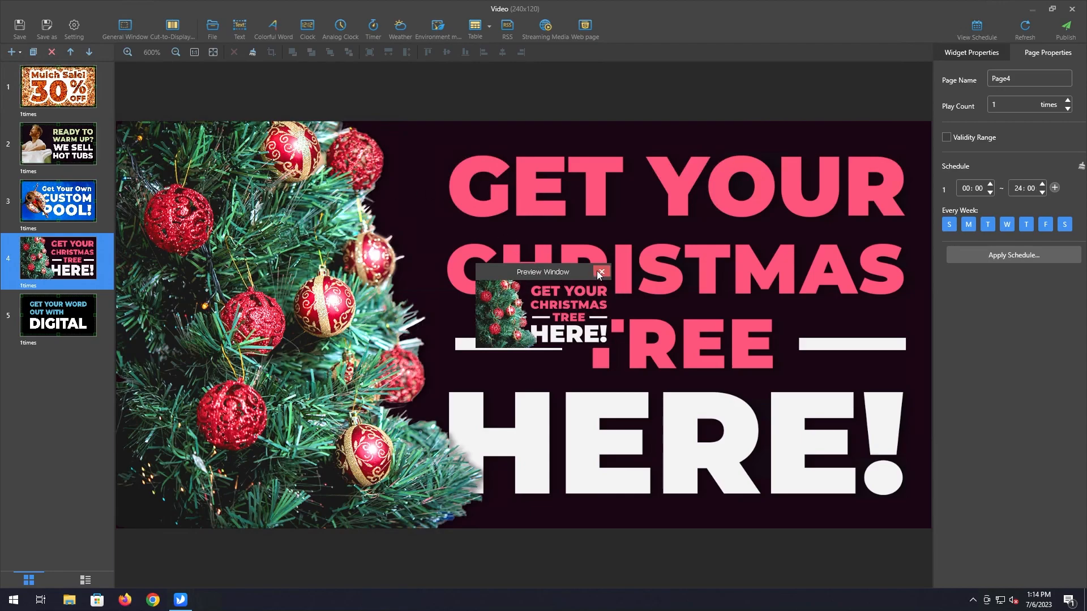
click(57, 318)
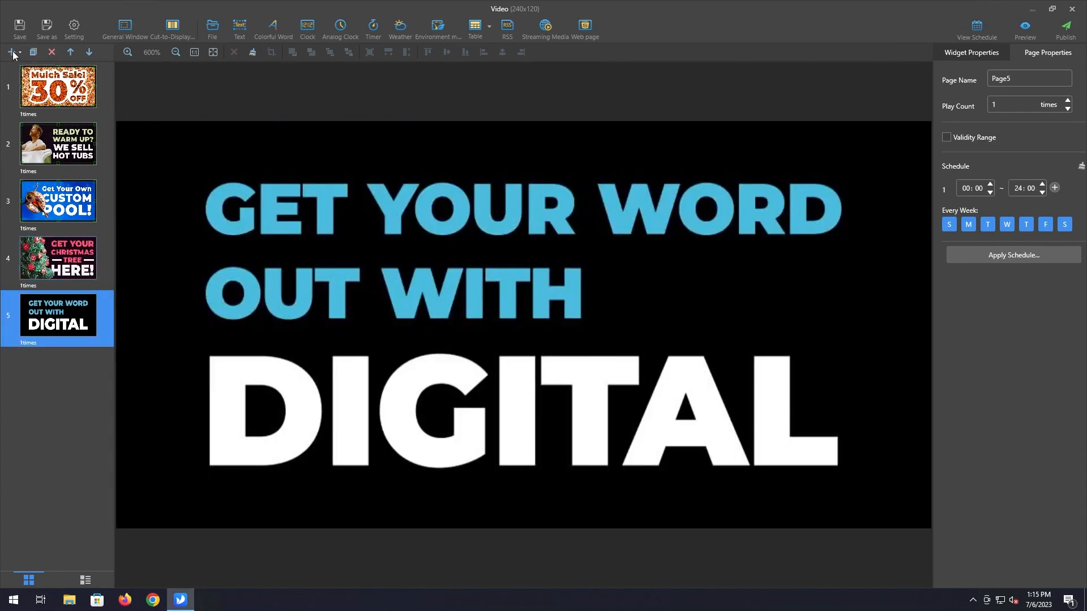
Step: Add a sixth slide holding a text area stretched to fill the 240x120 screen
click(11, 52)
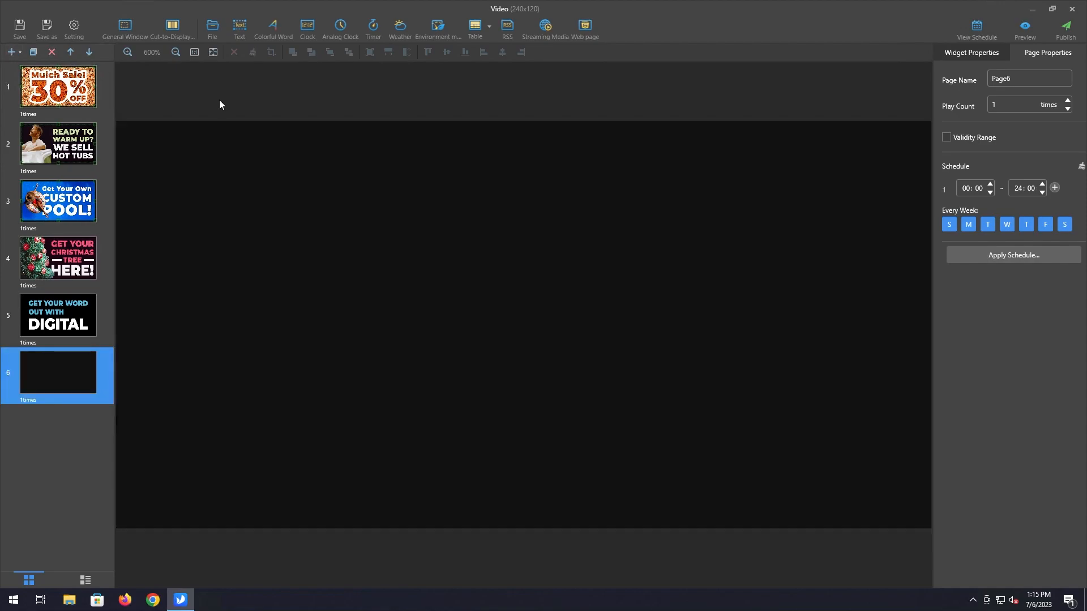
mouse_move(256, 20)
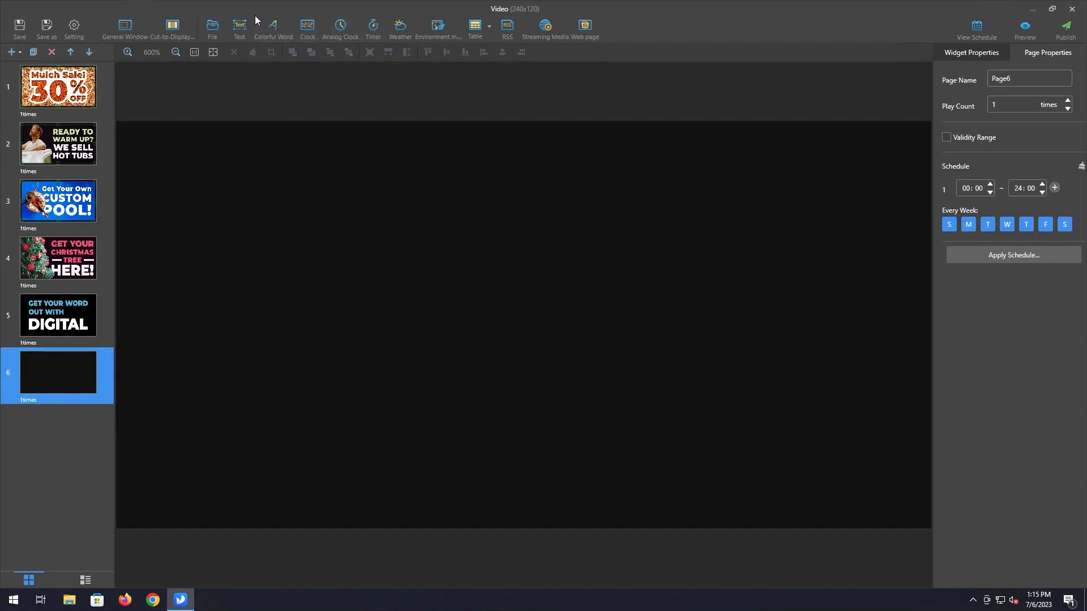
click(239, 27)
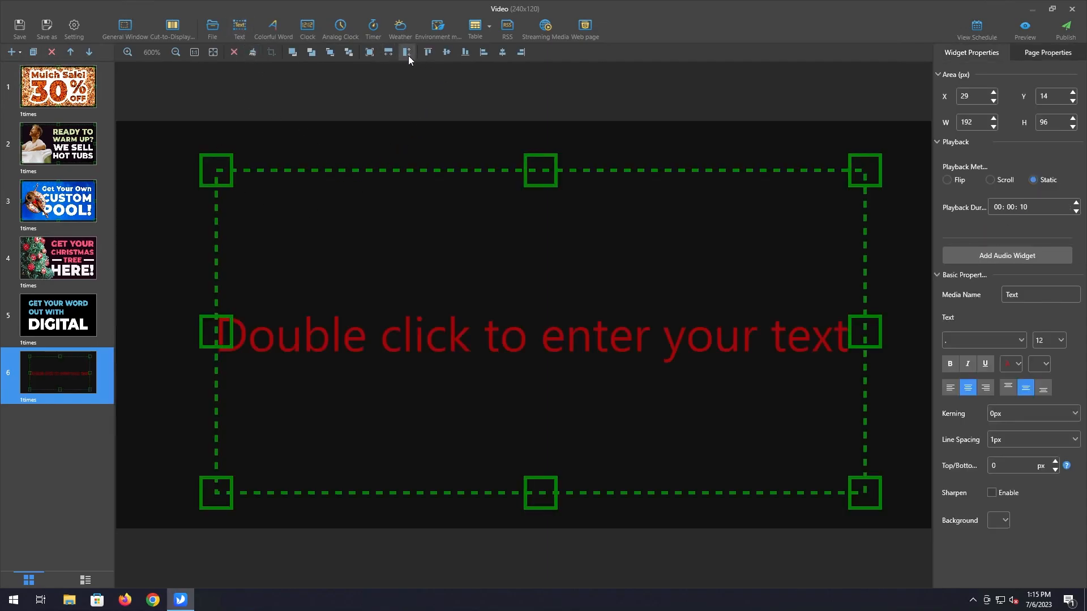
click(405, 52)
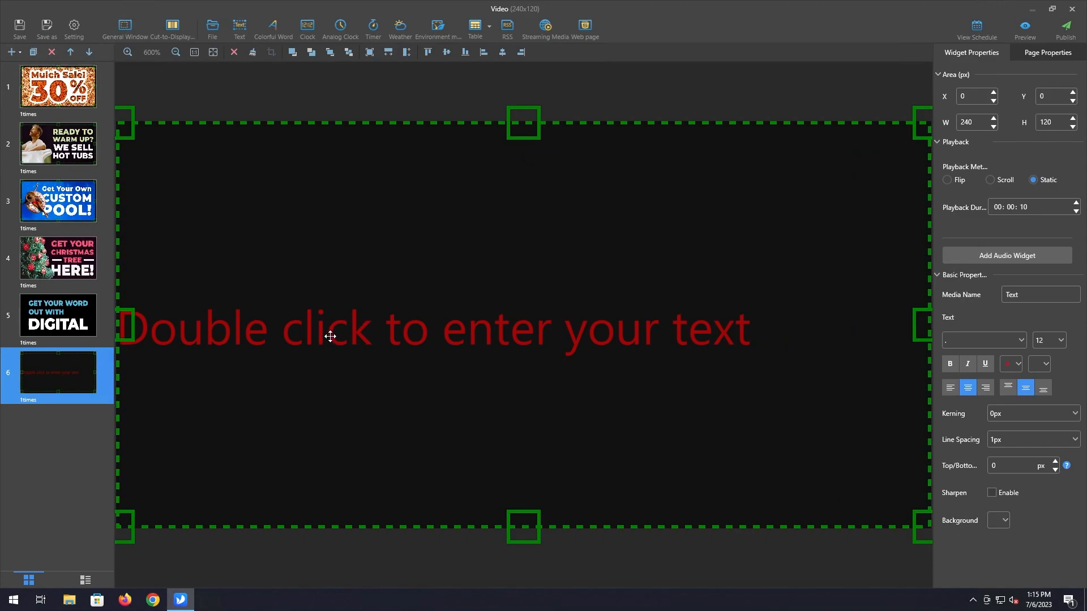
Step: Enter 'Hello World' into the text area's editor
double_click(330, 328)
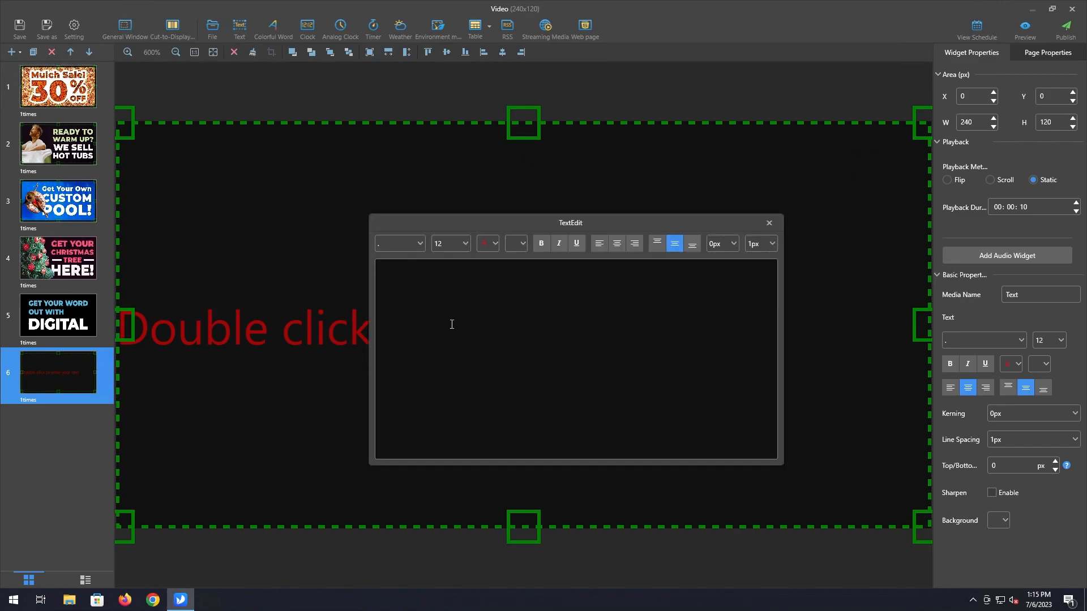
text(Hello)
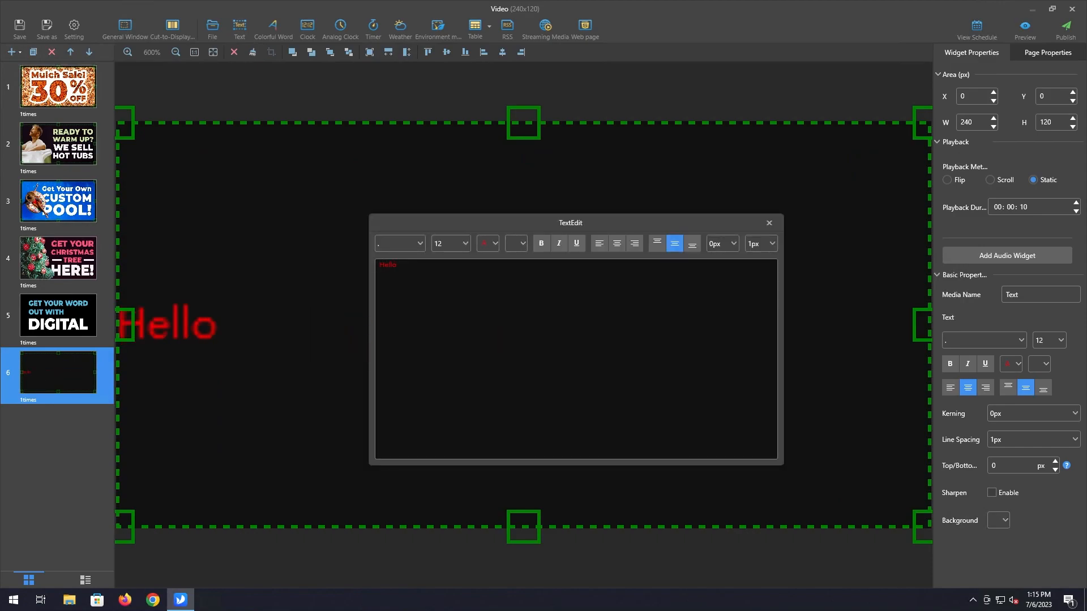
text(Work)
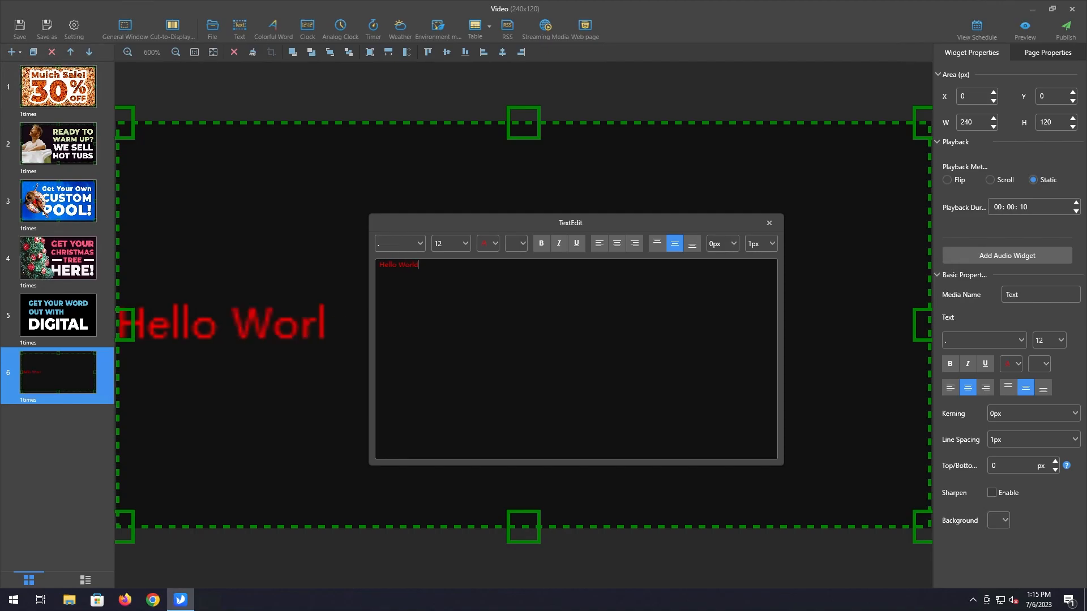
text(d)
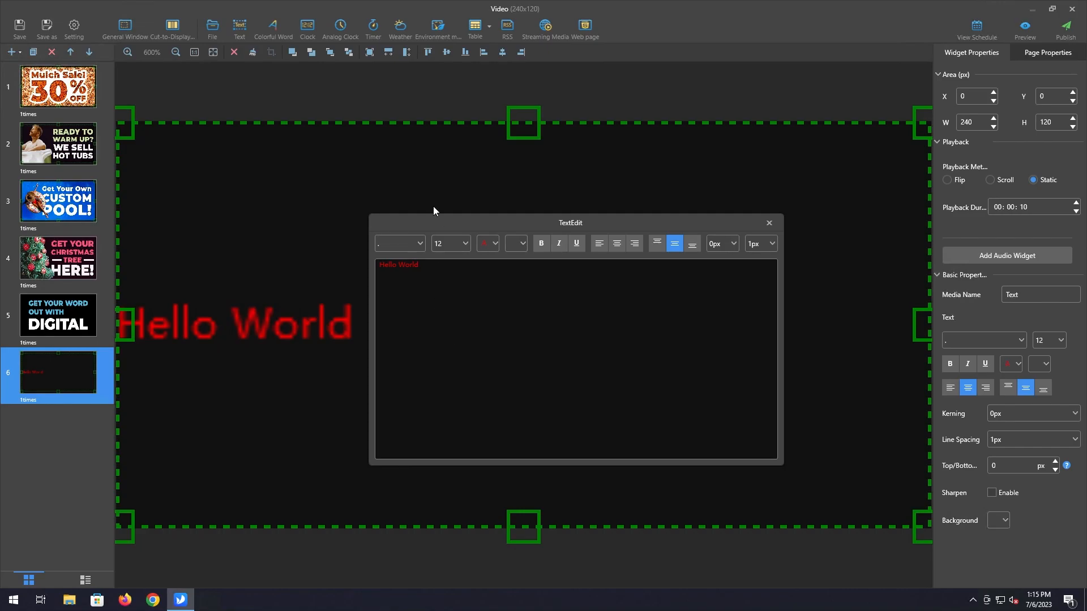
Step: Set the Hello World text to bold Arial Black
click(398, 244)
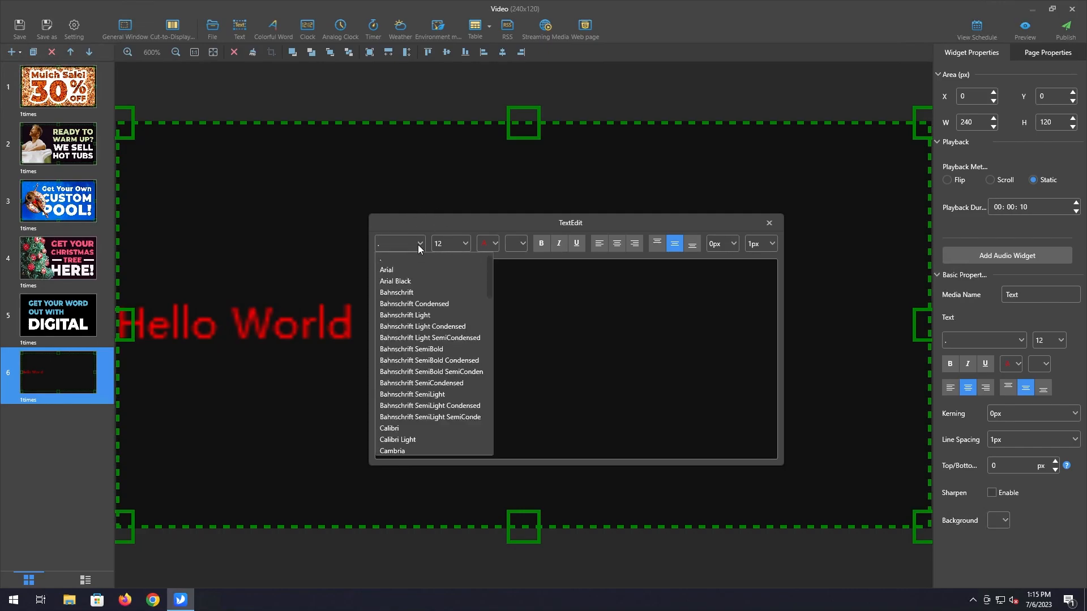
click(395, 280)
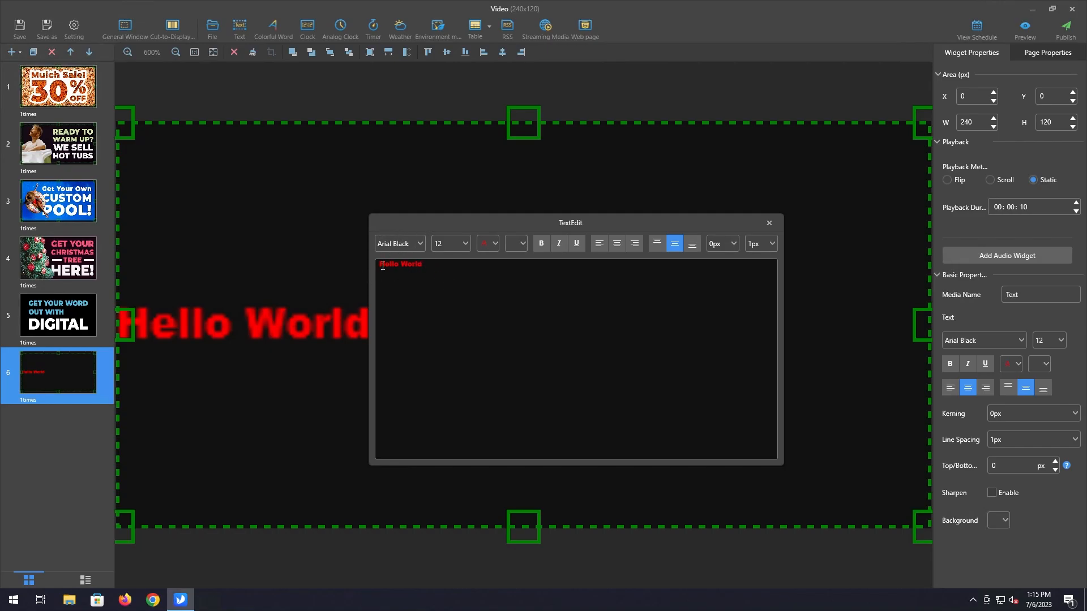
click(542, 243)
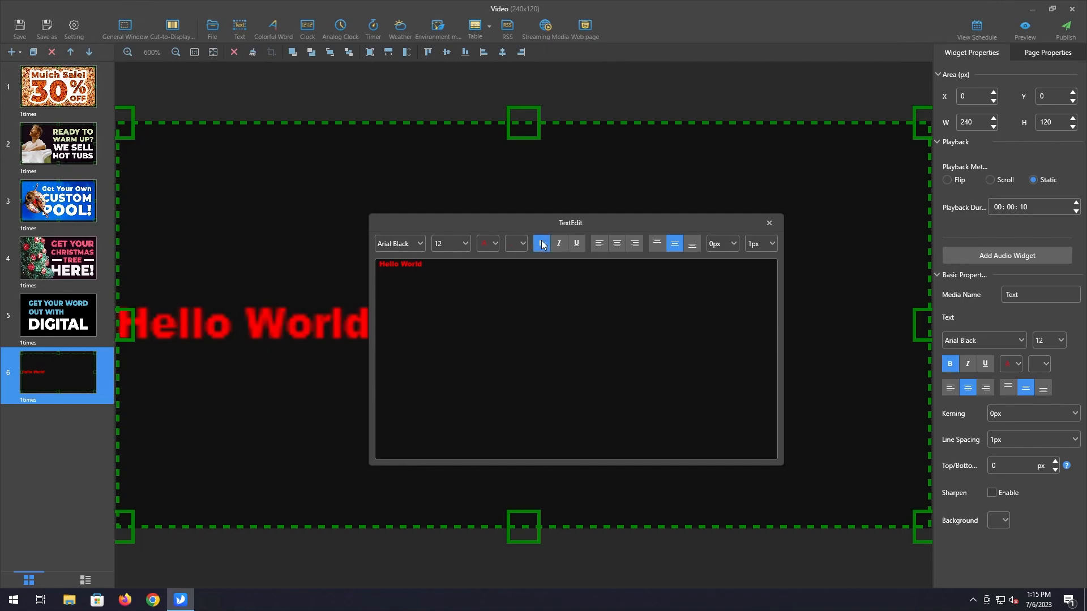
Step: Set the text size to 48 px (after trying 64) and centre it horizontally
click(450, 244)
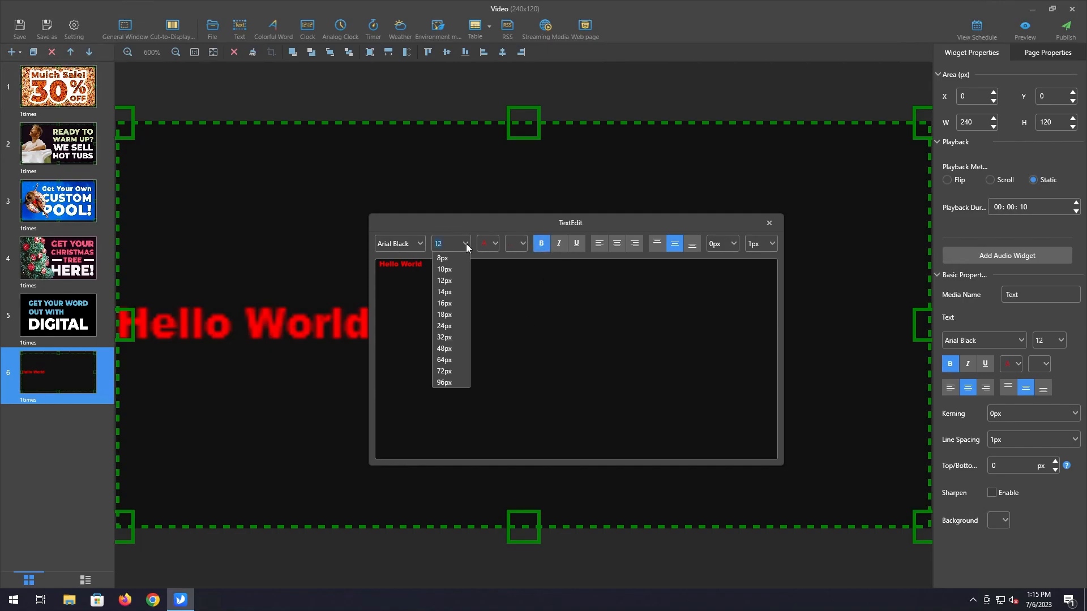
click(443, 360)
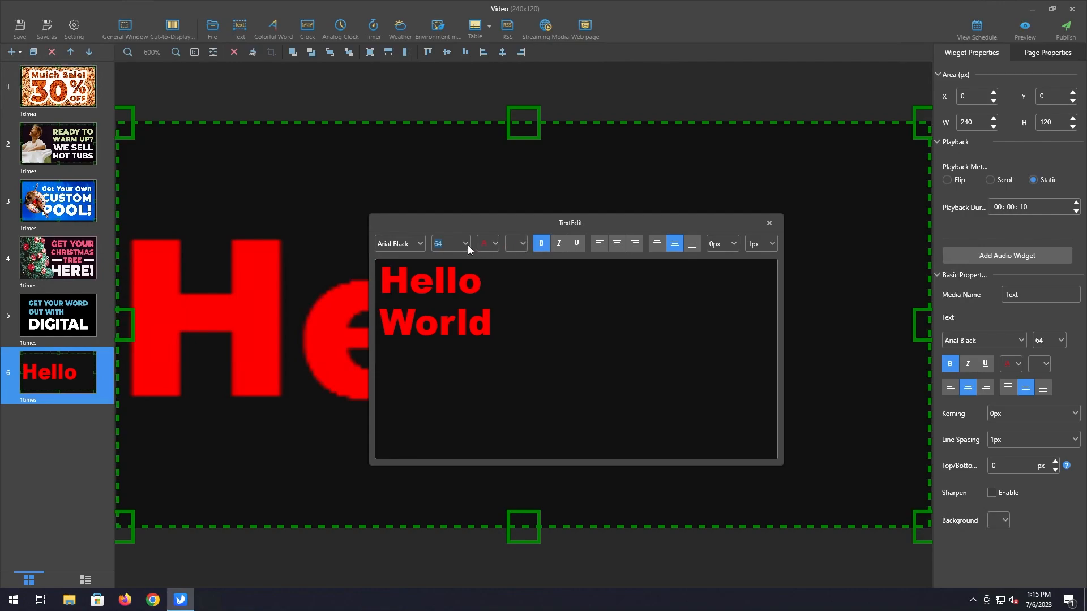
click(462, 243)
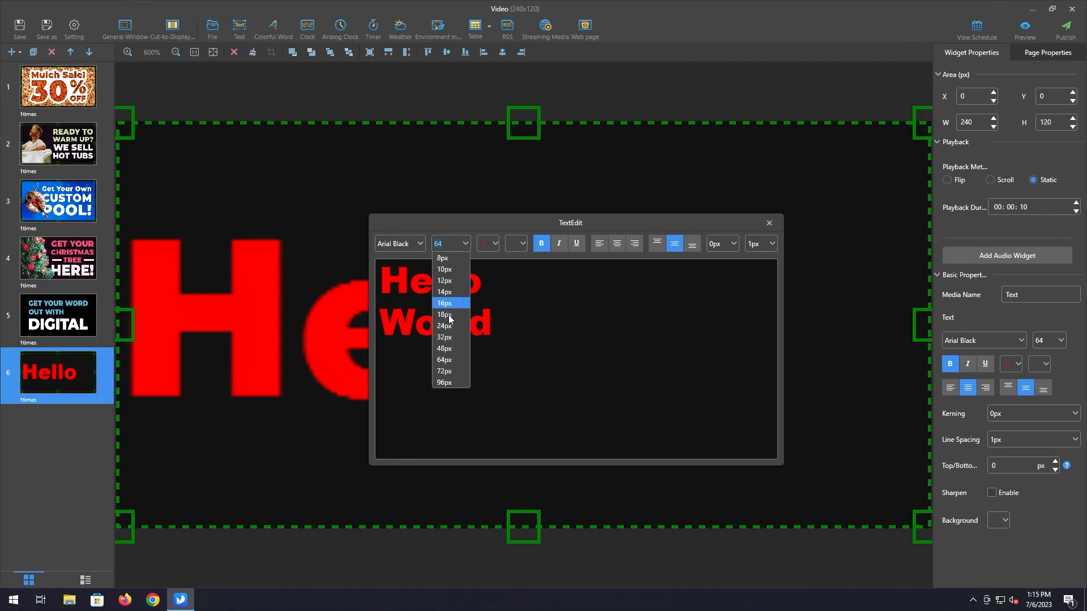
click(444, 349)
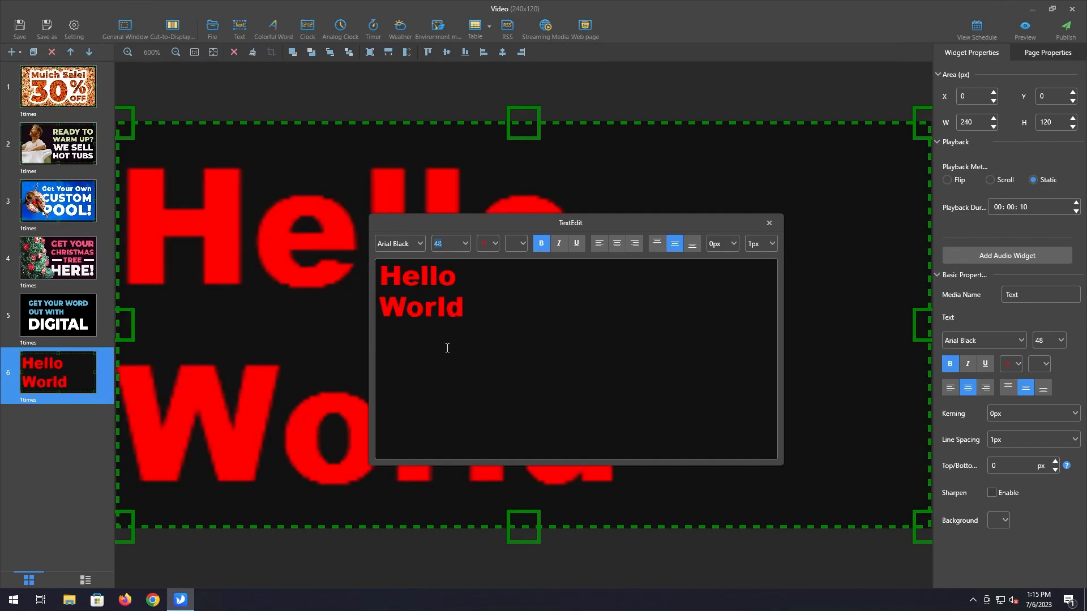
click(616, 243)
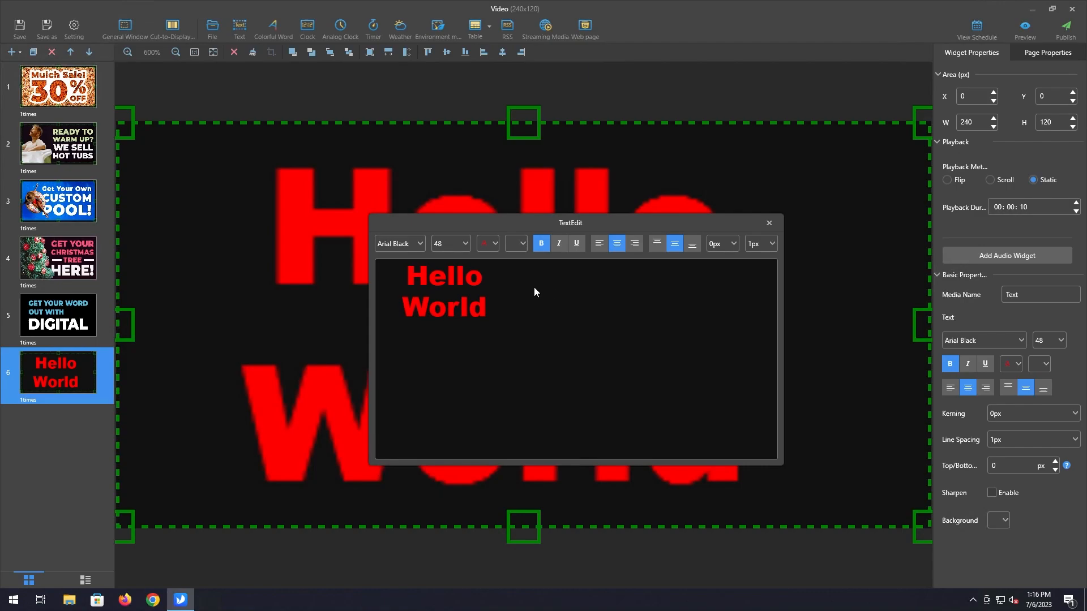
mouse_move(575, 473)
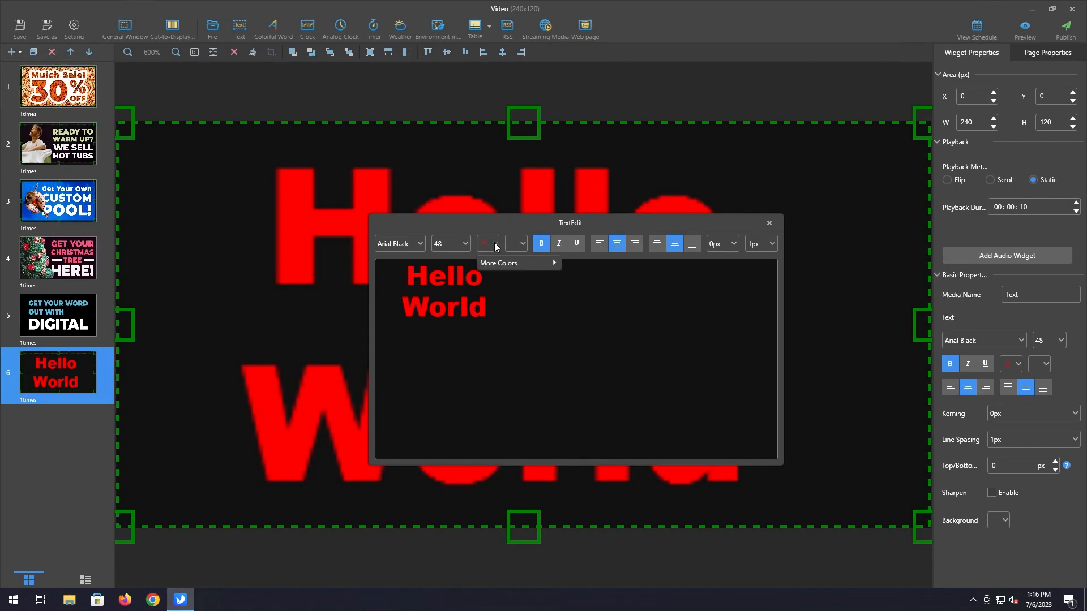
Step: Recolour the Hello World text from red to bright green
click(487, 243)
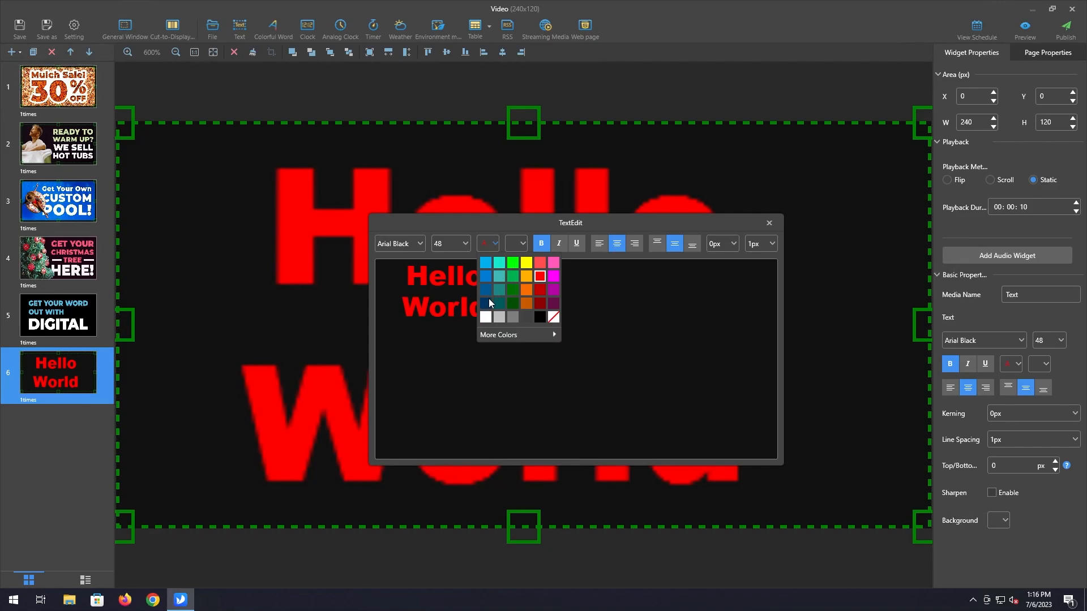
click(511, 262)
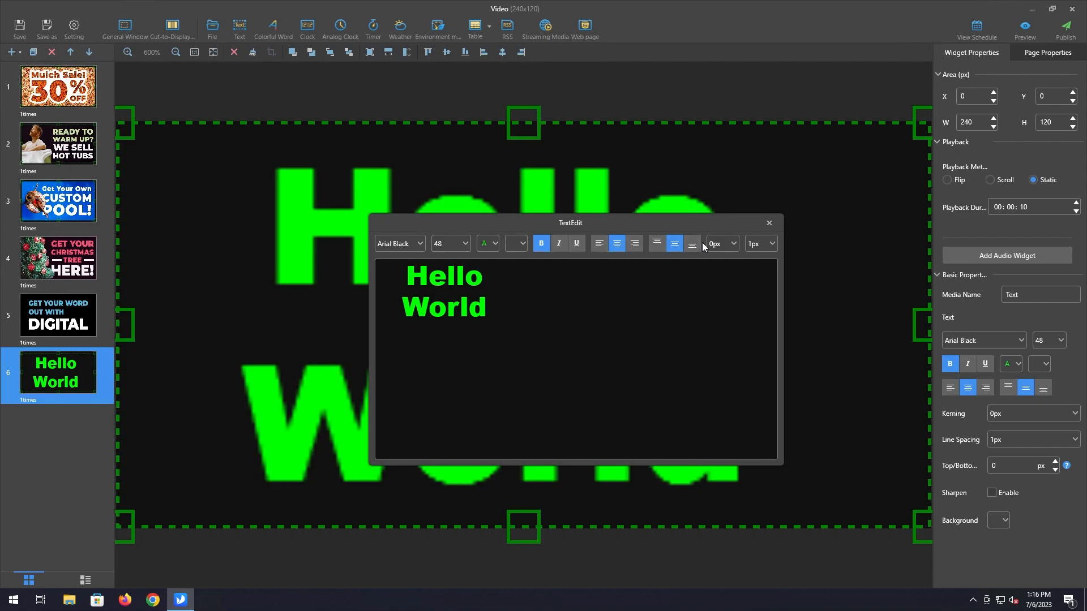
click(672, 243)
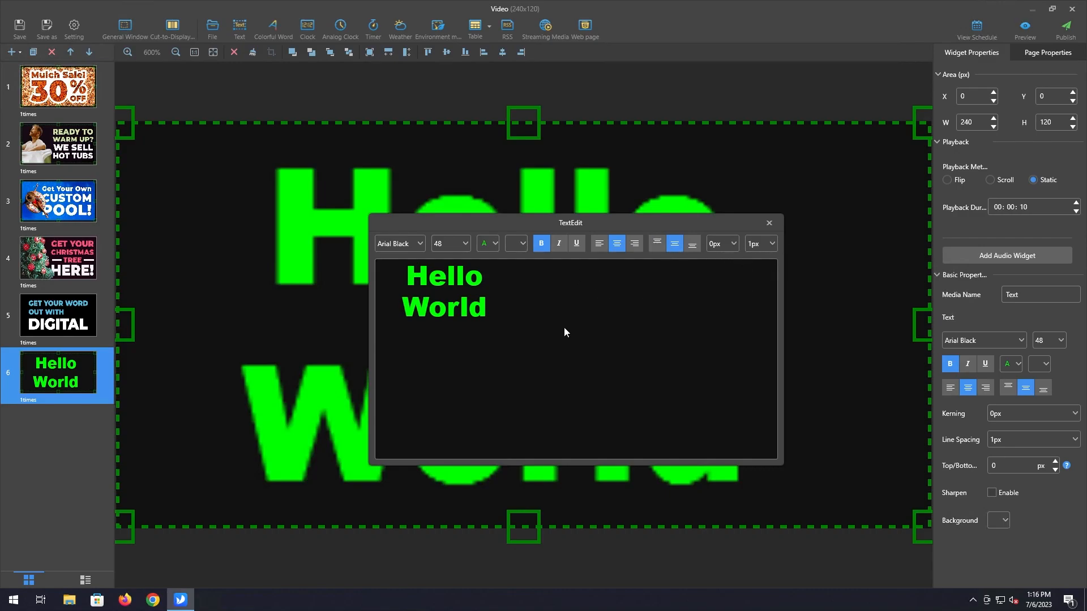
mouse_move(571, 320)
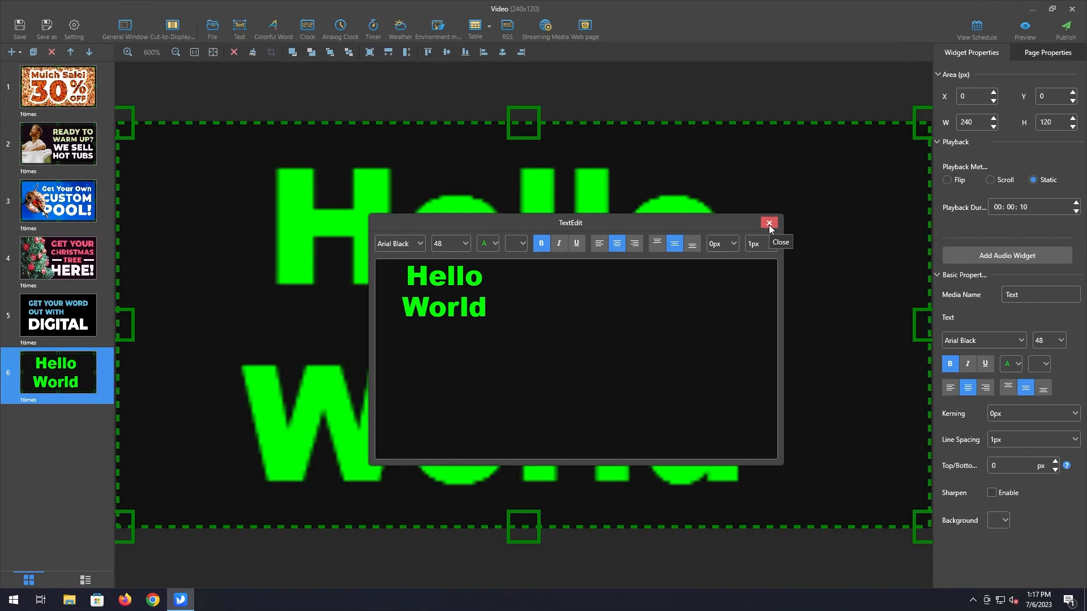
Step: Give the text area a dark red background, then show the slide's page properties
click(767, 223)
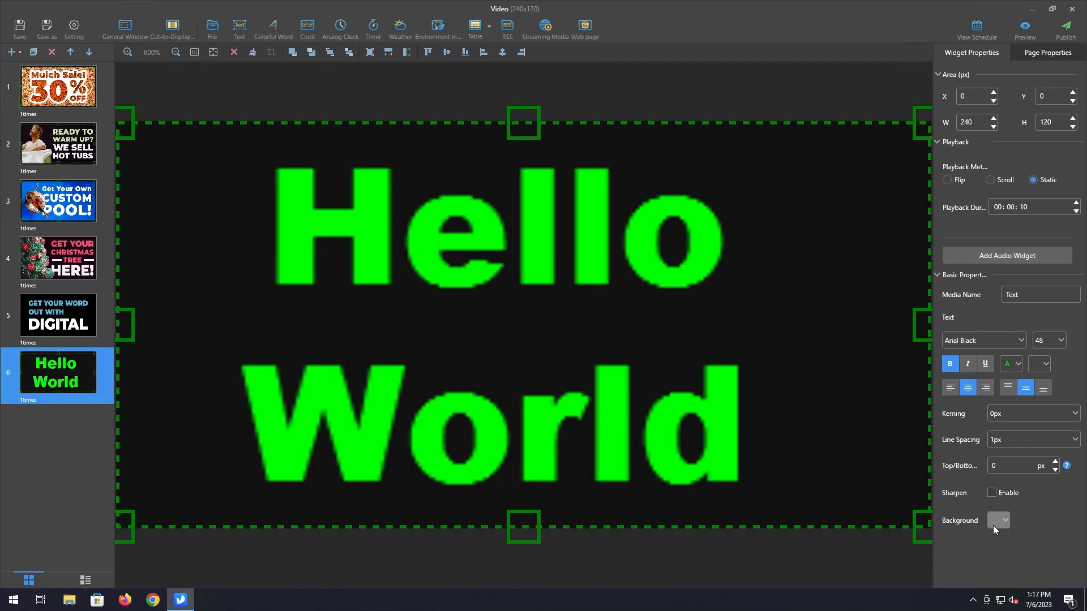
click(999, 521)
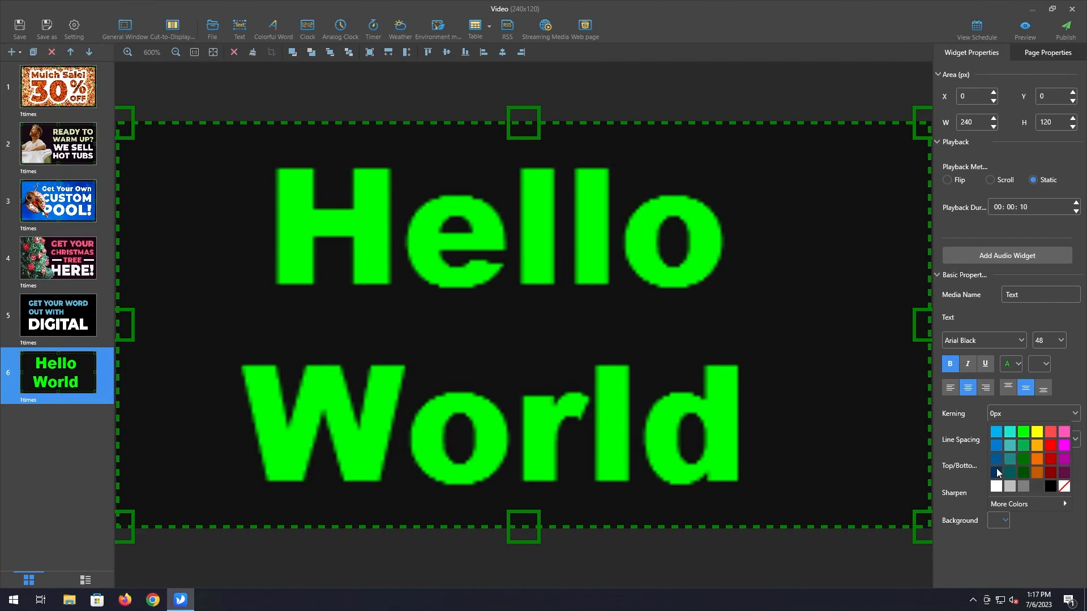
click(996, 473)
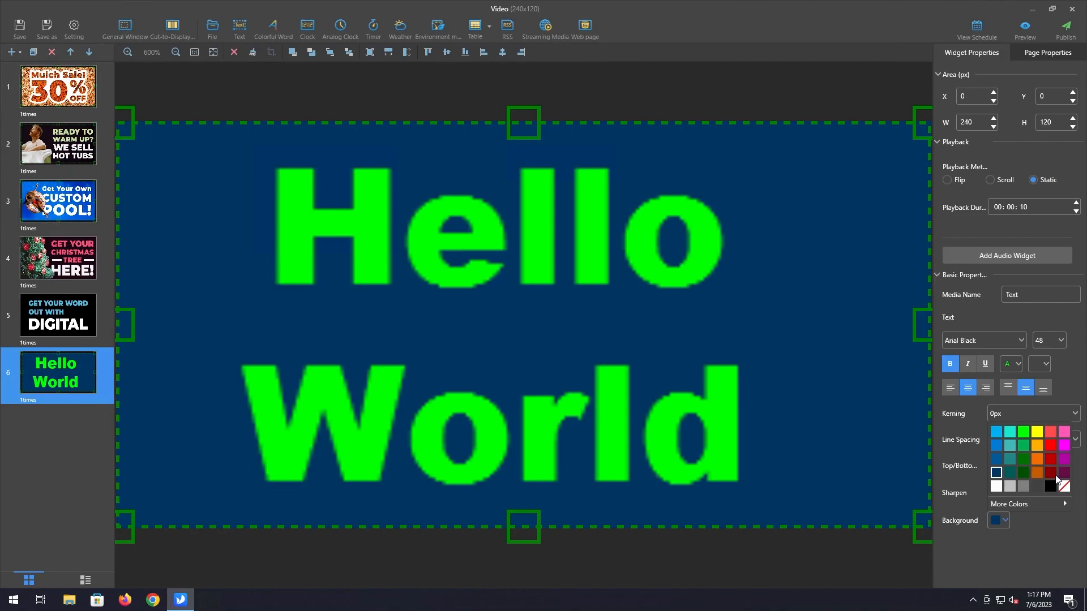
click(1049, 473)
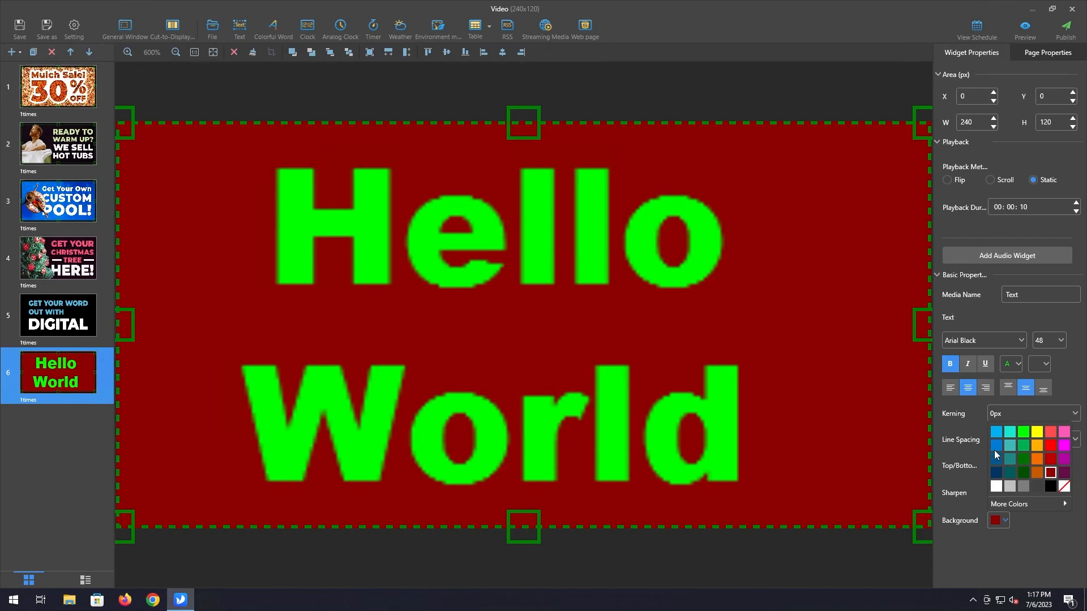
mouse_move(781, 409)
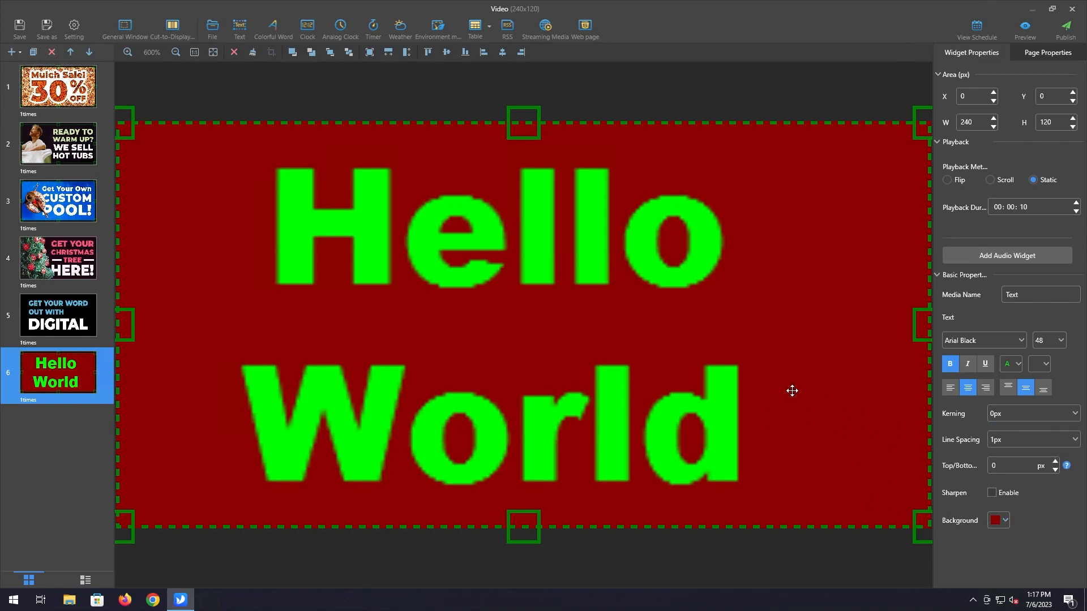
mouse_move(736, 307)
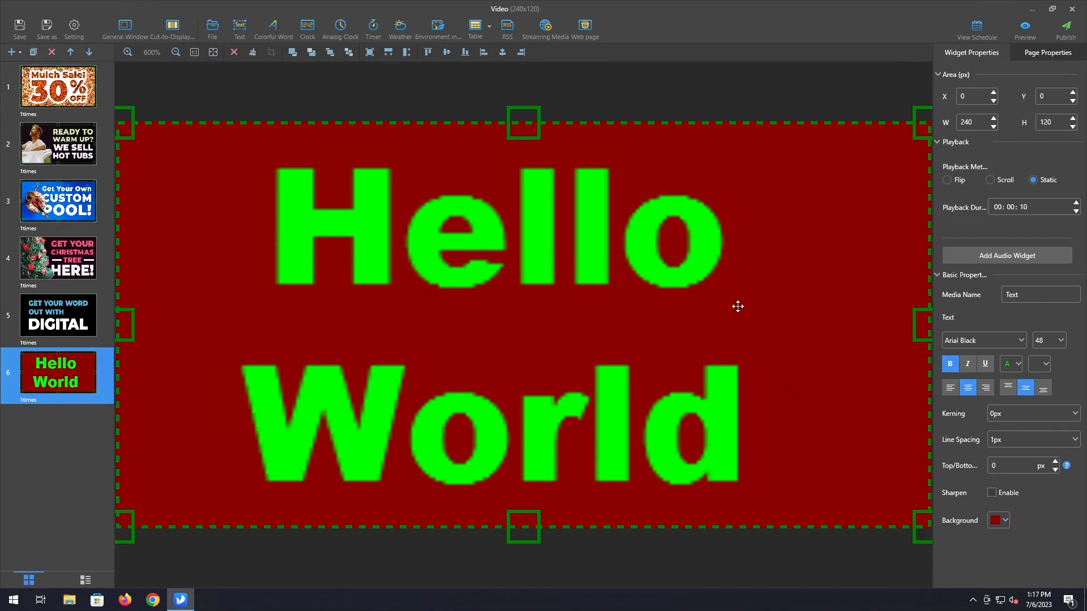
mouse_move(208, 197)
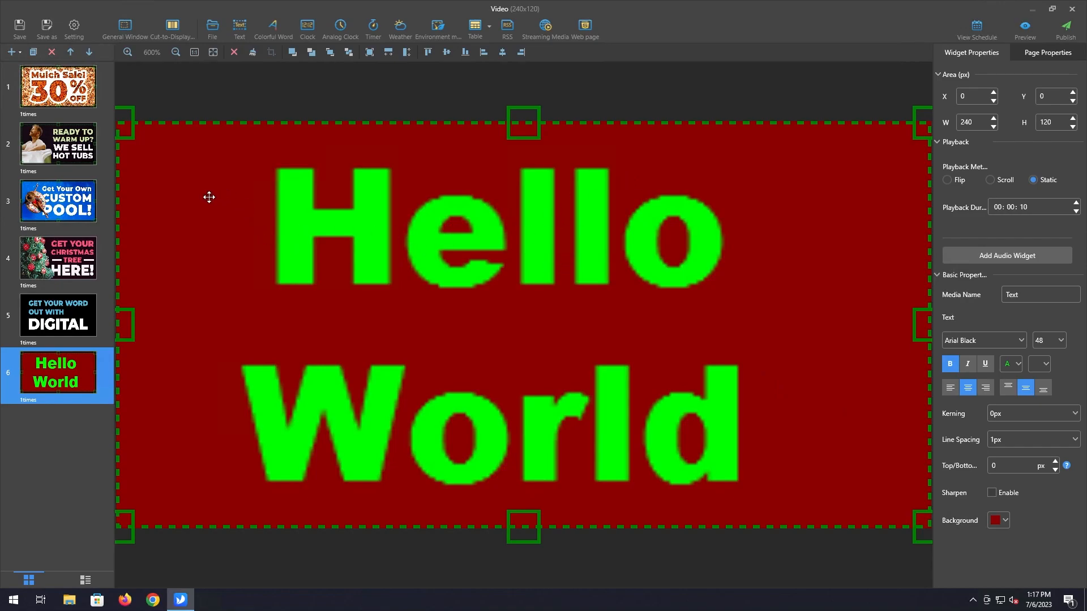
mouse_move(225, 211)
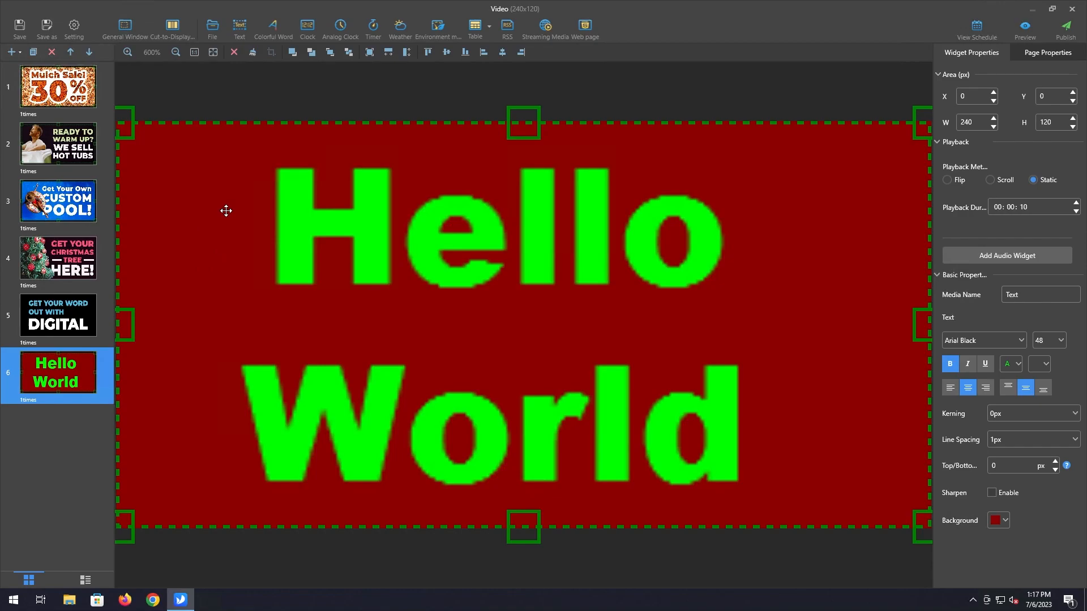
mouse_move(298, 198)
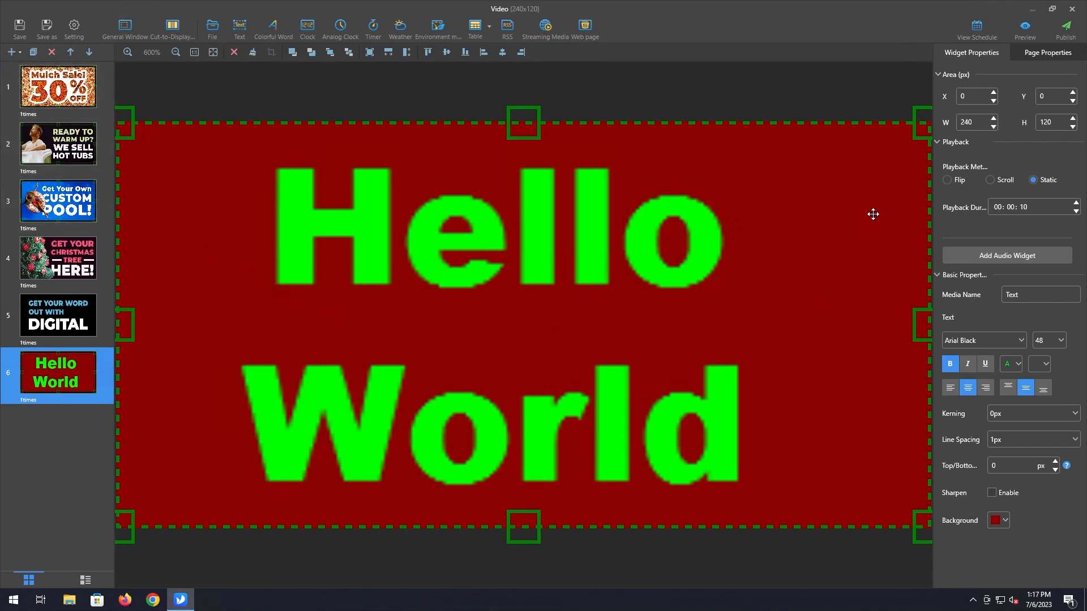
mouse_move(820, 273)
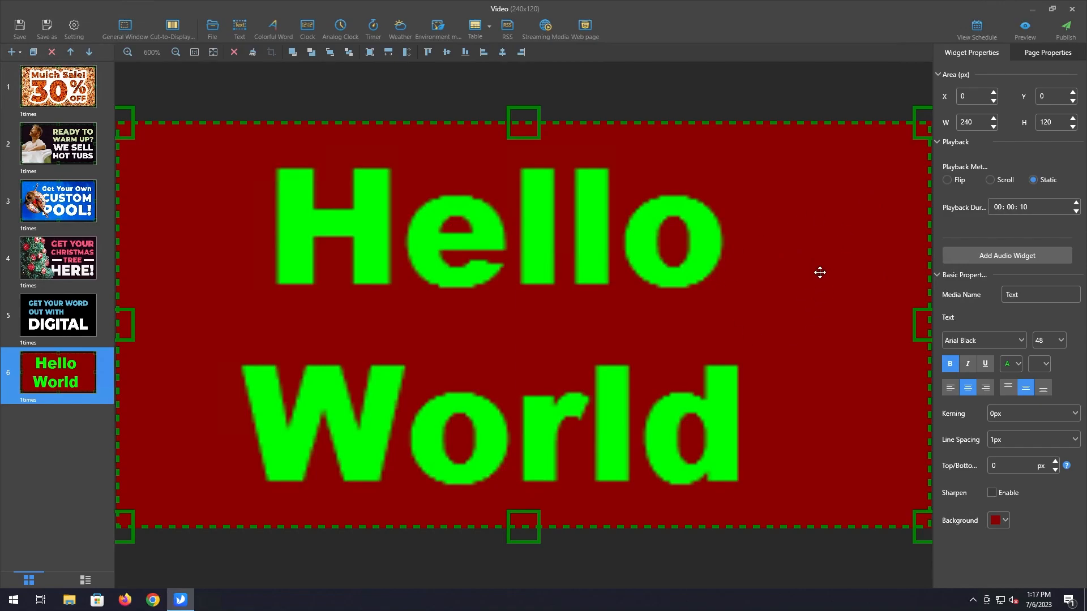
mouse_move(796, 293)
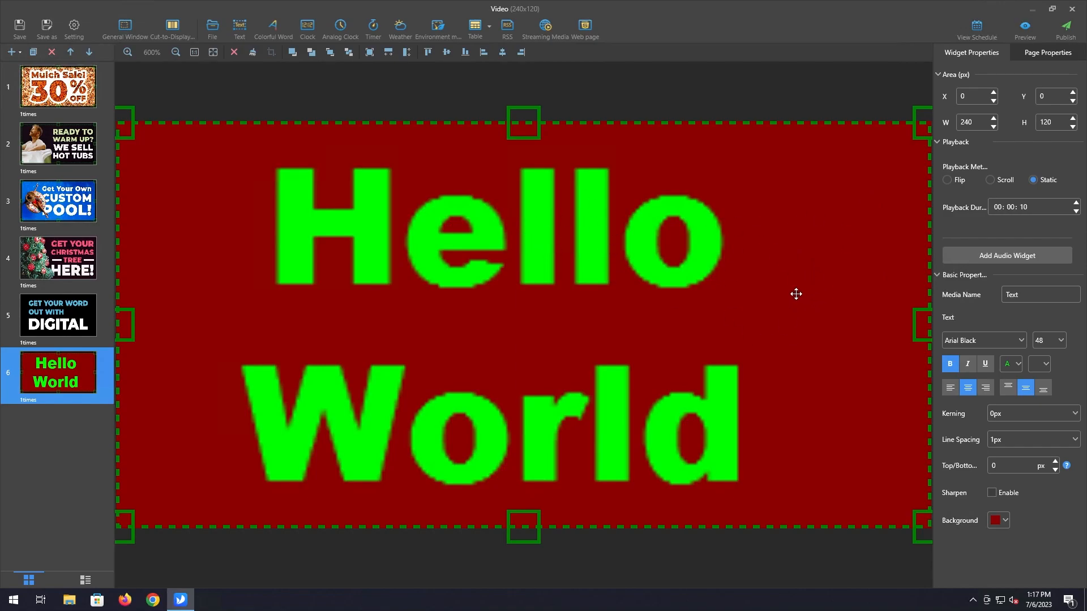
mouse_move(805, 298)
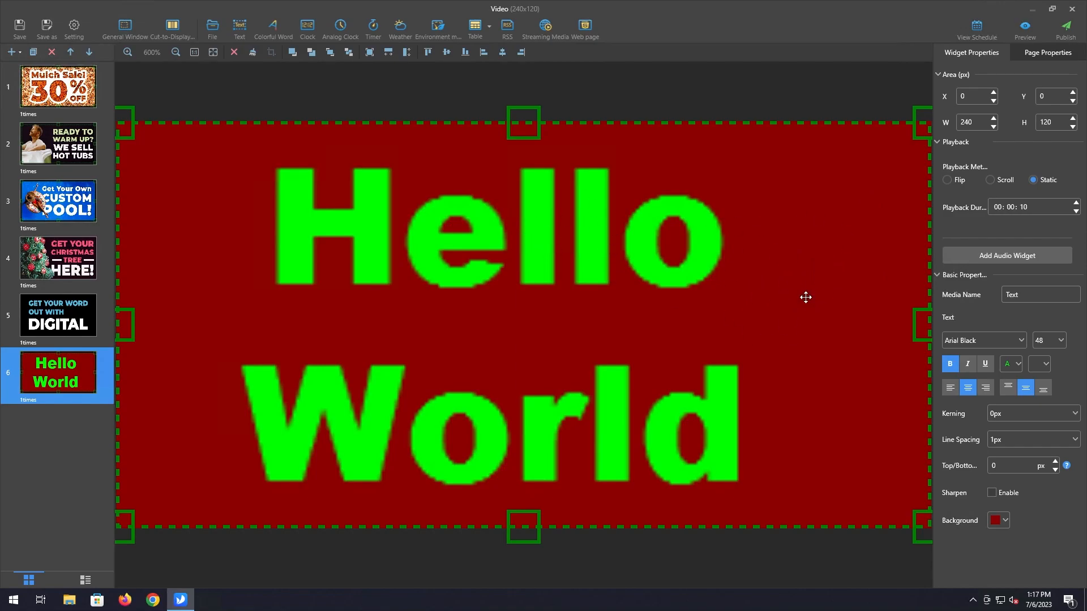
mouse_move(782, 290)
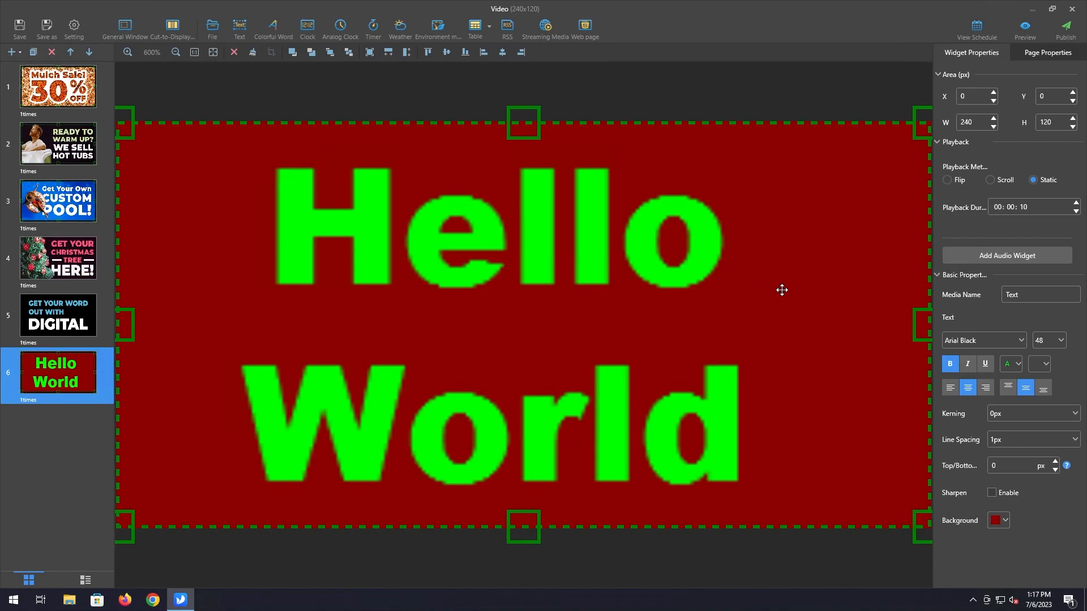
mouse_move(779, 274)
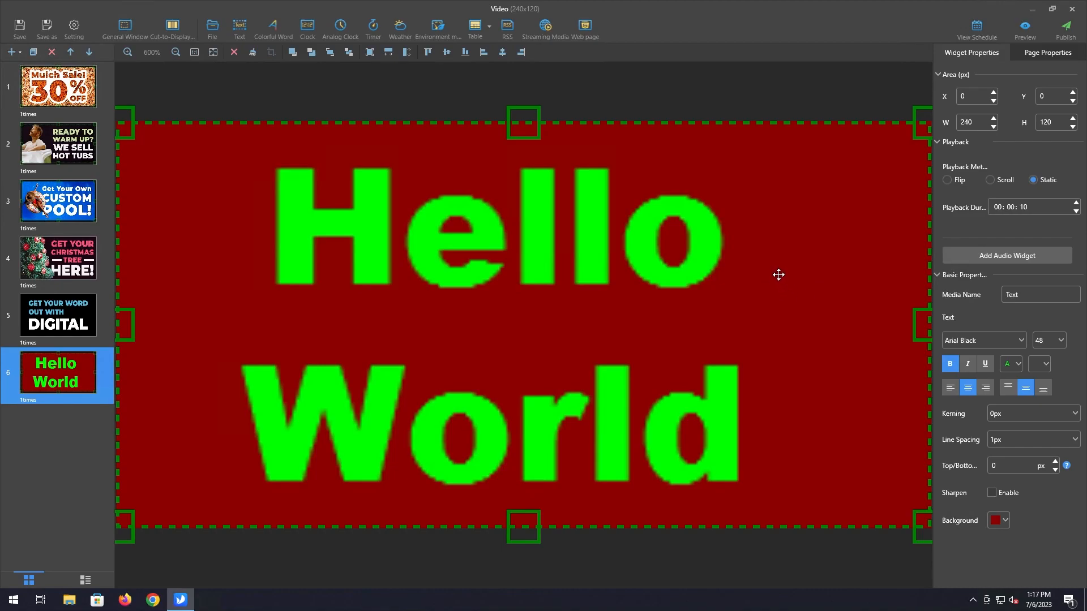
mouse_move(402, 253)
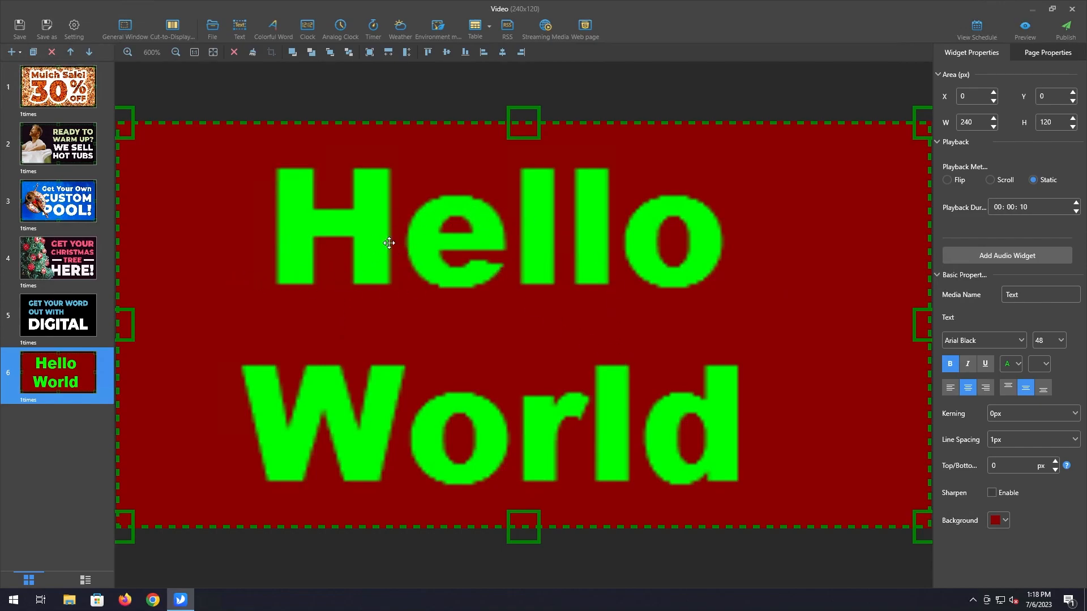
mouse_move(545, 344)
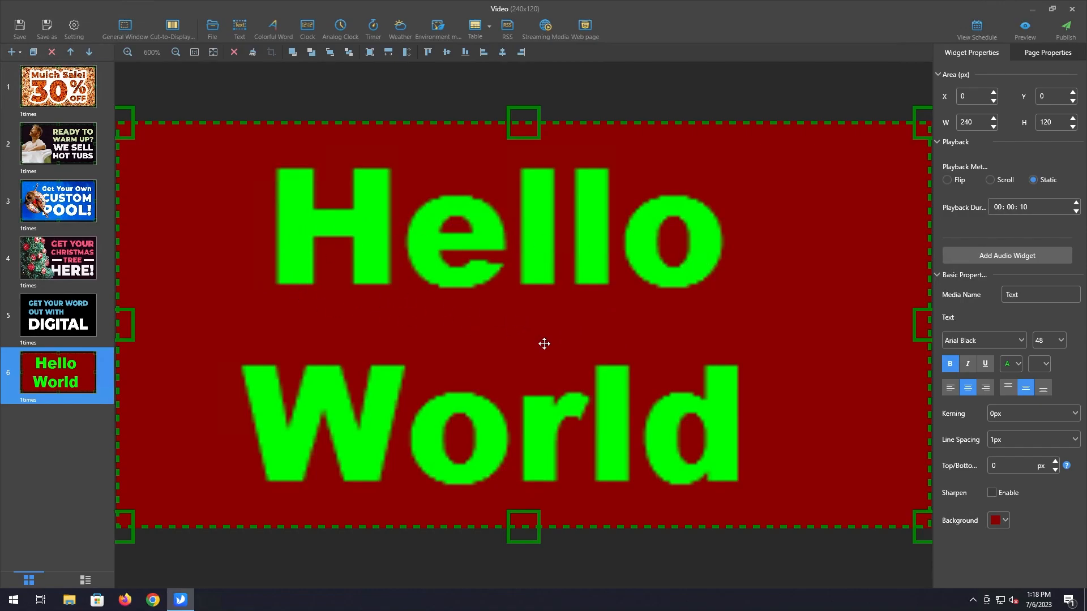
mouse_move(580, 395)
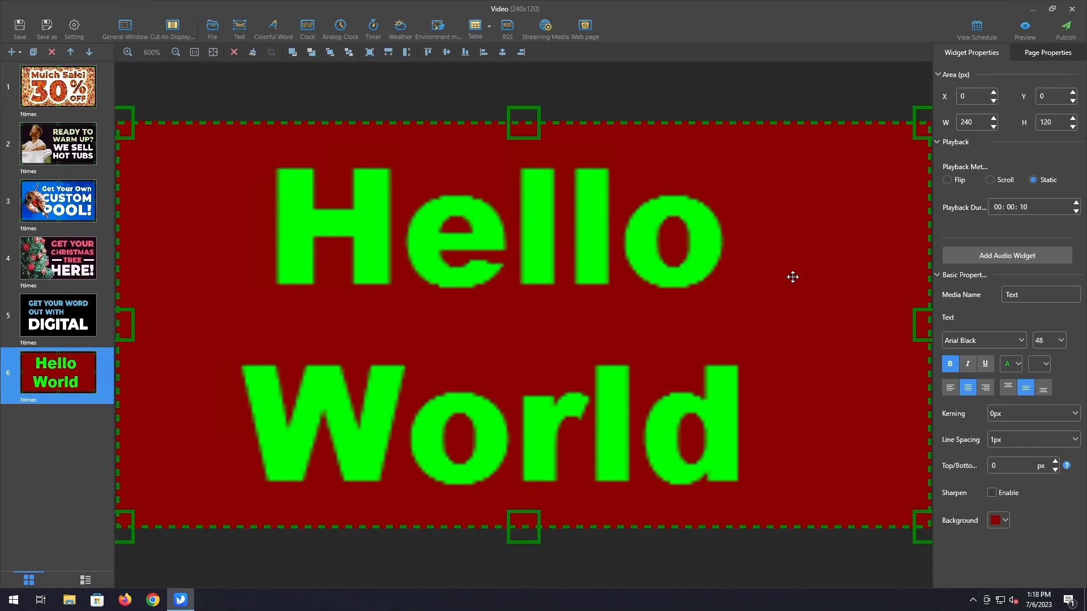
mouse_move(285, 298)
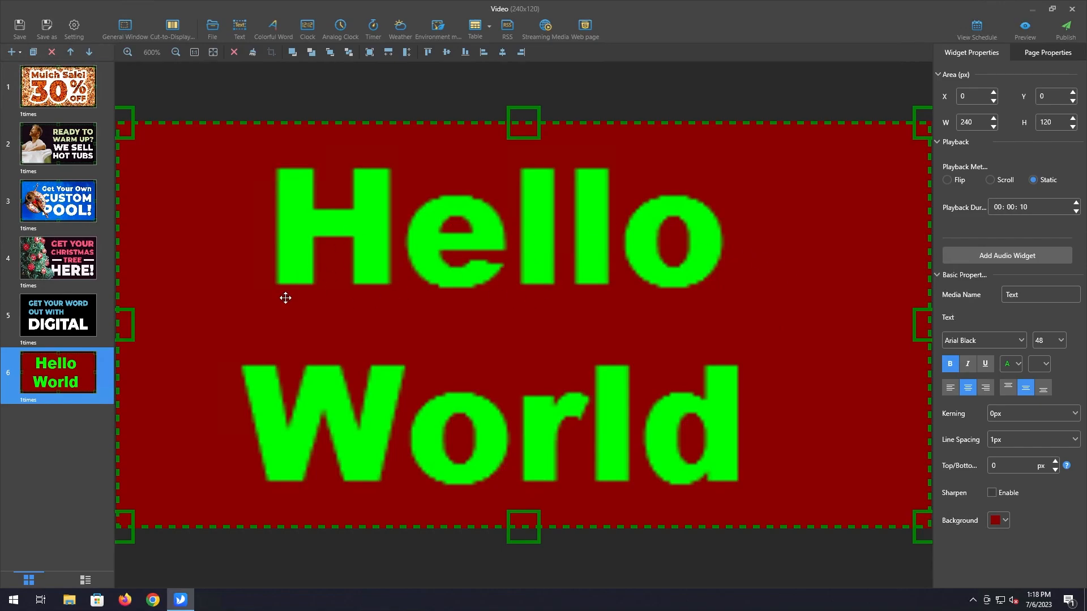
mouse_move(321, 310)
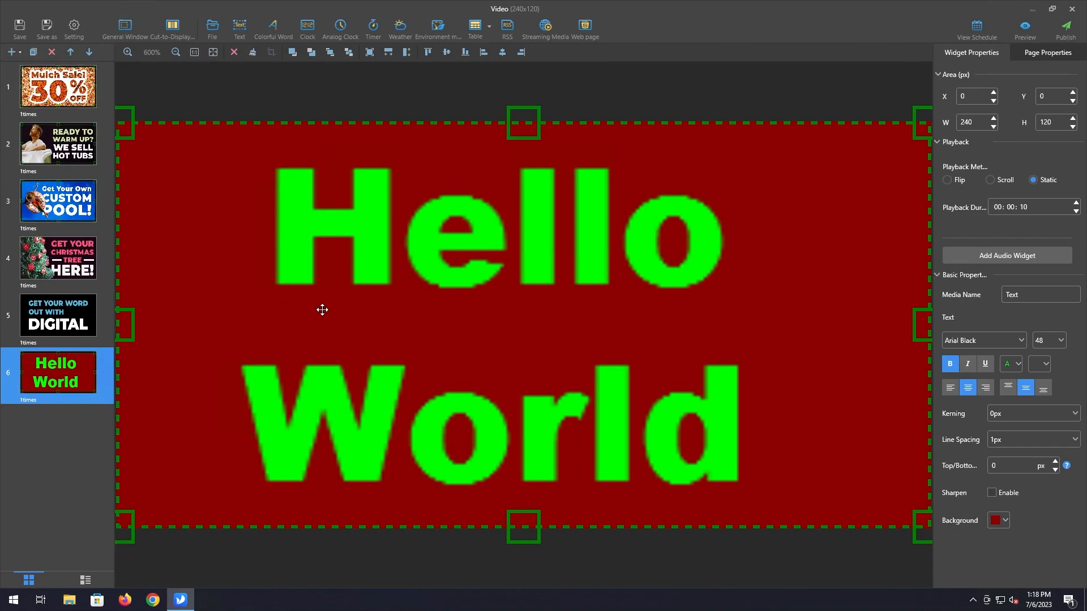
mouse_move(329, 301)
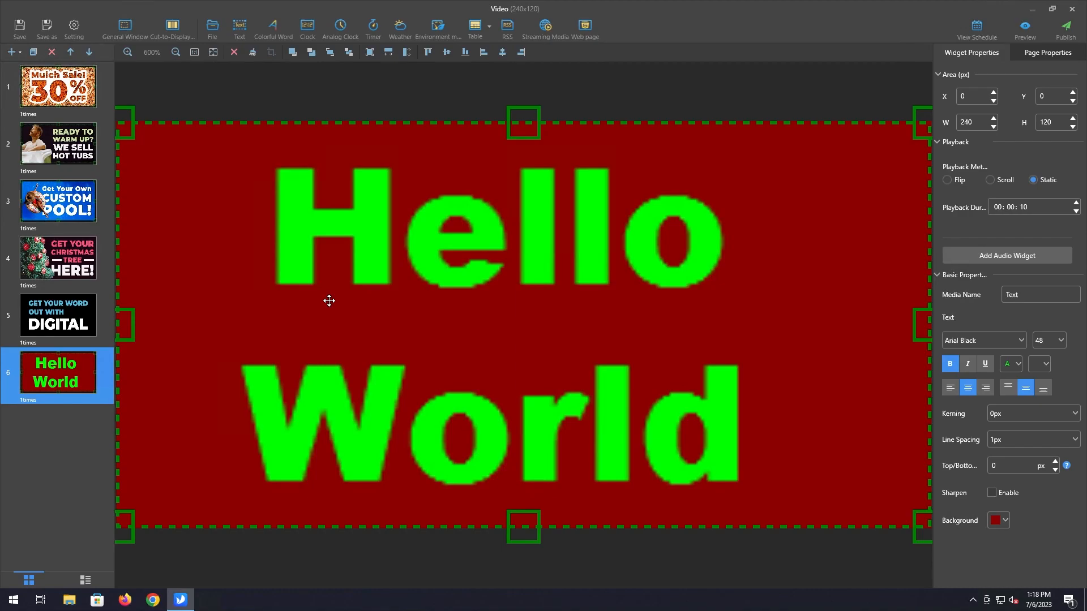
mouse_move(996, 166)
text(3)
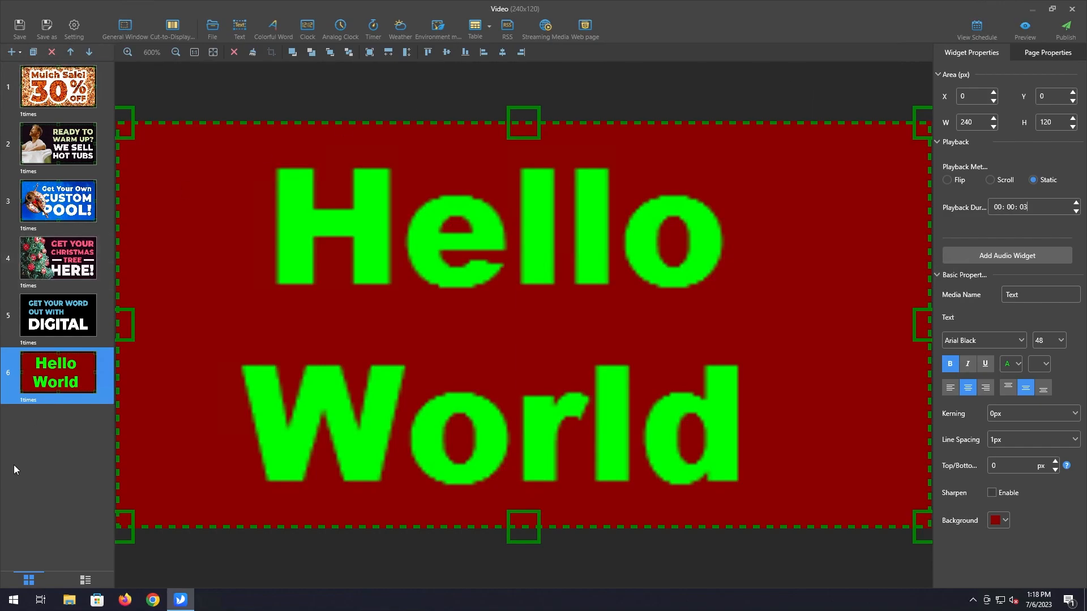
click(1047, 52)
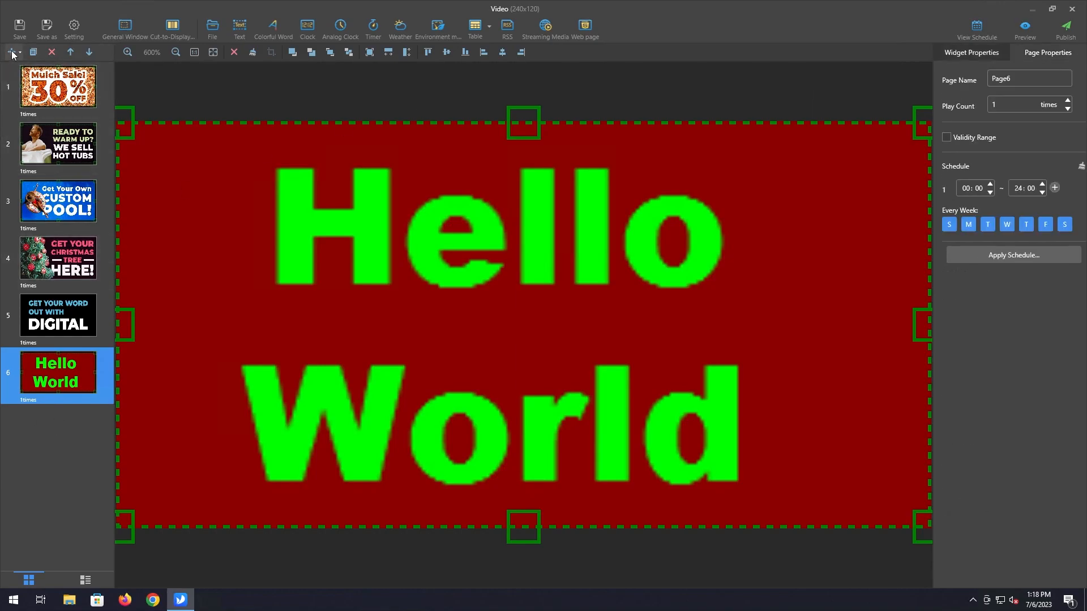
Step: Add a blank seventh page after the Hello World slide
click(11, 52)
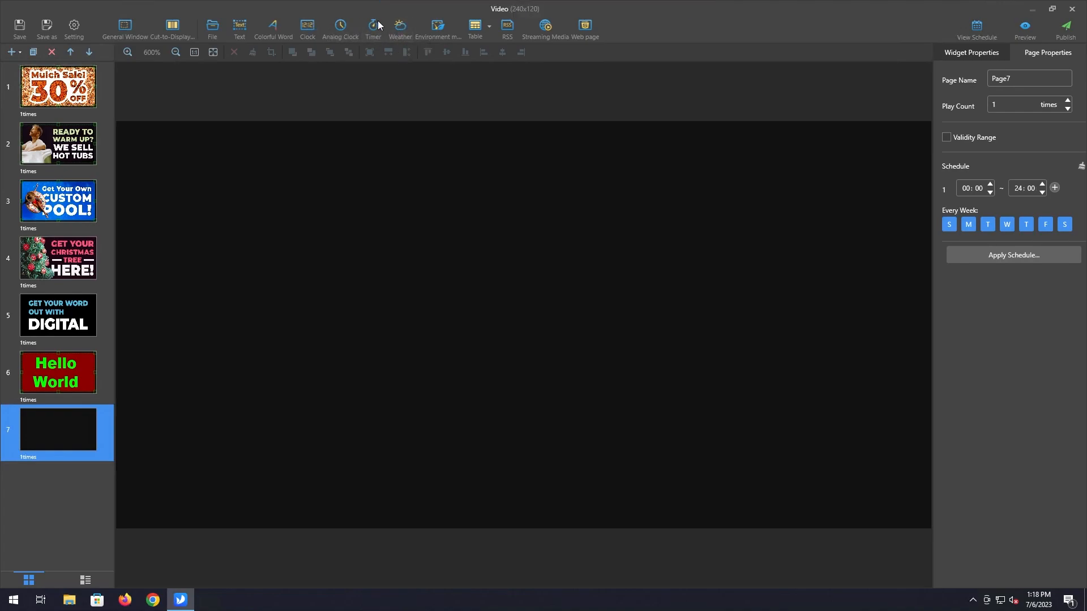
mouse_move(399, 27)
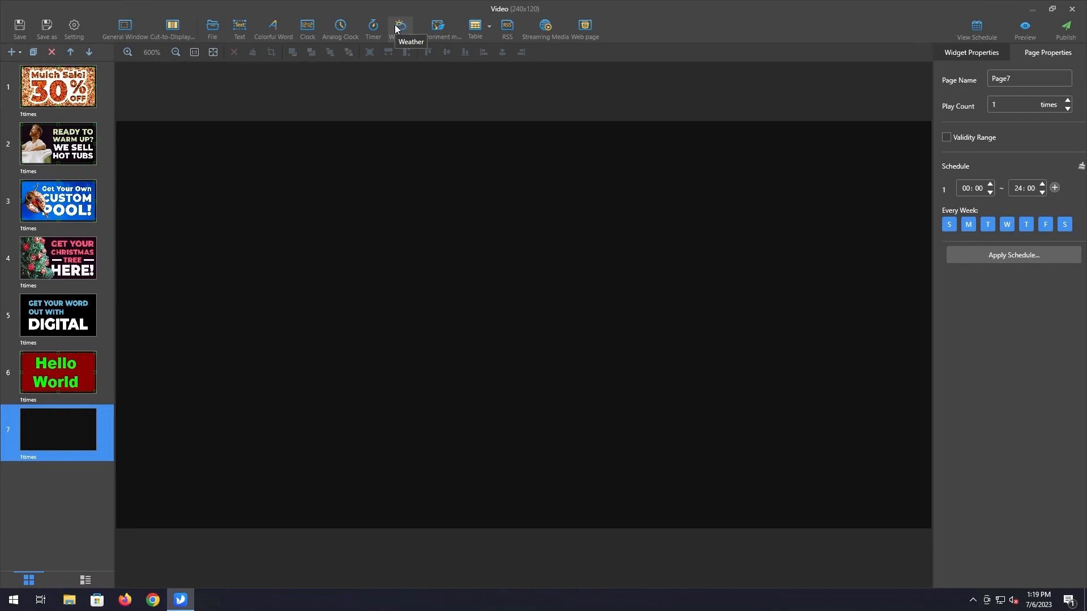
Step: Add a weather widget for Jackson, United States, showing temperatures in Fahrenheit
click(399, 27)
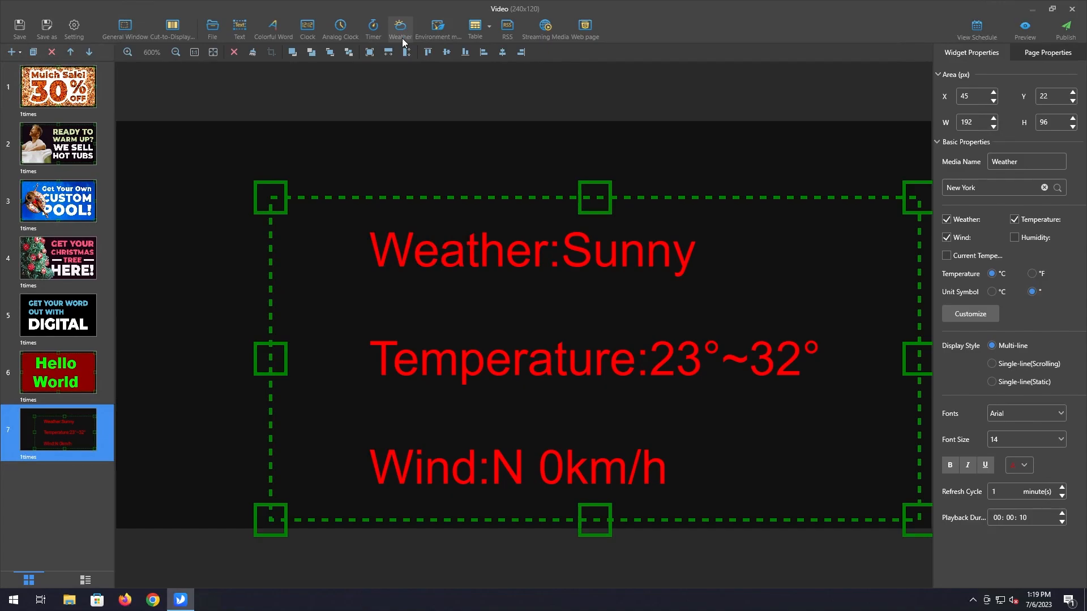
mouse_move(438, 30)
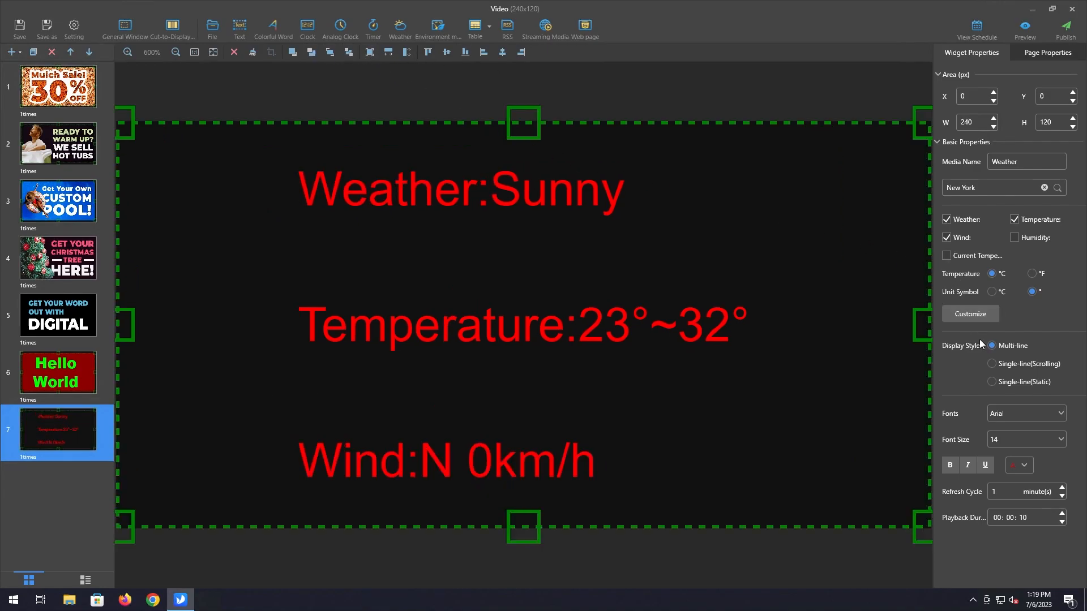
click(992, 187)
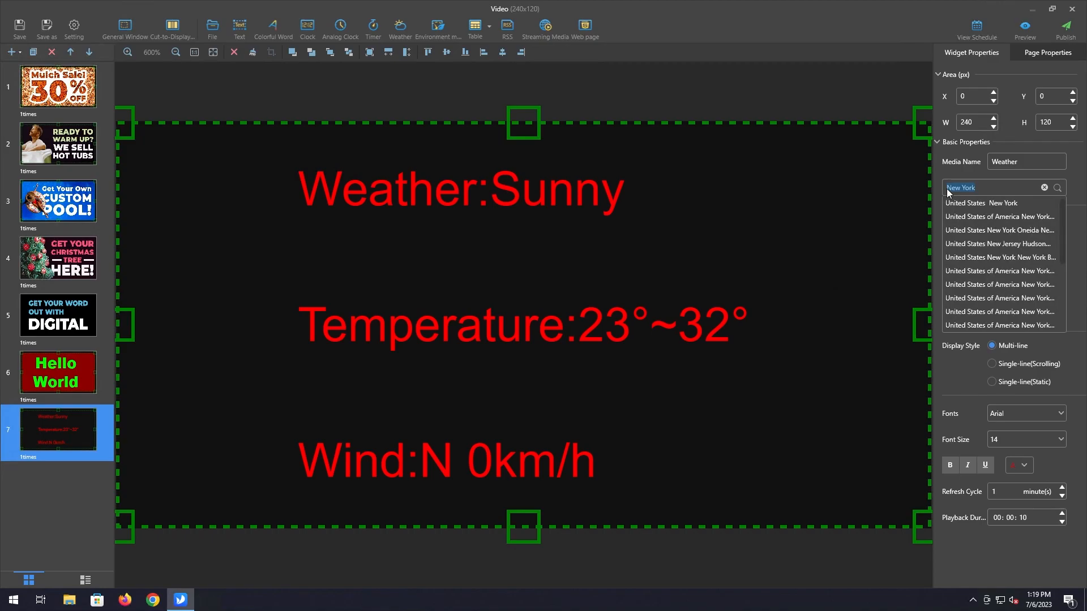
text(Jackson)
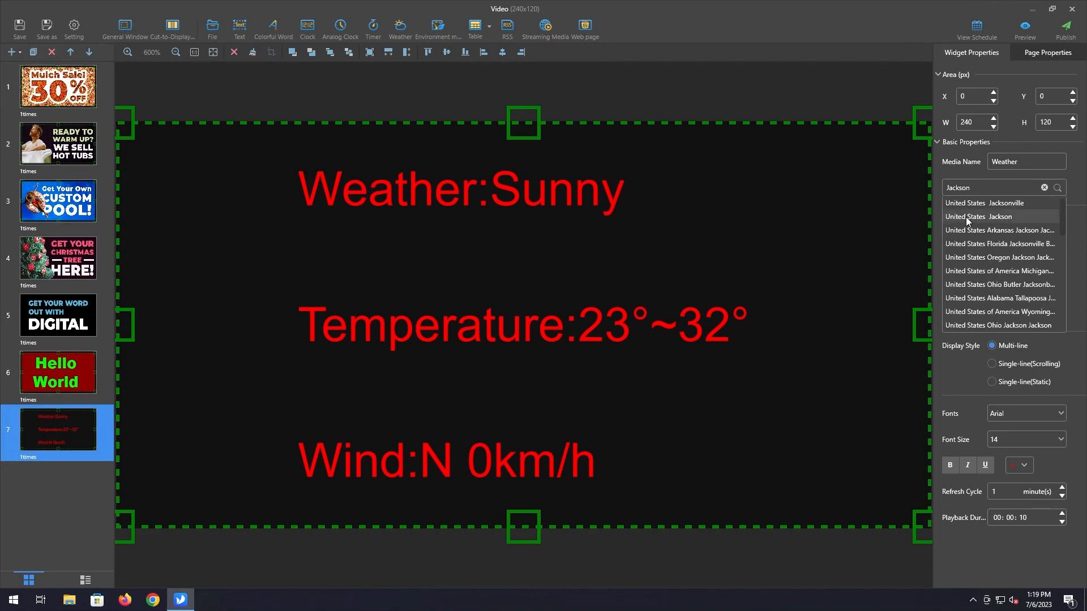
click(981, 216)
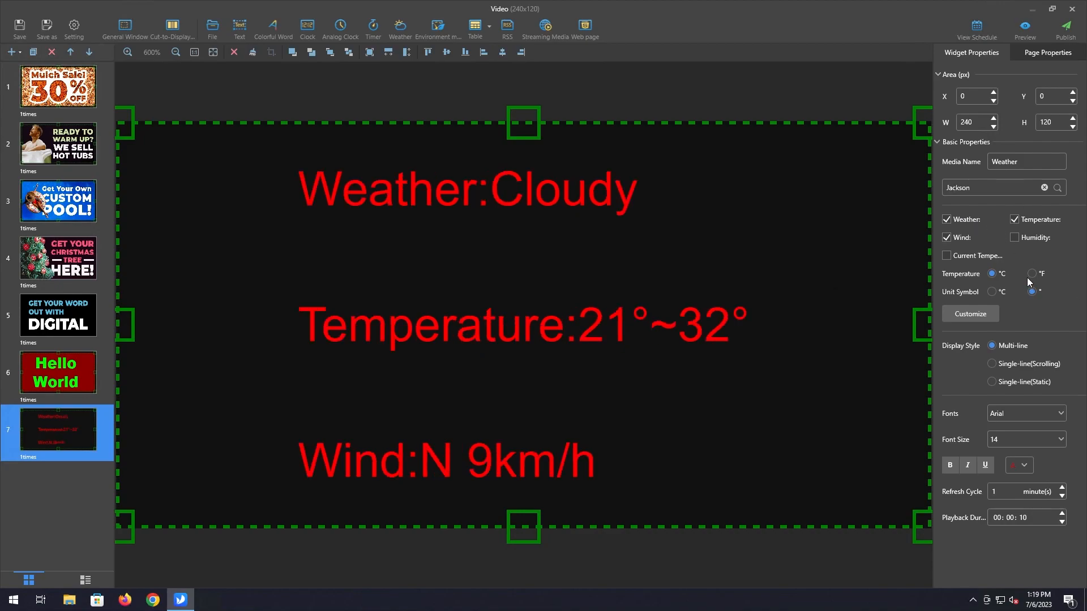
click(1032, 273)
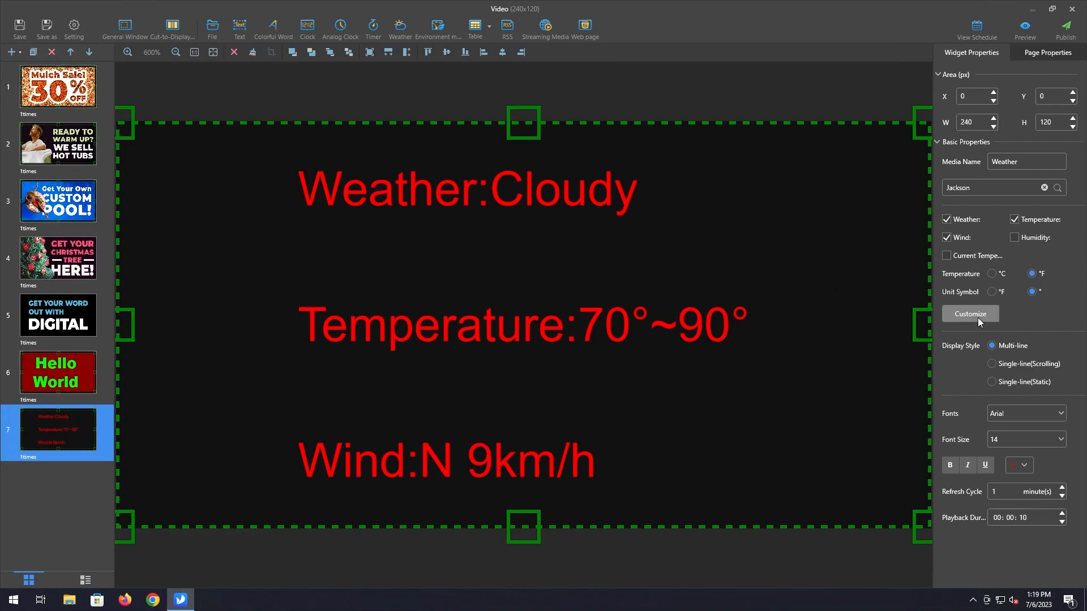
mouse_move(1029, 282)
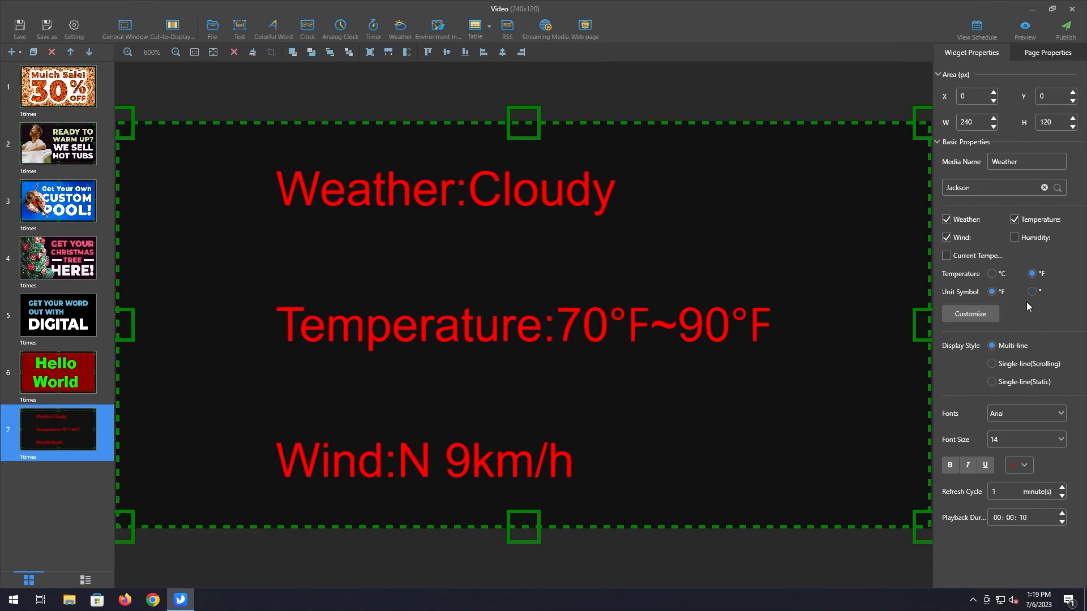
mouse_move(998, 326)
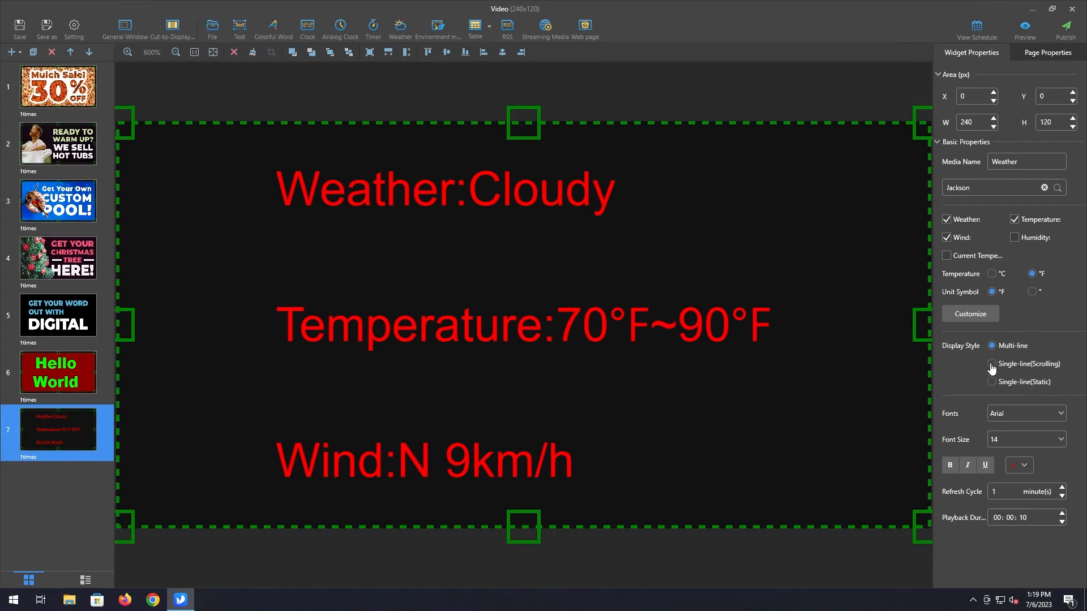
Step: Keep the weather in multi-line layout and remove the wind reading
click(992, 364)
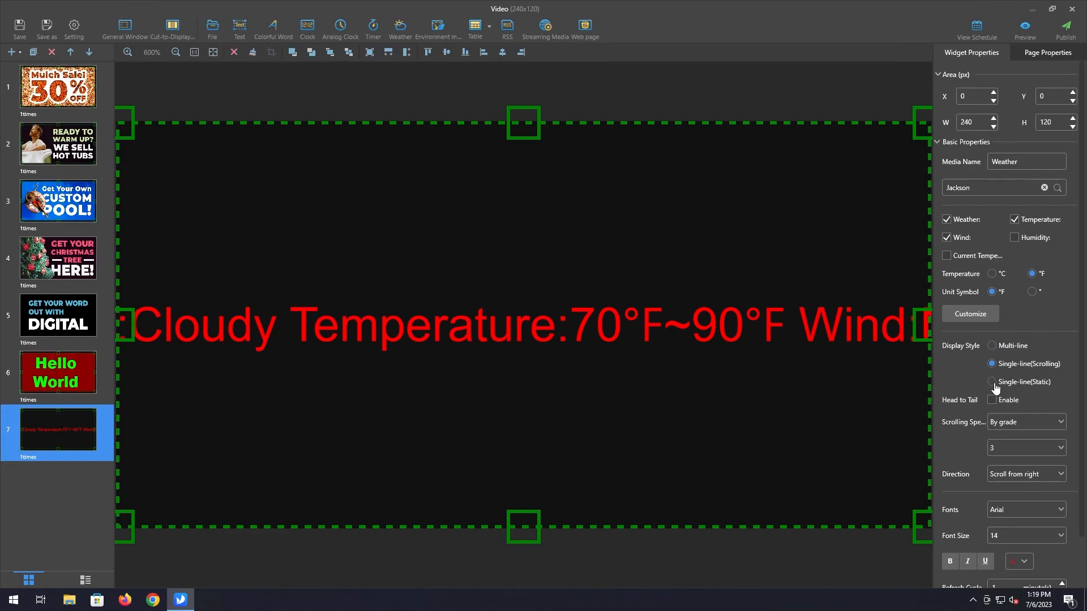
click(992, 381)
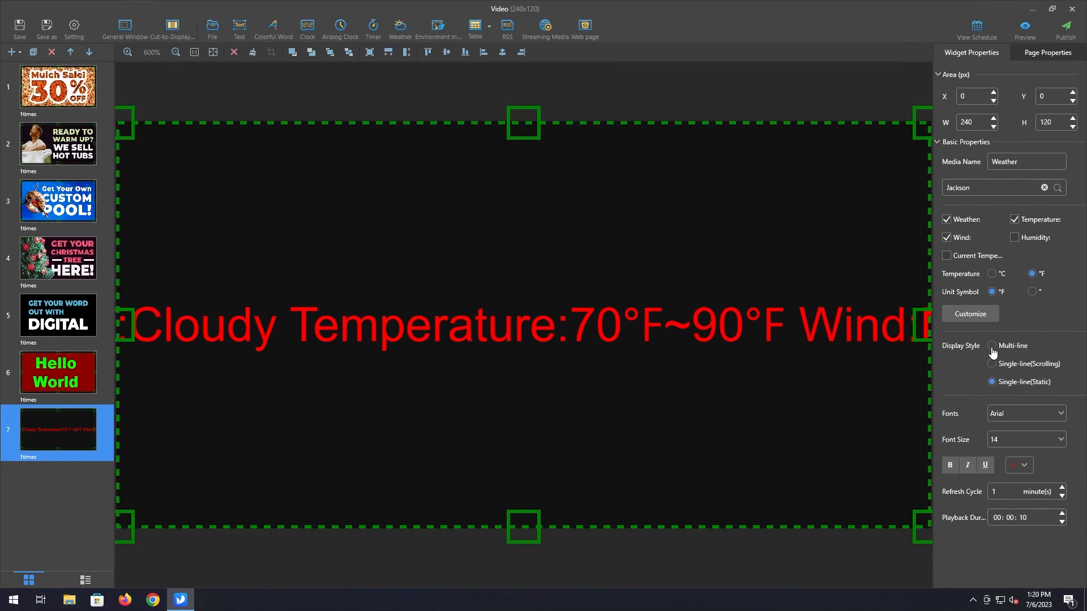
click(993, 346)
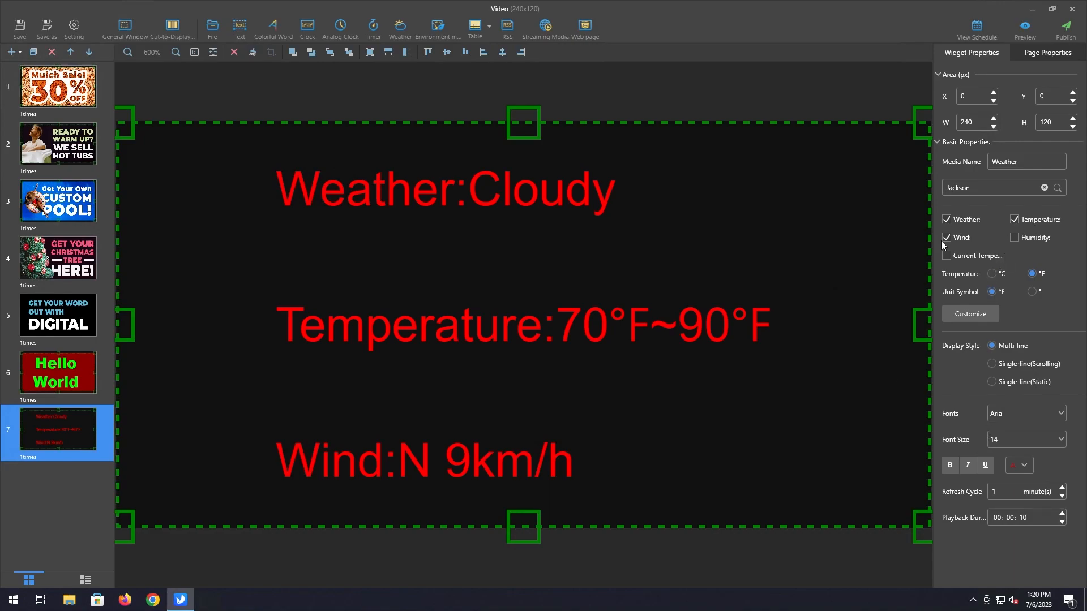
click(946, 237)
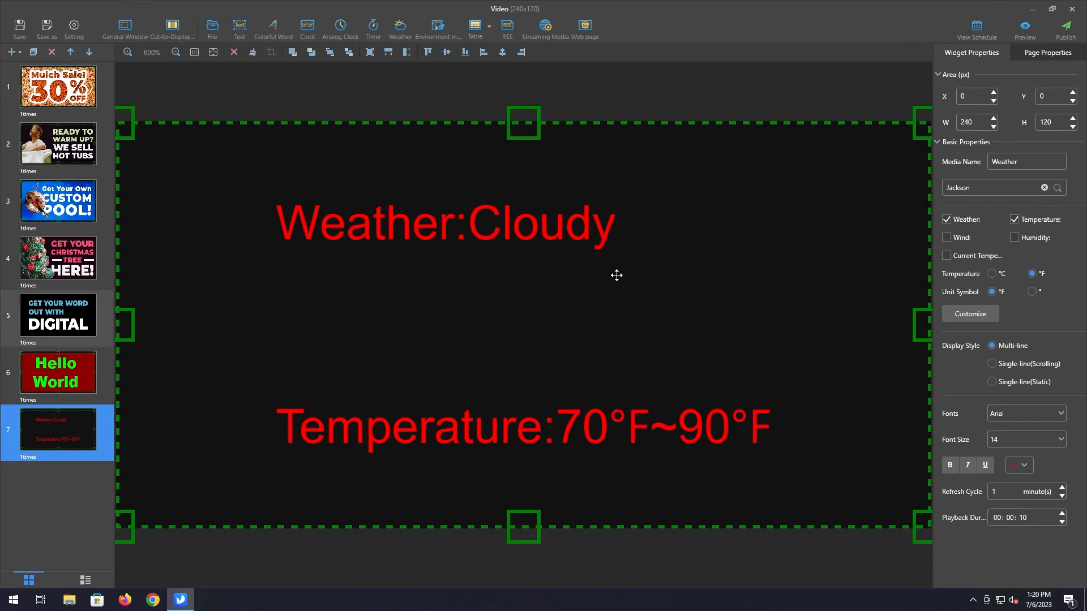
Step: Make the weather text bold green at 18 px and set its playback duration to 5 seconds
click(1022, 465)
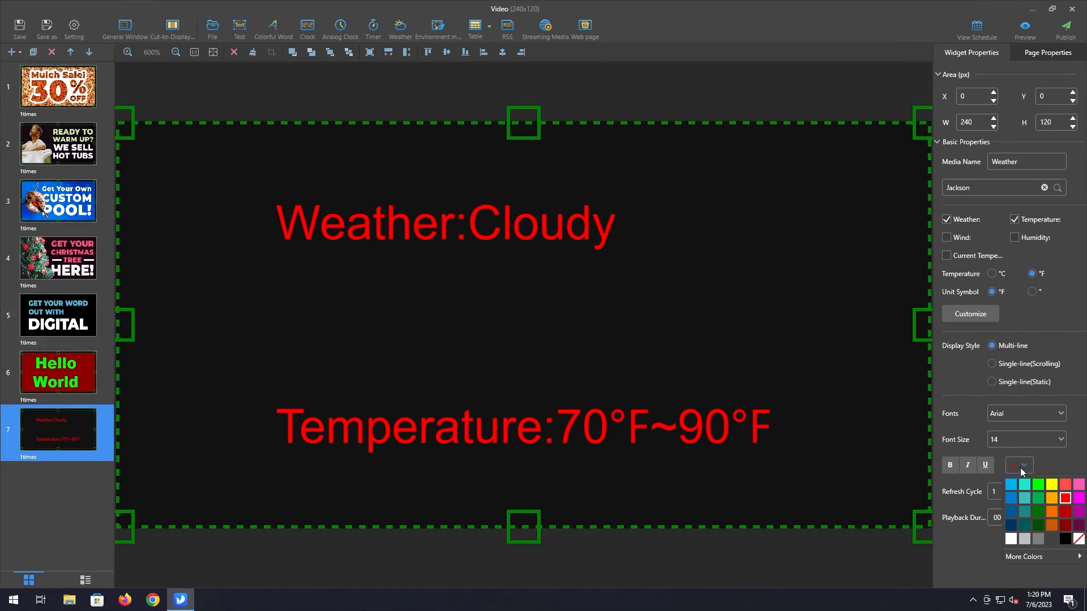
click(1039, 485)
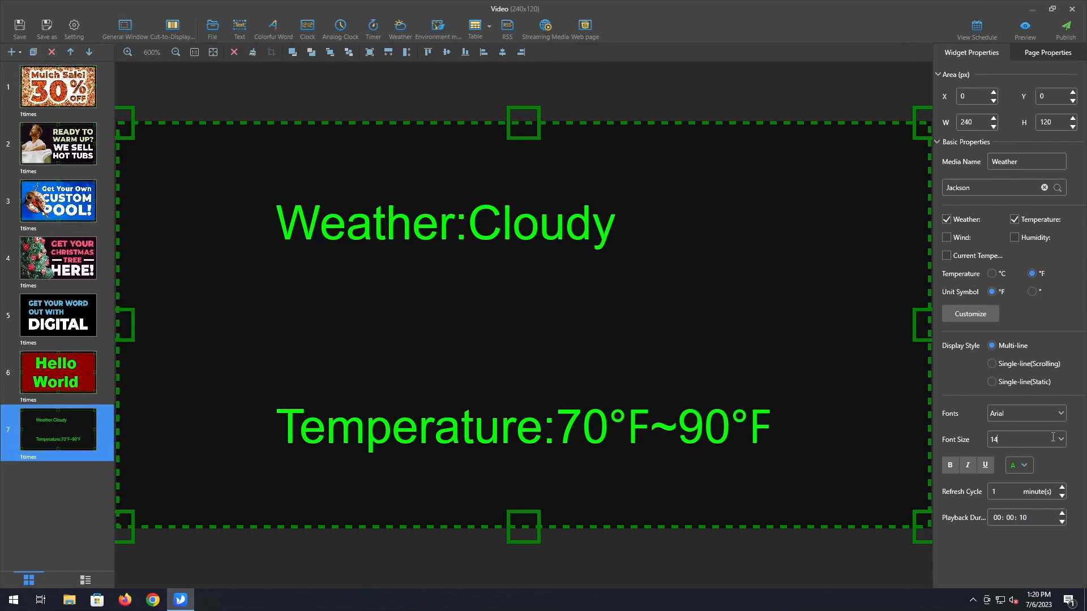
click(1024, 440)
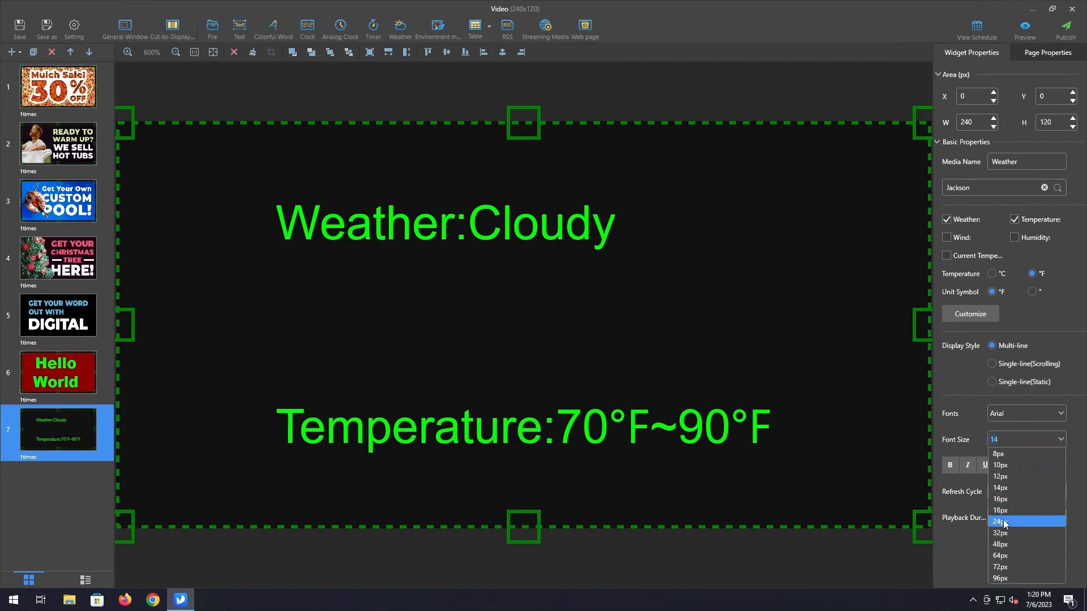
click(1000, 520)
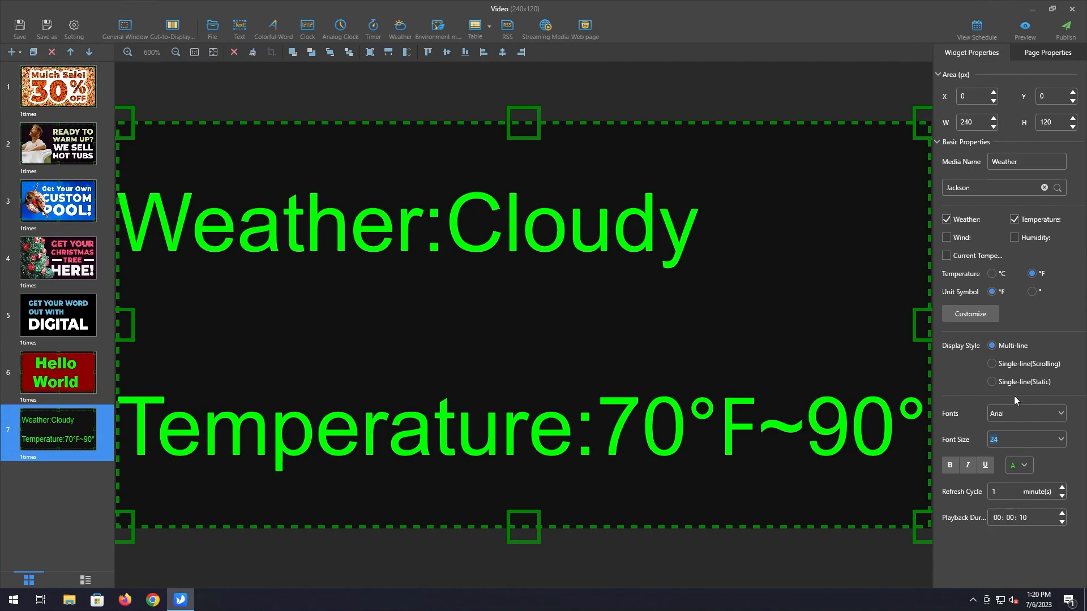
click(950, 464)
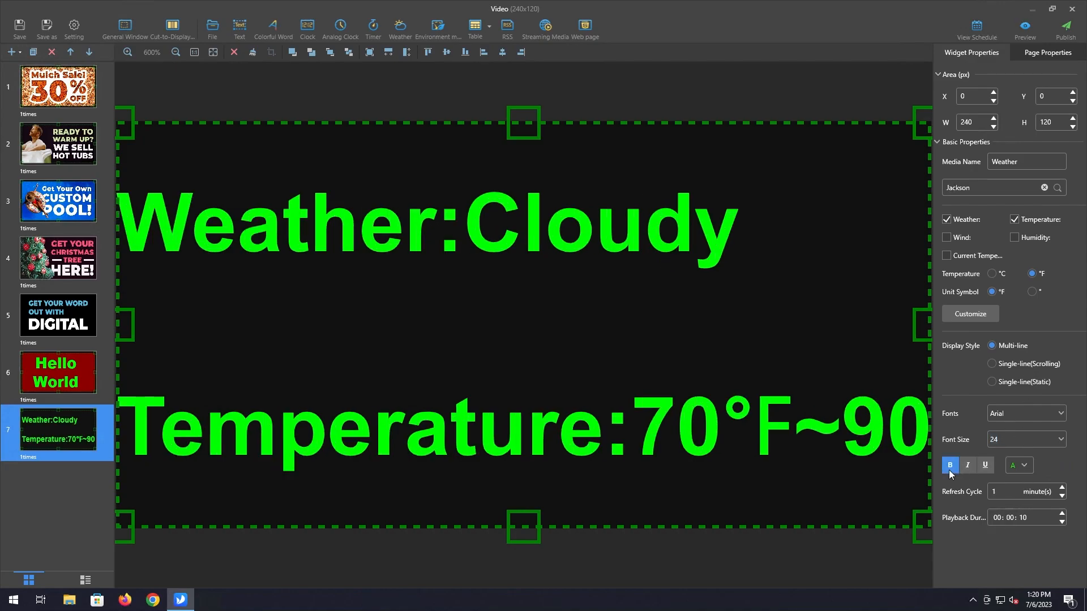
click(1024, 439)
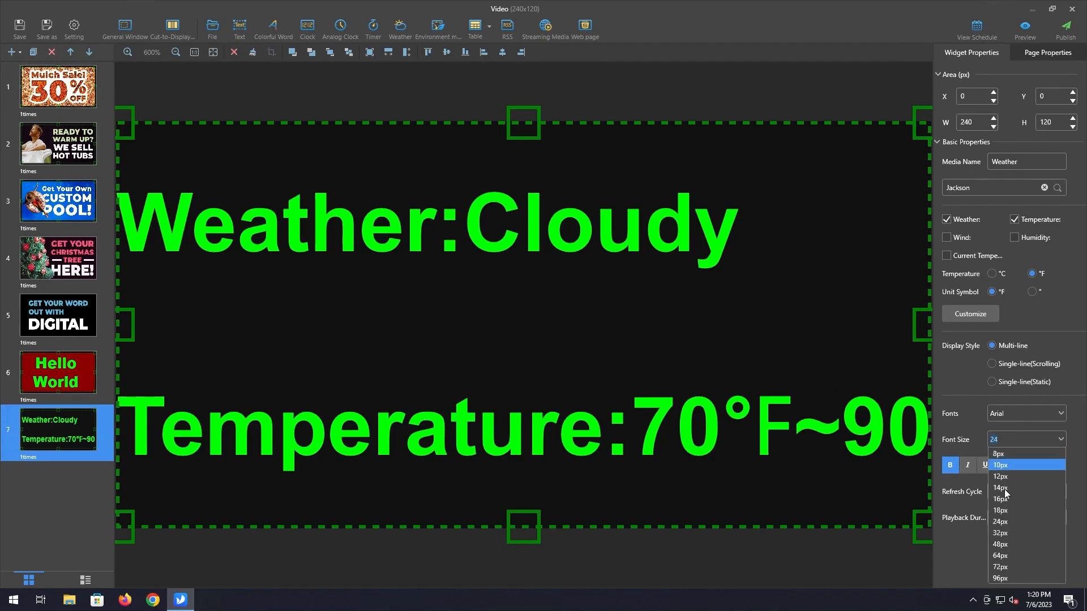
click(1000, 510)
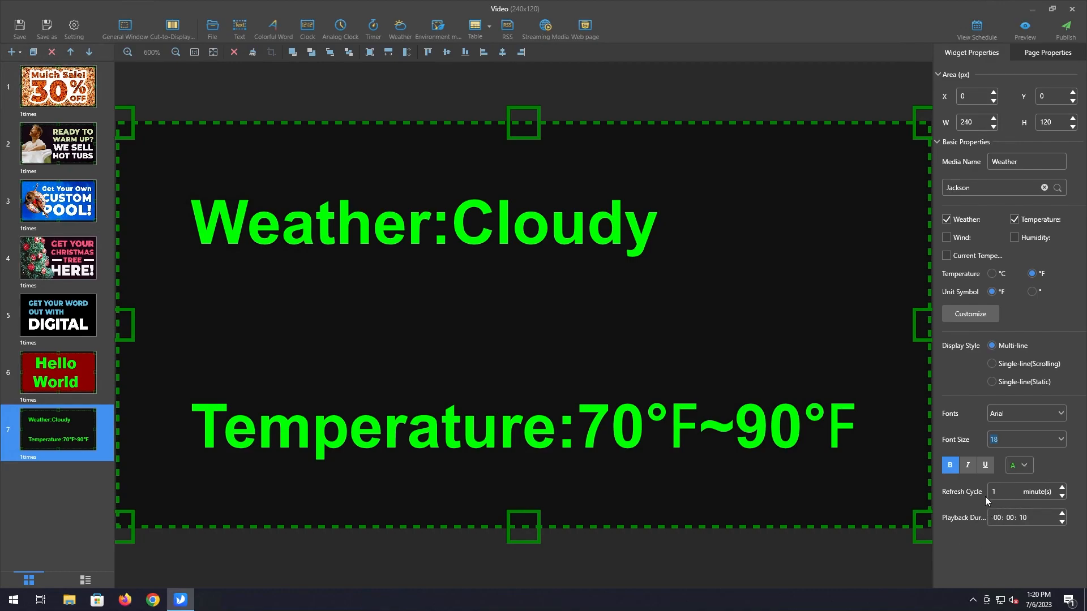
mouse_move(969, 512)
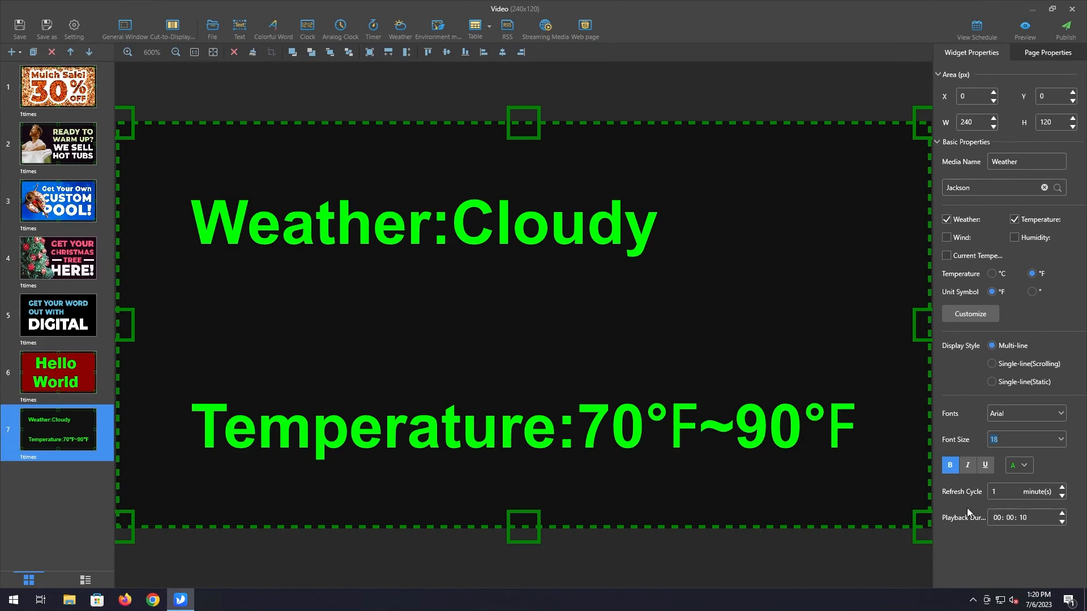
click(1024, 517)
text(5)
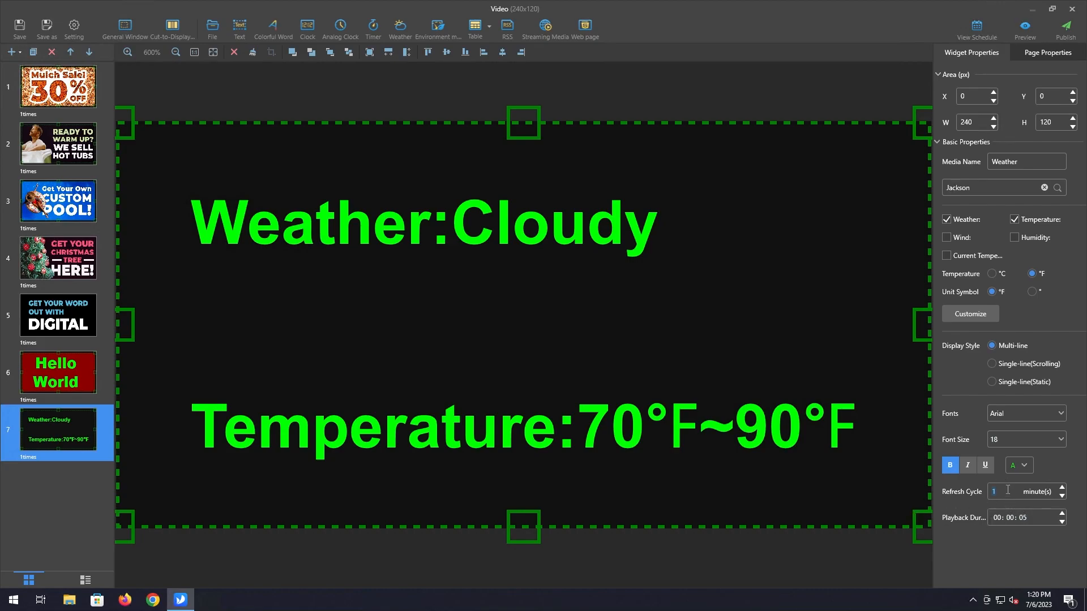
mouse_move(698, 421)
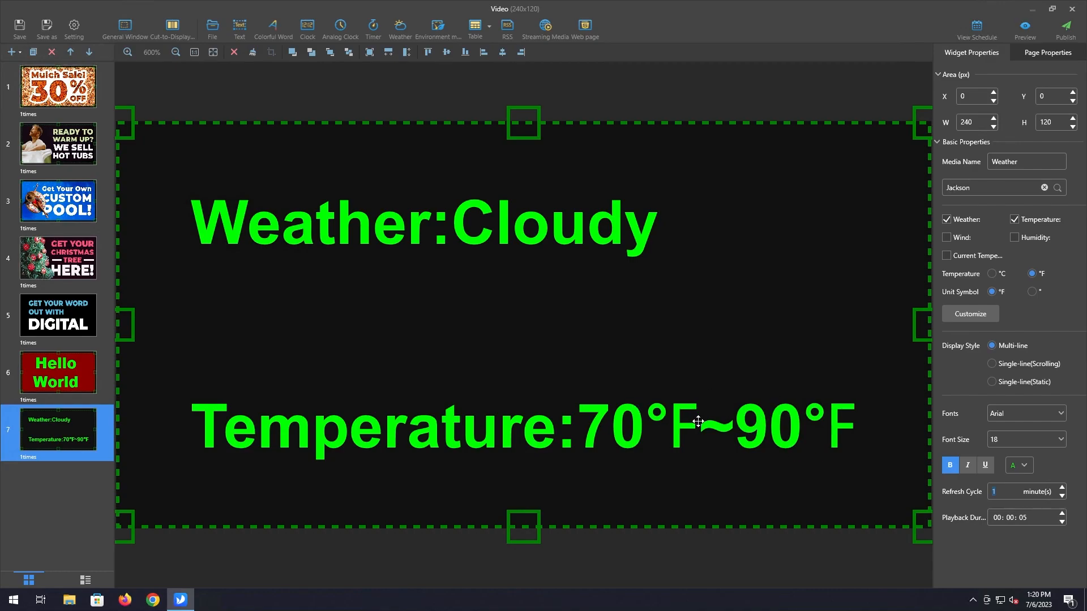
mouse_move(891, 481)
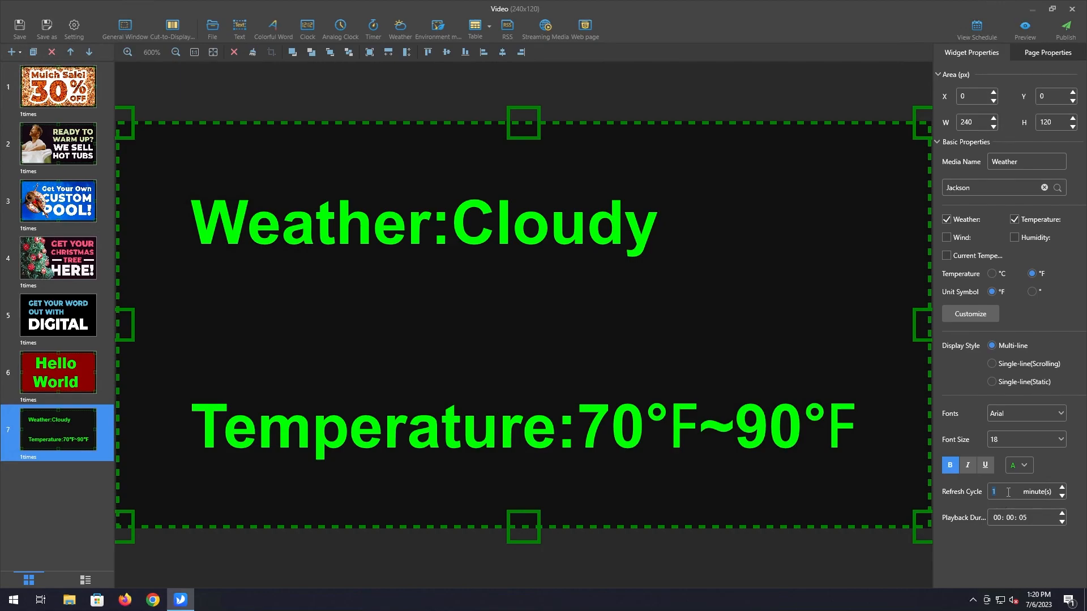
mouse_move(999, 489)
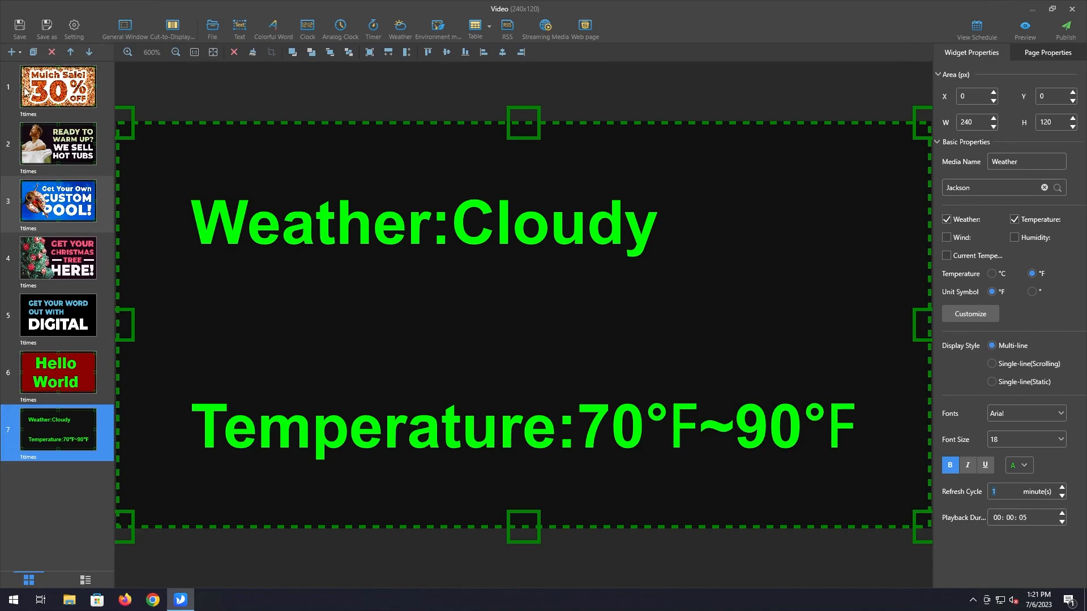
Step: Add an eighth page and place a date-and-time clock widget on it
click(10, 52)
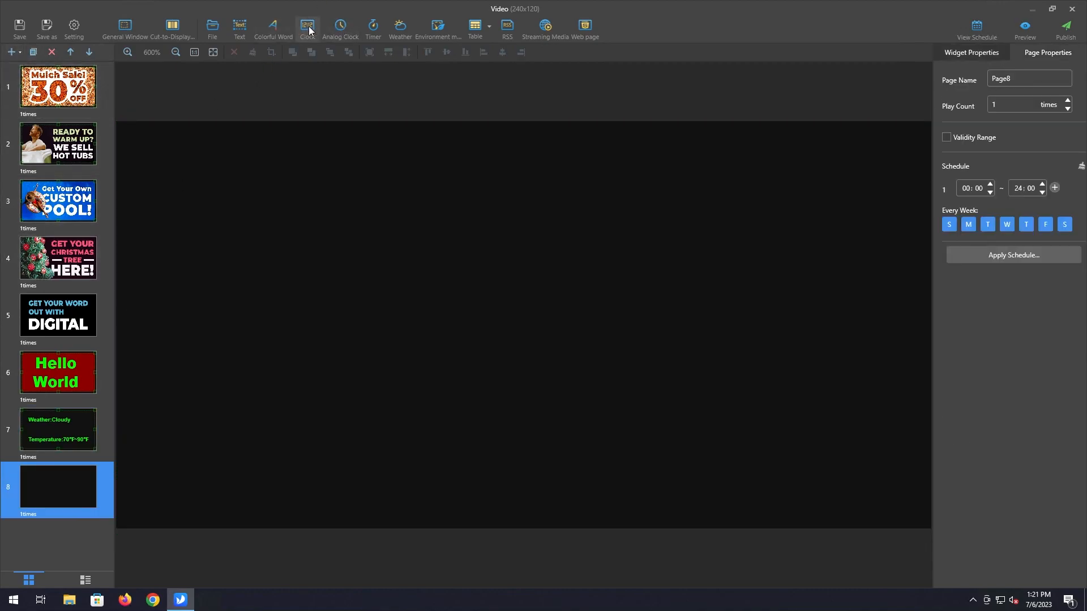
mouse_move(341, 27)
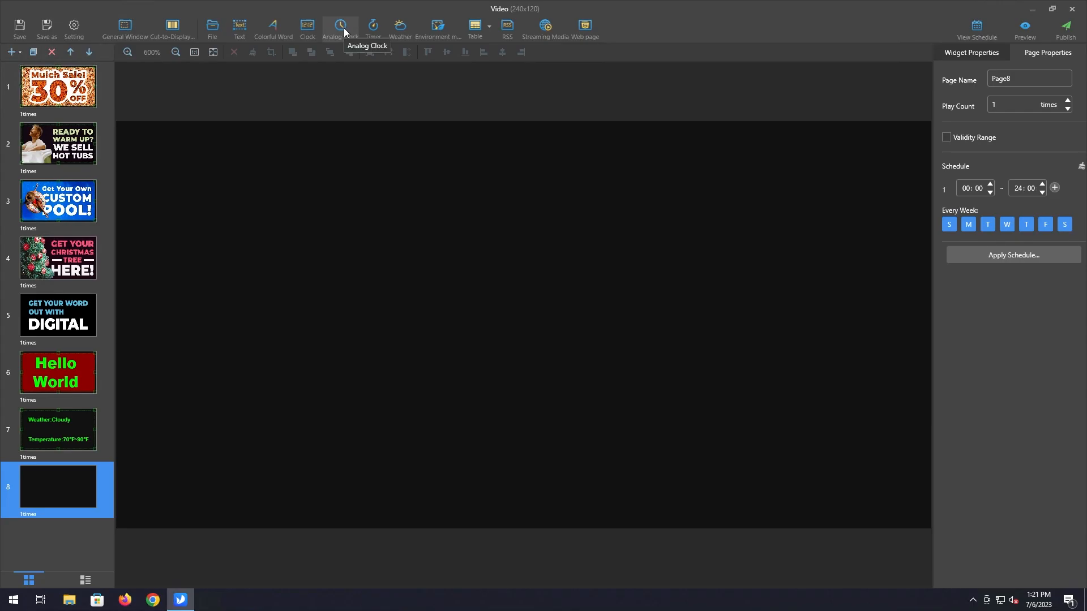
click(339, 27)
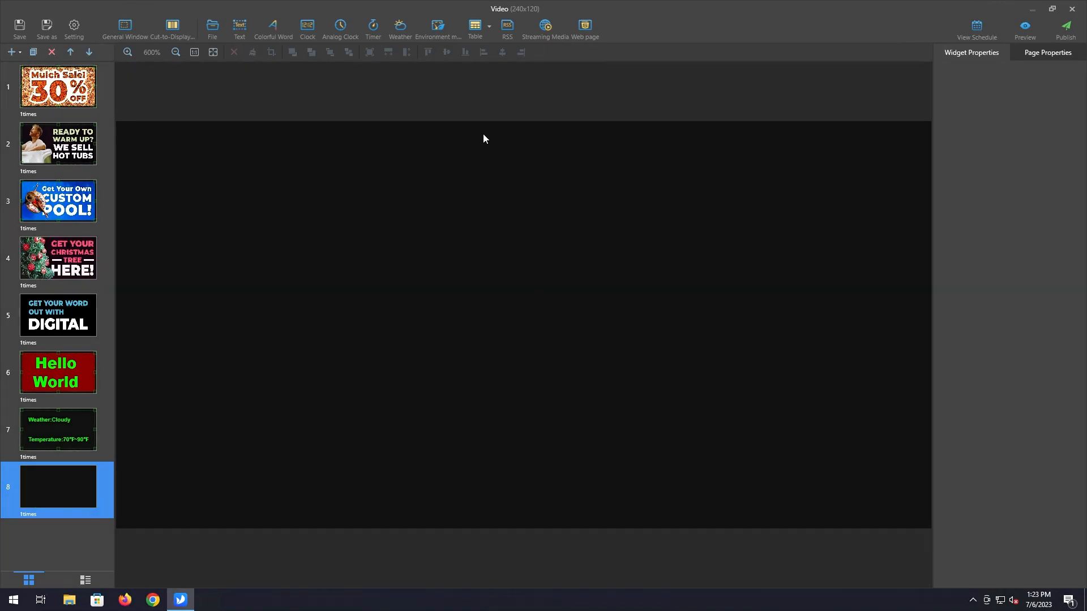
click(307, 27)
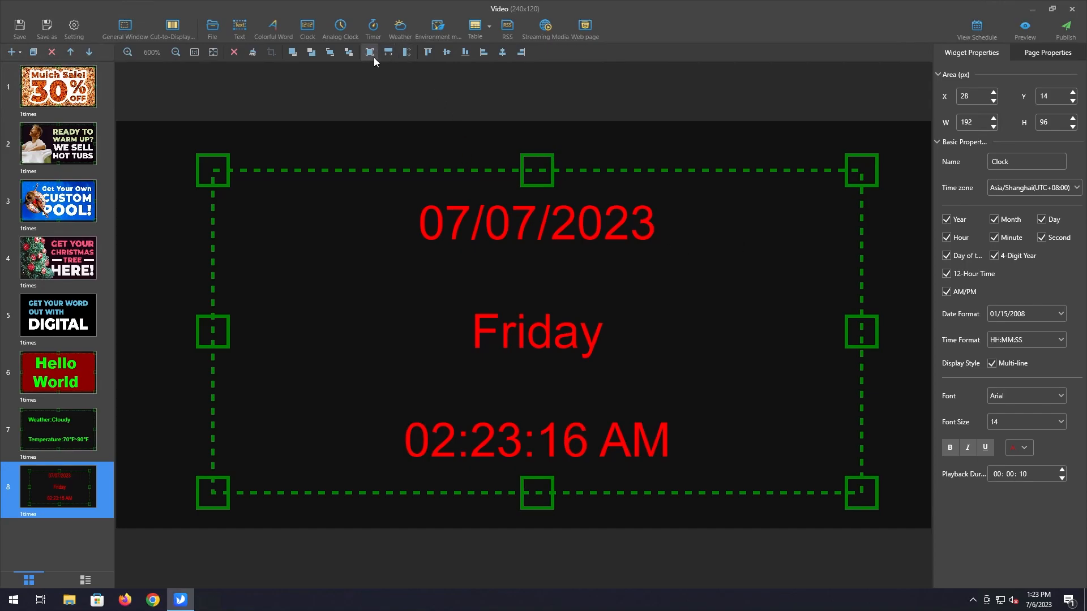
Step: Stretch the clock to full screen in green 18 px text, scrolling to further properties
click(1025, 447)
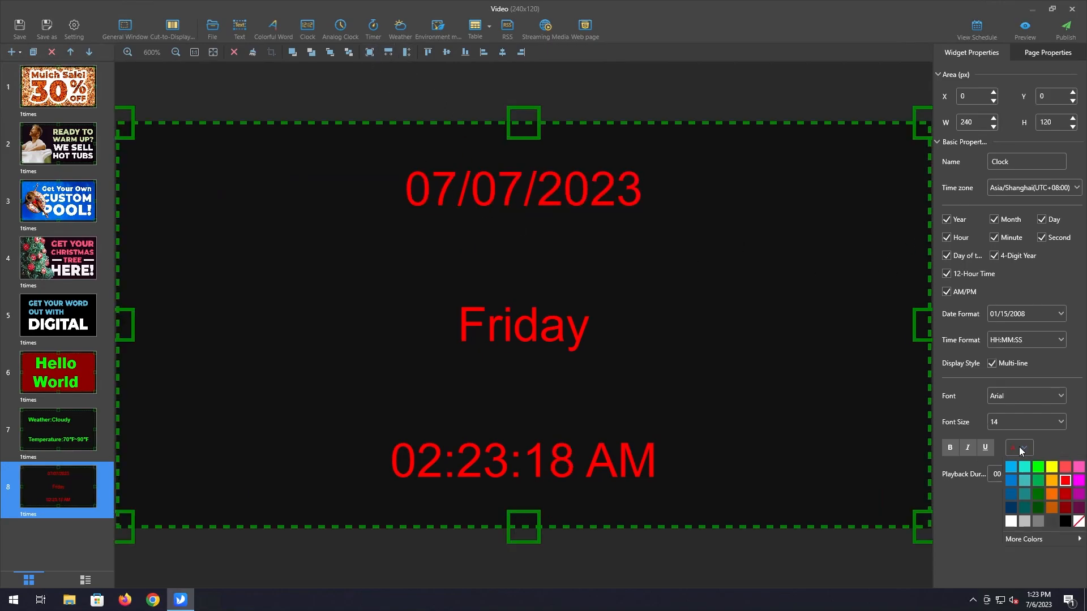
click(1018, 447)
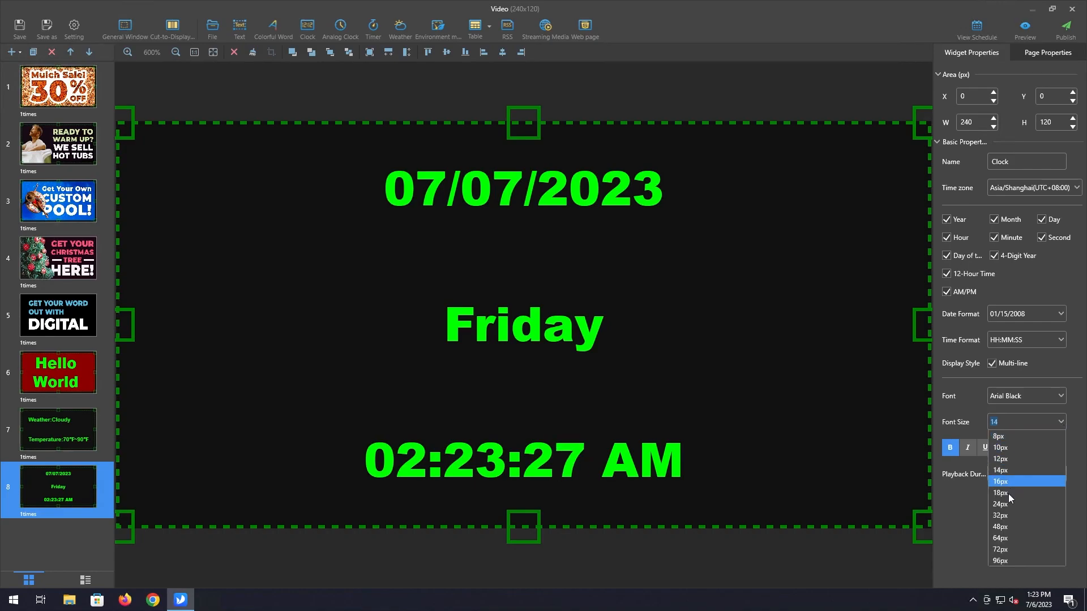
click(999, 493)
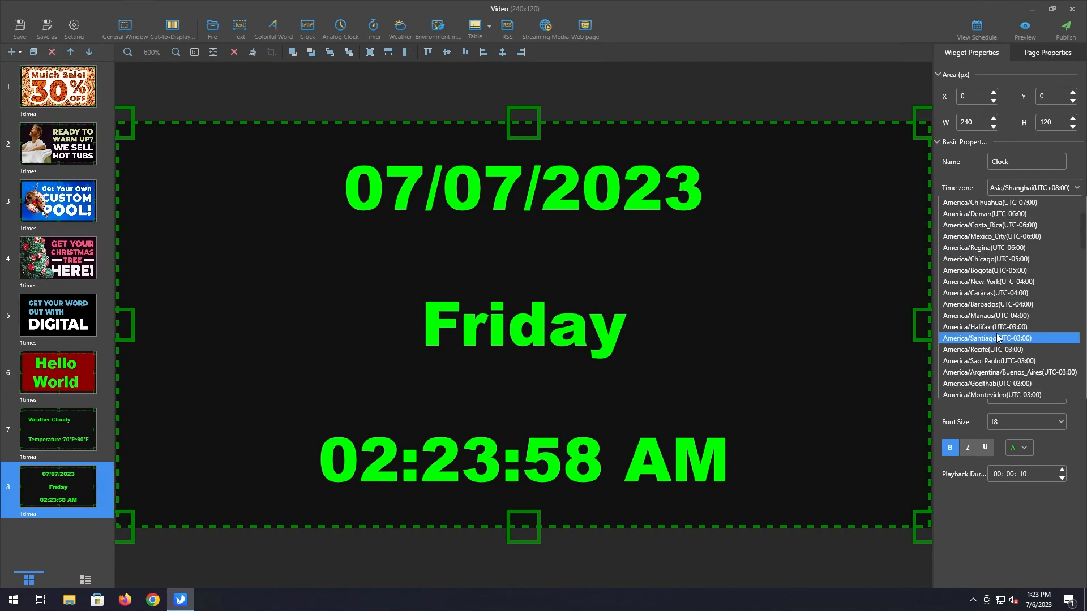
scroll(down, 3)
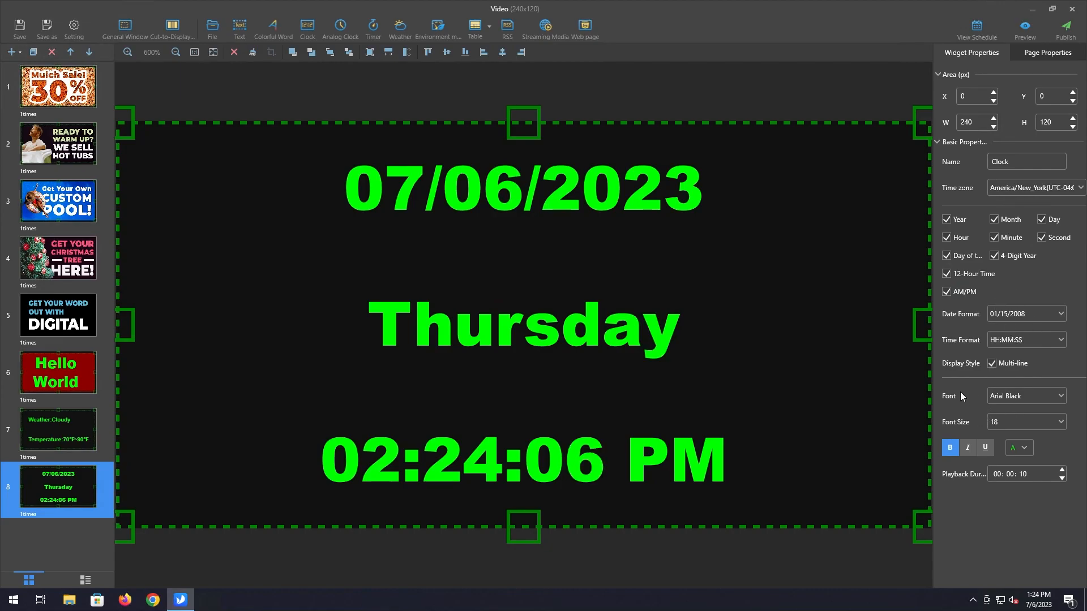
mouse_move(475, 324)
text(5)
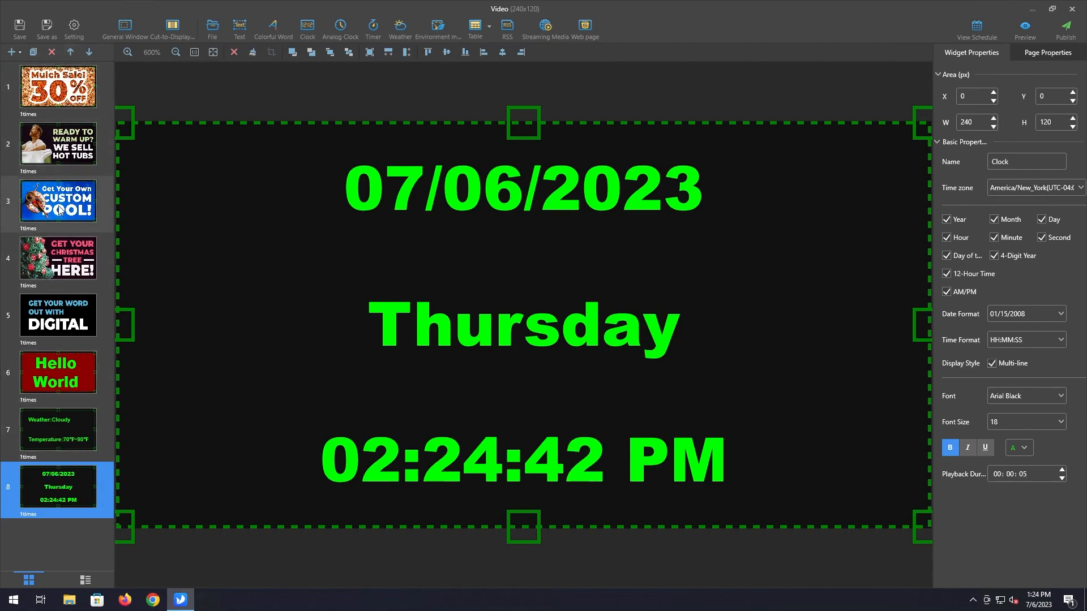
Step: Review the pool, digital signage, Christmas tree and weather slides in turn
click(57, 203)
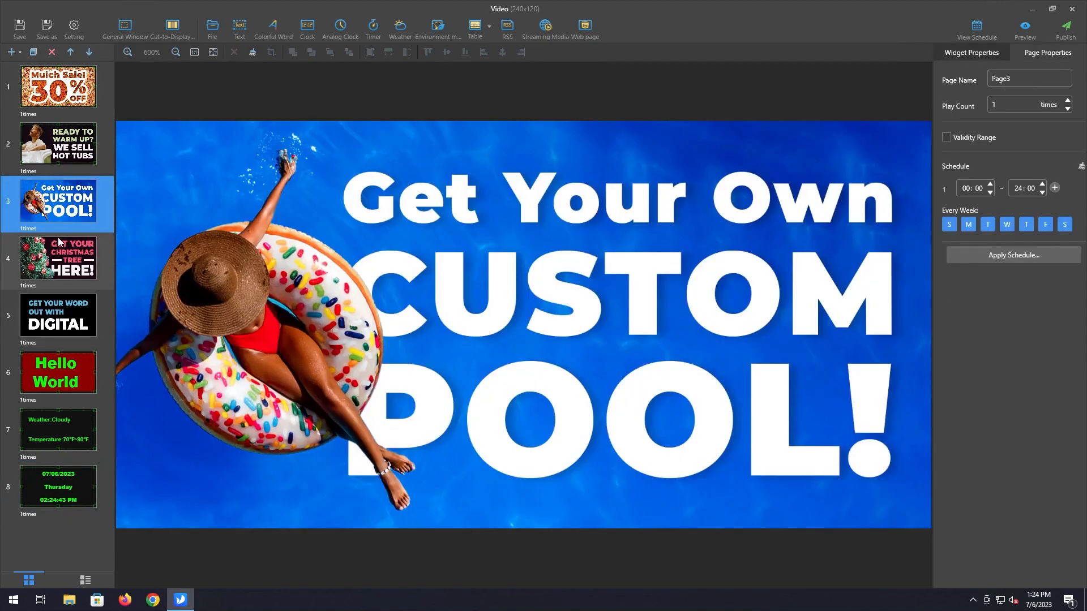
click(58, 319)
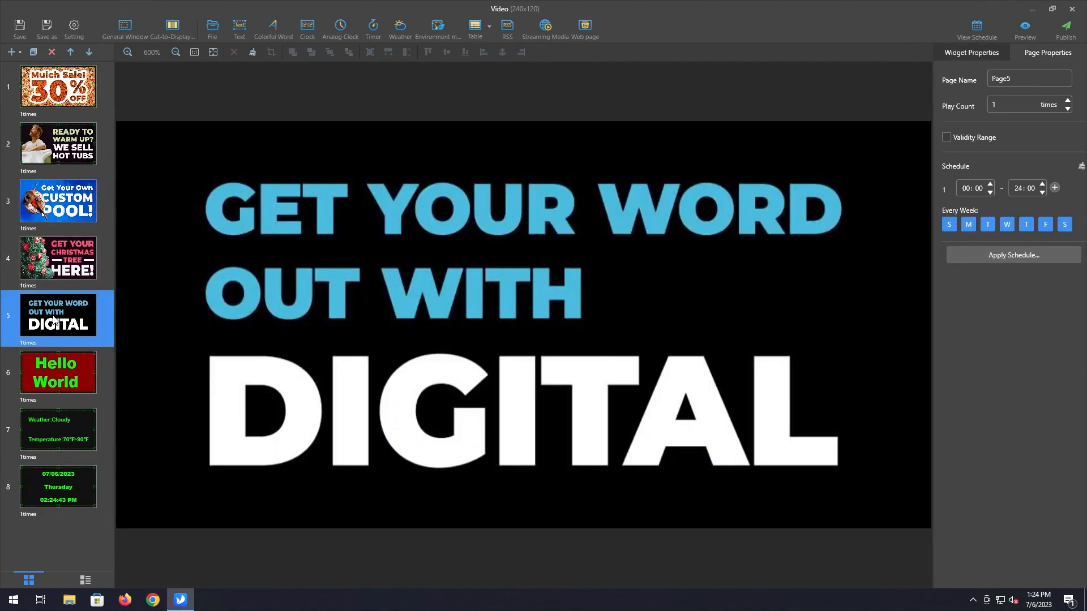
mouse_move(74, 249)
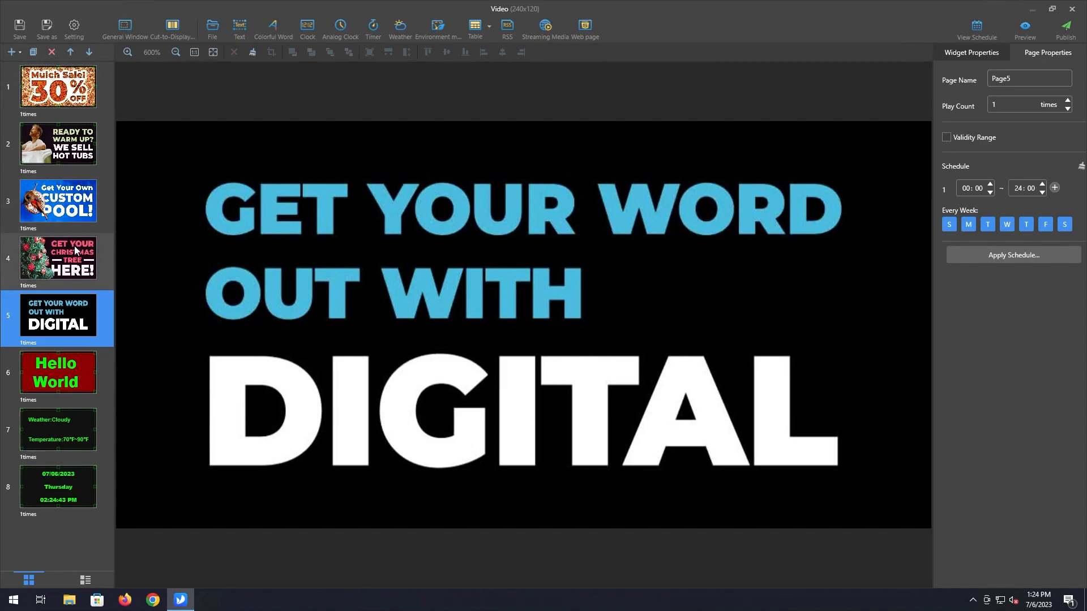
click(58, 259)
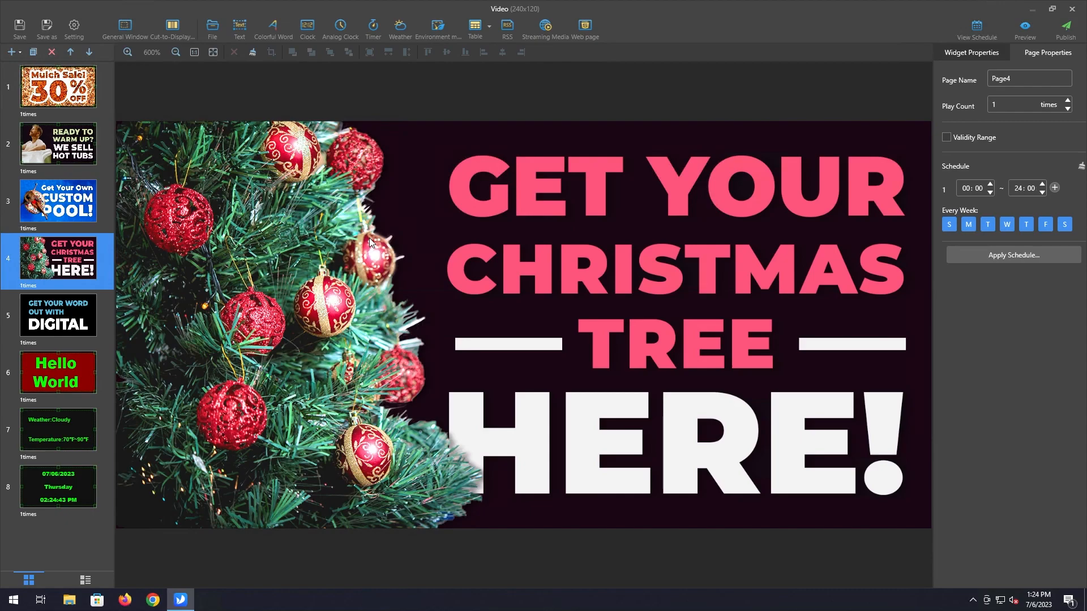
click(58, 429)
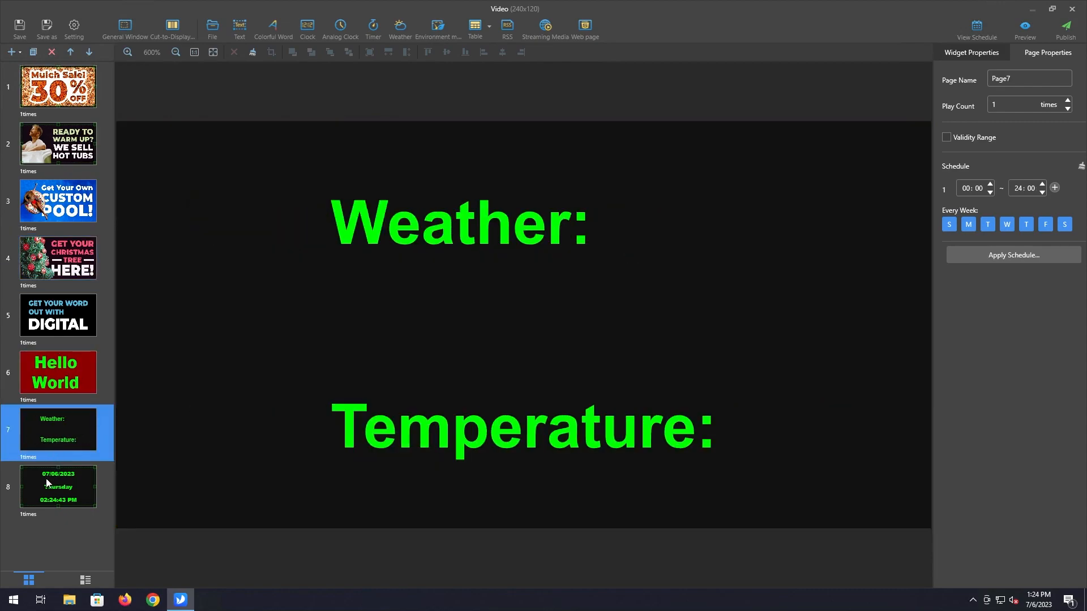
Step: Check the clock slide, then land on the Hello World page in the editor
click(58, 487)
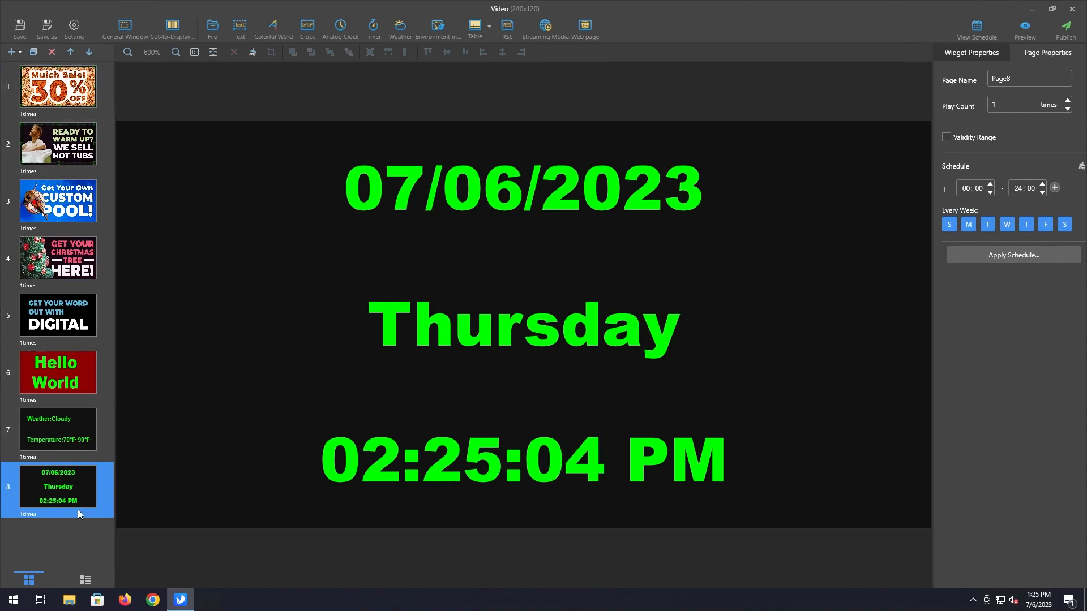
click(58, 430)
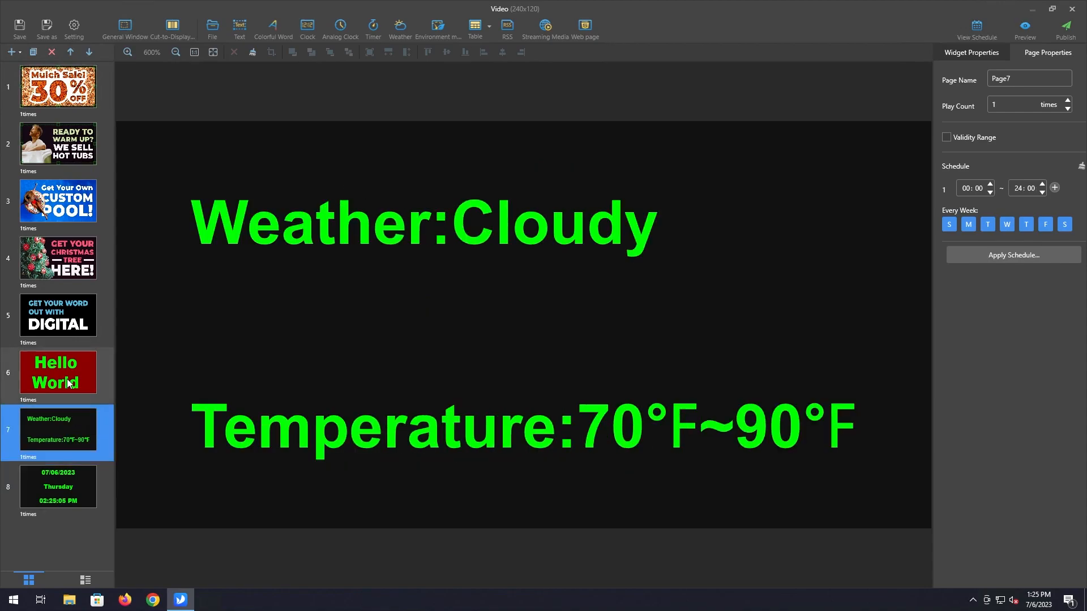
click(58, 373)
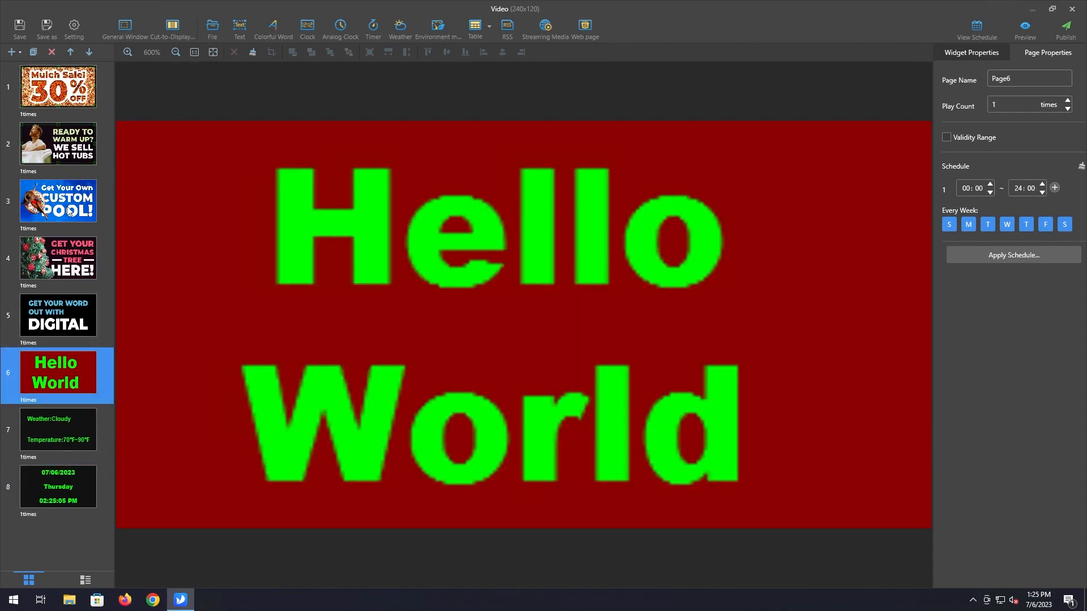
mouse_move(51, 52)
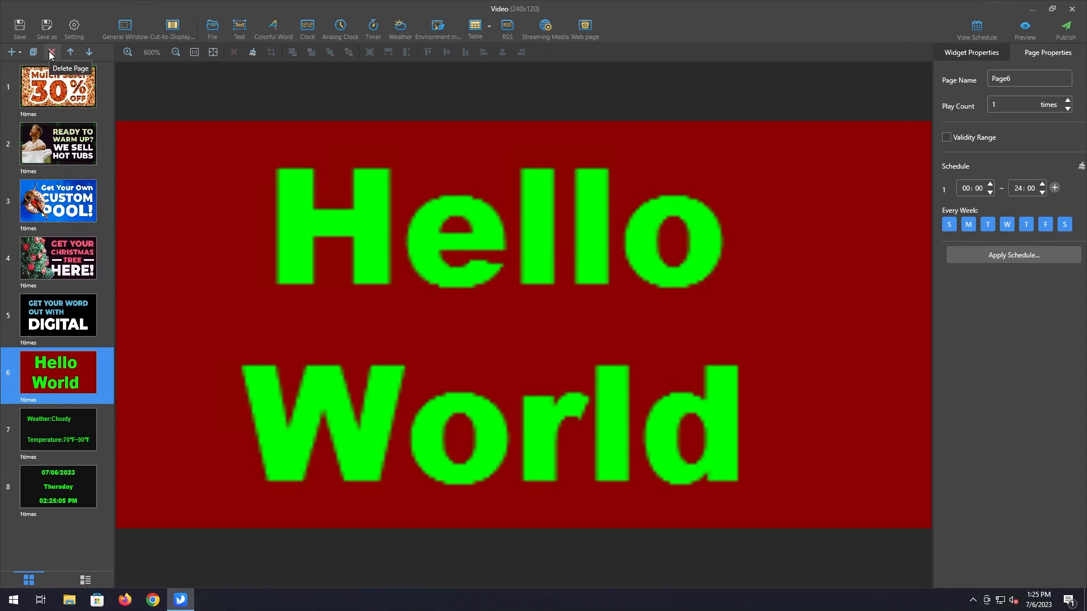
Step: Delete the Hello World page and confirm the prompt
click(51, 52)
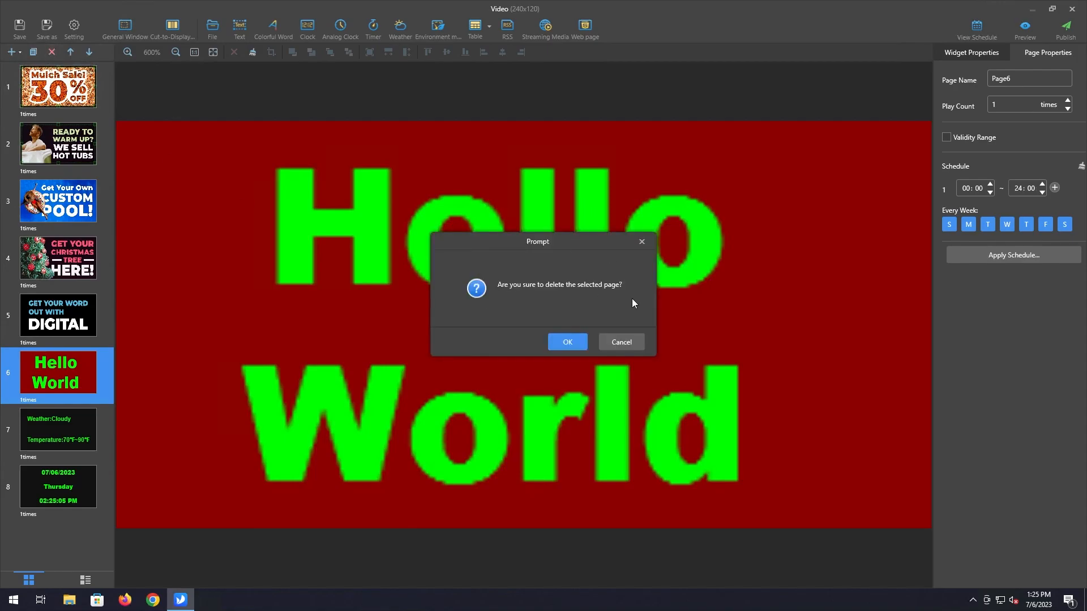
click(566, 342)
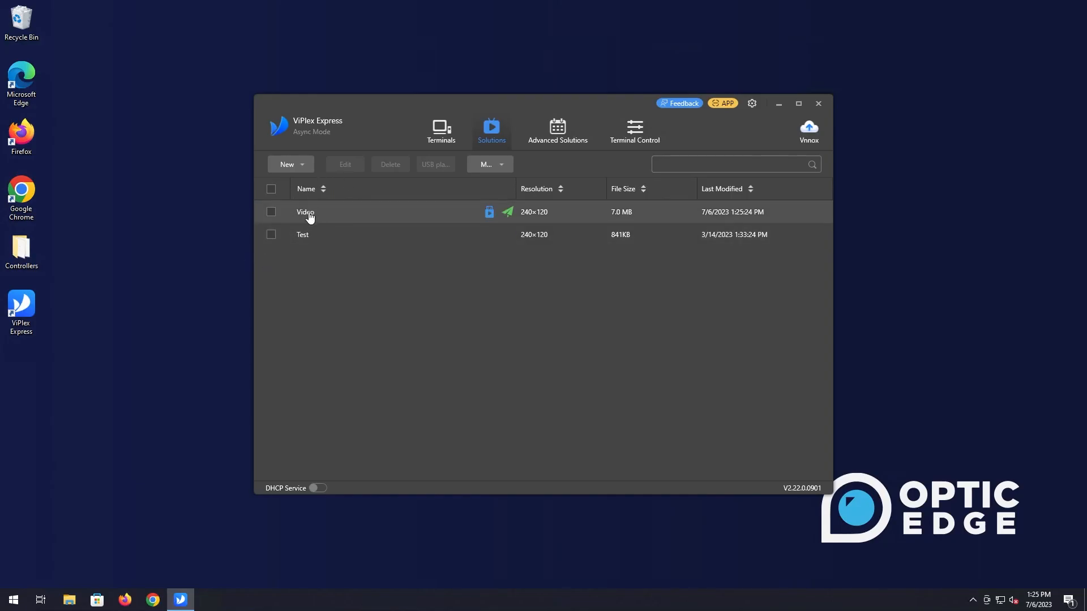
Step: Reopen the seven-page Video solution in a maximized editor window
double_click(304, 212)
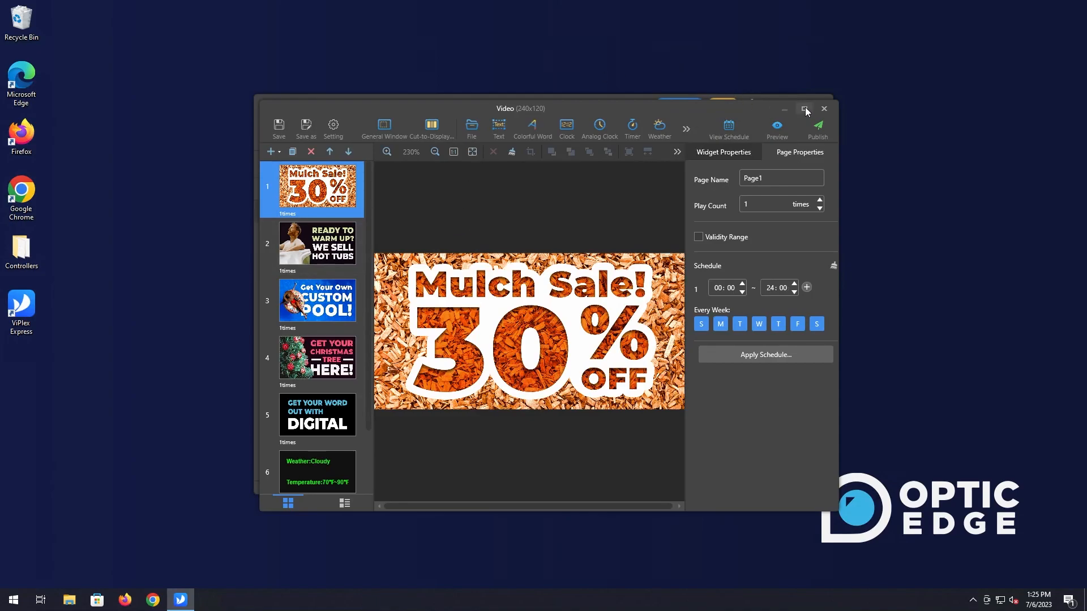
click(806, 110)
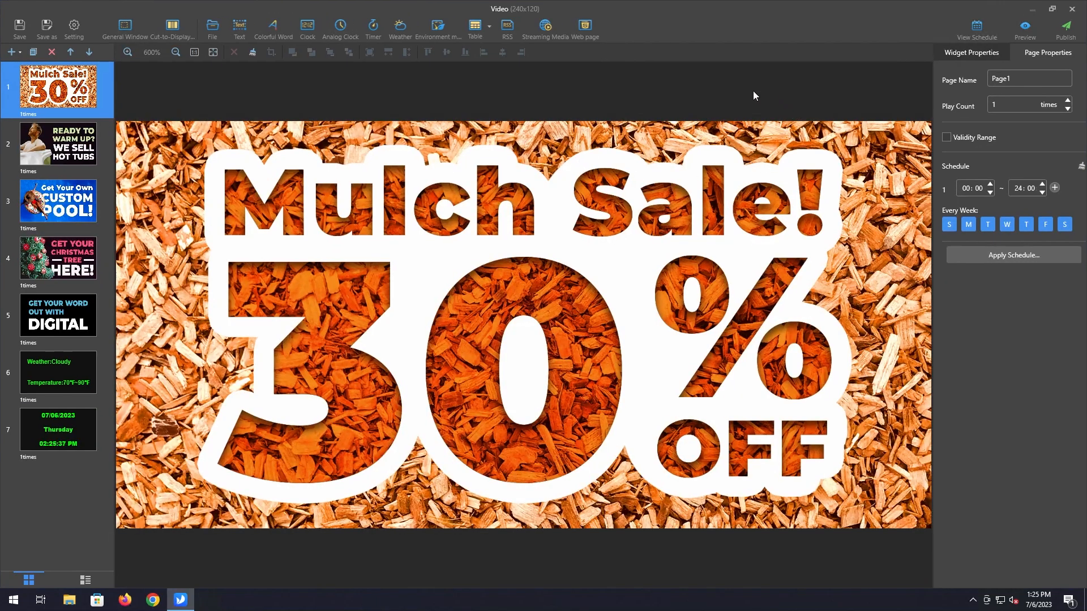
mouse_move(146, 90)
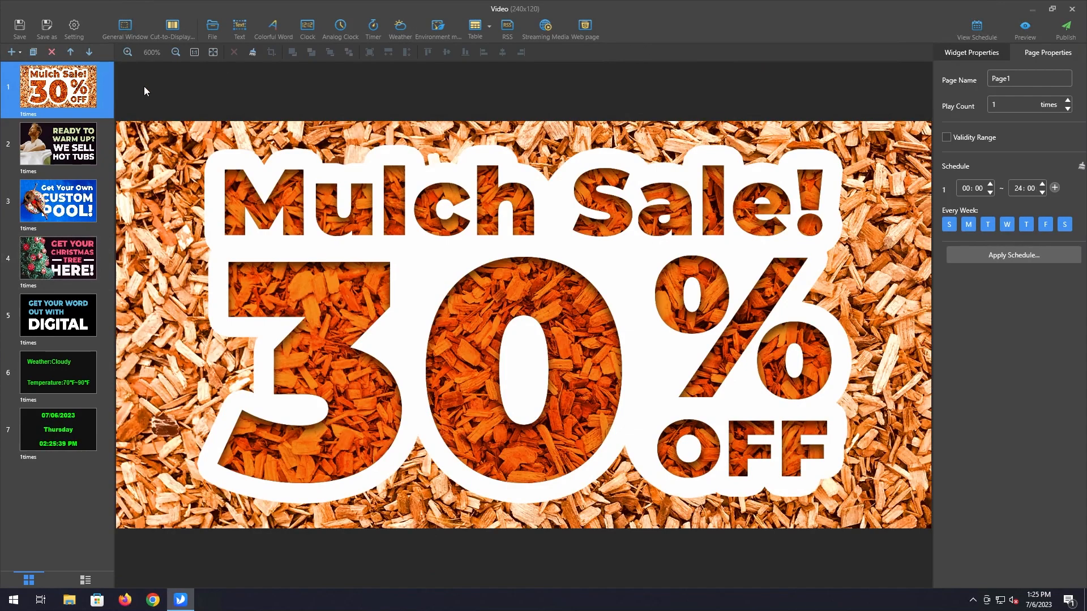
mouse_move(294, 170)
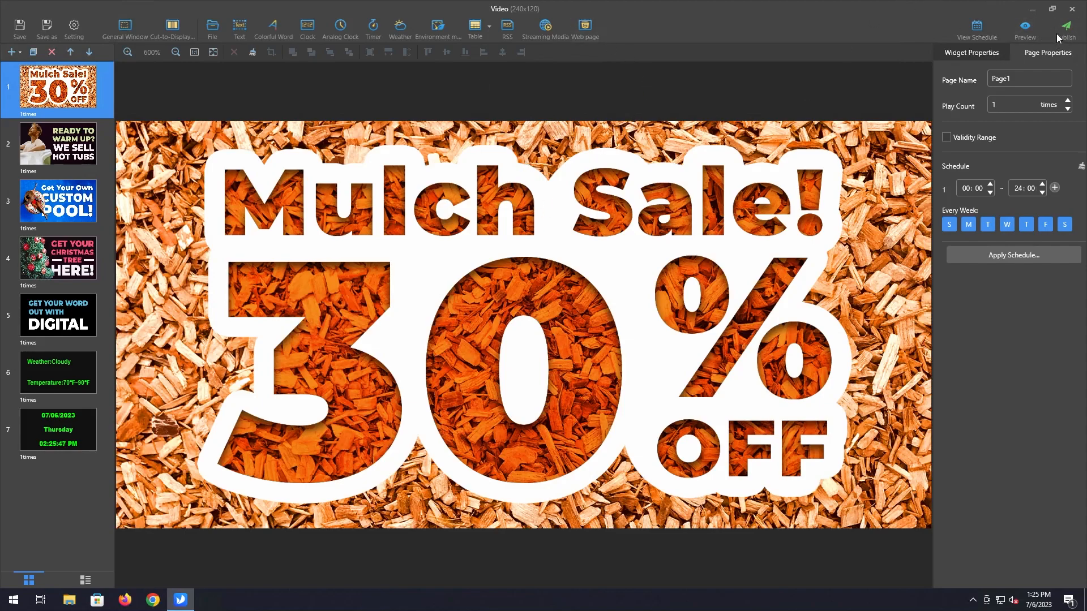
mouse_move(1067, 27)
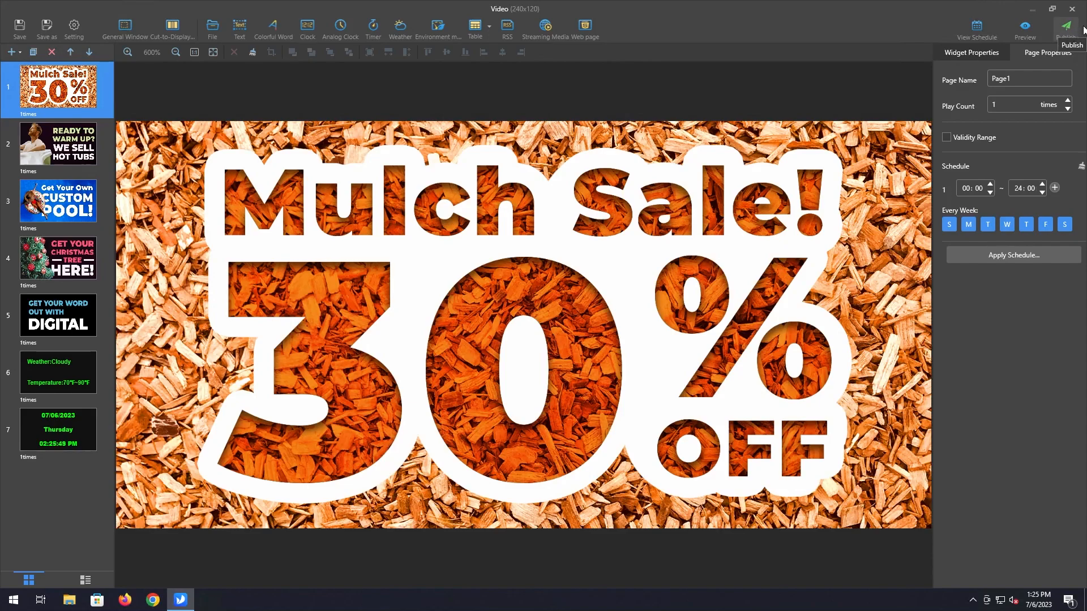
Step: Publish the Video solution to the OpticEdge8mm terminal, reaching 100%, and finish
click(1066, 26)
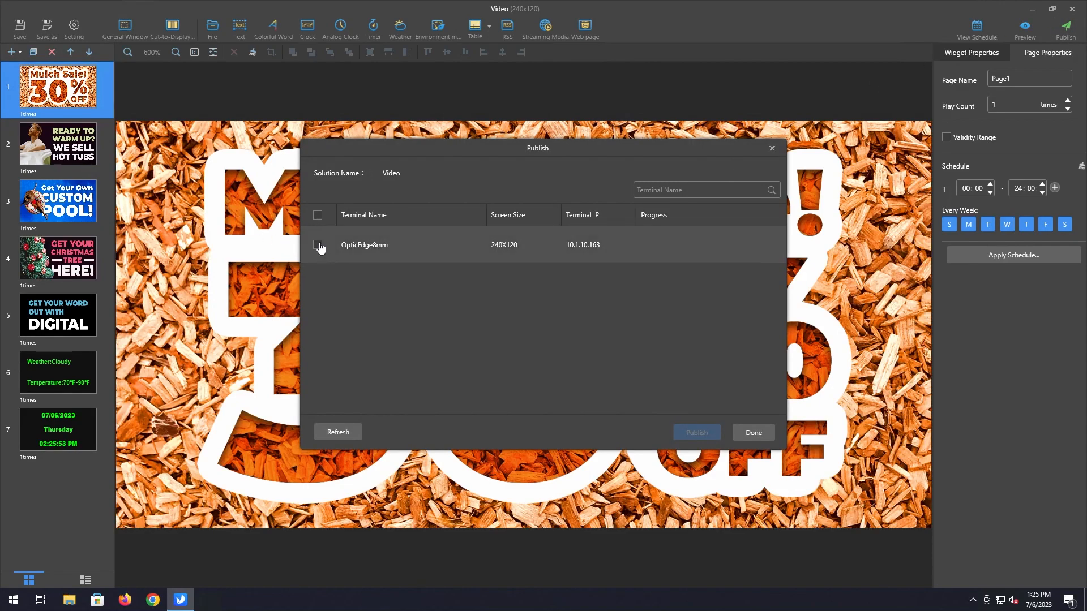
click(317, 245)
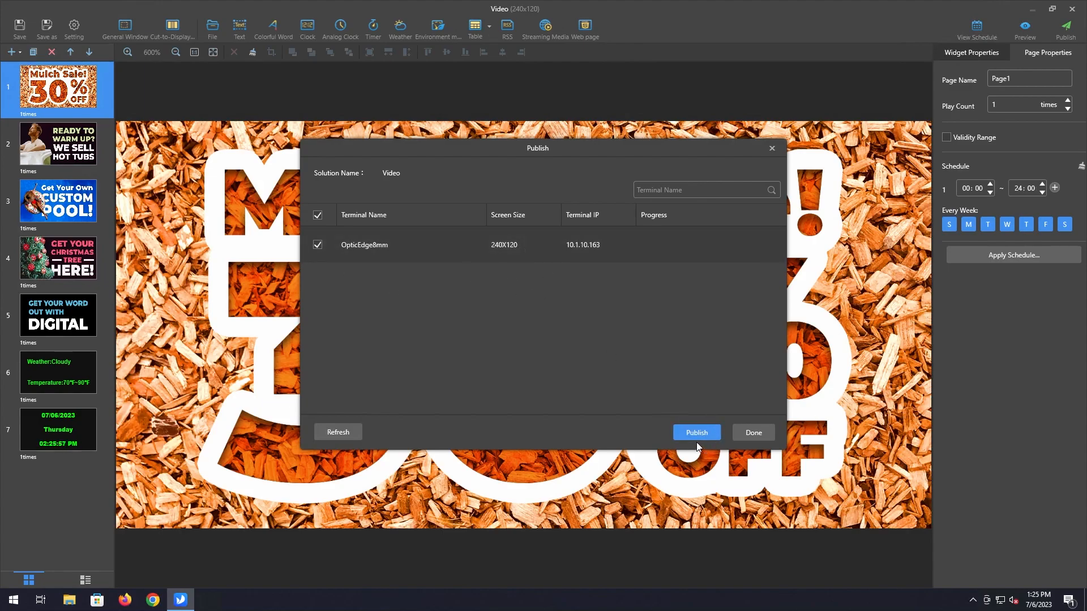
mouse_move(652, 414)
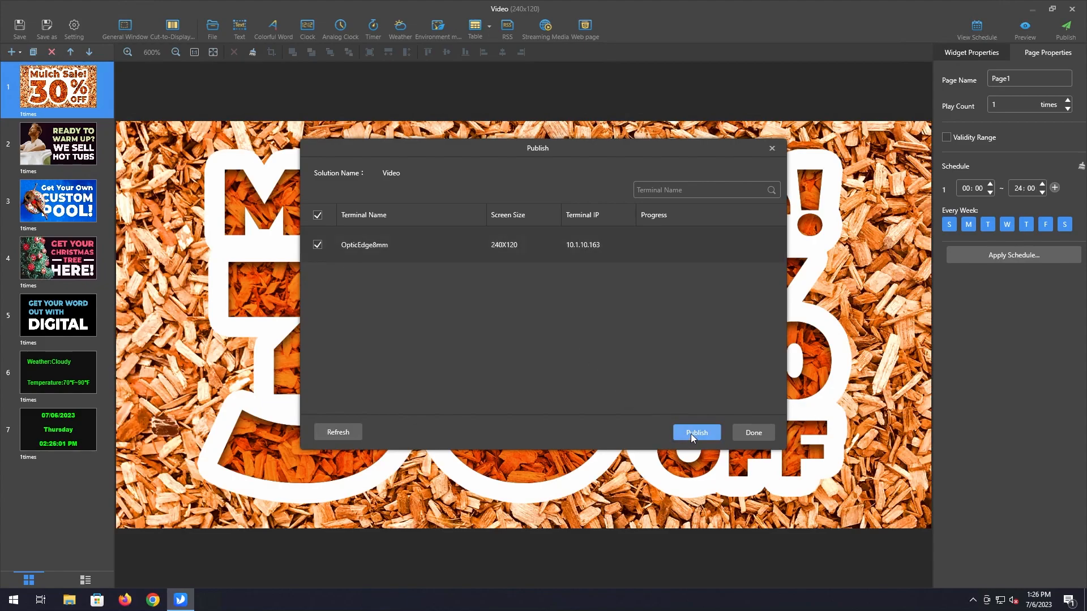
click(696, 432)
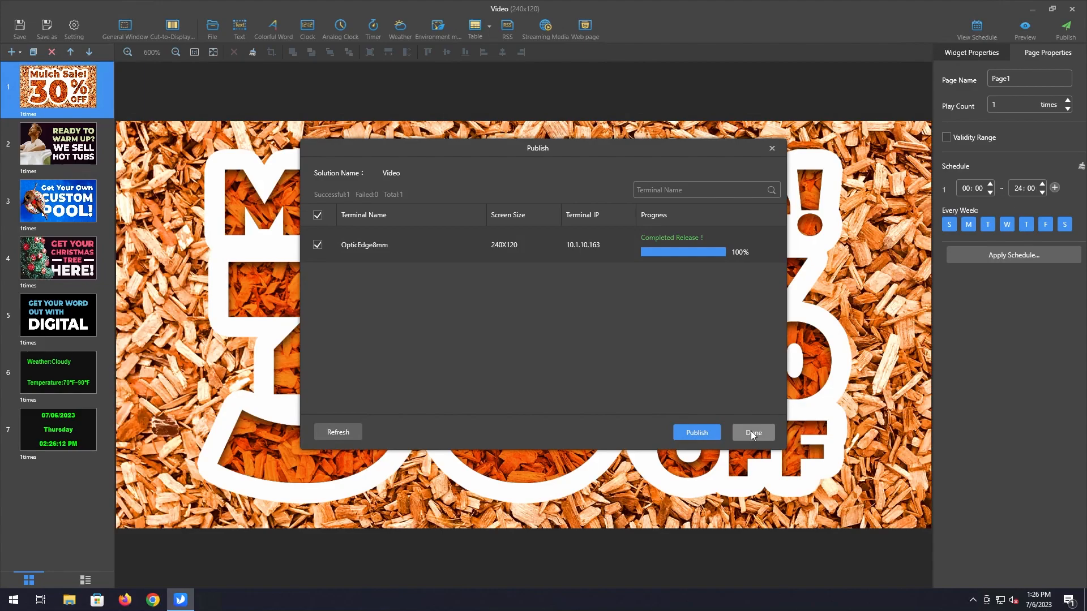
click(752, 432)
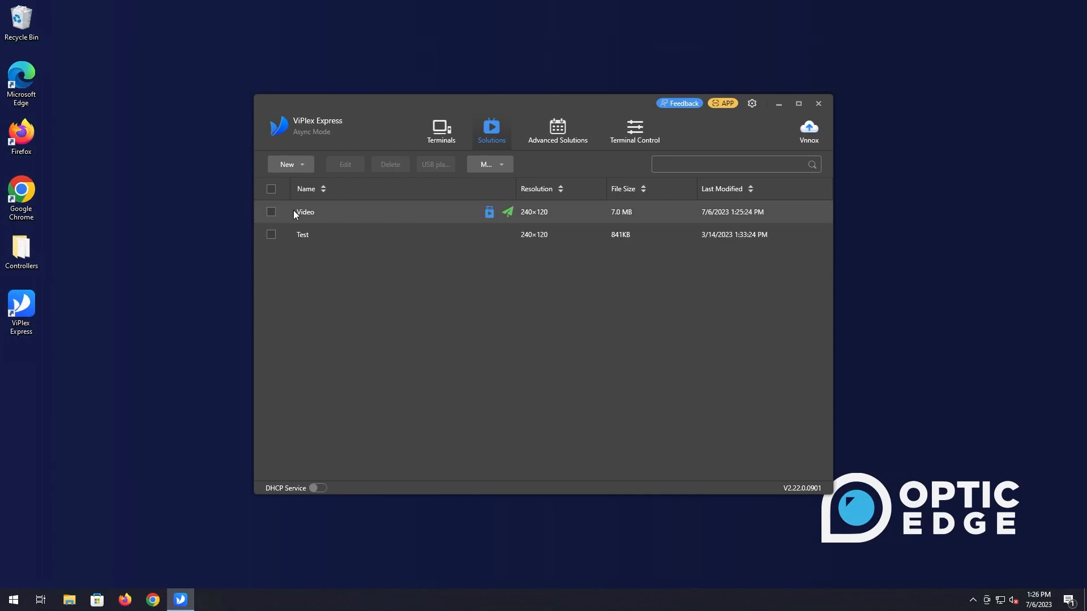
mouse_move(510, 213)
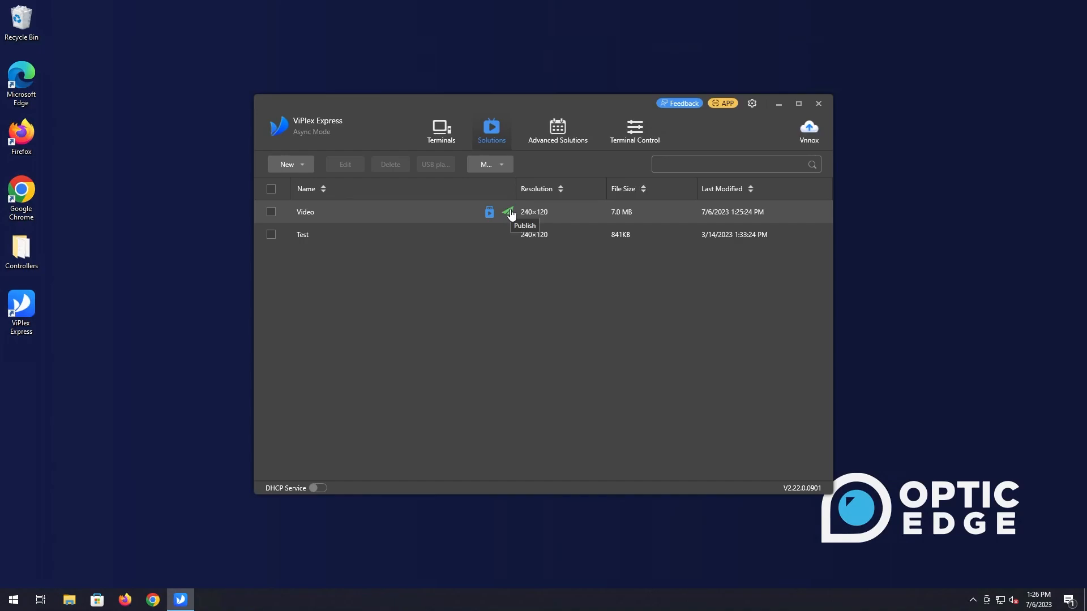
Step: Re-publish the Video solution from its list row to OpticEdge8mm and finish at 100%
click(510, 212)
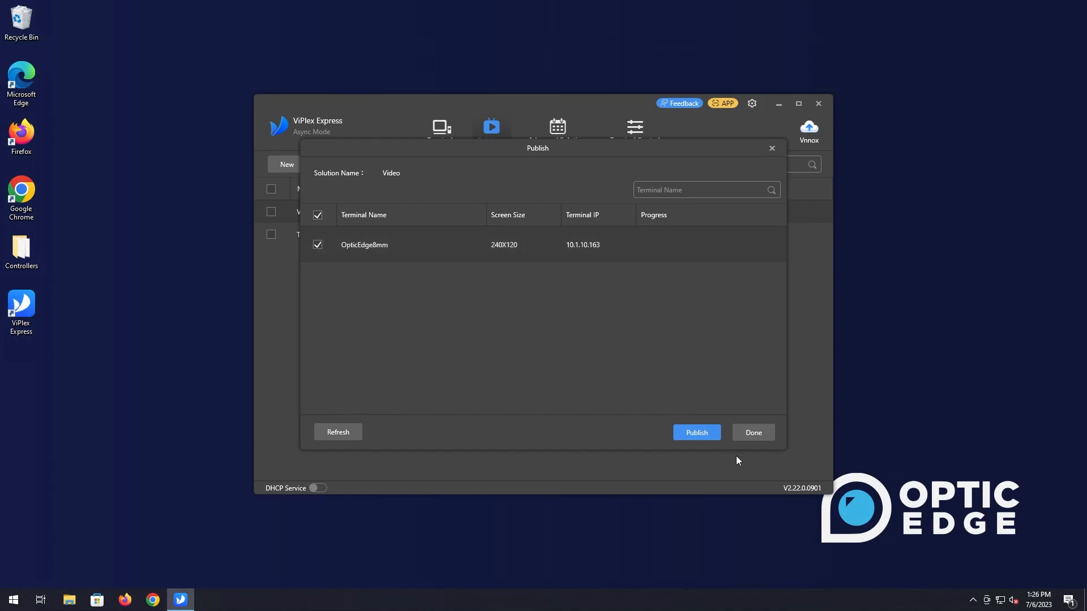
click(696, 431)
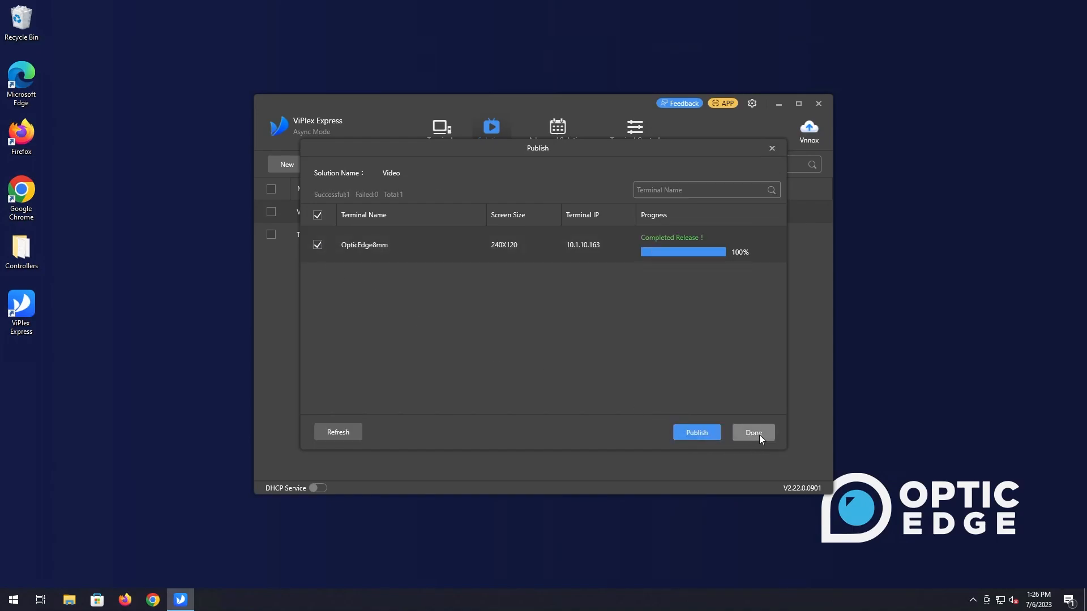
click(751, 431)
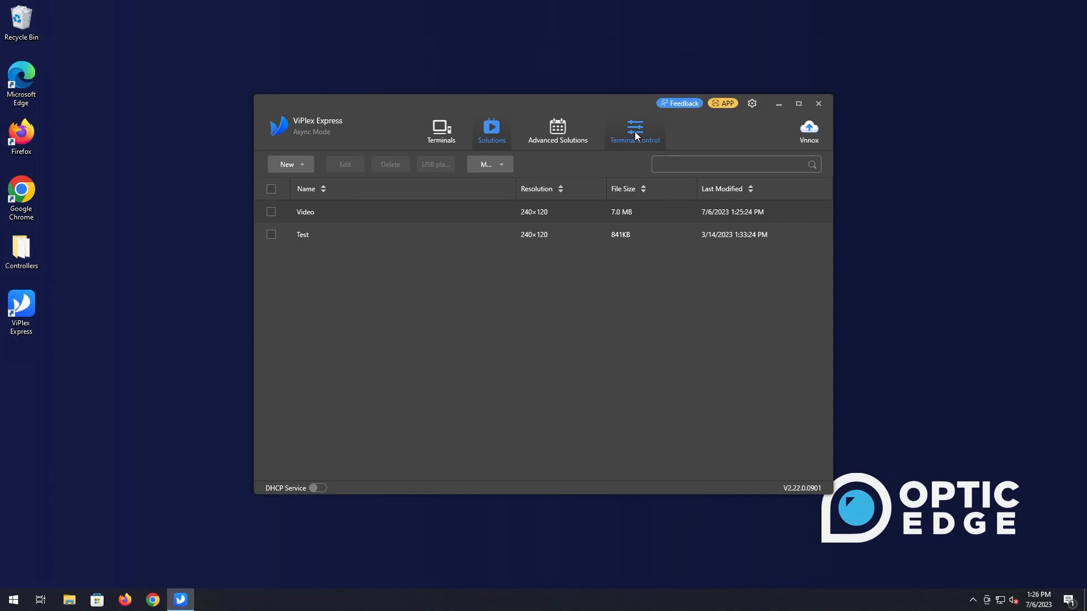
Step: Show the Terminal Control page and look through its playback, brightness and power tools
click(634, 131)
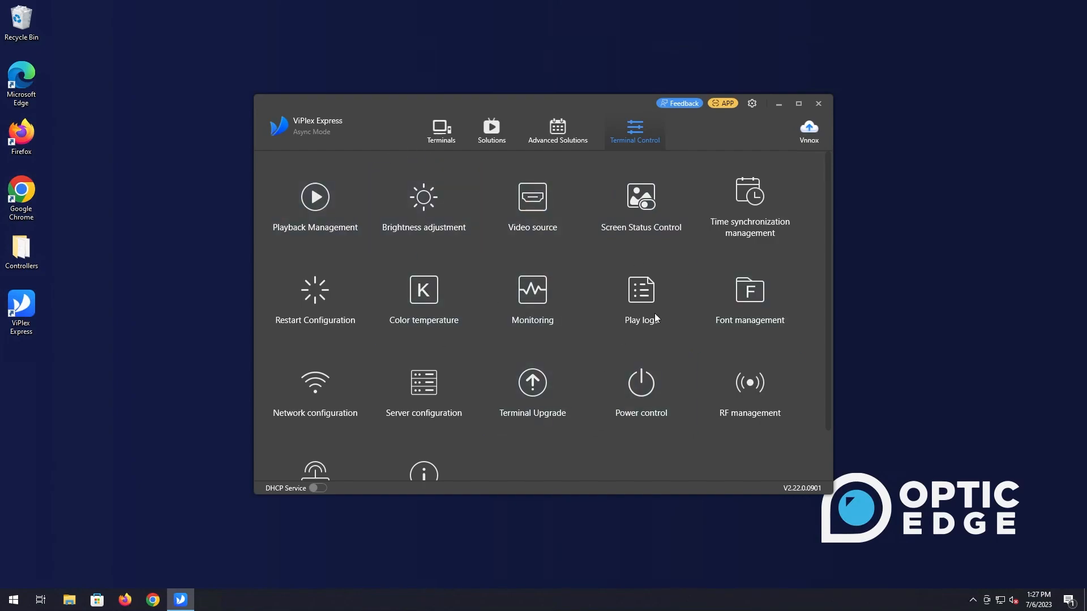
mouse_move(584, 371)
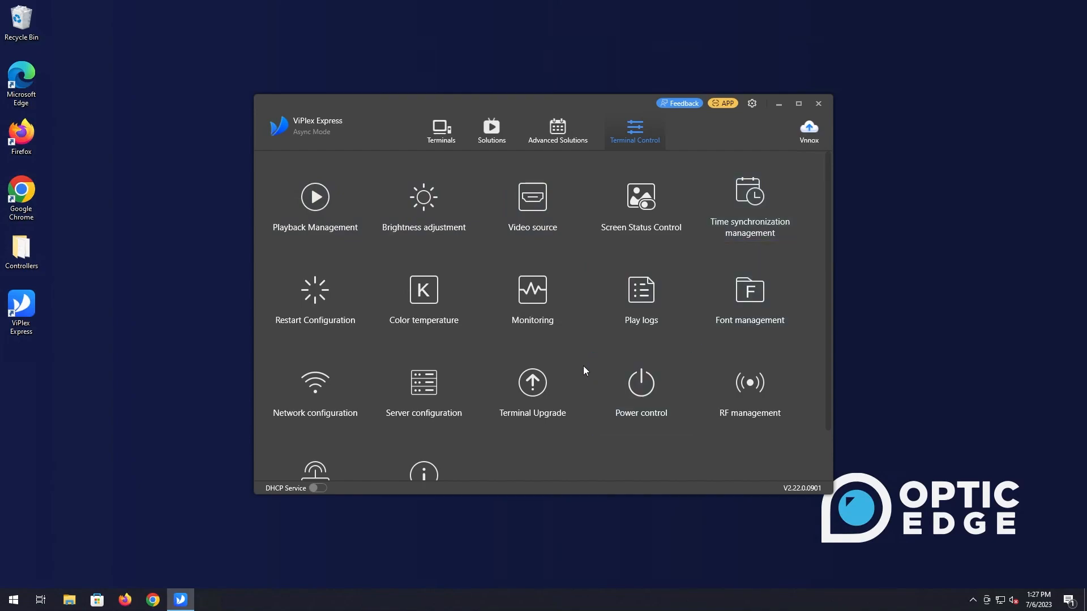
scroll(down, 3)
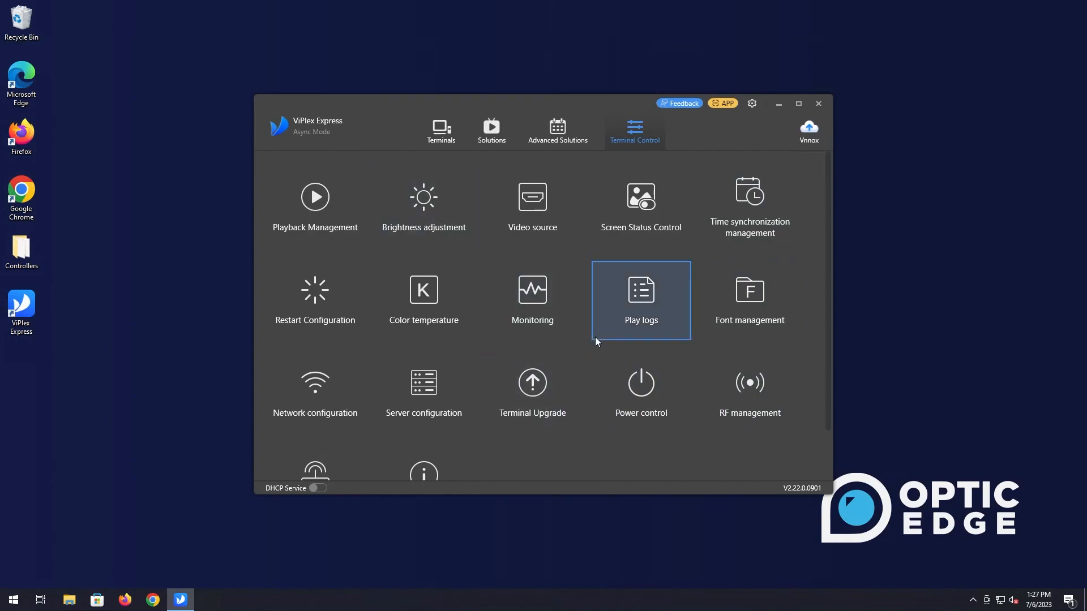
mouse_move(538, 347)
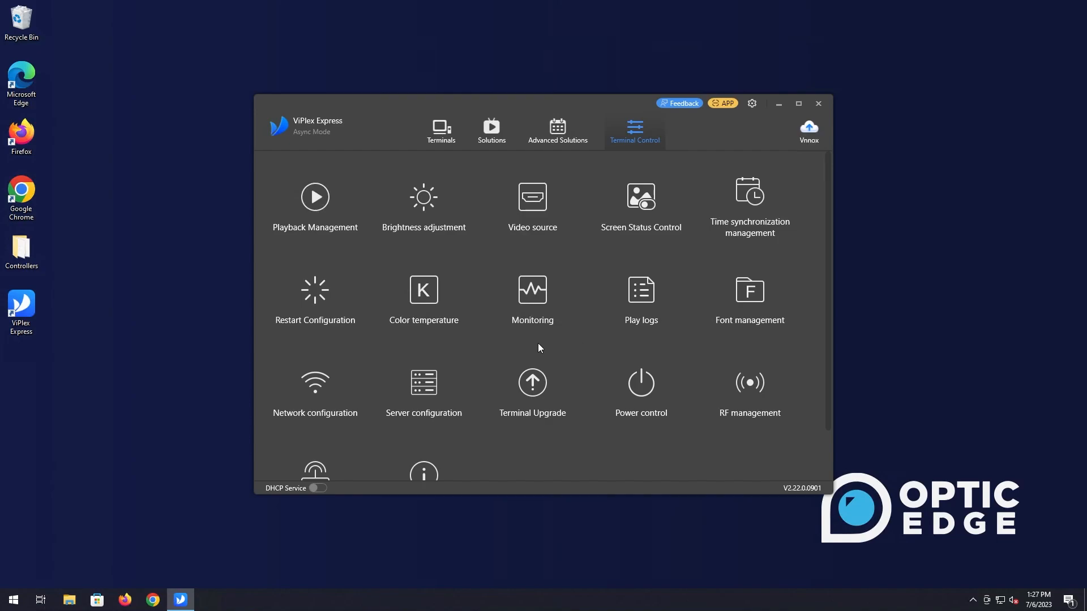
mouse_move(638, 444)
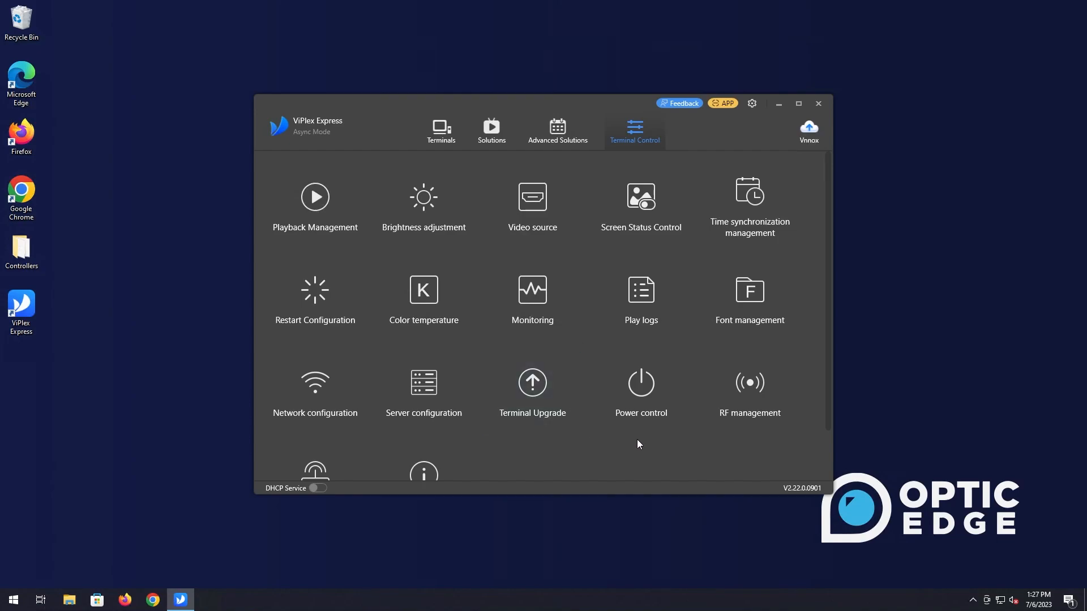
mouse_move(711, 143)
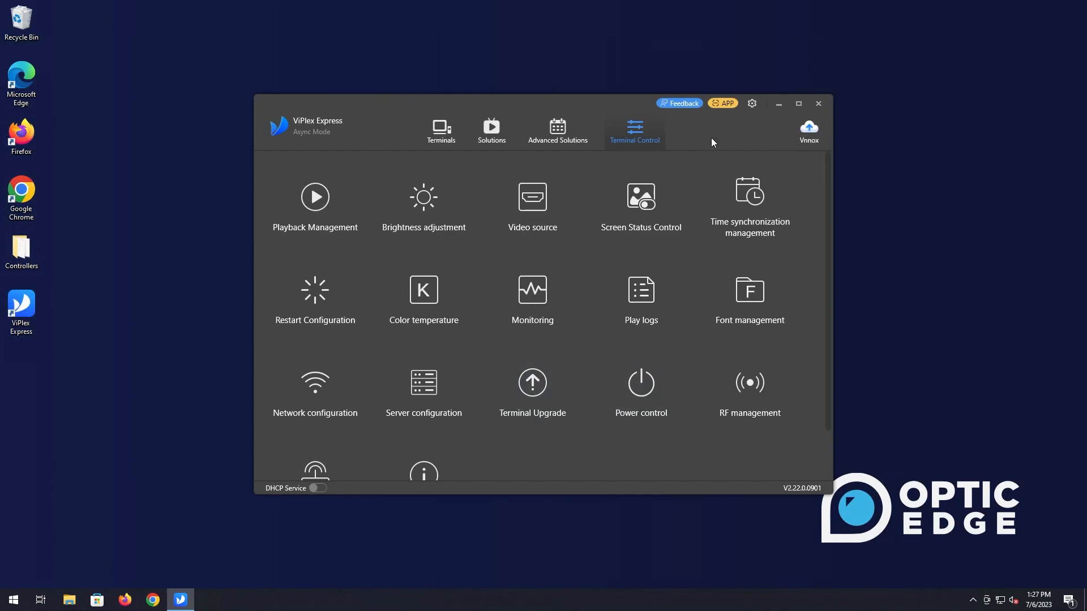
mouse_move(703, 177)
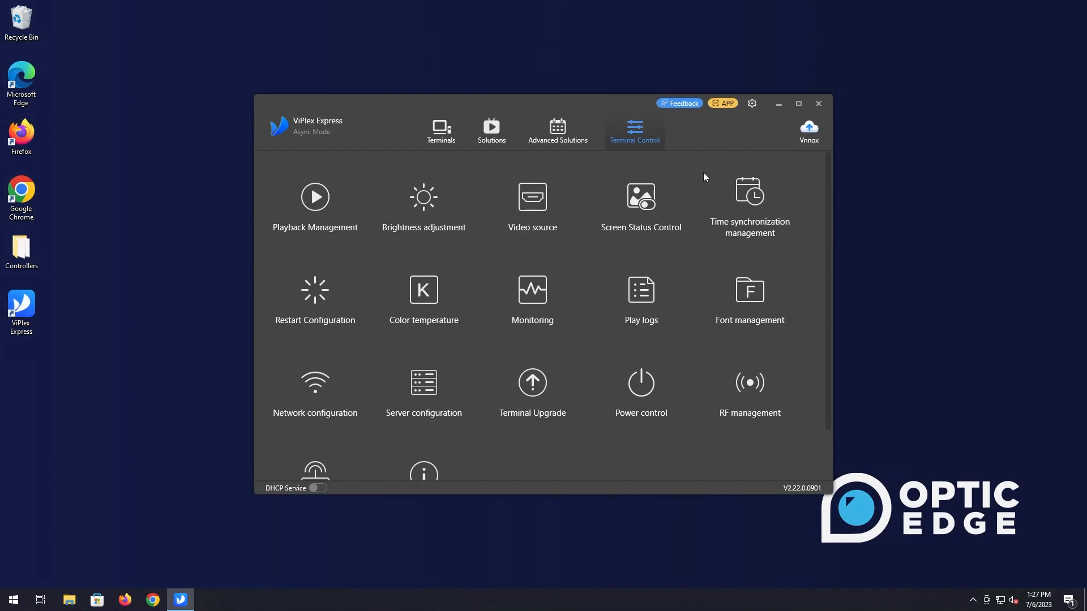
mouse_move(706, 143)
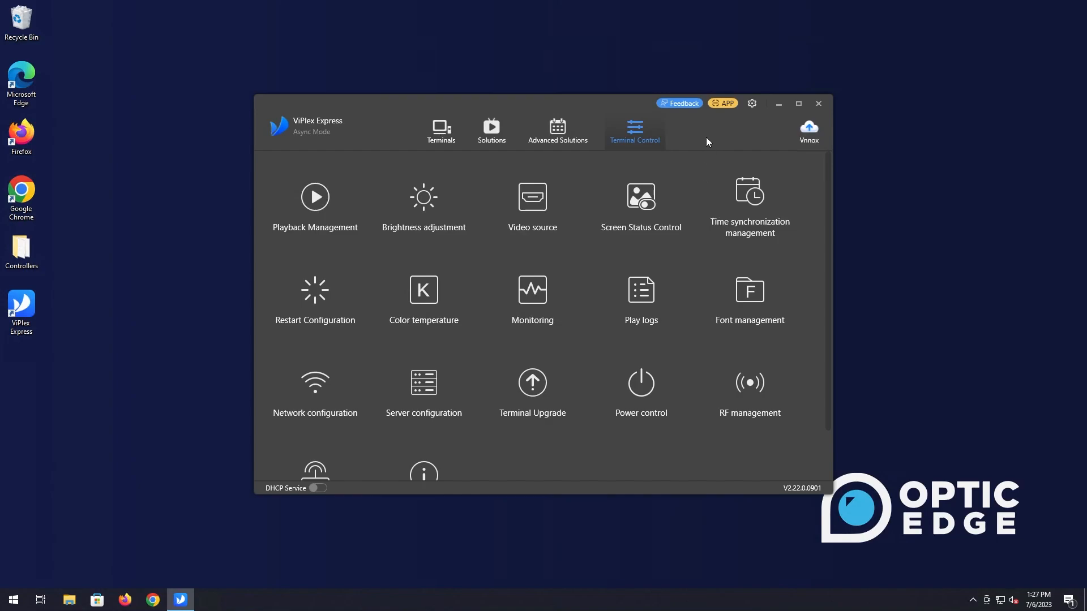
mouse_move(697, 138)
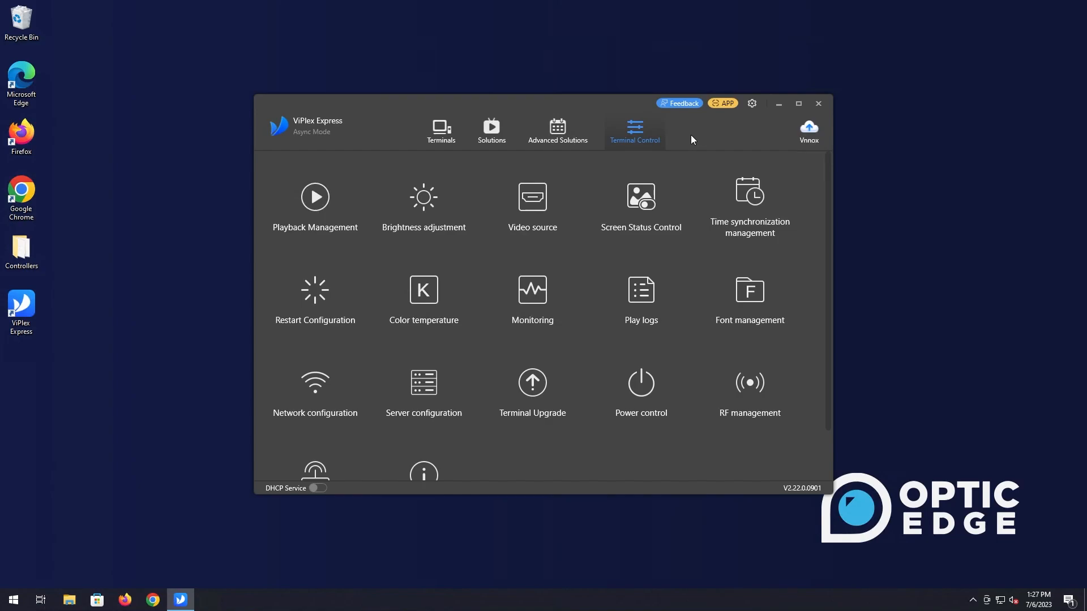
mouse_move(701, 140)
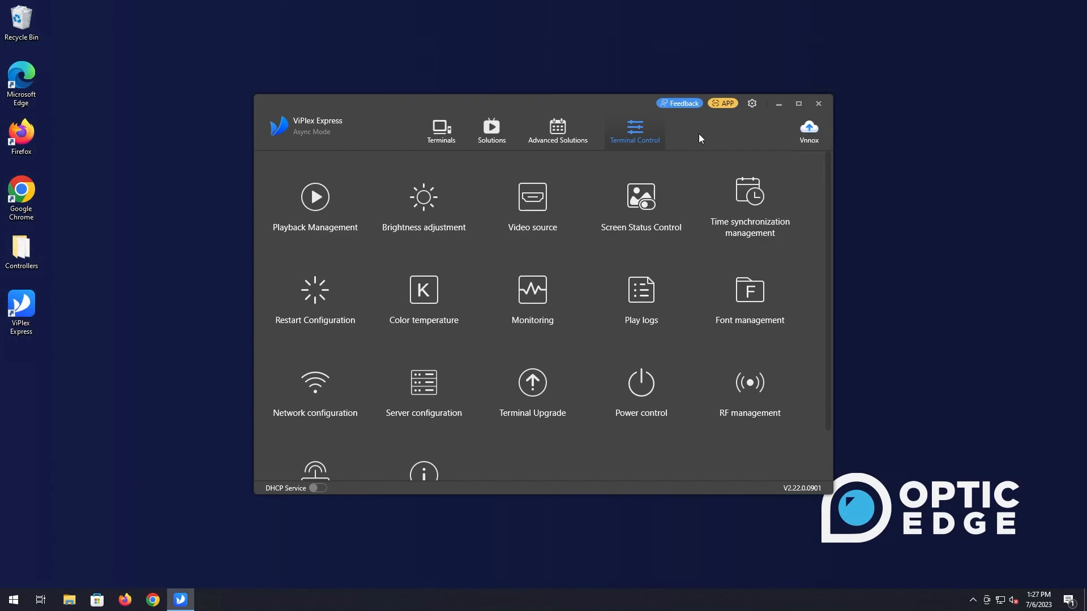
mouse_move(677, 158)
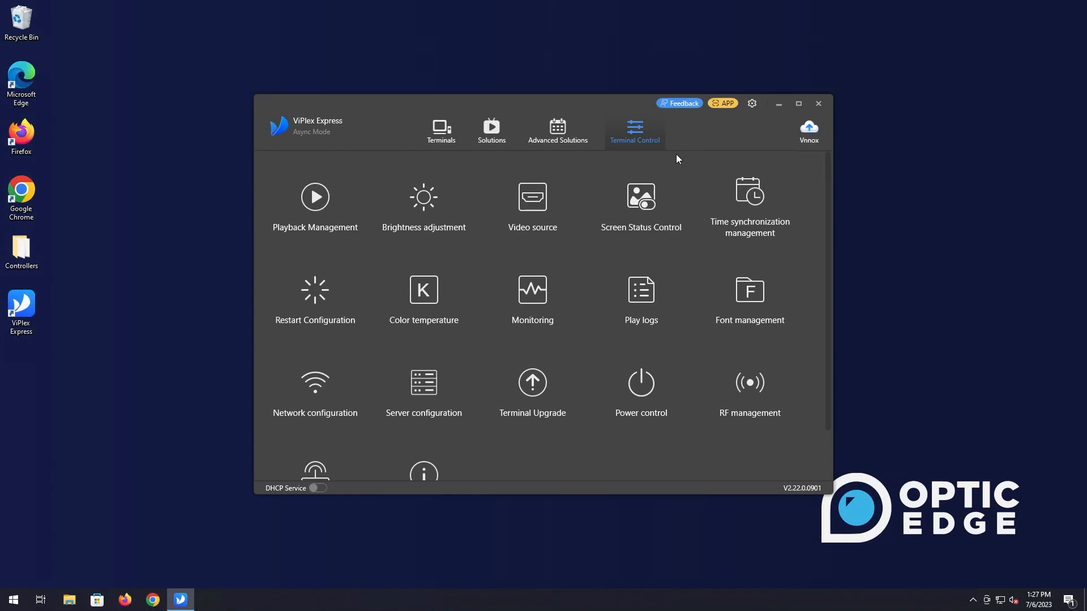